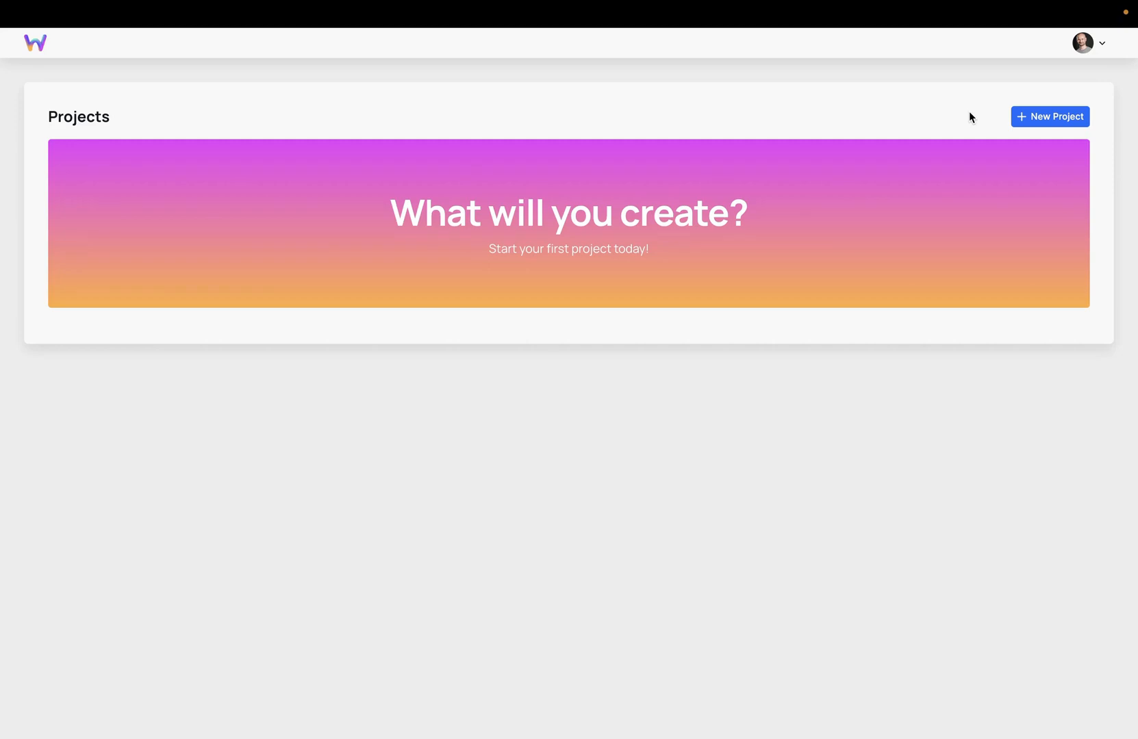
Create the 'Hero' project and add a Box holding two nested Boxes.
{"action": "left_click", "coordinate": [1049, 117]}
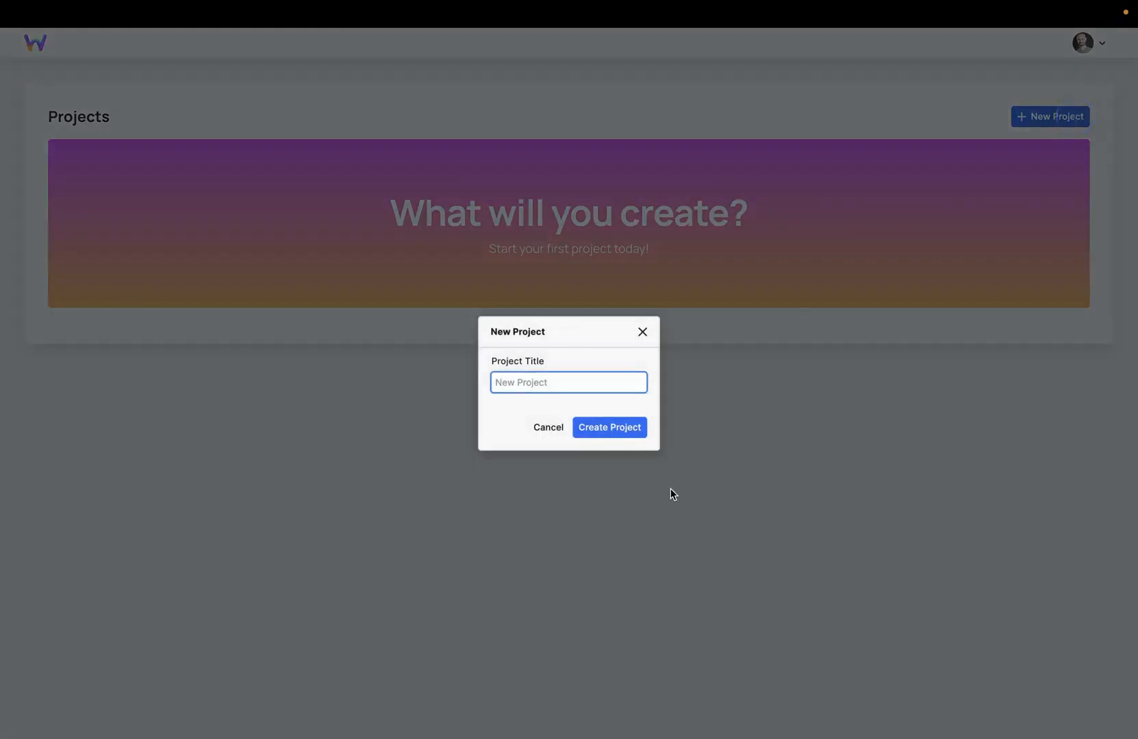
{"action": "type", "text": "Hero"}
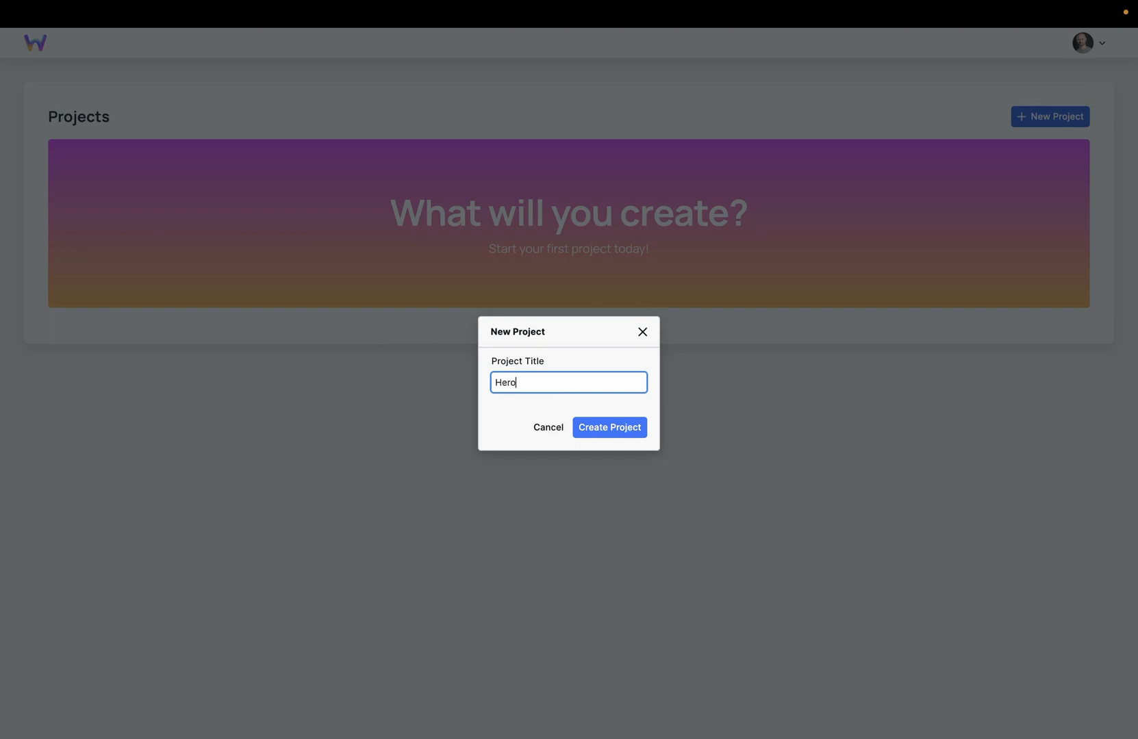
{"action": "left_click", "coordinate": [609, 427]}
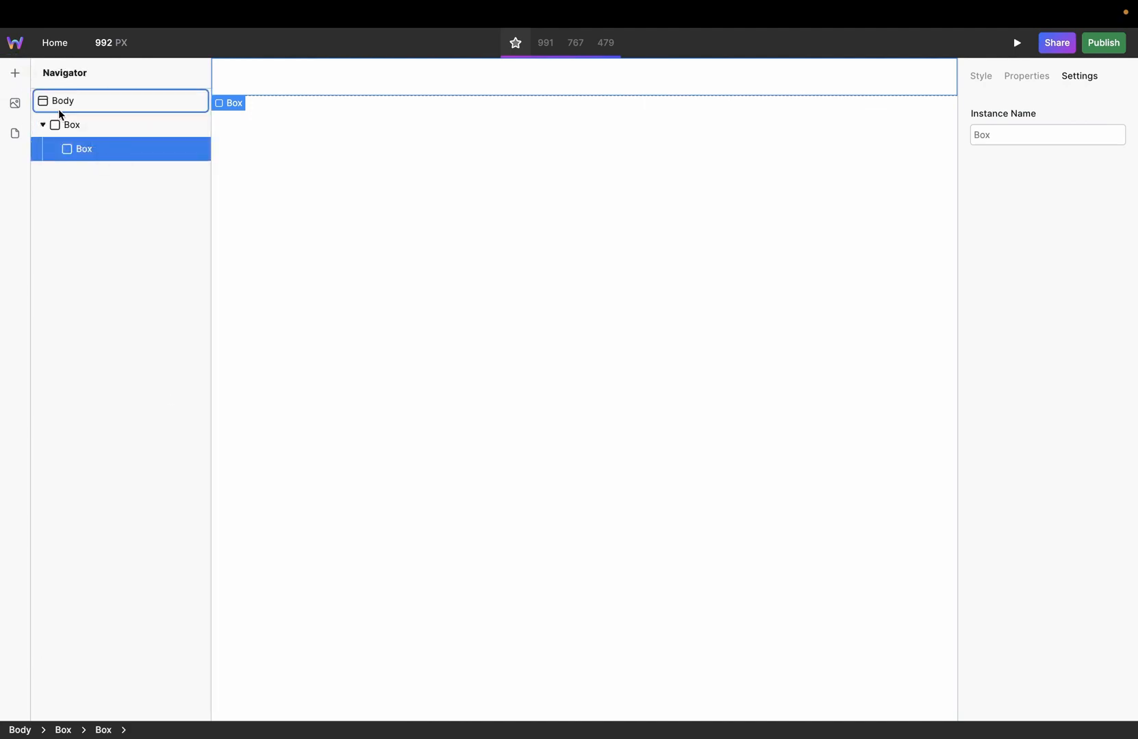
{"action": "left_click", "coordinate": [71, 125]}
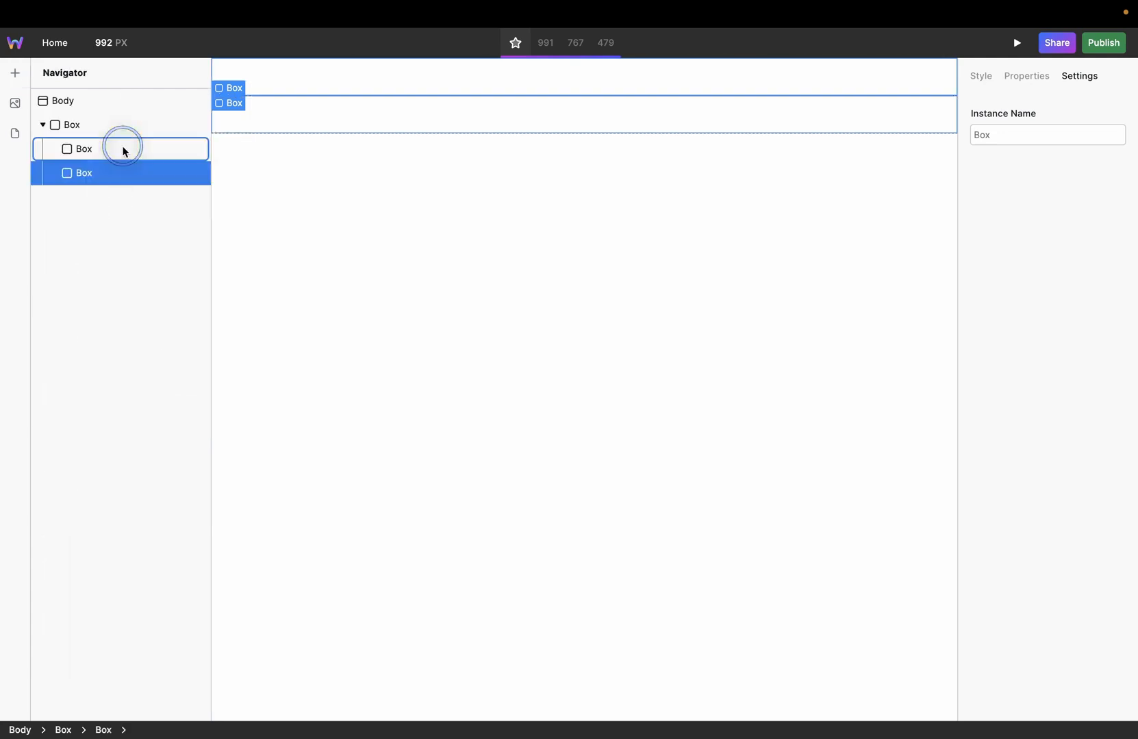
{"action": "left_click", "coordinate": [14, 104]}
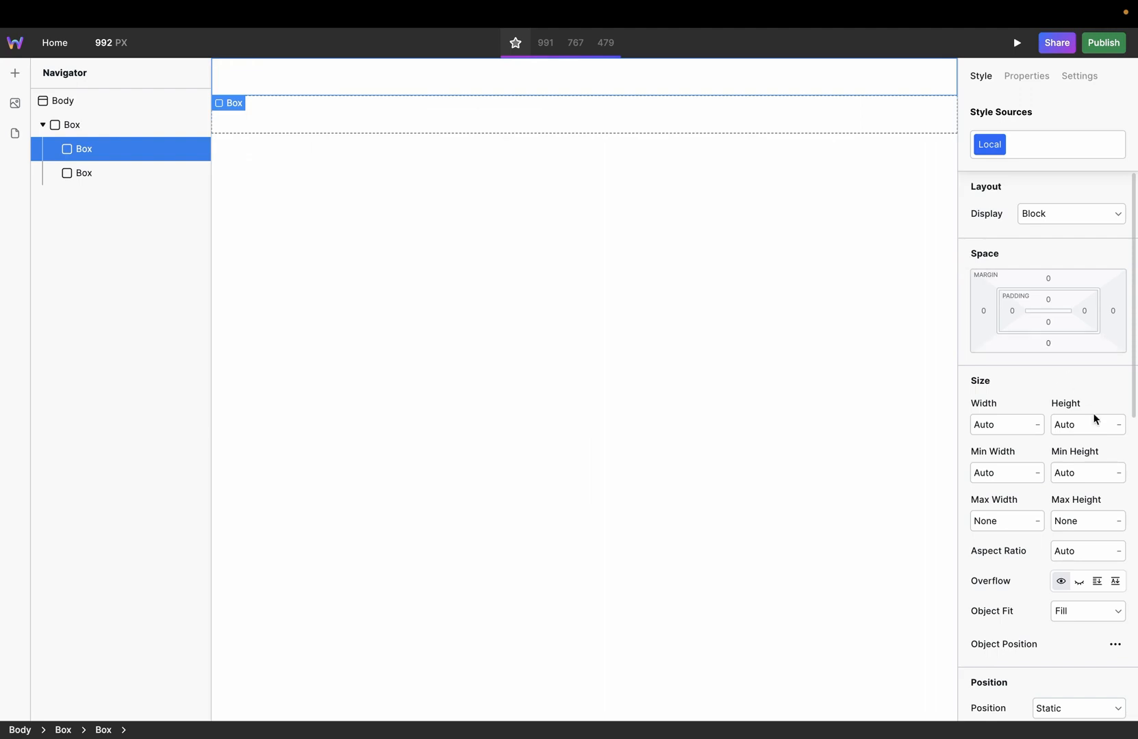
Set the first inner box's height to 300 px.
{"action": "left_click", "coordinate": [1081, 425]}
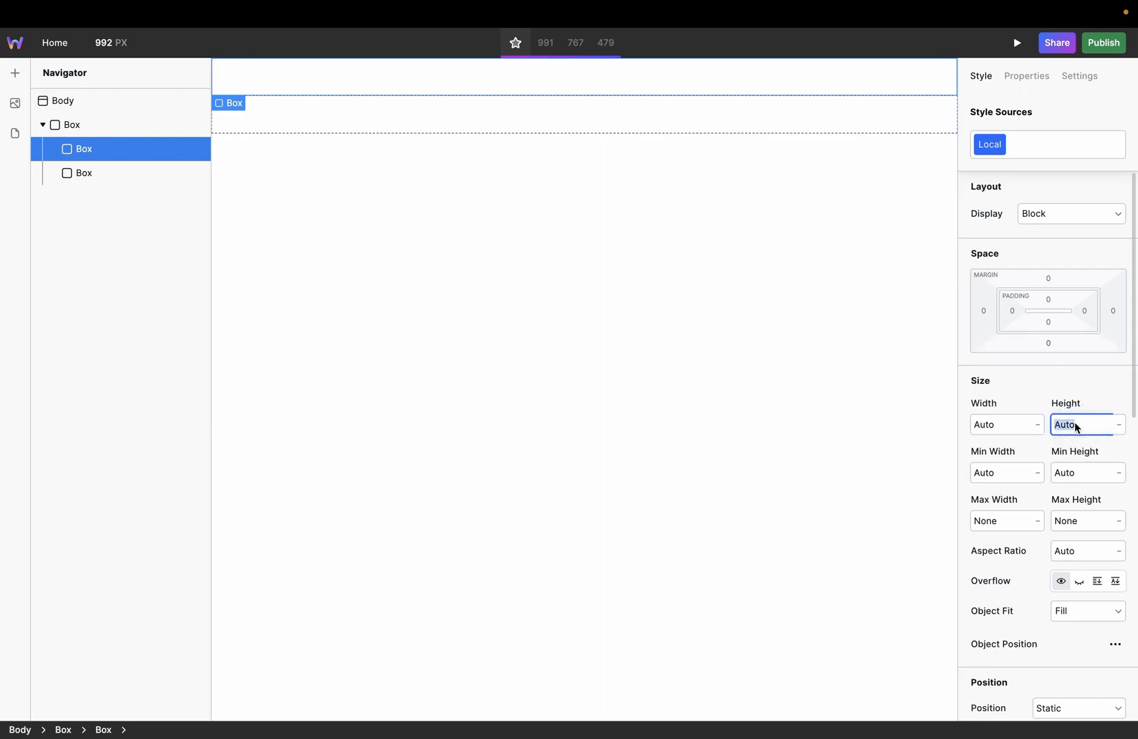
{"action": "type", "text": "3"}
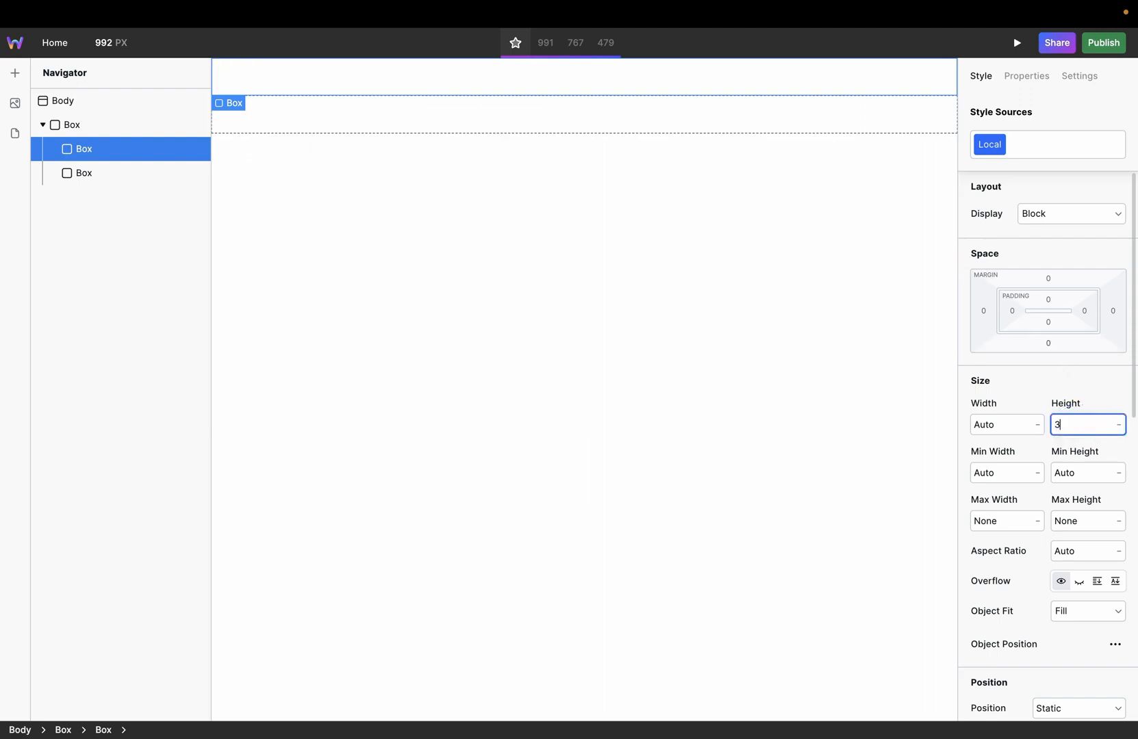
{"action": "type", "text": "00"}
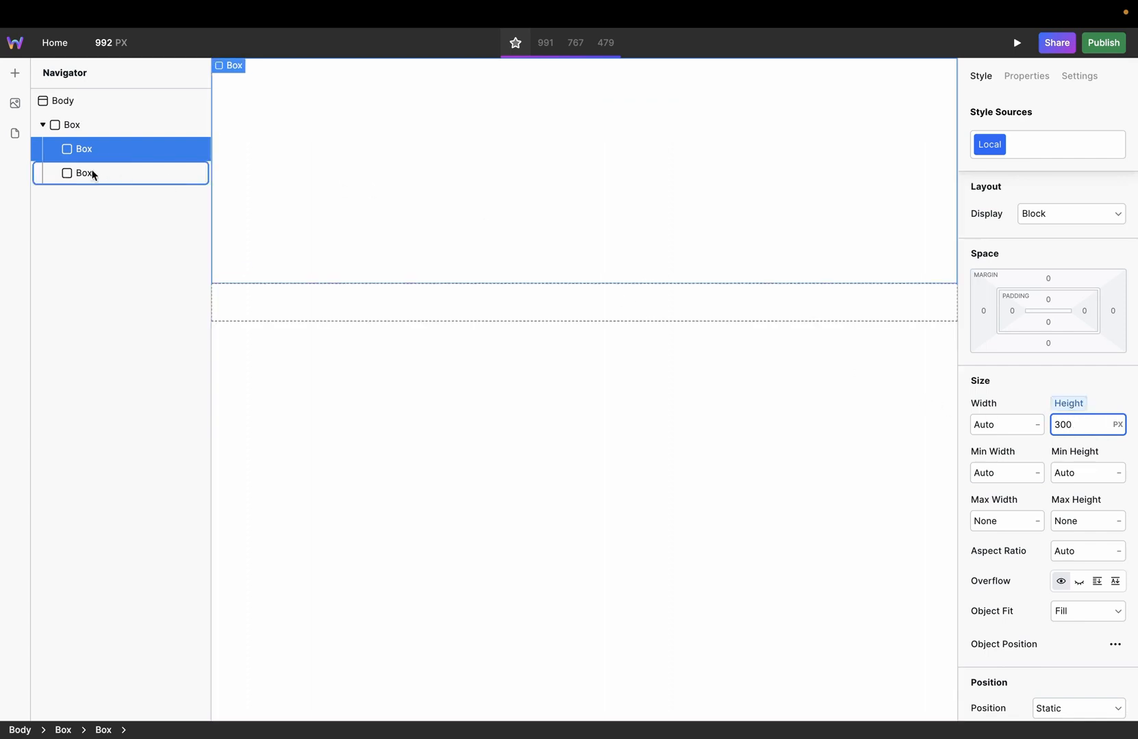
Set the second inner box's height to 400 px.
{"action": "left_click", "coordinate": [83, 172]}
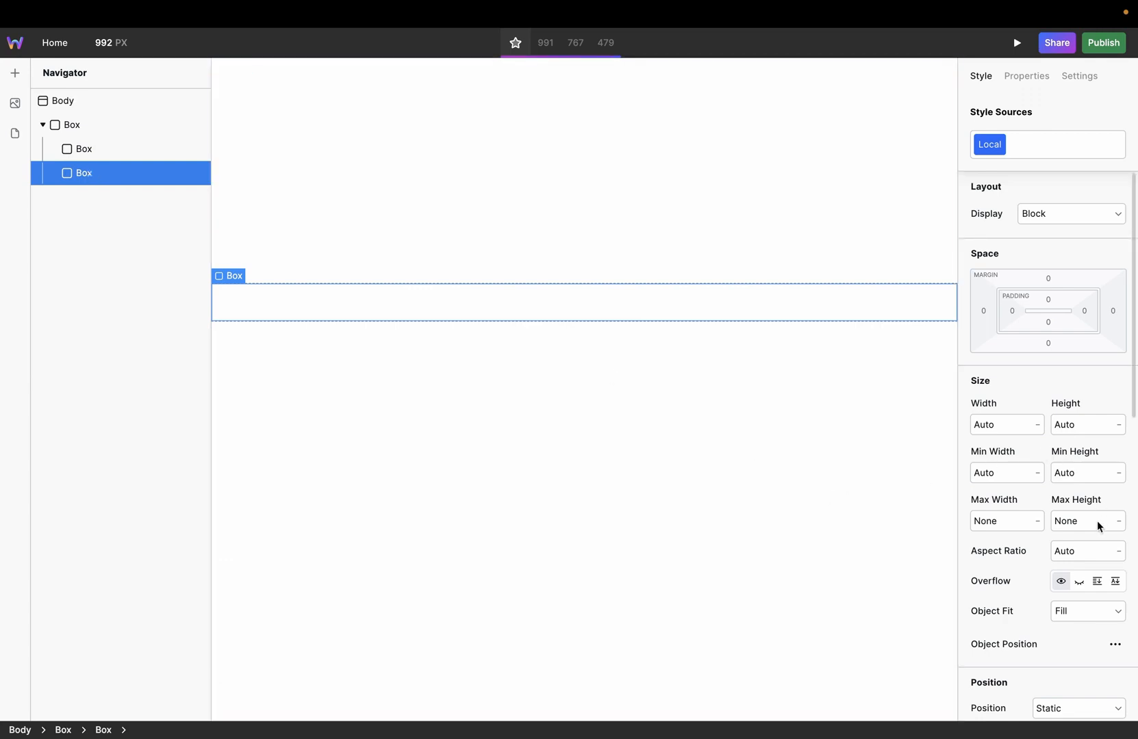
{"action": "mouse_move", "coordinate": [1085, 466]}
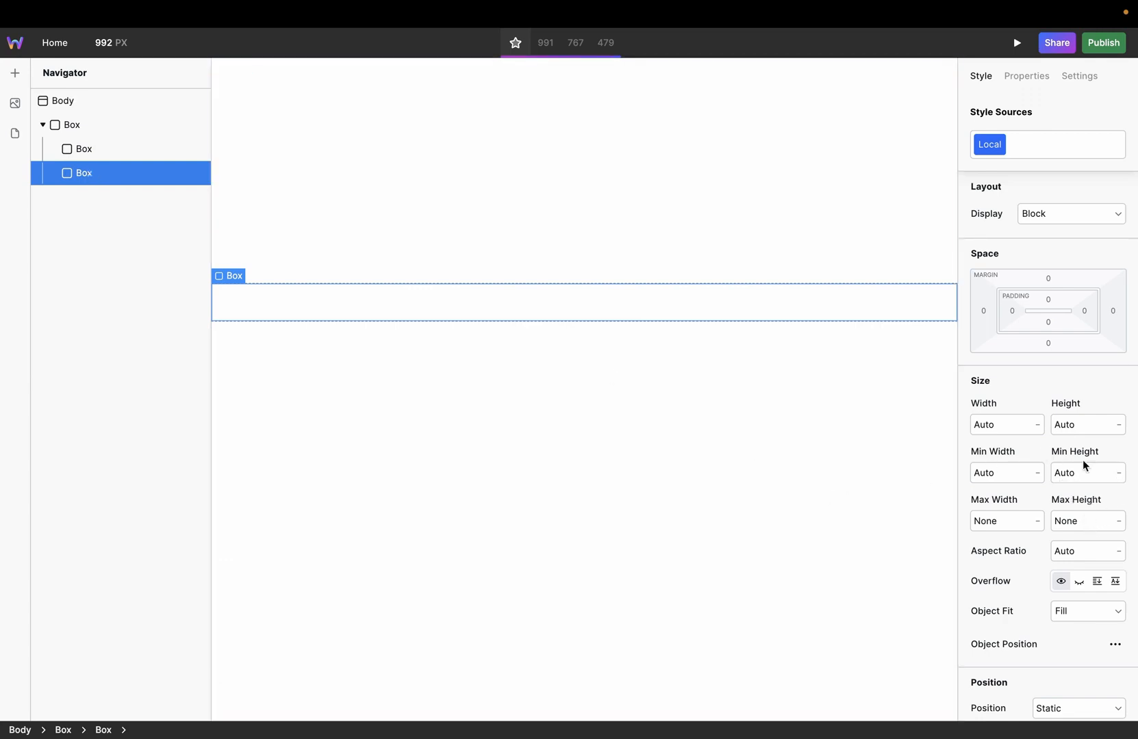
{"action": "left_click", "coordinate": [1081, 424]}
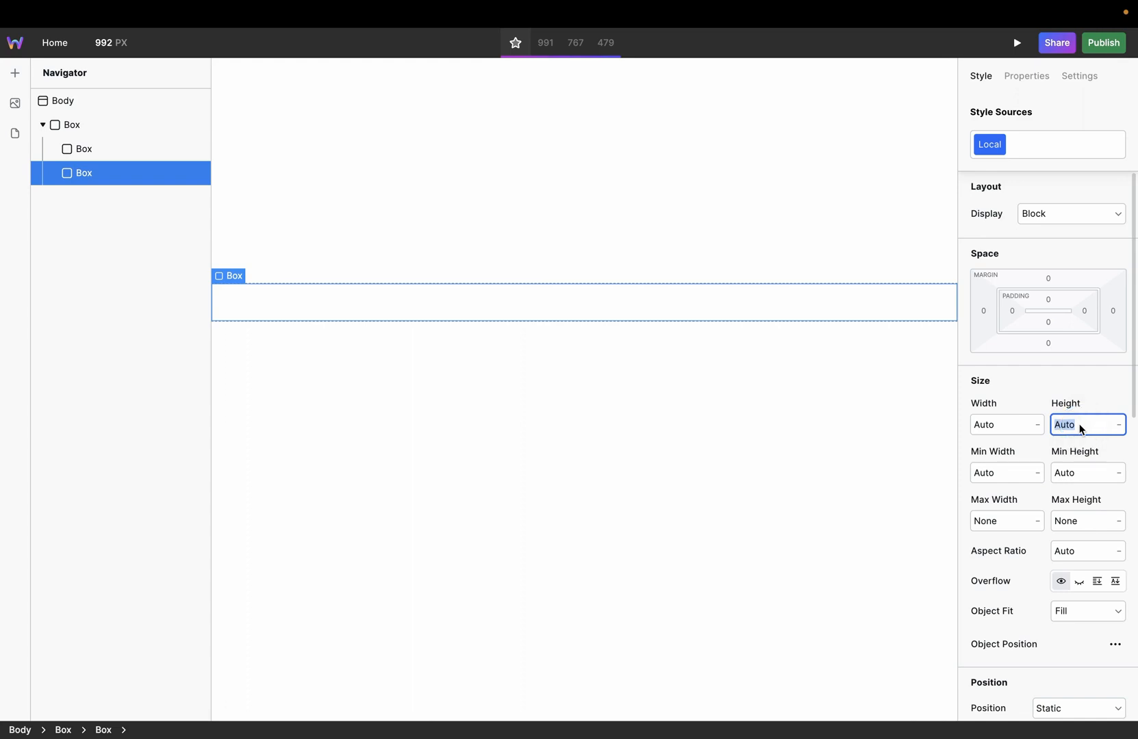
{"action": "type", "text": "400"}
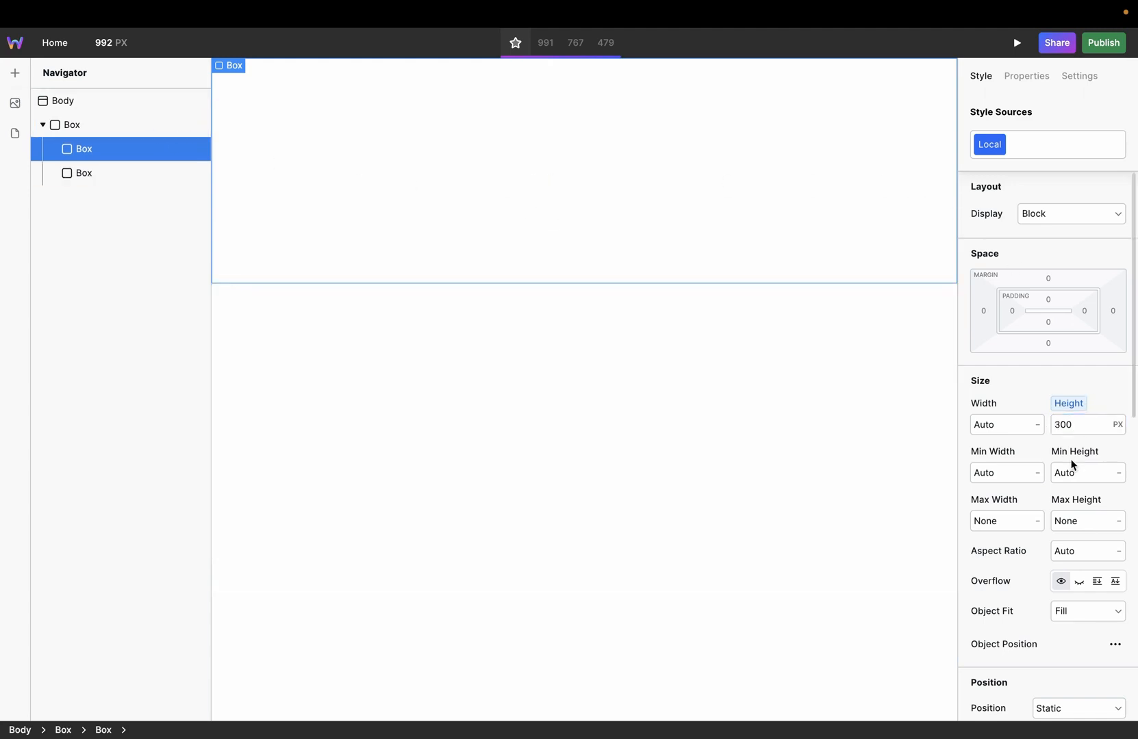
Add the stars SVG as a background image layer on the 300 px box.
{"action": "scroll", "scroll_direction": "down", "scroll_amount": 3}
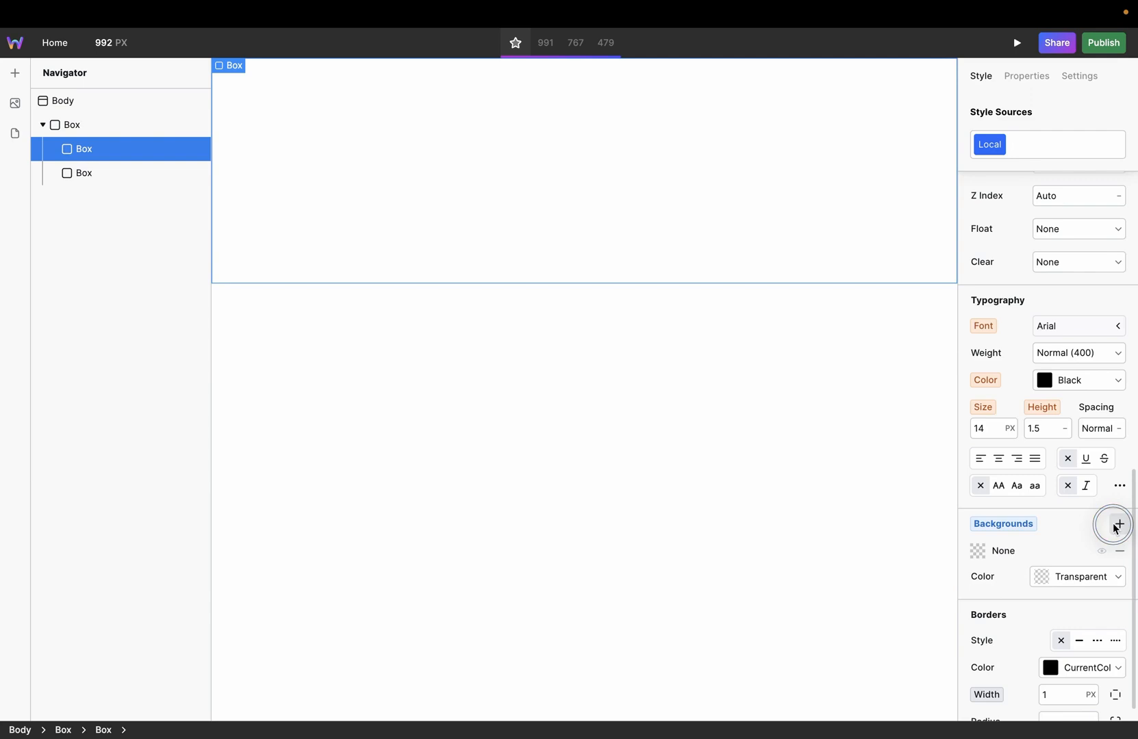
{"action": "left_click", "coordinate": [1118, 524]}
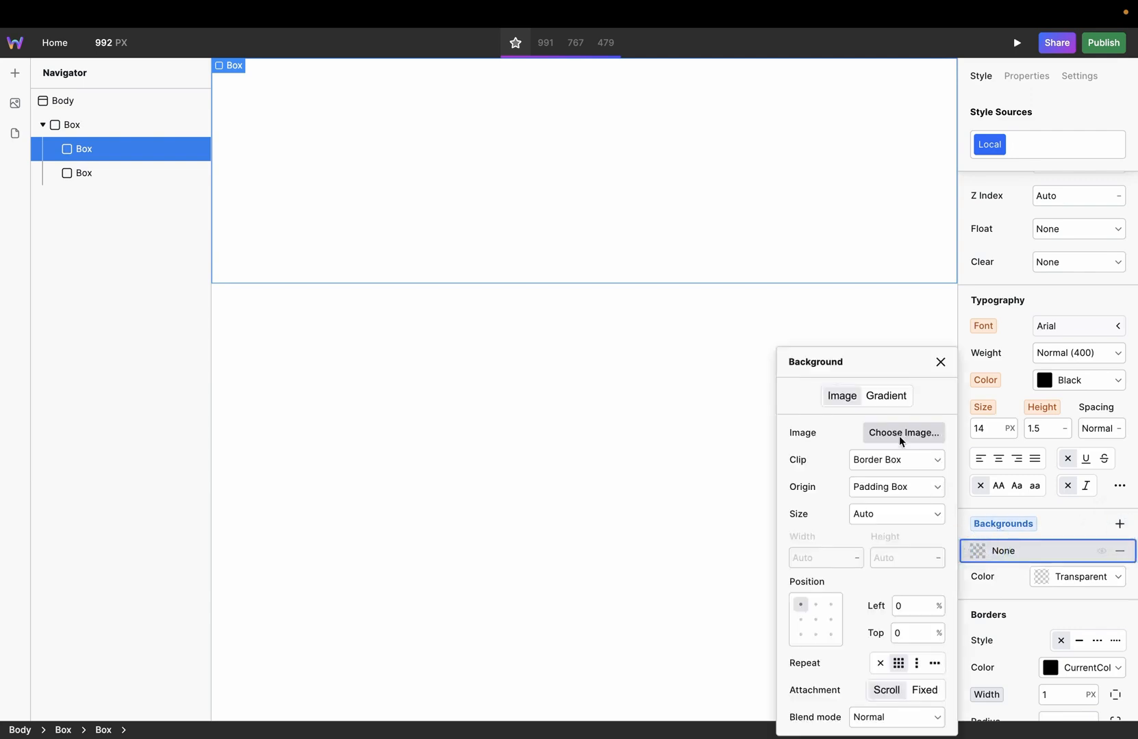
{"action": "left_click", "coordinate": [902, 433]}
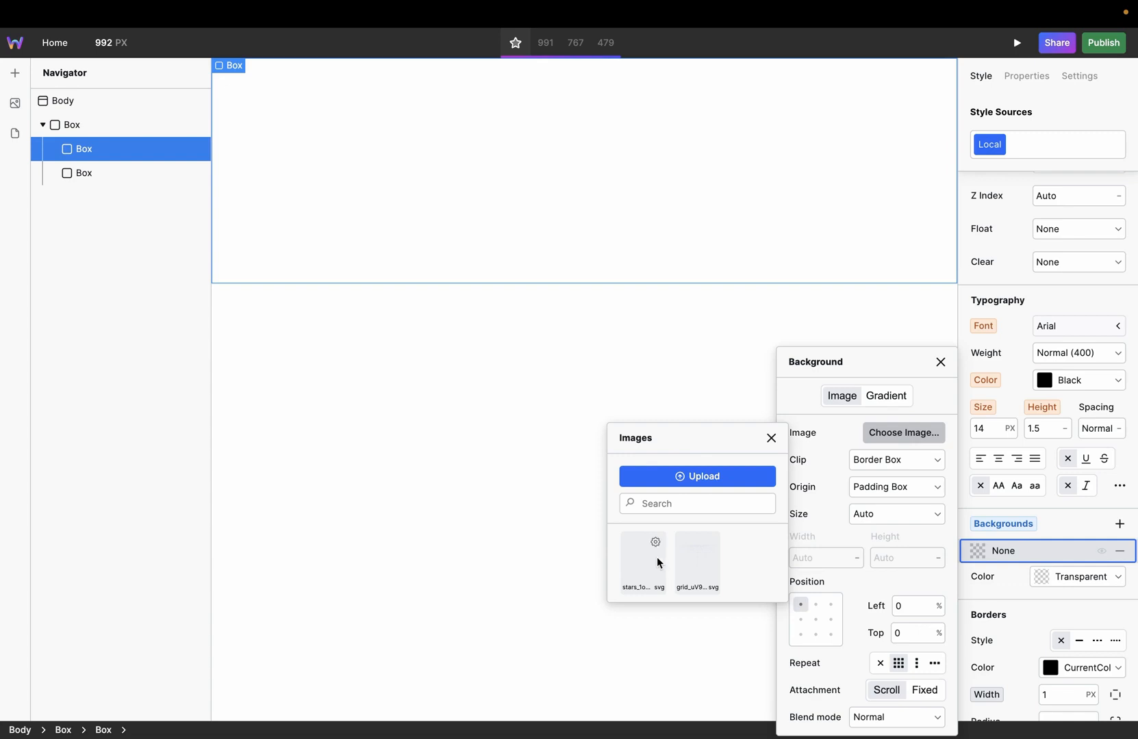
{"action": "left_click", "coordinate": [643, 557]}
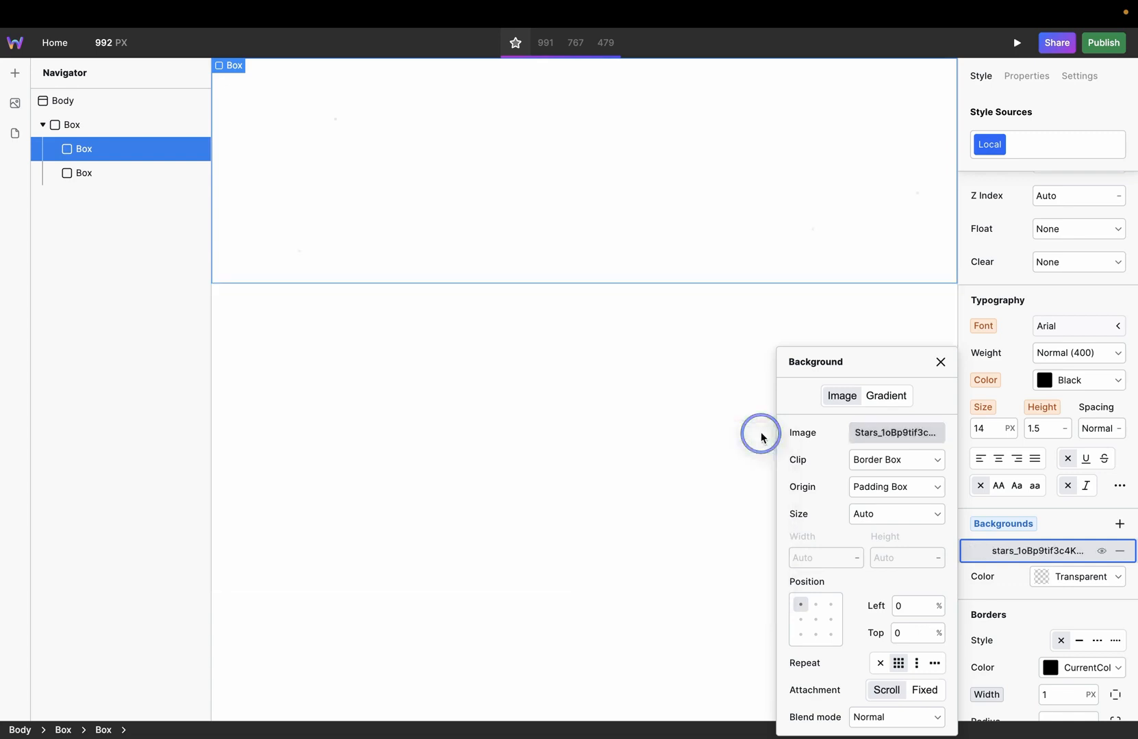
{"action": "left_click", "coordinate": [940, 362]}
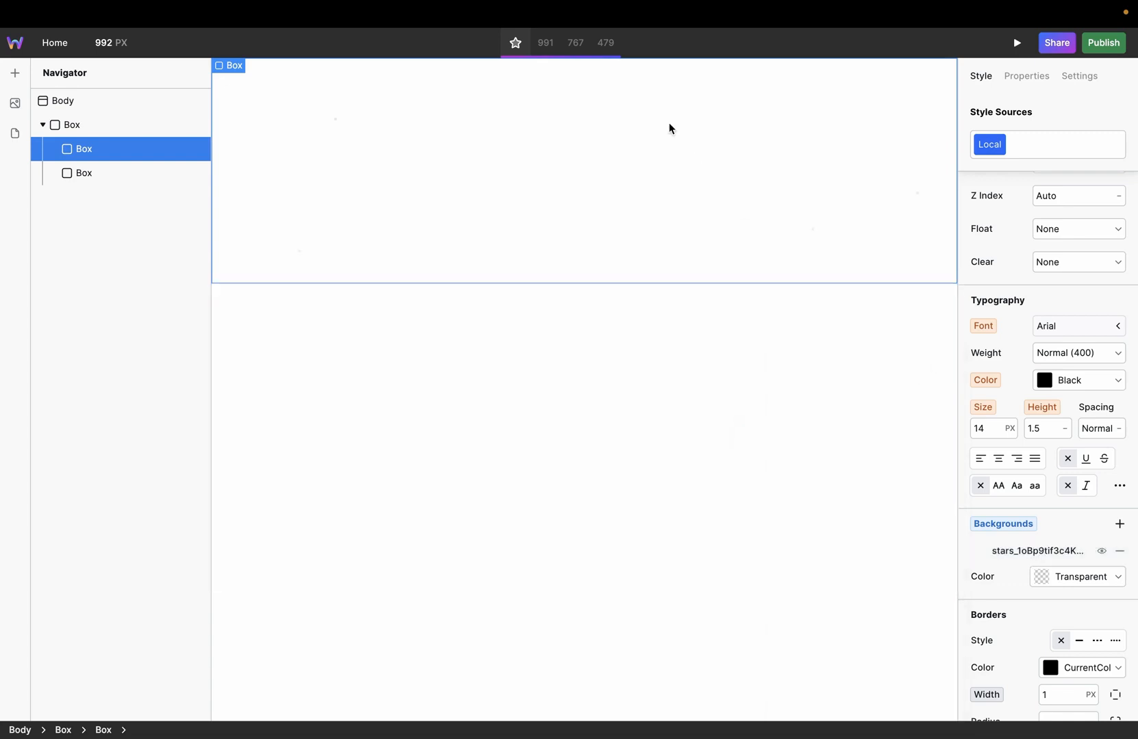
{"action": "mouse_move", "coordinate": [532, 143]}
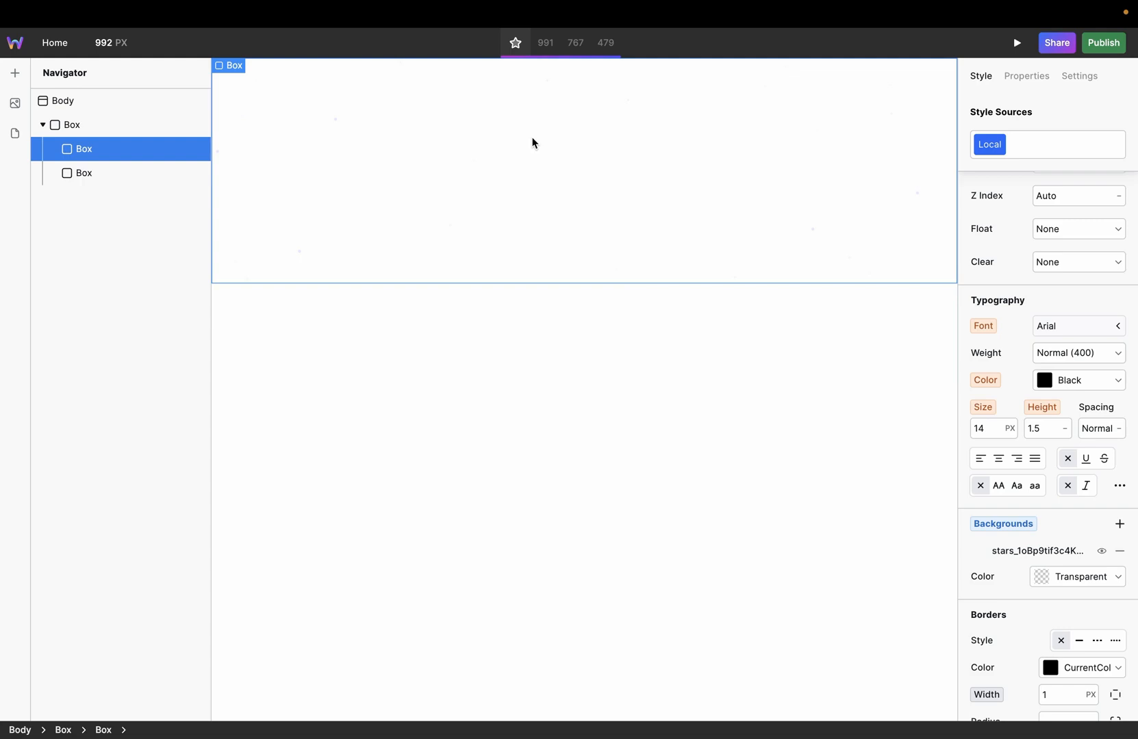
{"action": "mouse_move", "coordinate": [340, 108]}
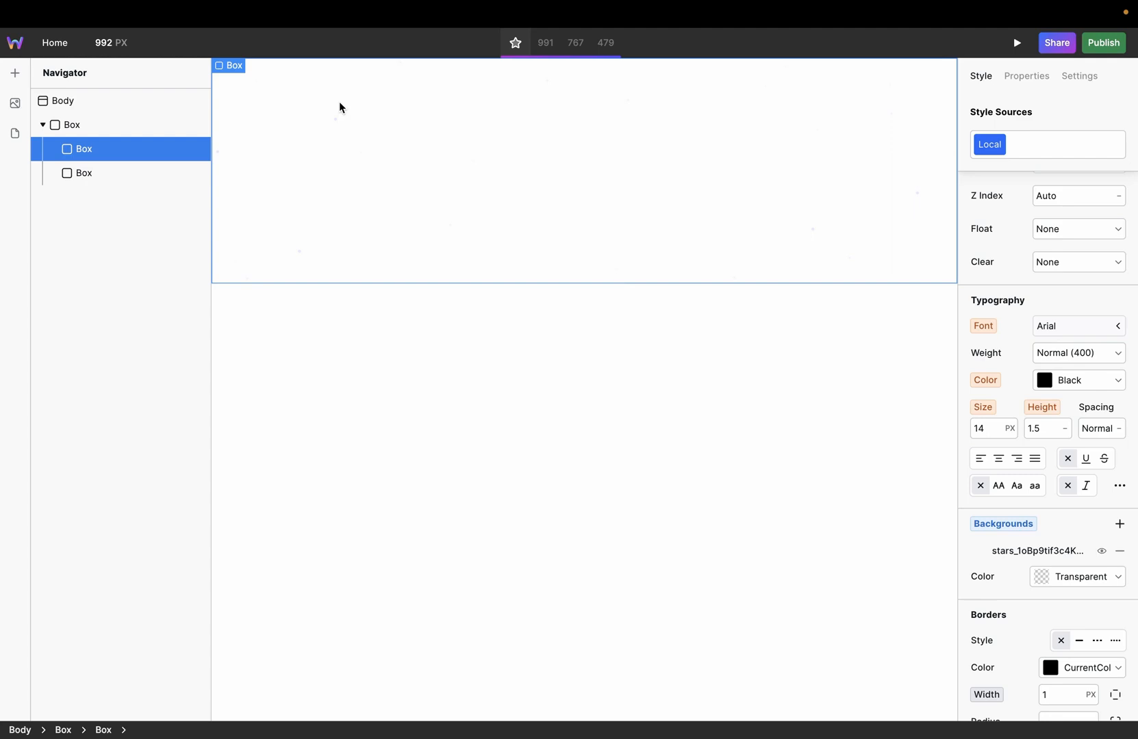
{"action": "mouse_move", "coordinate": [1087, 577]}
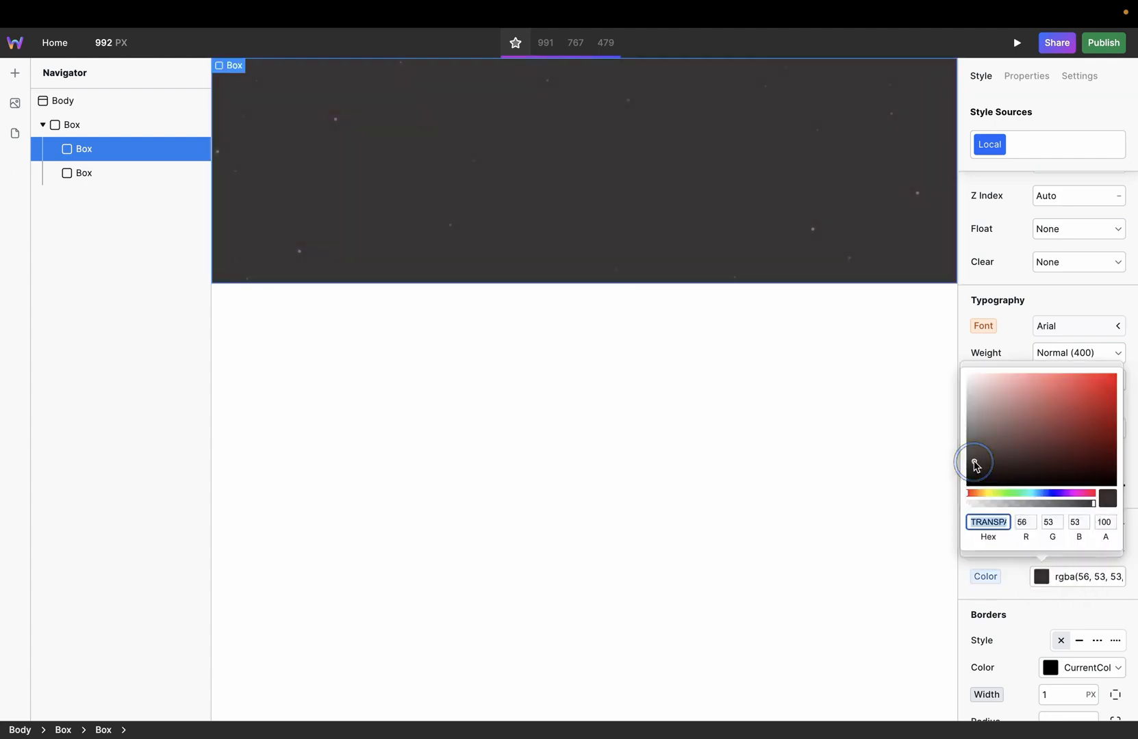
{"action": "mouse_move", "coordinate": [649, 141]}
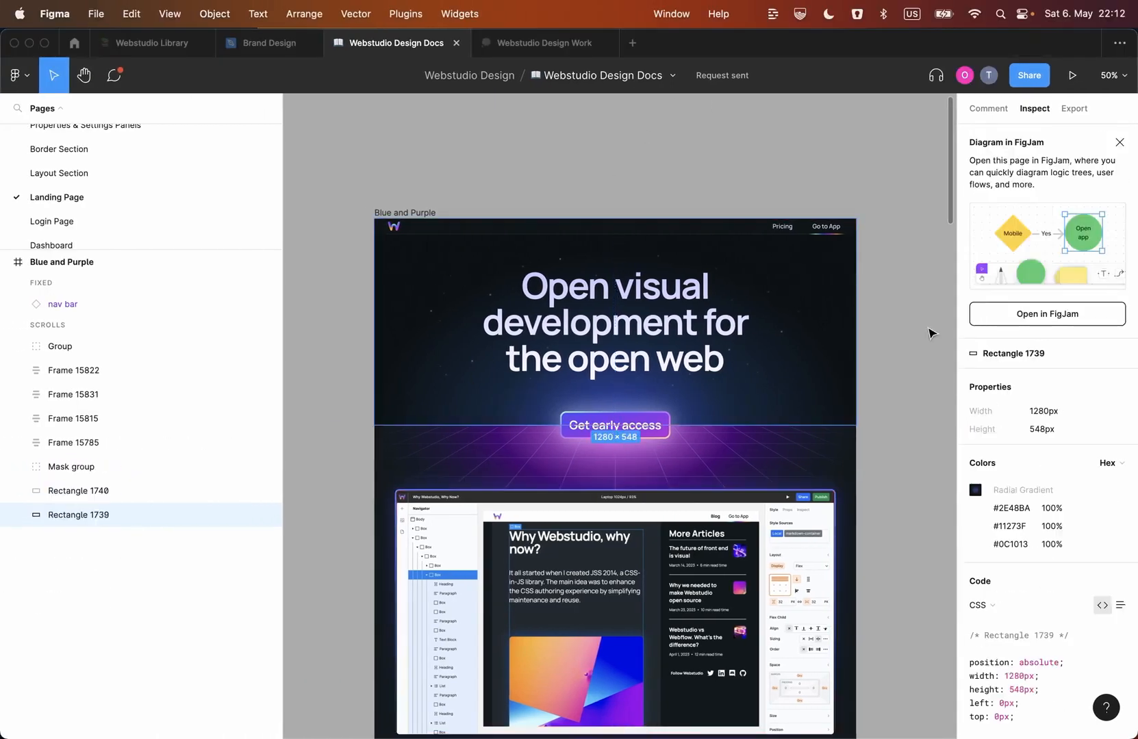
{"action": "mouse_move", "coordinate": [1078, 505]}
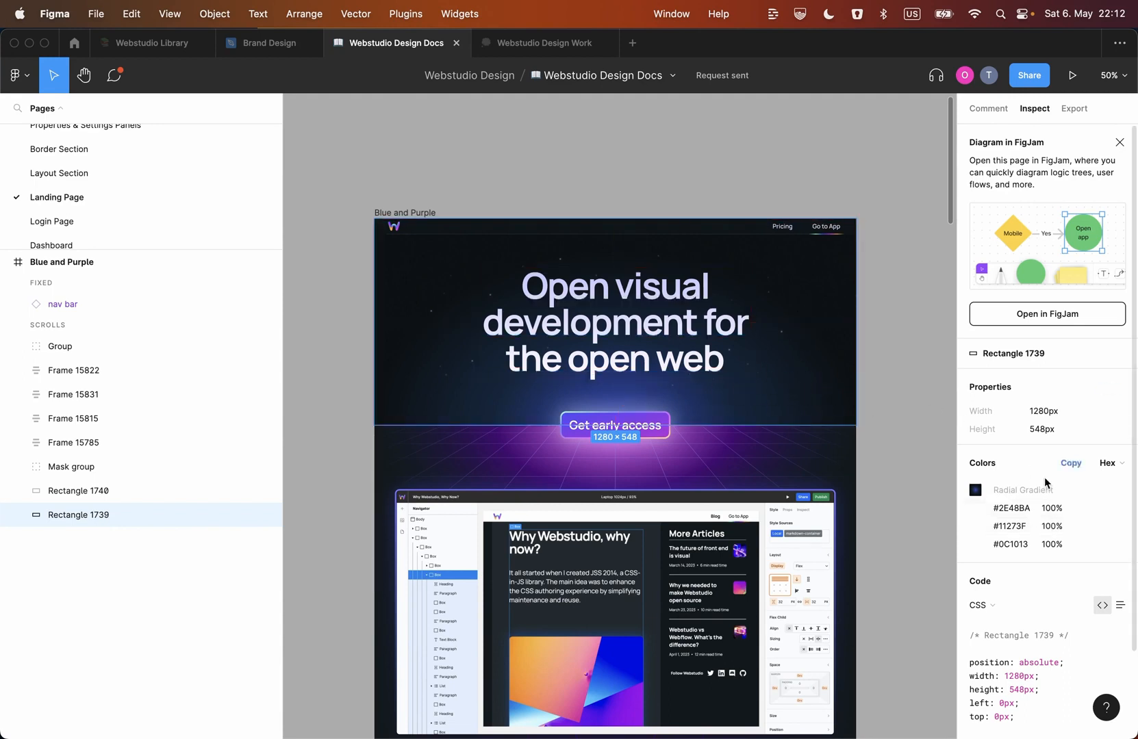
Copy the radial gradient colours of Rectangle 1739 from Figma's Inspect panel.
{"action": "left_click", "coordinate": [1068, 462]}
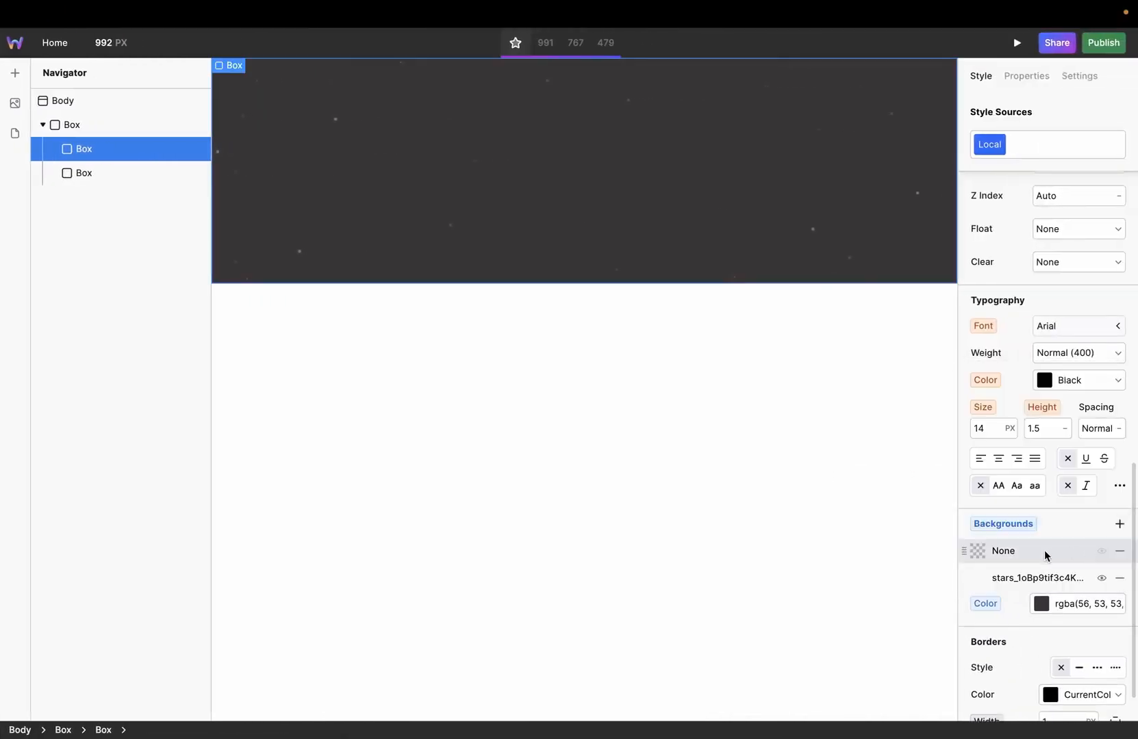
Paste the copied radial gradient code into the new background layer's gradient settings.
{"action": "left_click", "coordinate": [1004, 550]}
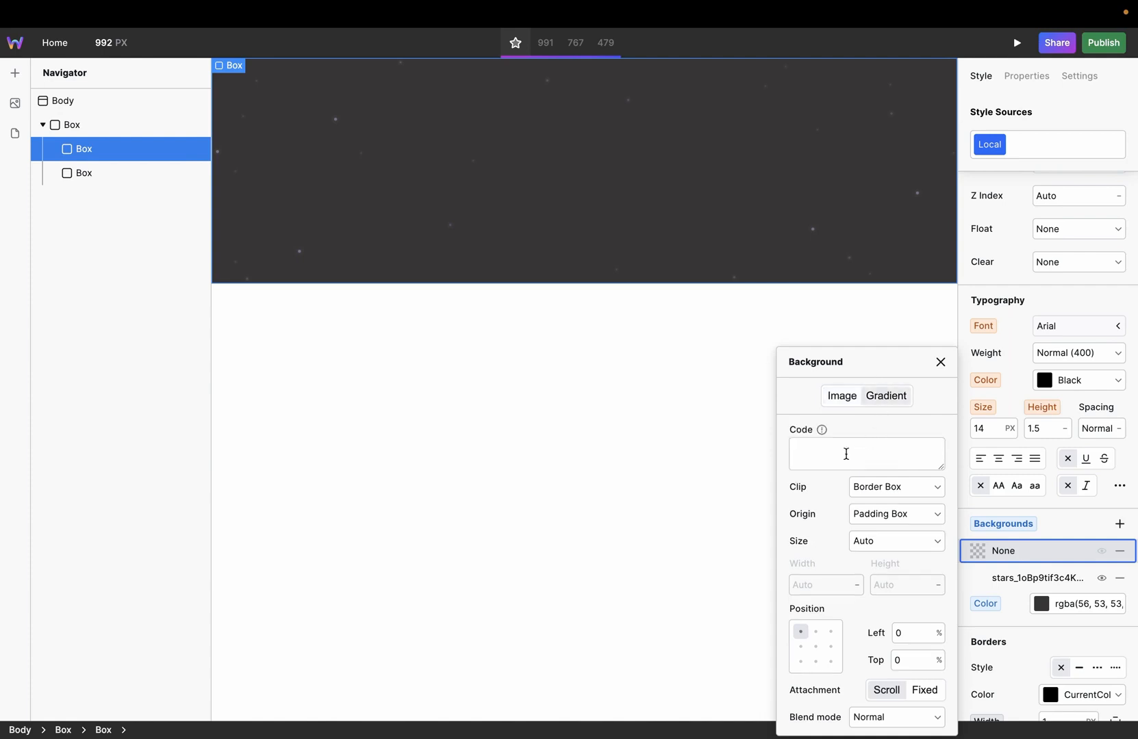
{"action": "right_click", "coordinate": [866, 453]}
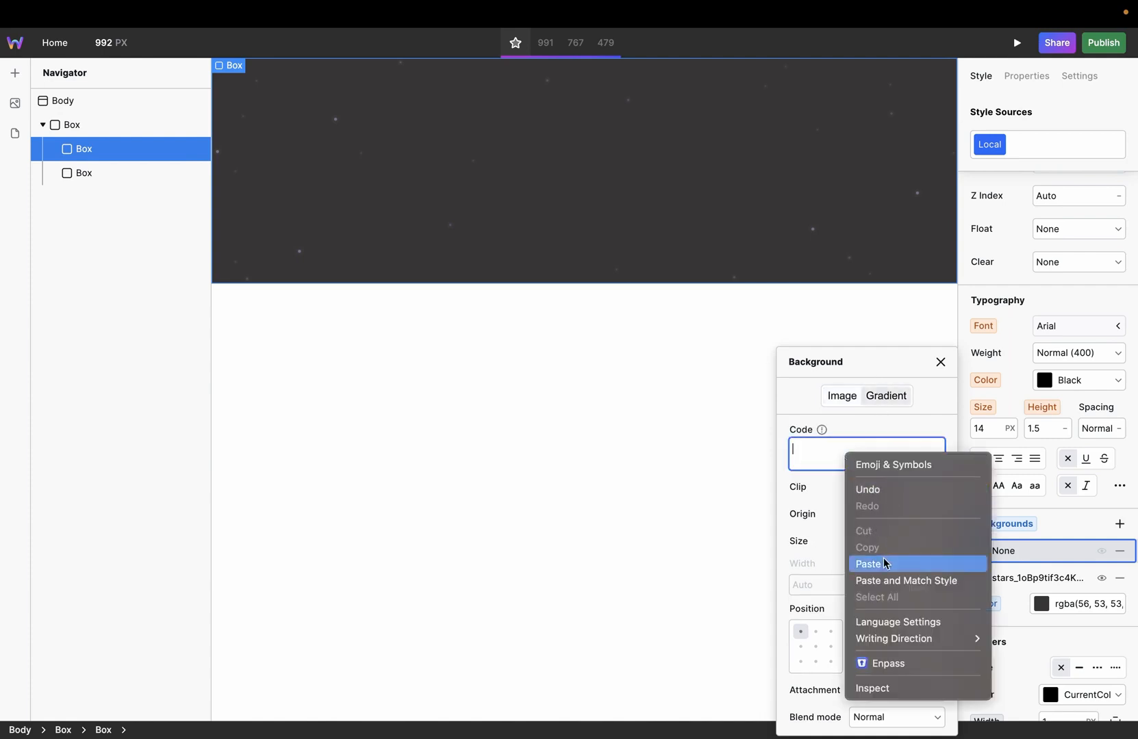
{"action": "left_click", "coordinate": [868, 564]}
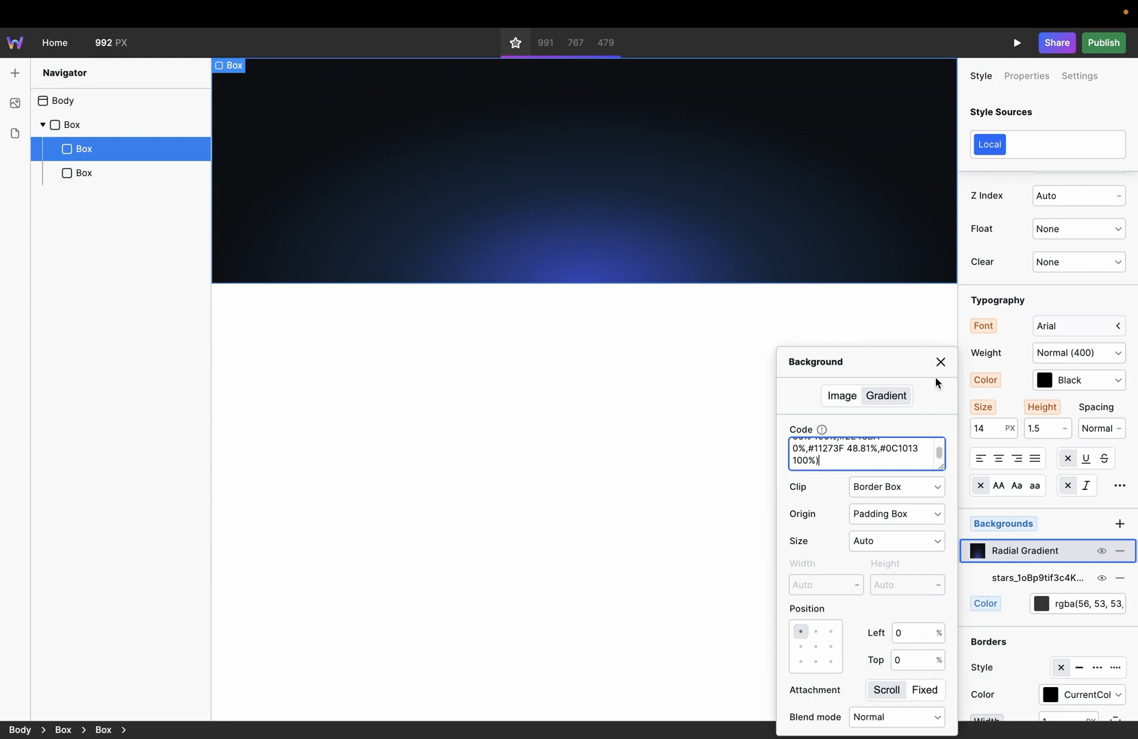
{"action": "mouse_move", "coordinate": [1019, 570]}
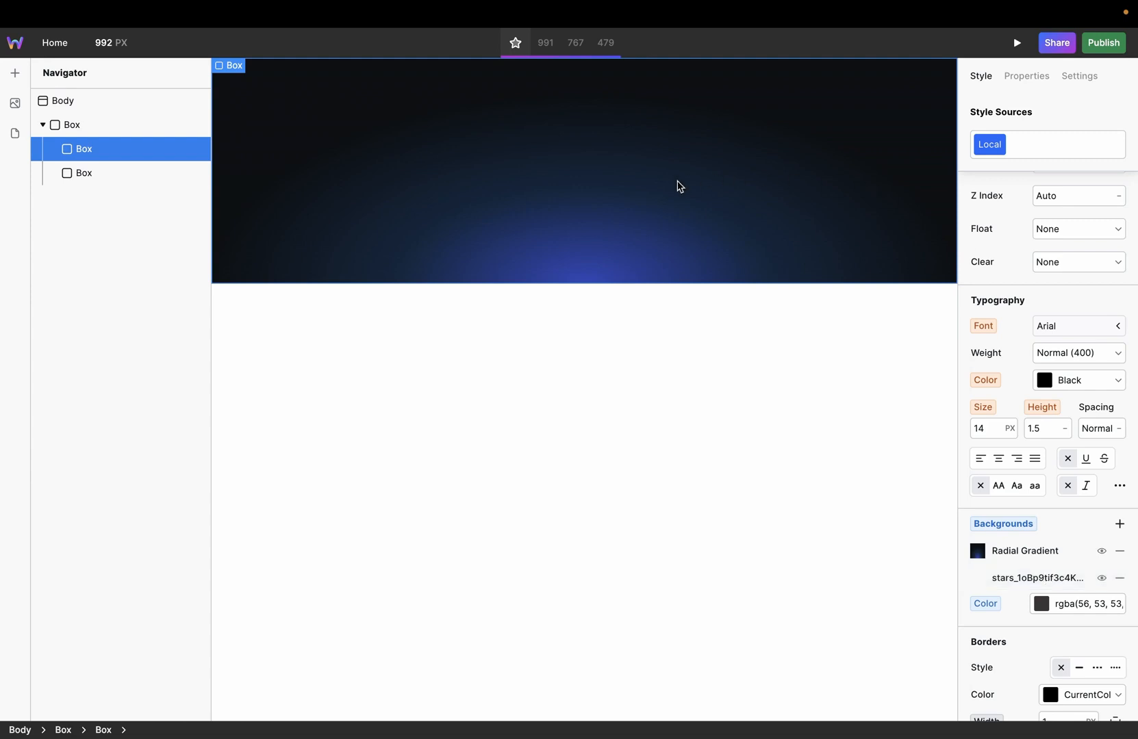
{"action": "mouse_move", "coordinate": [1059, 558]}
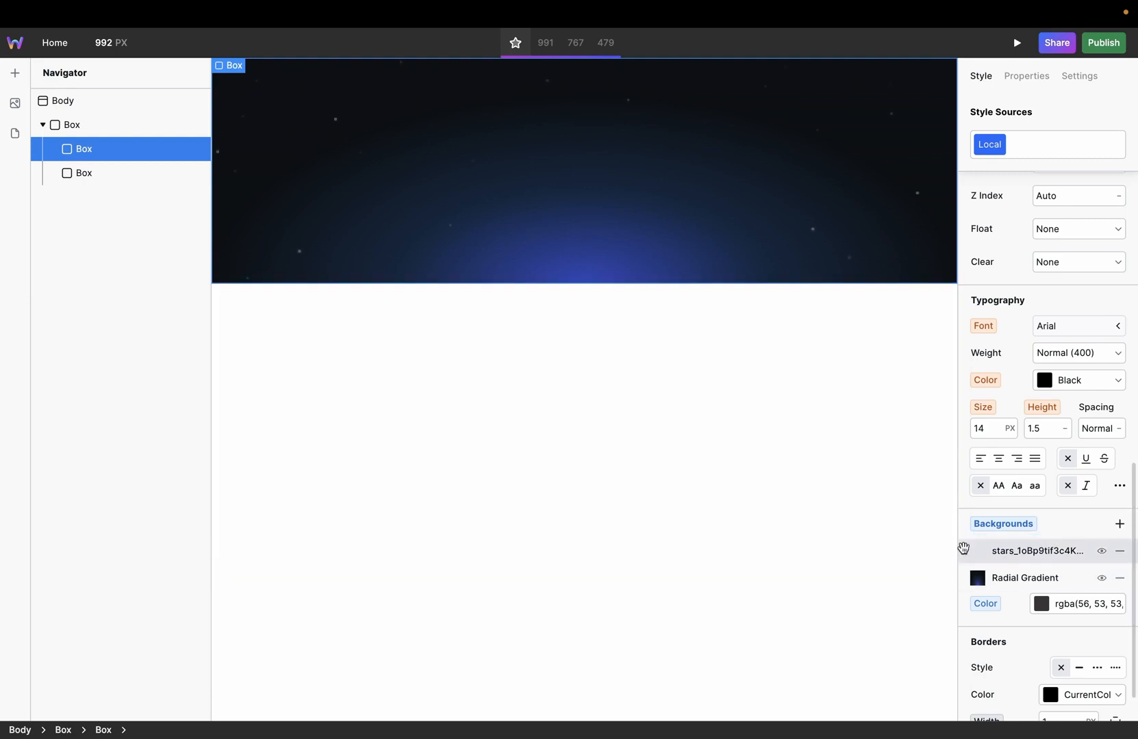
{"action": "mouse_move", "coordinate": [979, 458]}
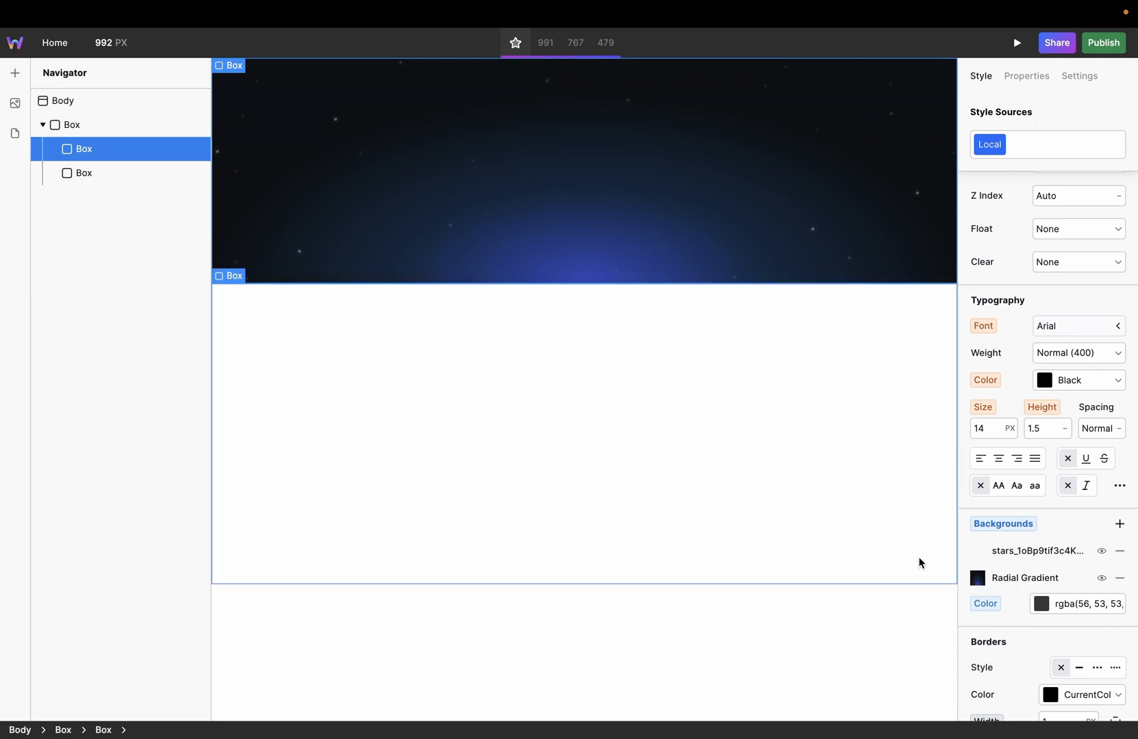
{"action": "mouse_move", "coordinate": [467, 413]}
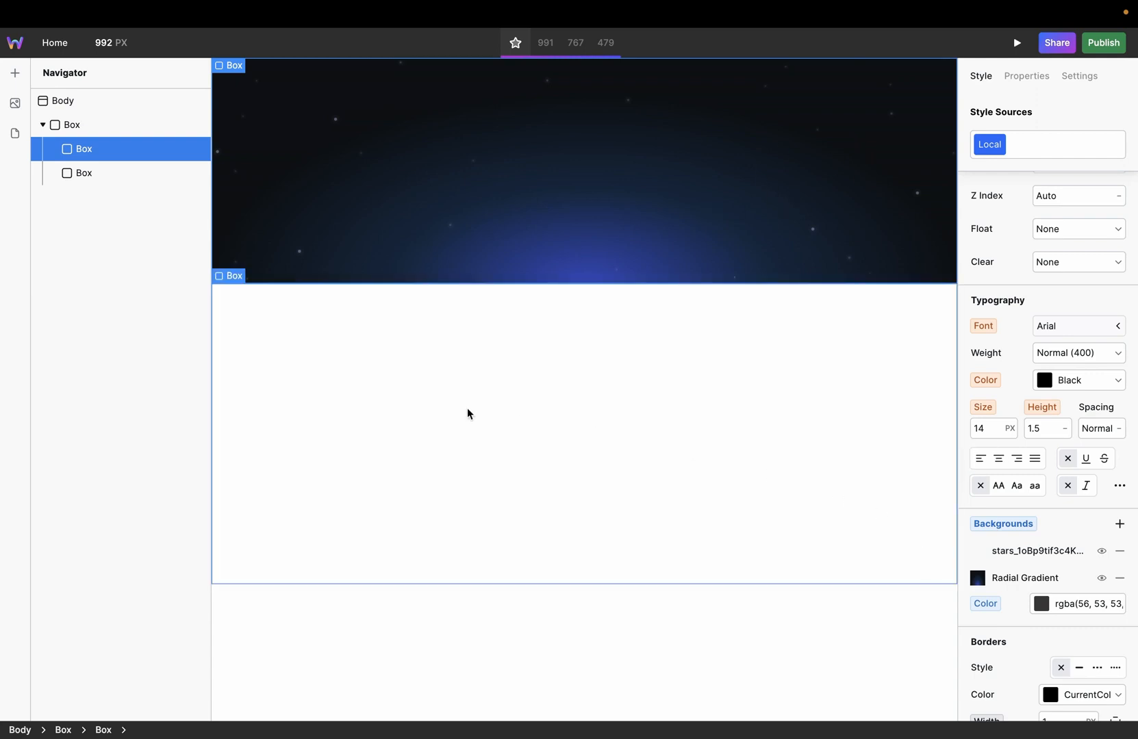
{"action": "mouse_move", "coordinate": [529, 452]}
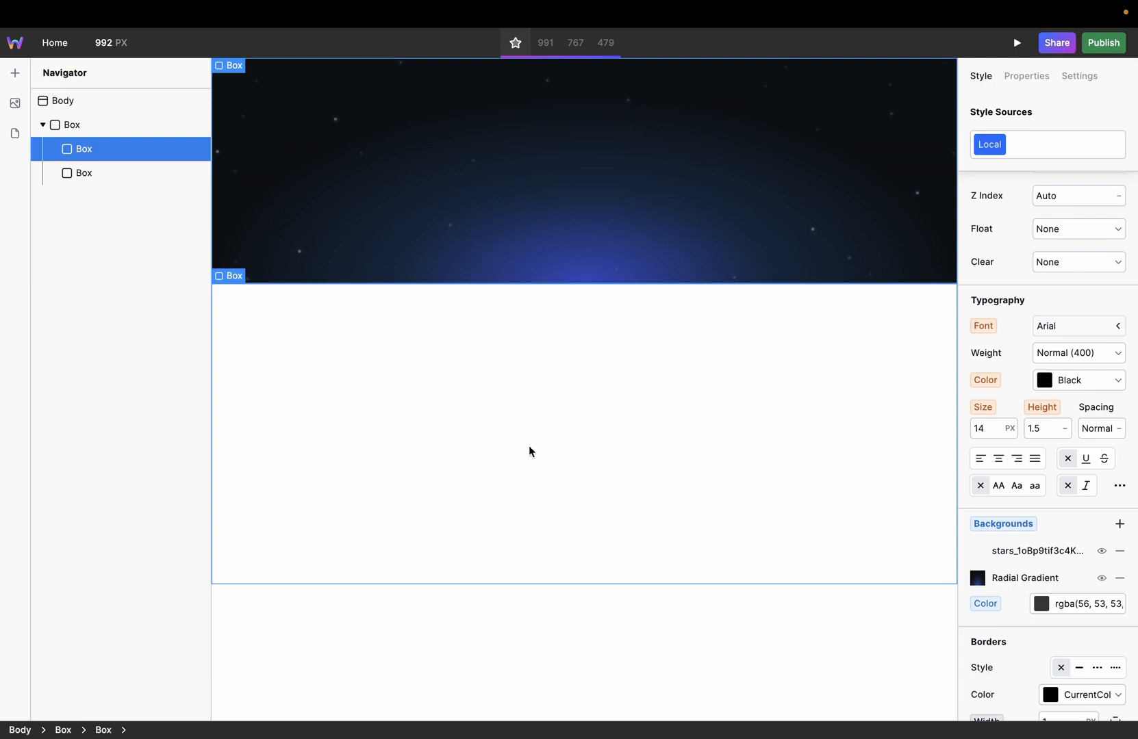
Add the grid SVG as a background image layer on the lower box.
{"action": "left_click", "coordinate": [83, 172]}
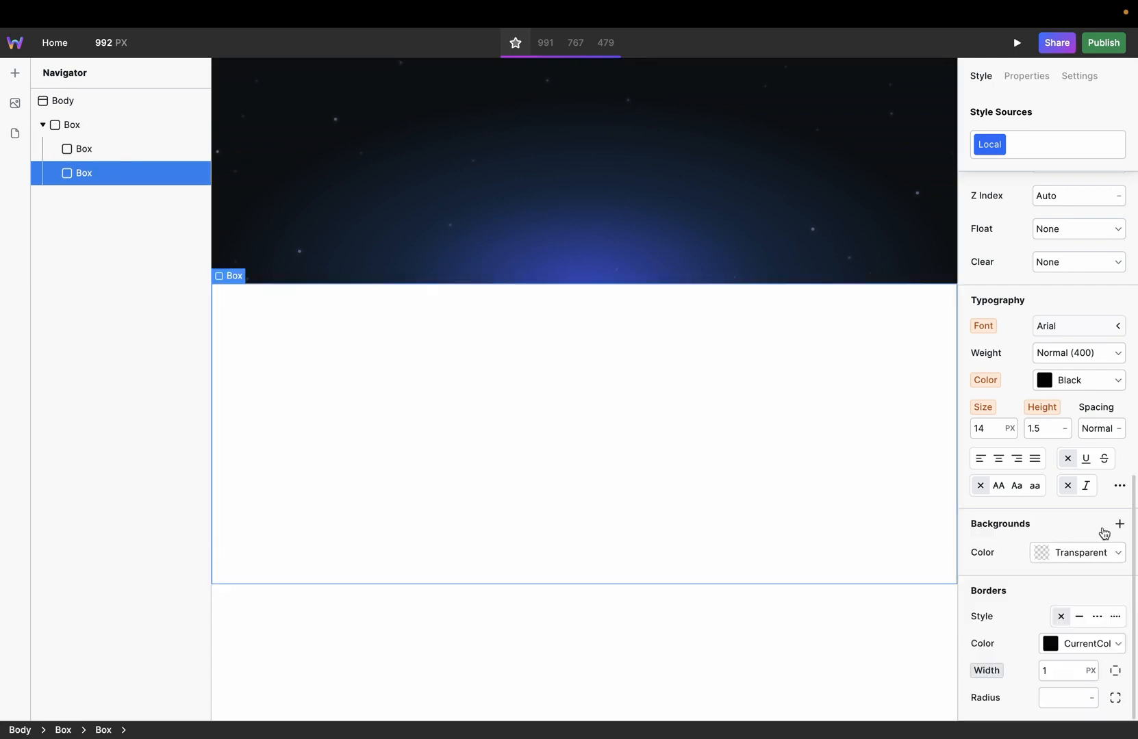
{"action": "left_click", "coordinate": [1119, 523]}
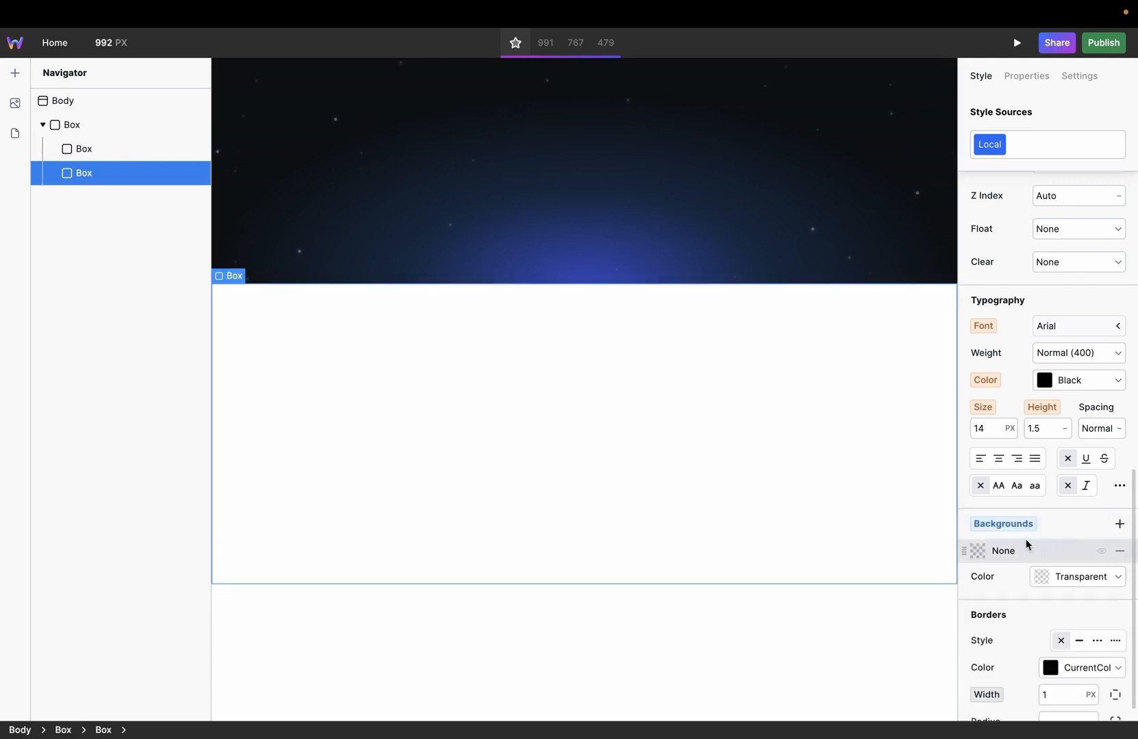
{"action": "left_click", "coordinate": [1003, 550]}
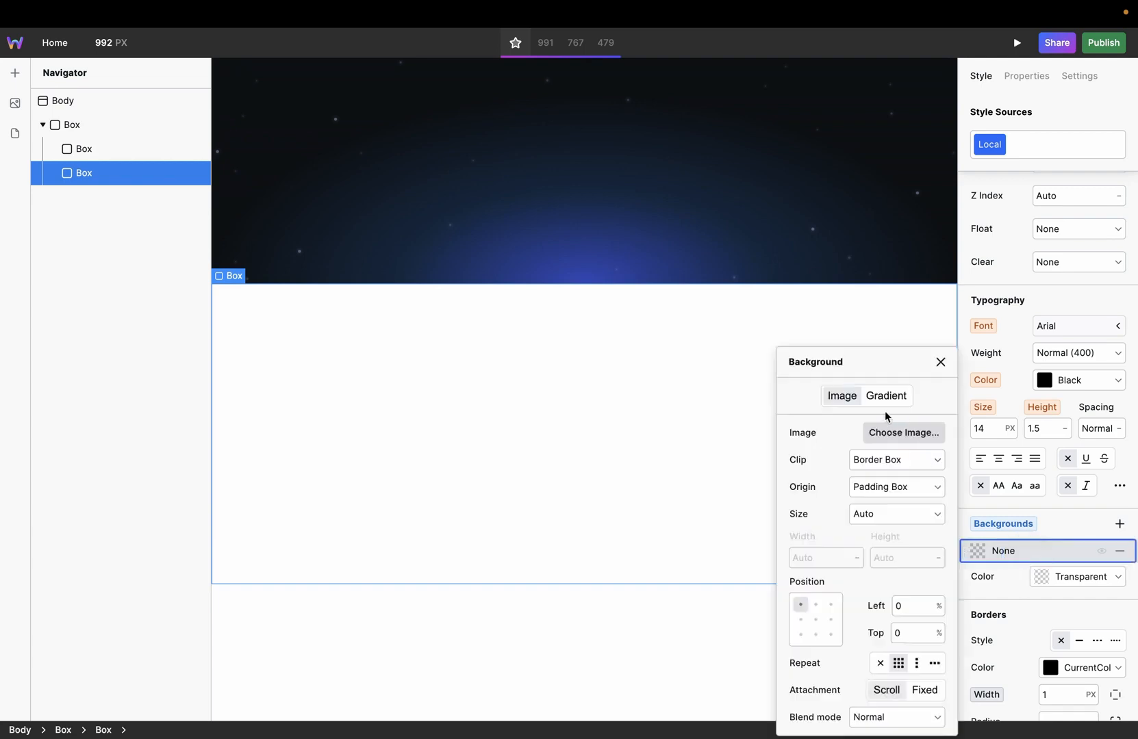
{"action": "left_click", "coordinate": [903, 434]}
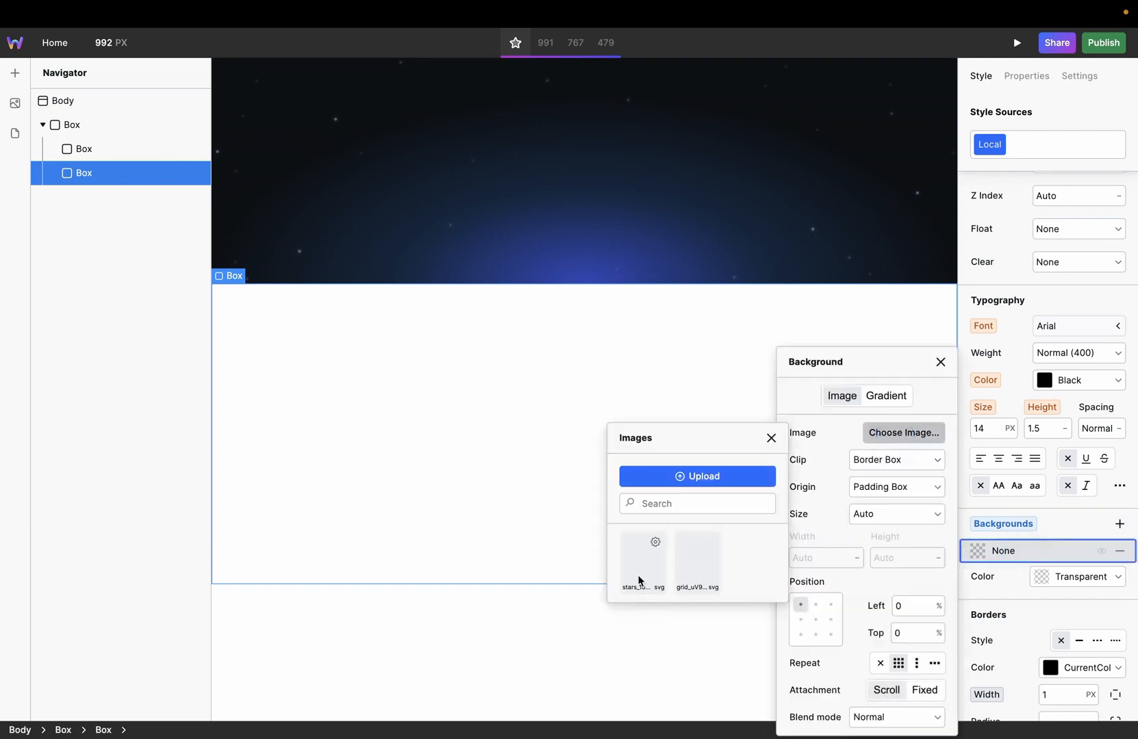
{"action": "left_click", "coordinate": [695, 556]}
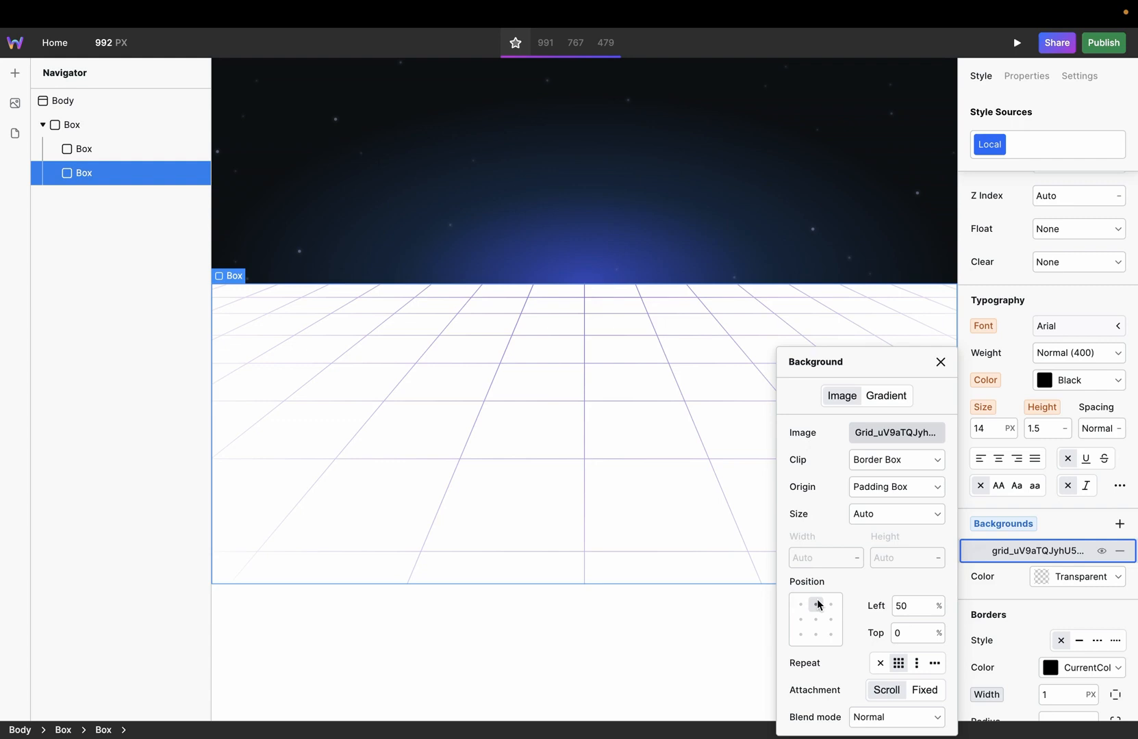
{"action": "mouse_move", "coordinate": [716, 513]}
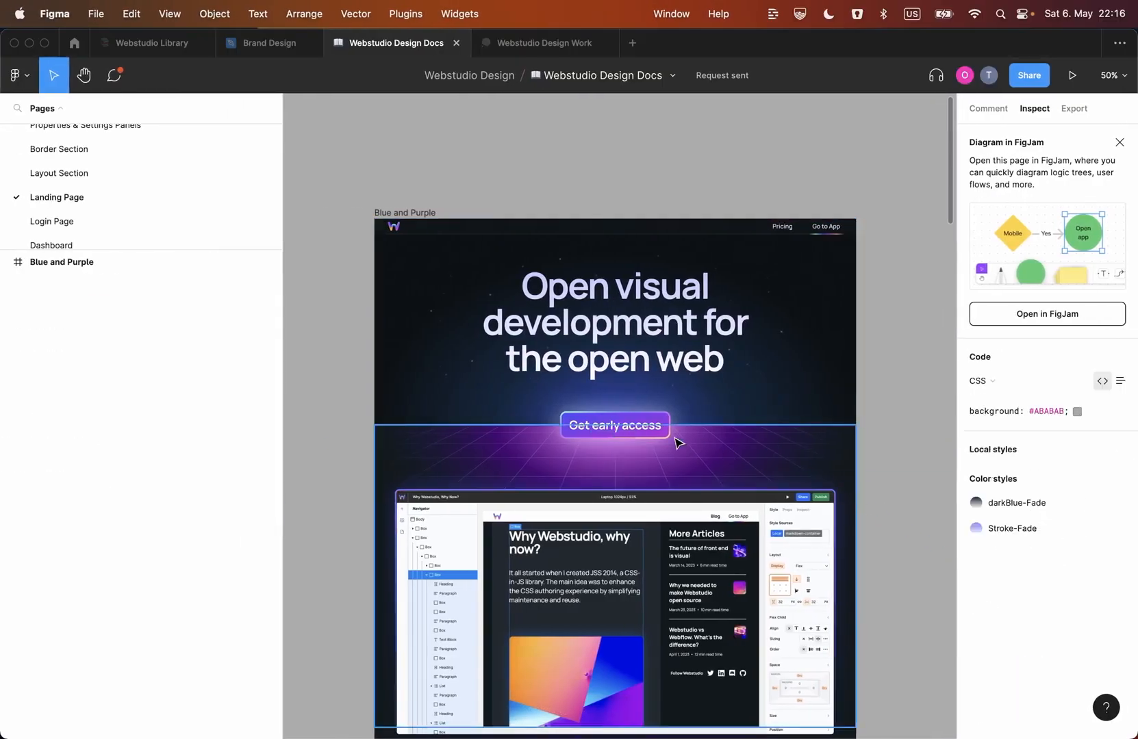
{"action": "mouse_move", "coordinate": [687, 459]}
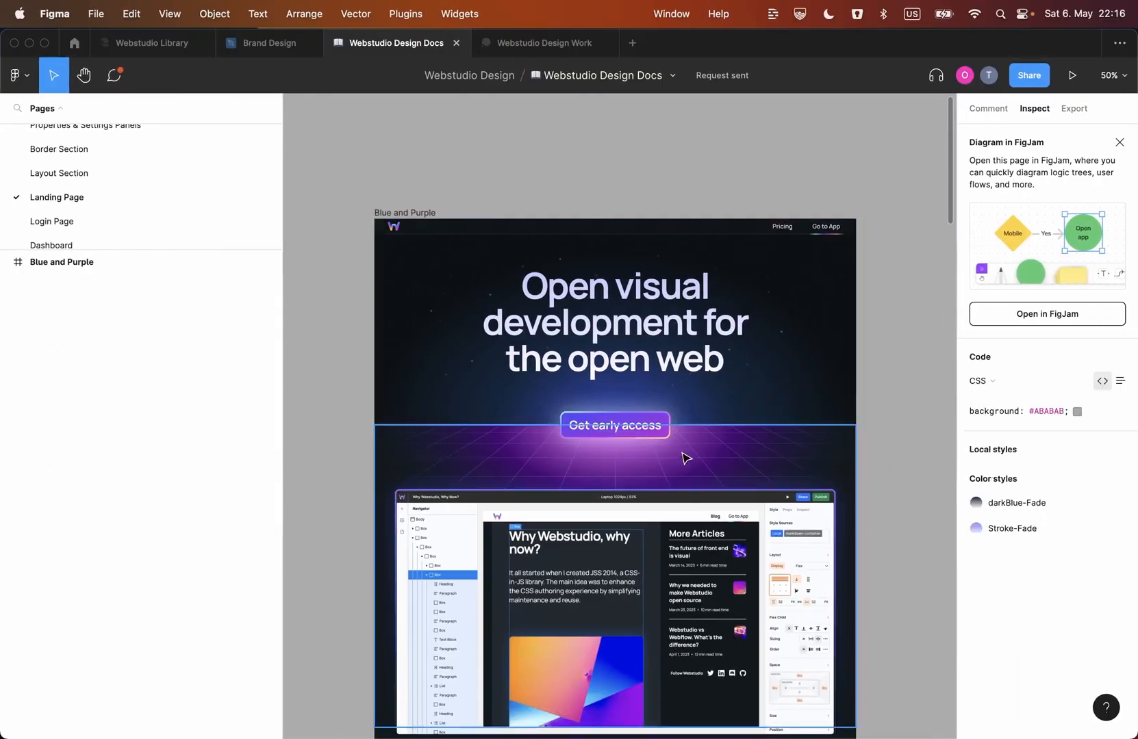
{"action": "mouse_move", "coordinate": [639, 489]}
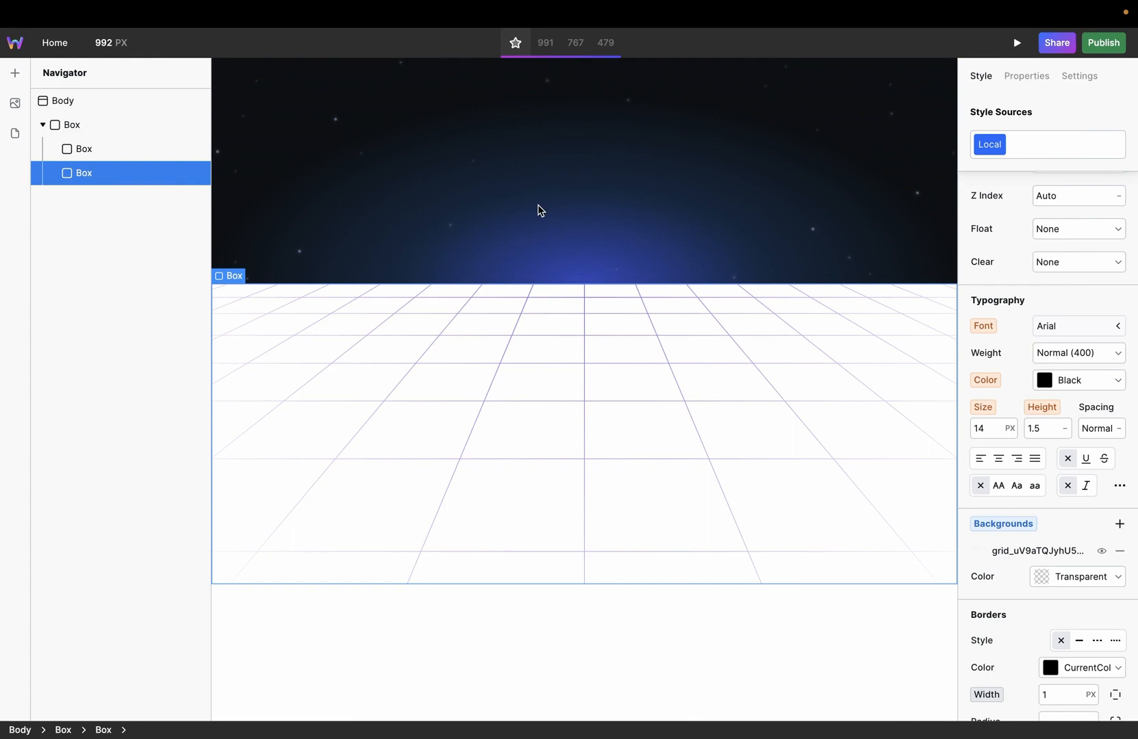
{"action": "mouse_move", "coordinate": [1041, 590]}
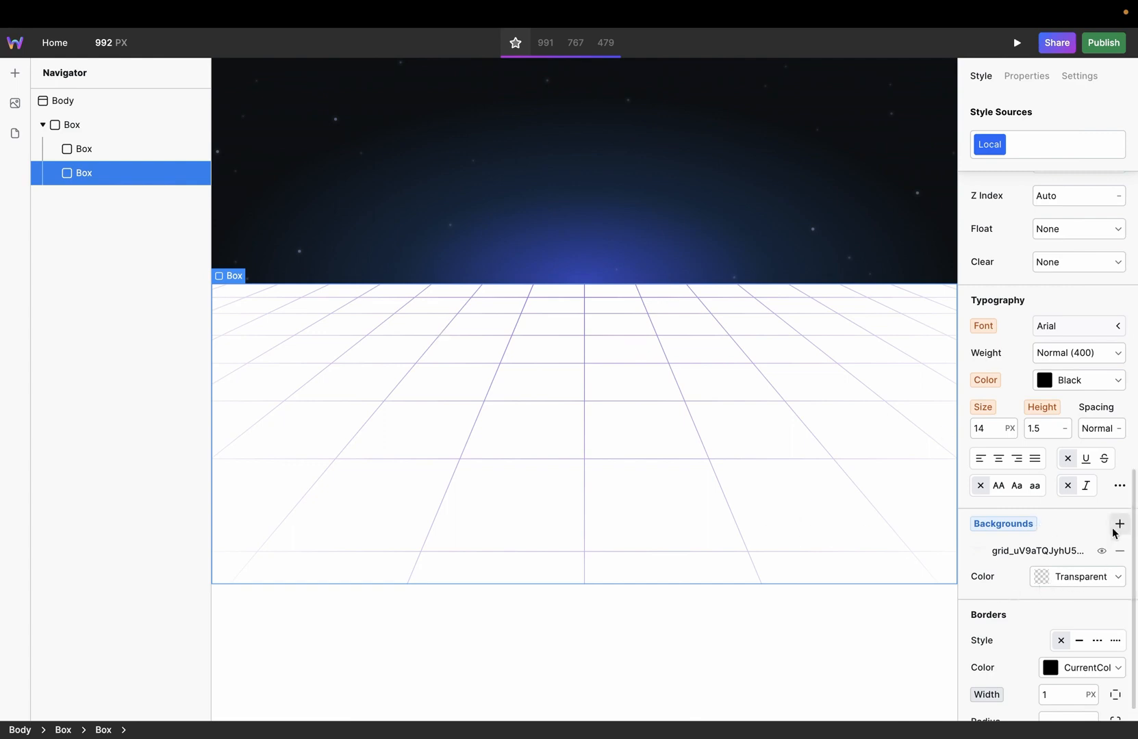
Add a gradient layer to the grid box and set the parent Box colour to rgba(12,16,19).
{"action": "left_click", "coordinate": [1120, 523]}
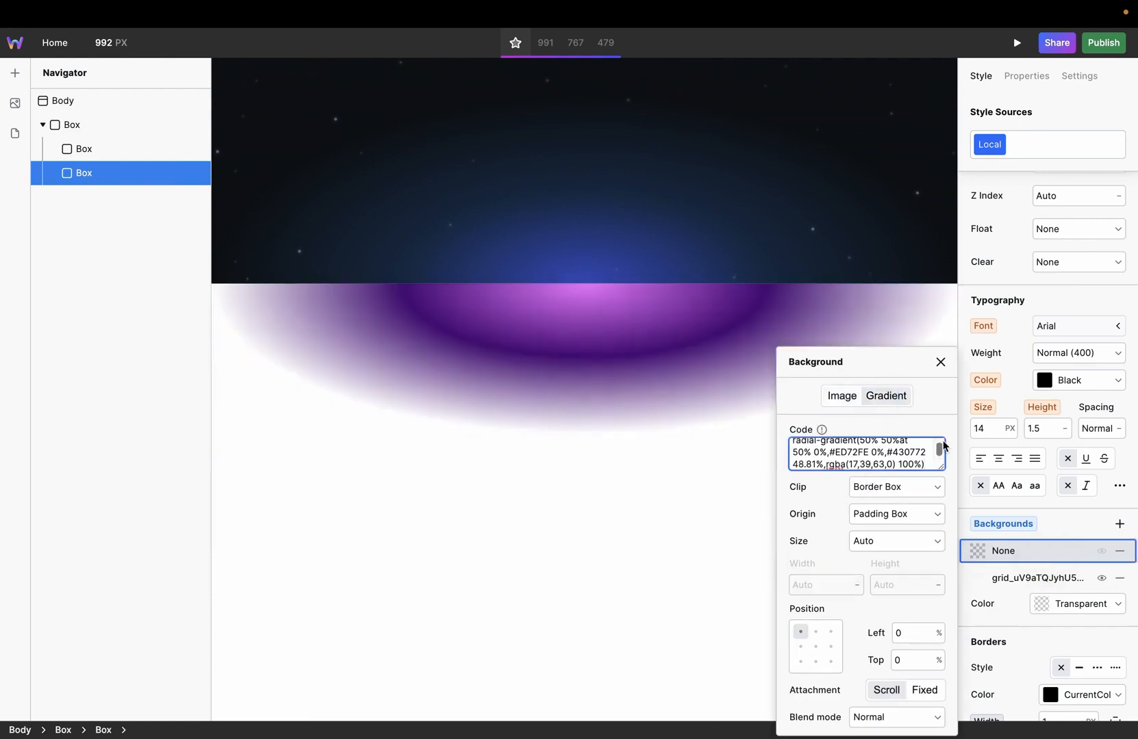
{"action": "left_click", "coordinate": [939, 362]}
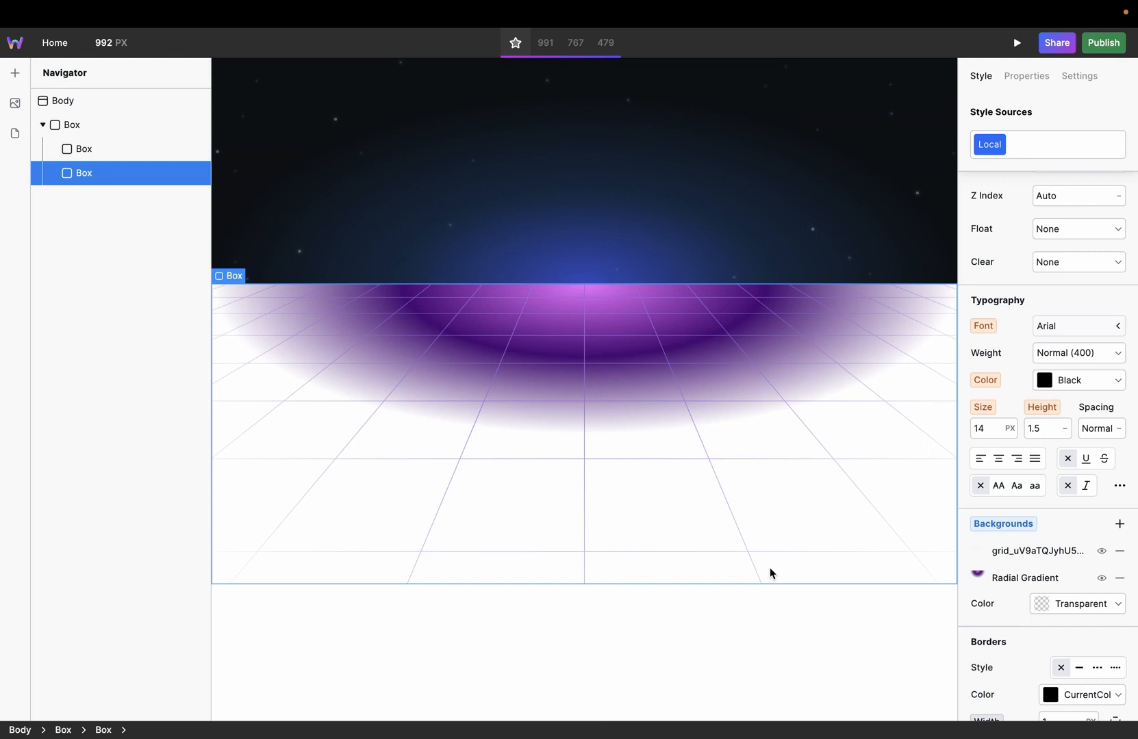
{"action": "mouse_move", "coordinate": [525, 436]}
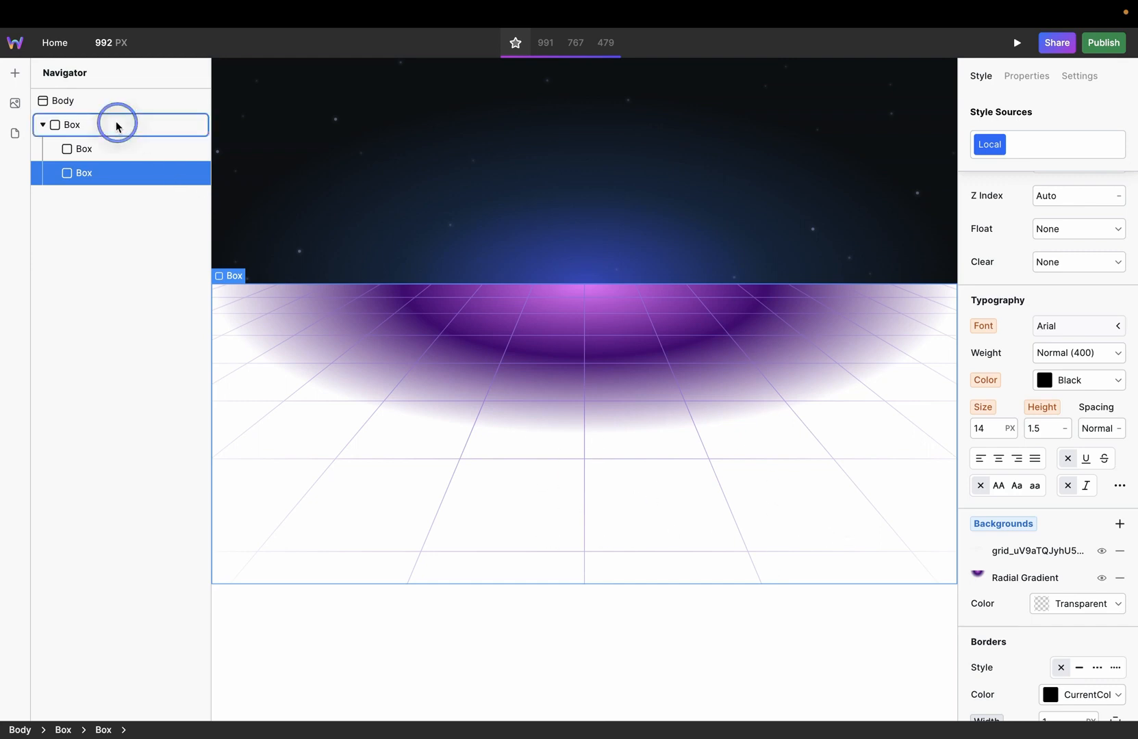
{"action": "left_click", "coordinate": [72, 124]}
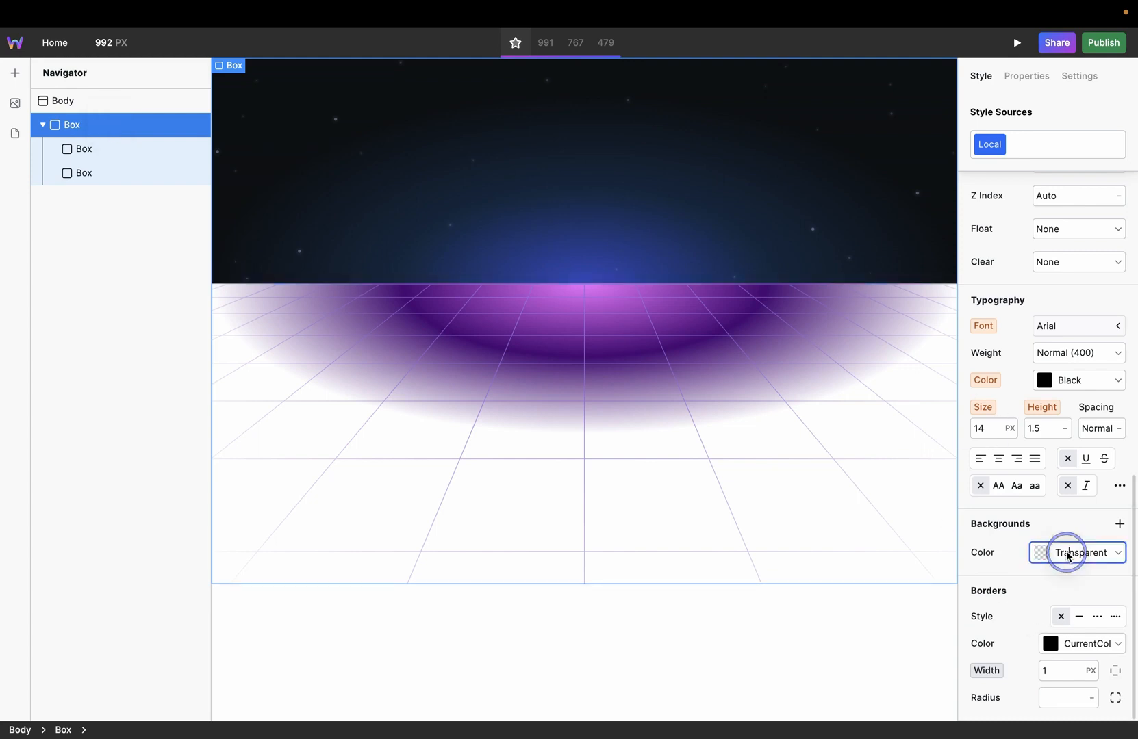
{"action": "left_click", "coordinate": [1080, 553]}
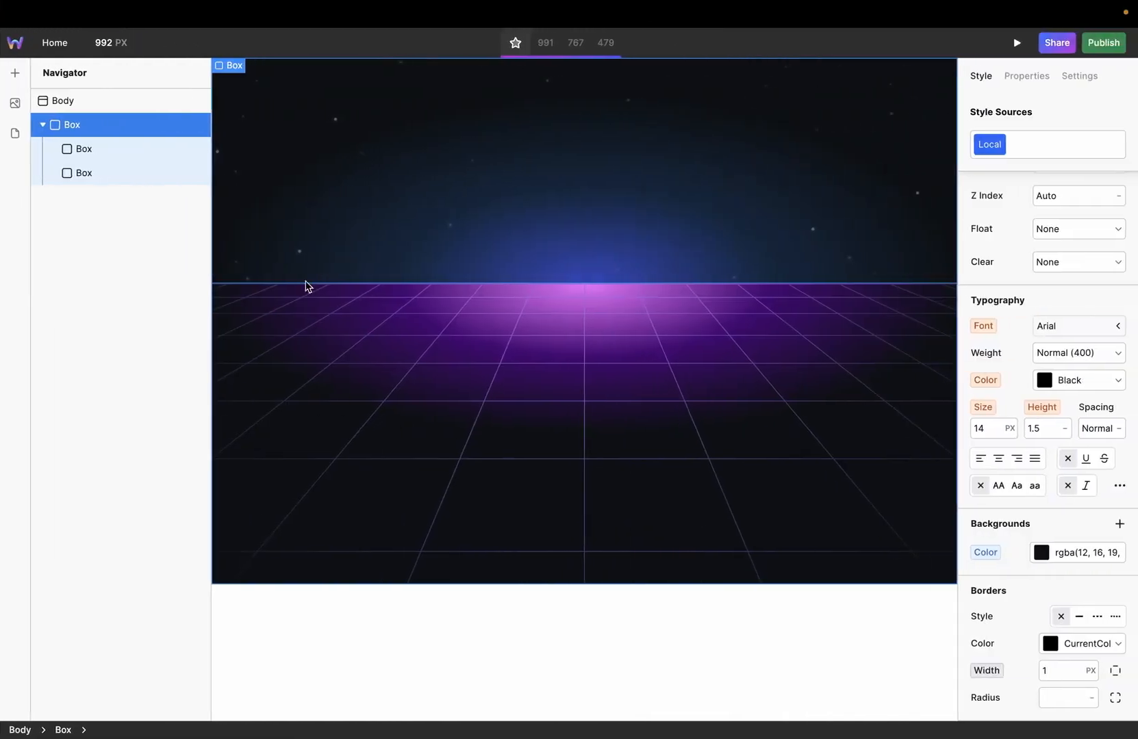
Insert a new Box and nest it inside the hero container as its last child.
{"action": "left_click", "coordinate": [15, 73]}
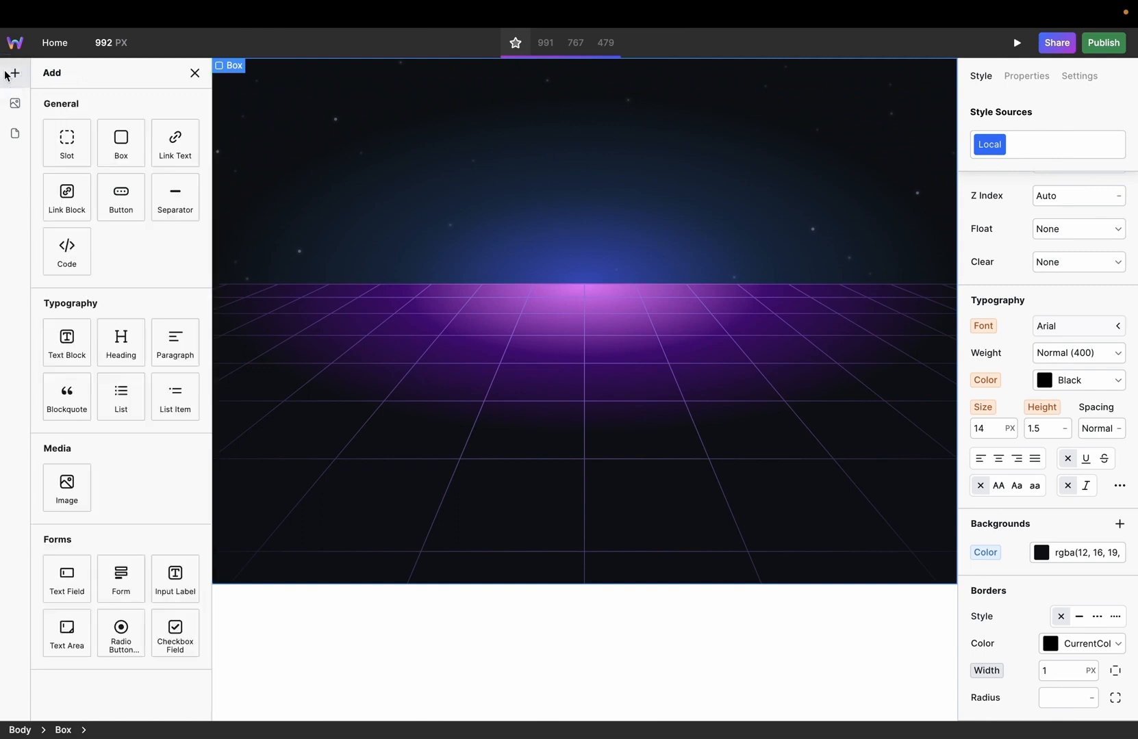
{"action": "left_click", "coordinate": [15, 133]}
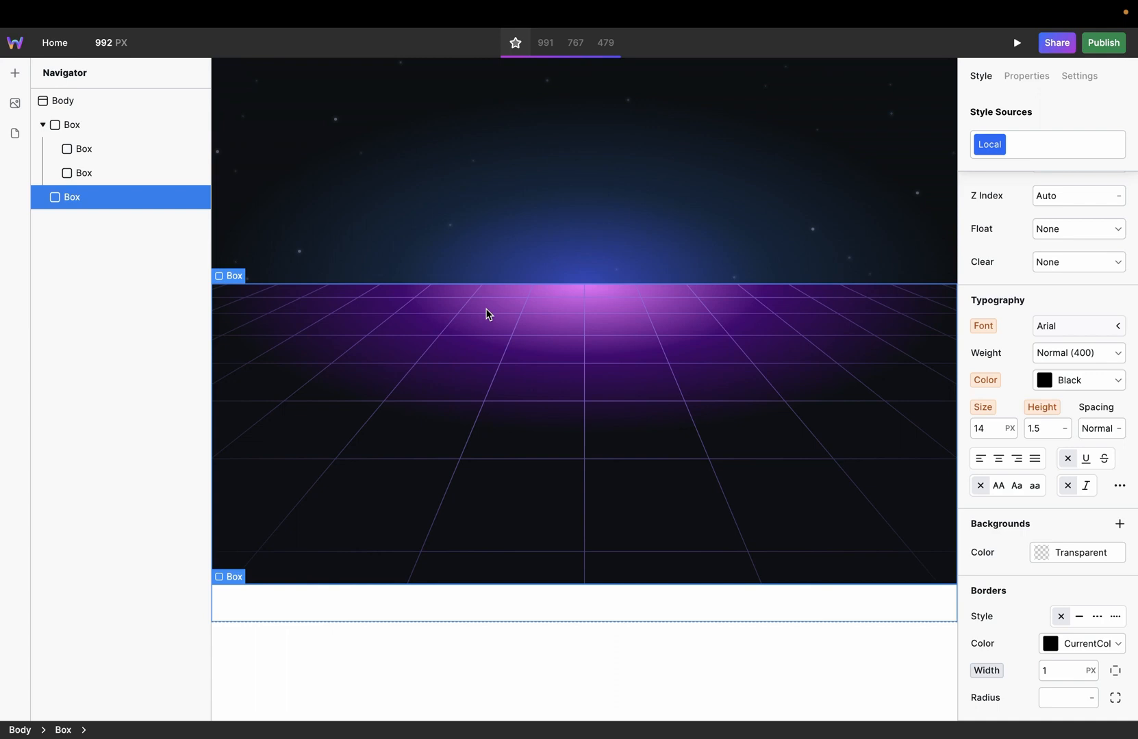
{"action": "left_click", "coordinate": [63, 101]}
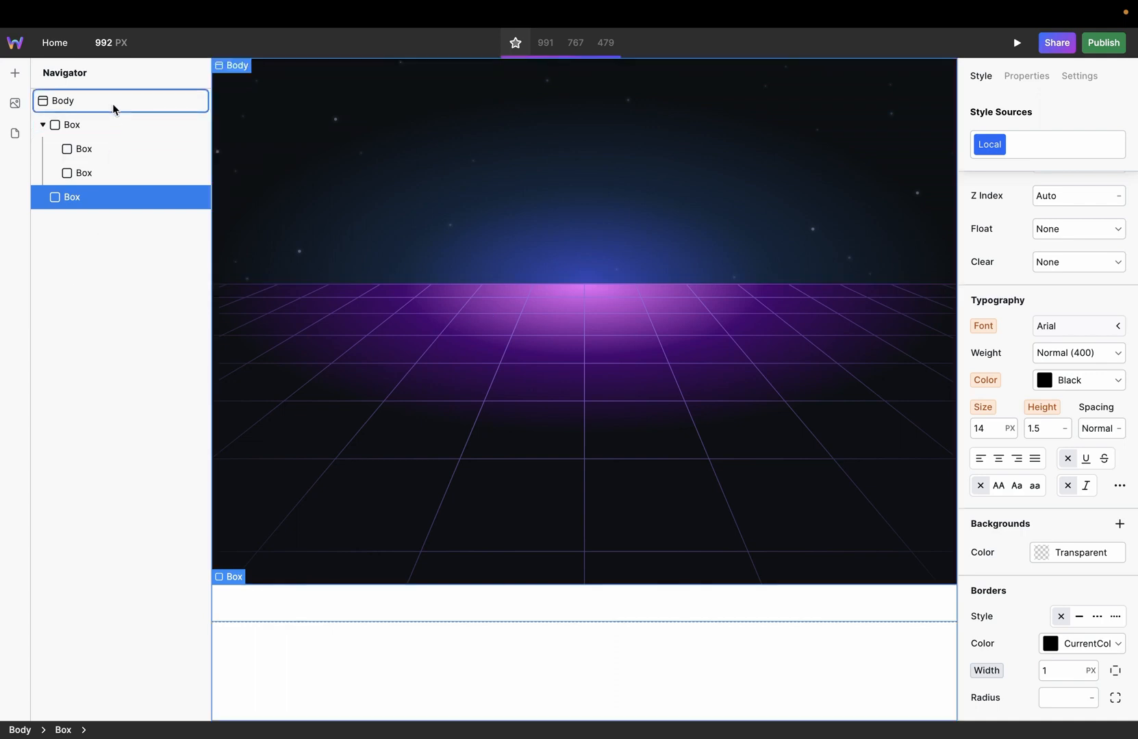
{"action": "left_click", "coordinate": [71, 125]}
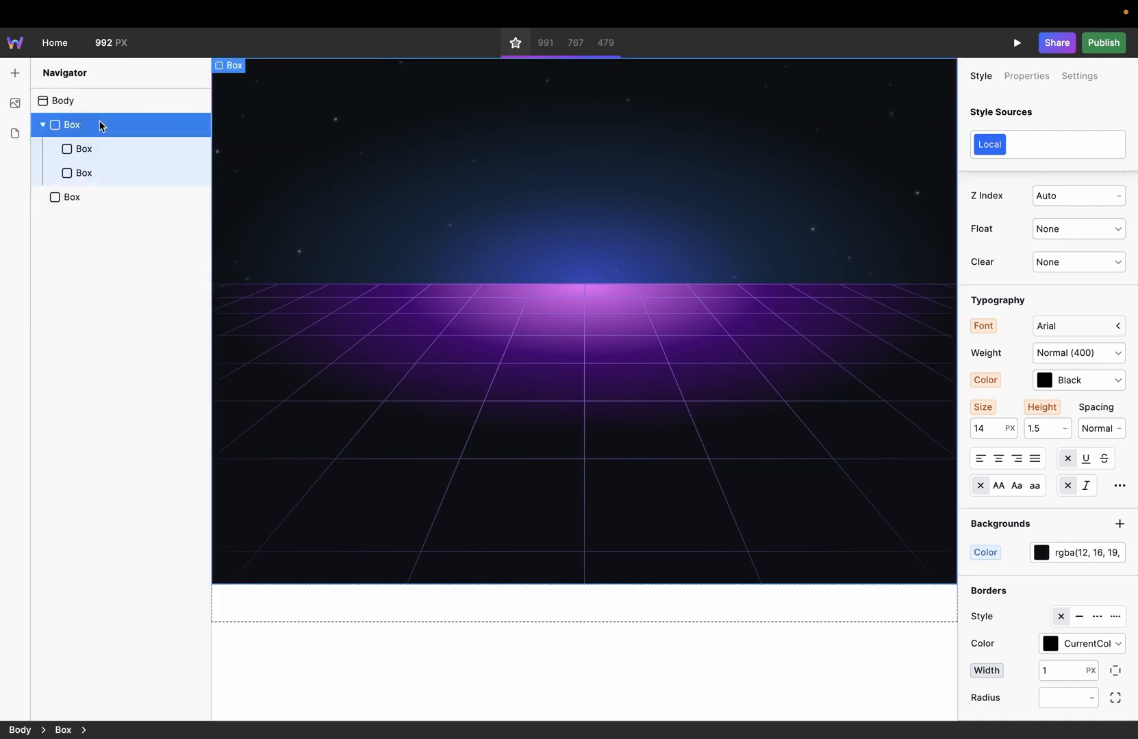
{"action": "left_click", "coordinate": [82, 201]}
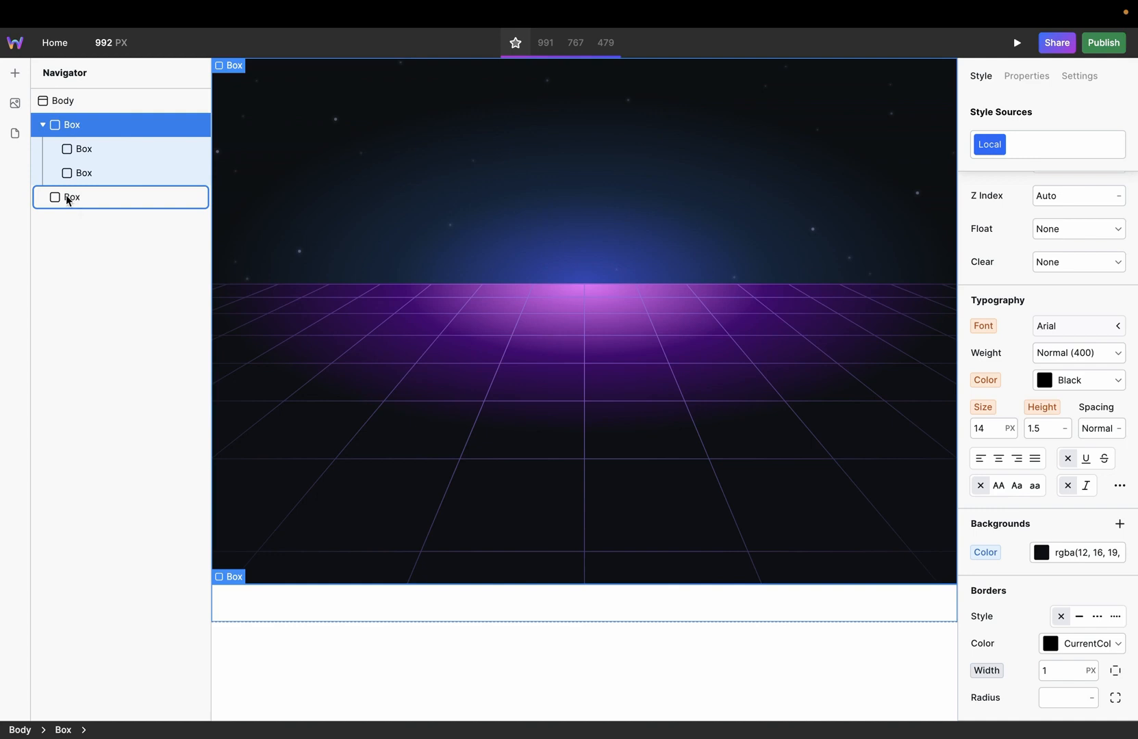
{"action": "left_click", "coordinate": [71, 197]}
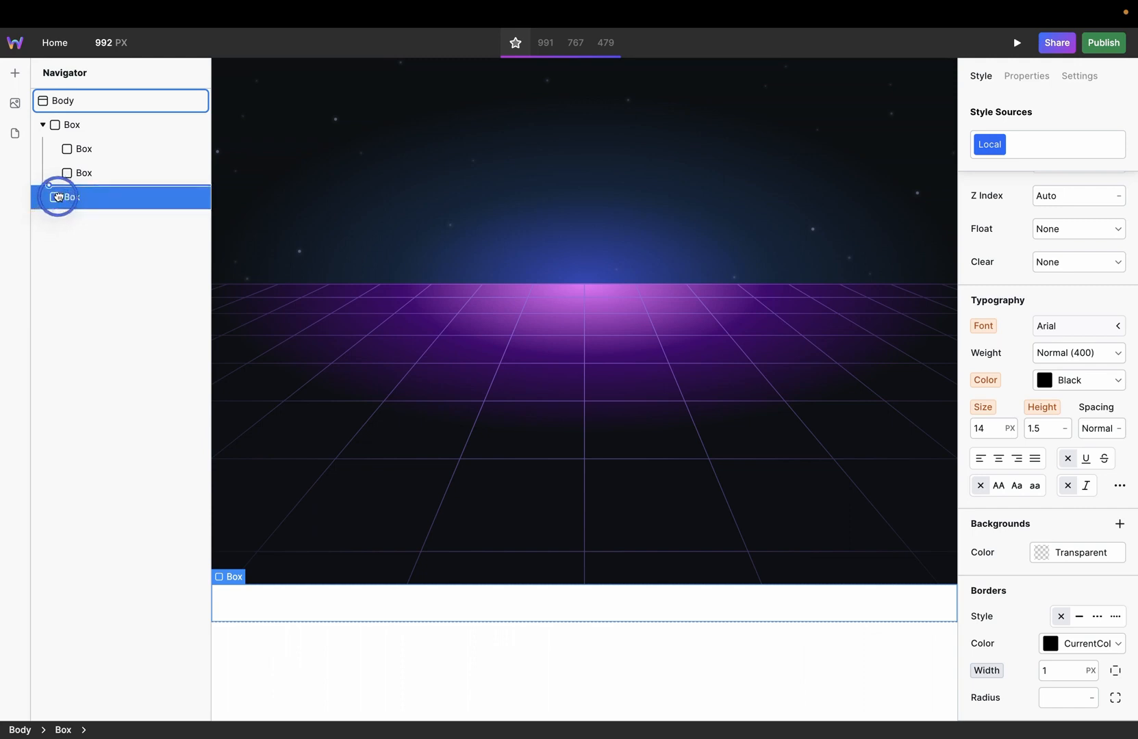
{"action": "left_click", "coordinate": [83, 197]}
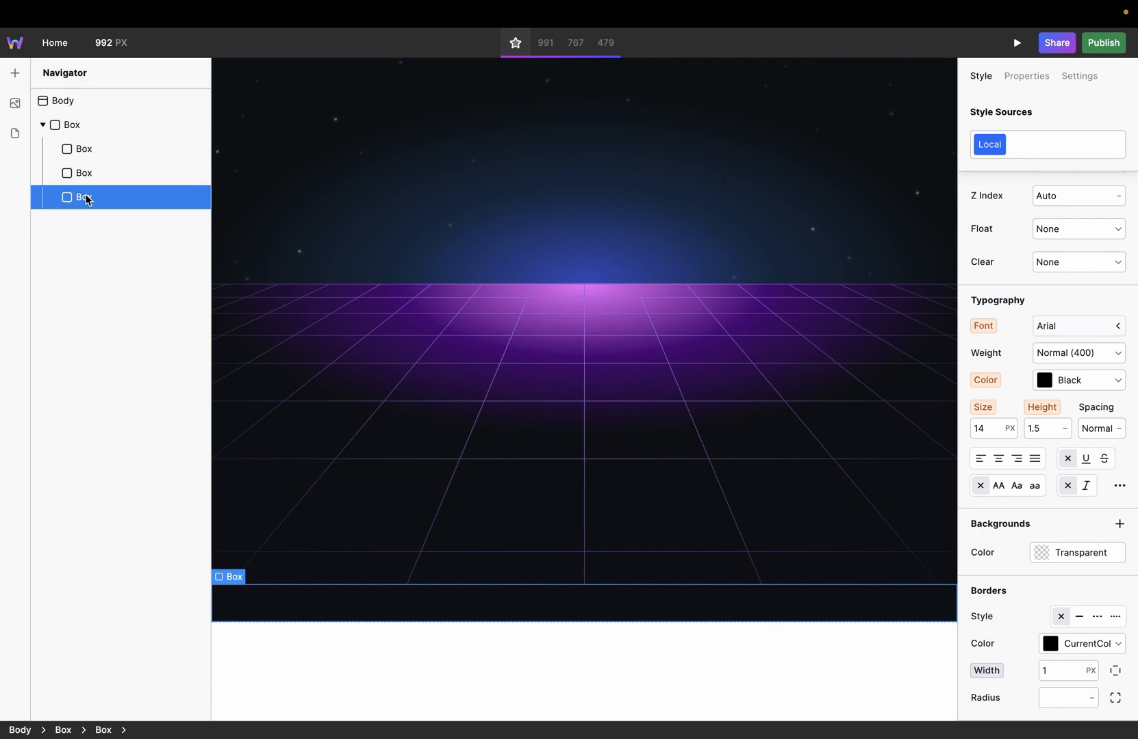
{"action": "left_click", "coordinate": [71, 125]}
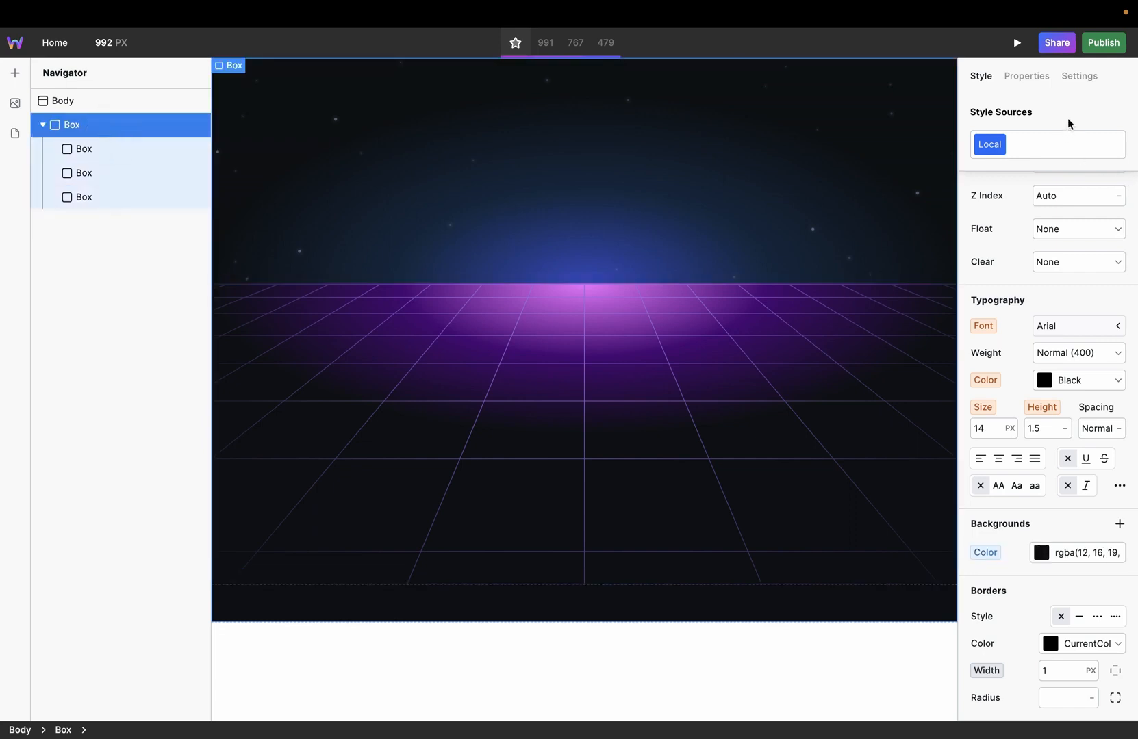
Name the container 'Hero' and the third box 'Content'.
{"action": "left_click", "coordinate": [1079, 75]}
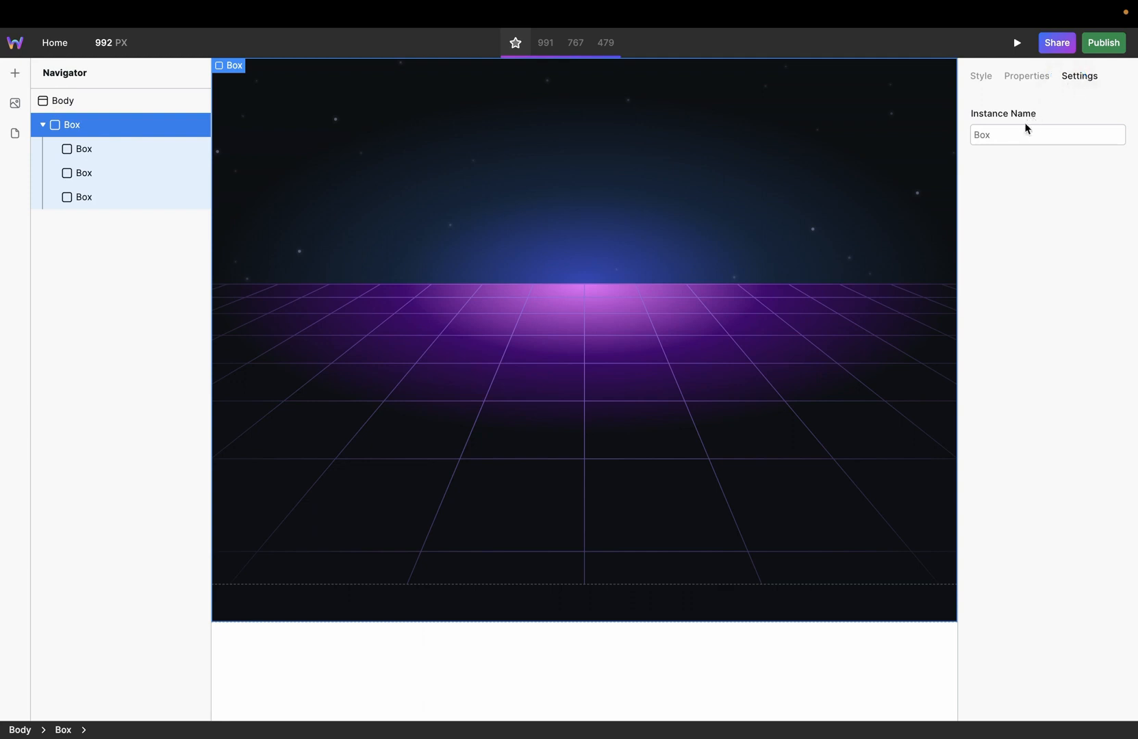
{"action": "type", "text": "Hero"}
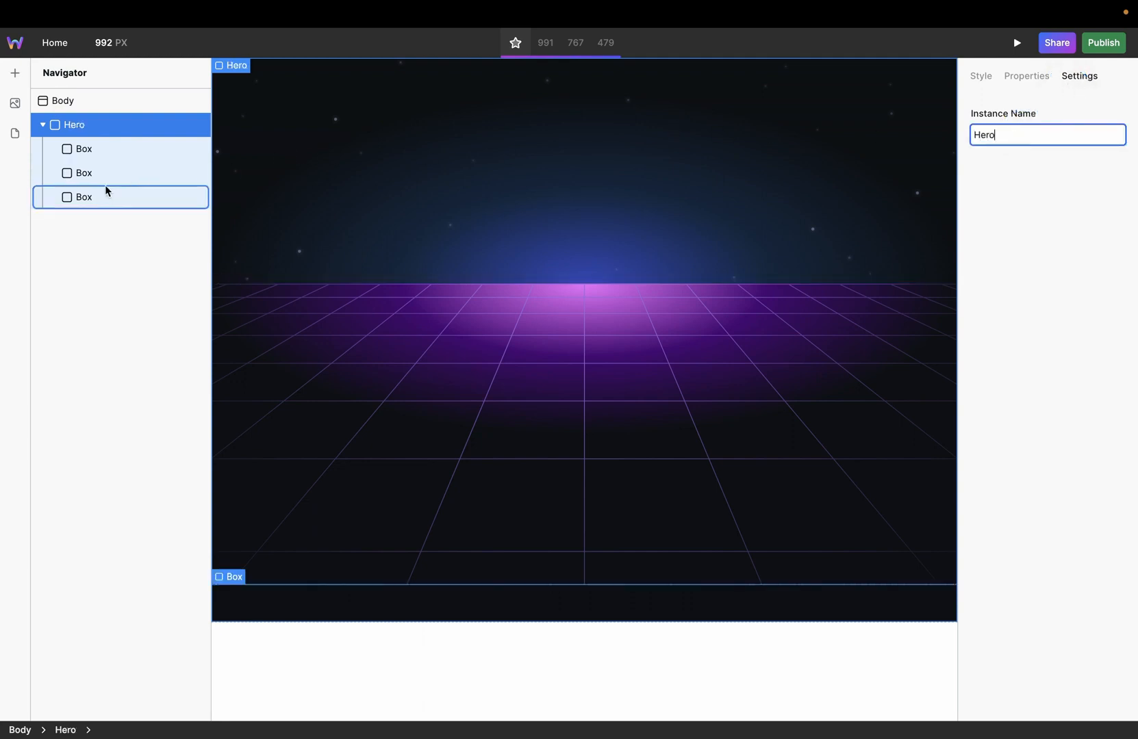
{"action": "left_click", "coordinate": [84, 196]}
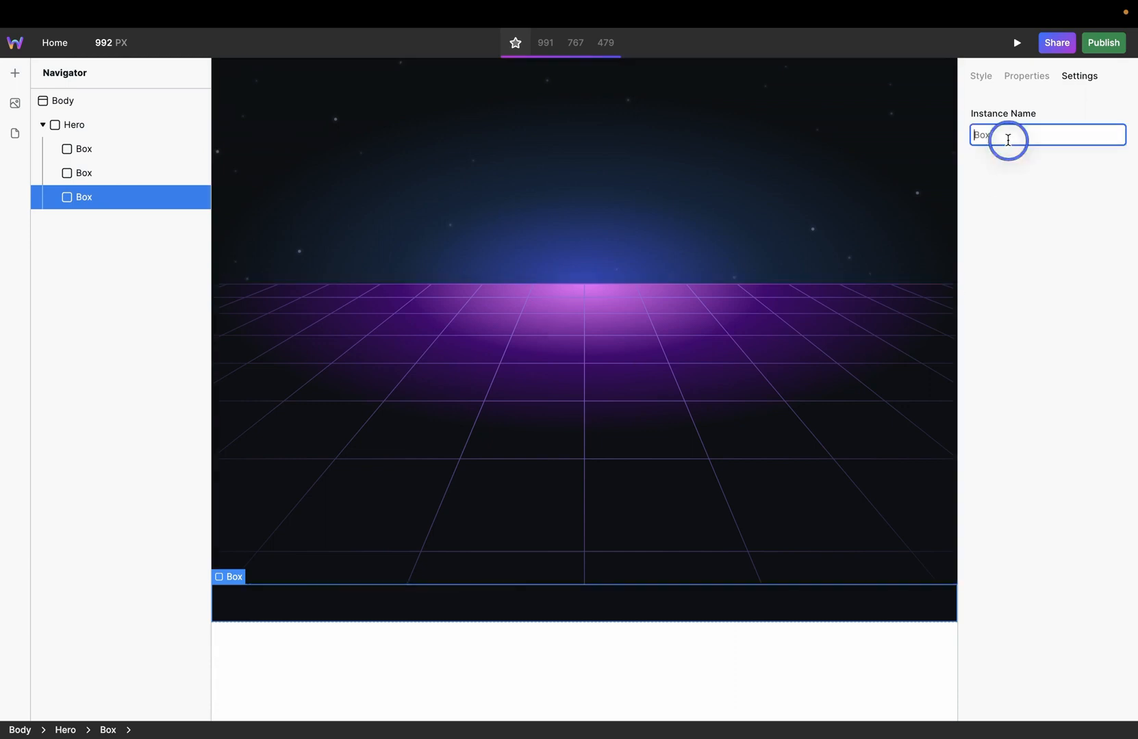
{"action": "type", "text": "Content"}
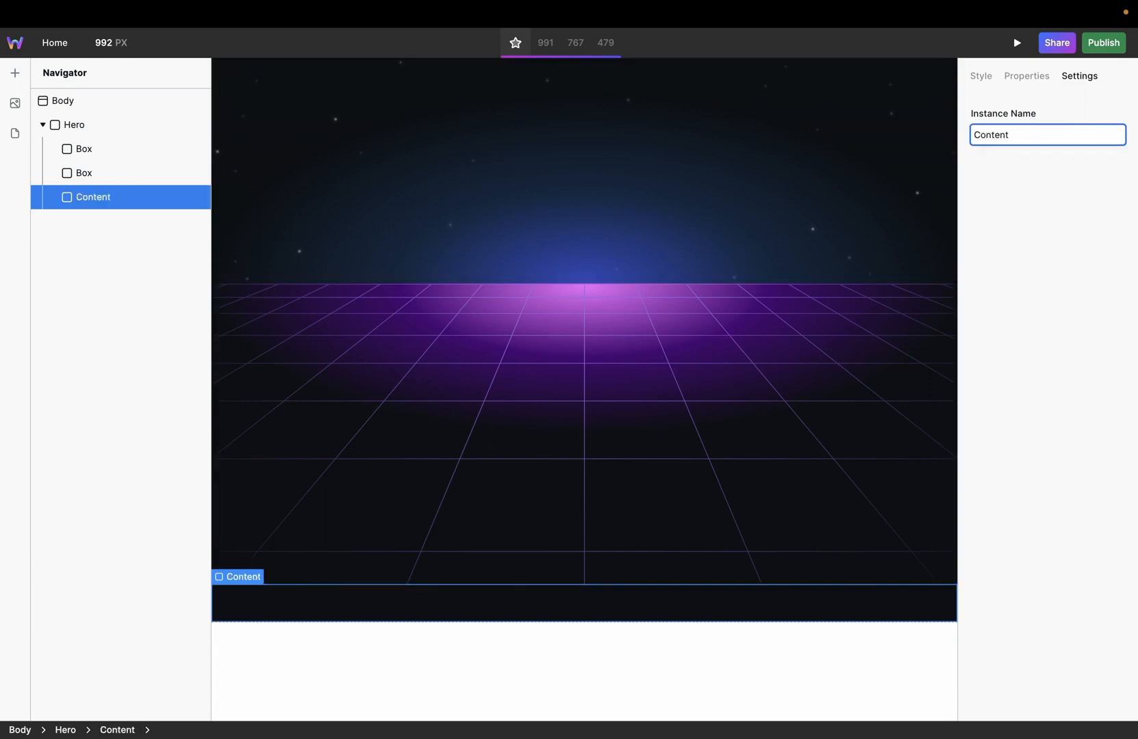
Rename the starry box 'Background Upper' and the grid box 'Background Lower'.
{"action": "left_click", "coordinate": [83, 152]}
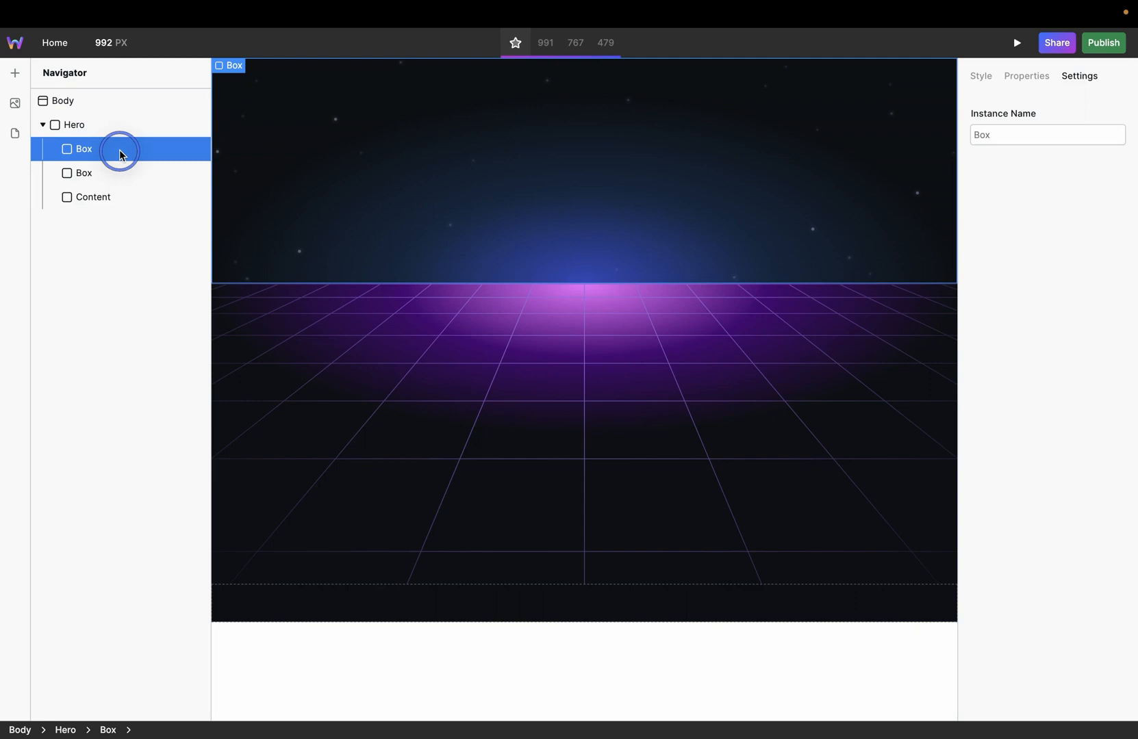
{"action": "left_click", "coordinate": [1046, 135]}
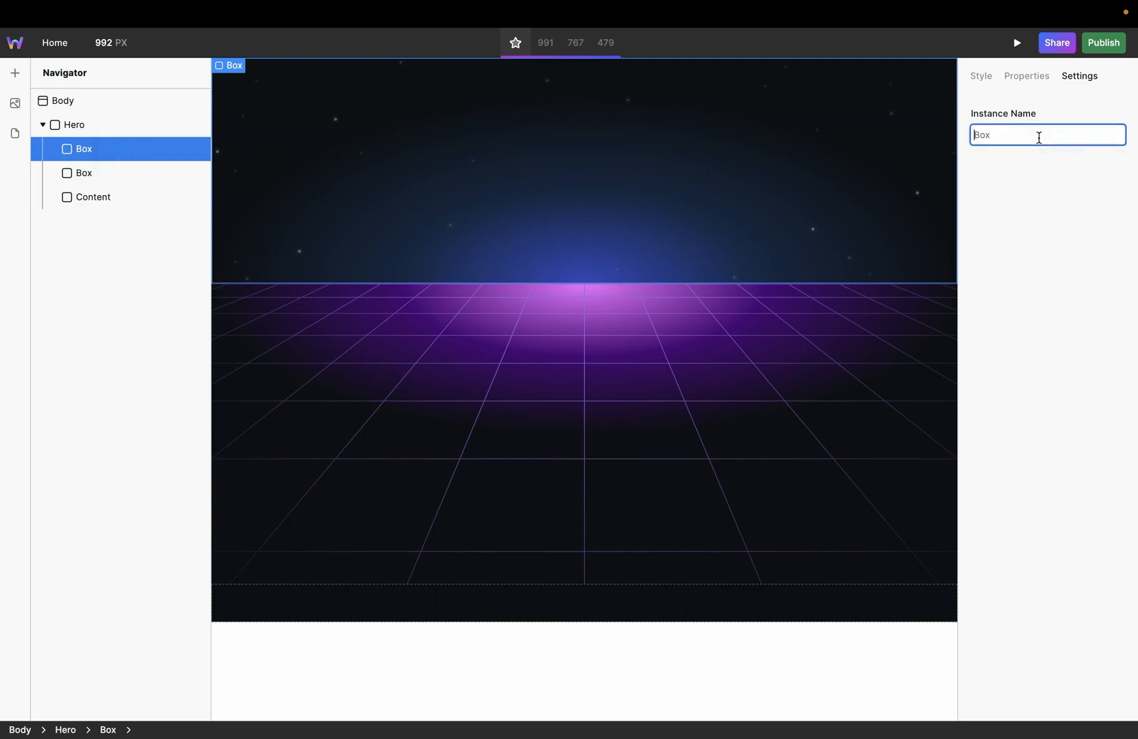
{"action": "type", "text": "Background"}
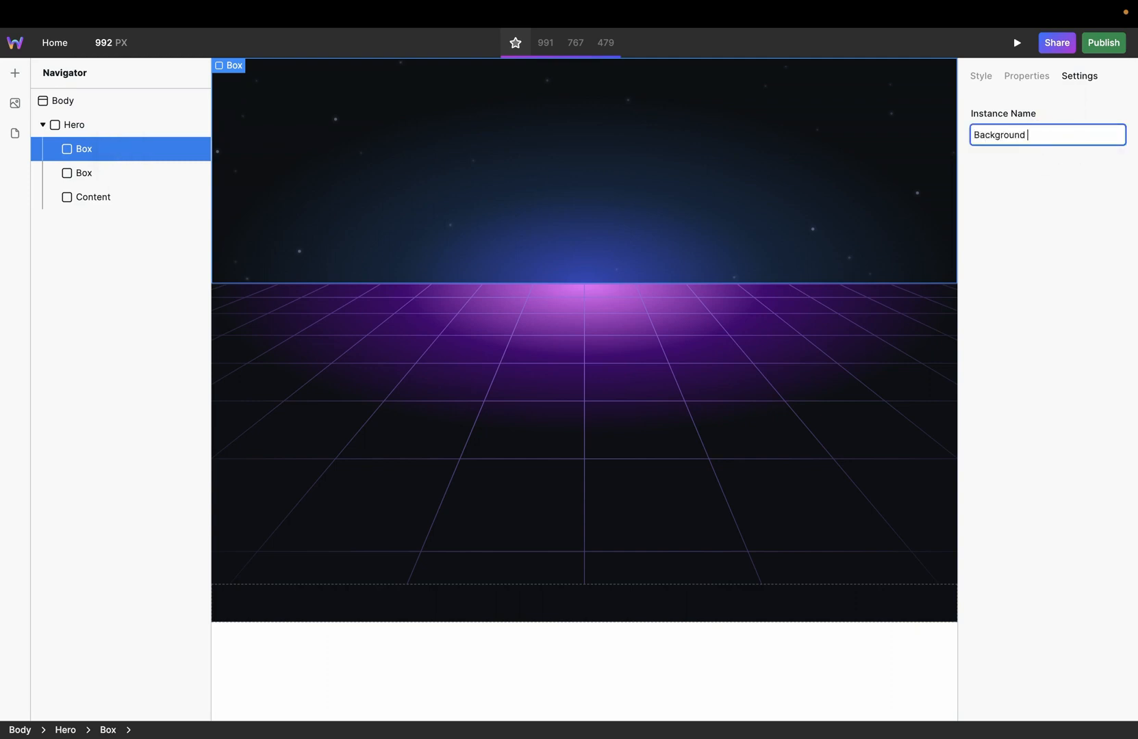
{"action": "type", "text": "Upper"}
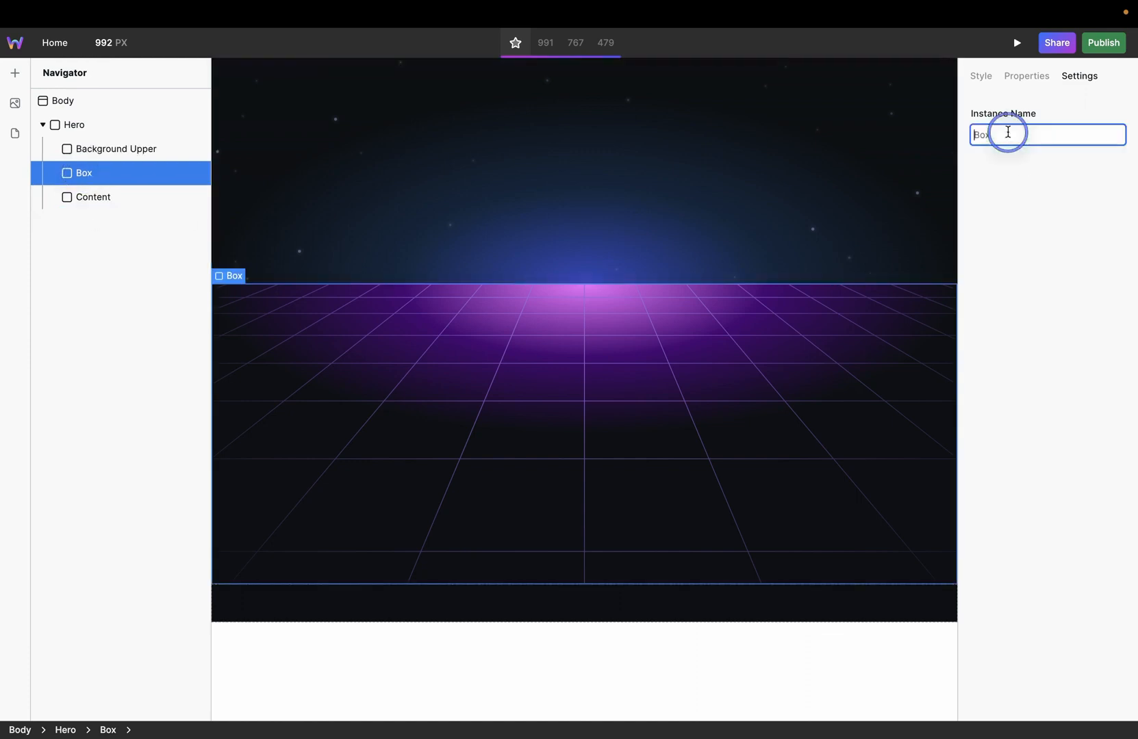
{"action": "type", "text": "Background Lower"}
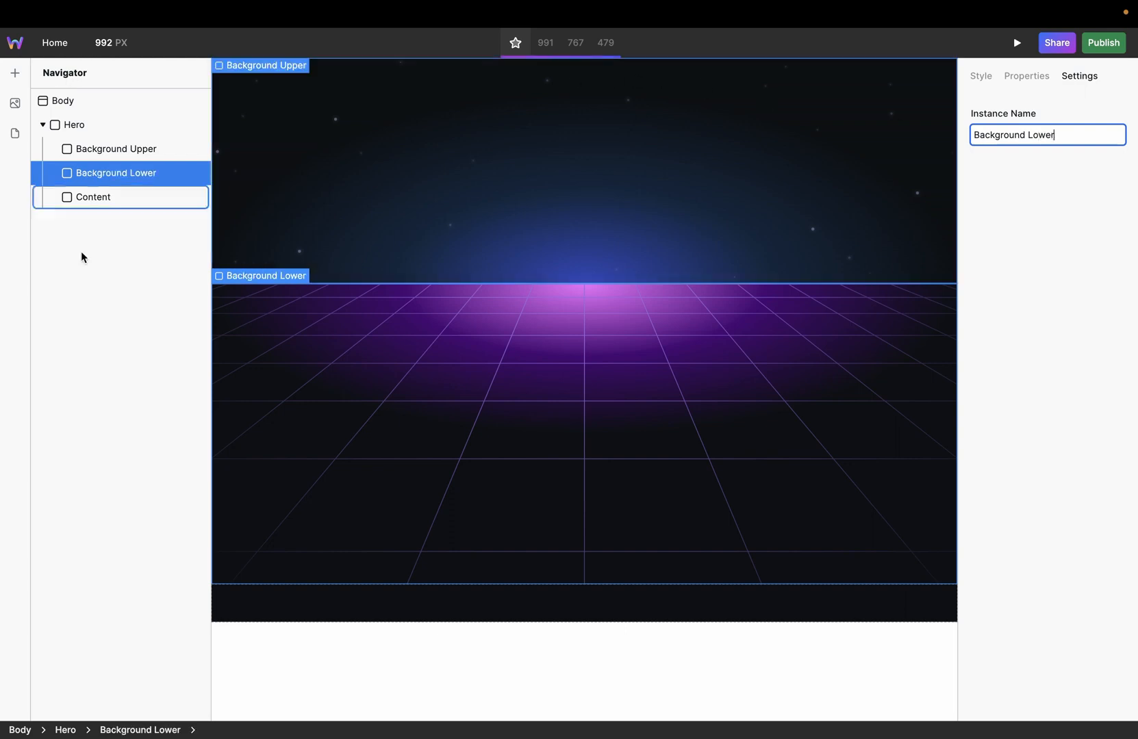
{"action": "left_click", "coordinate": [92, 196]}
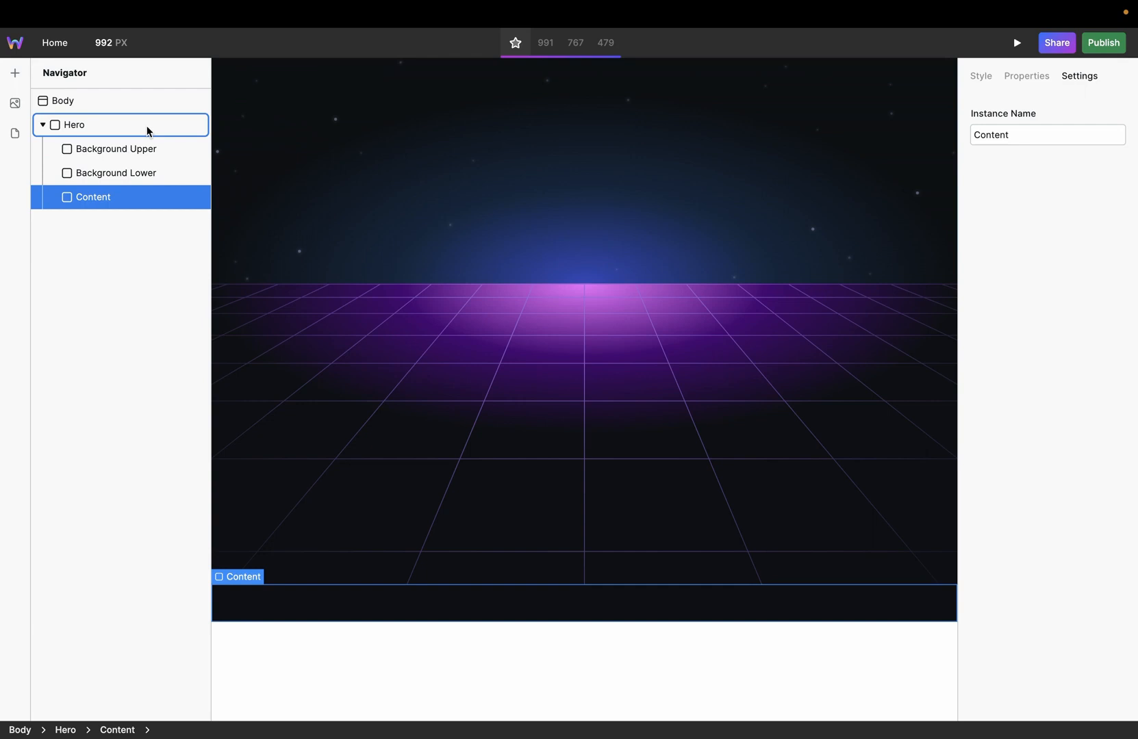
Make Content absolutely positioned with Top, Right, Bottom and Left set to 0.
{"action": "left_click", "coordinate": [980, 76]}
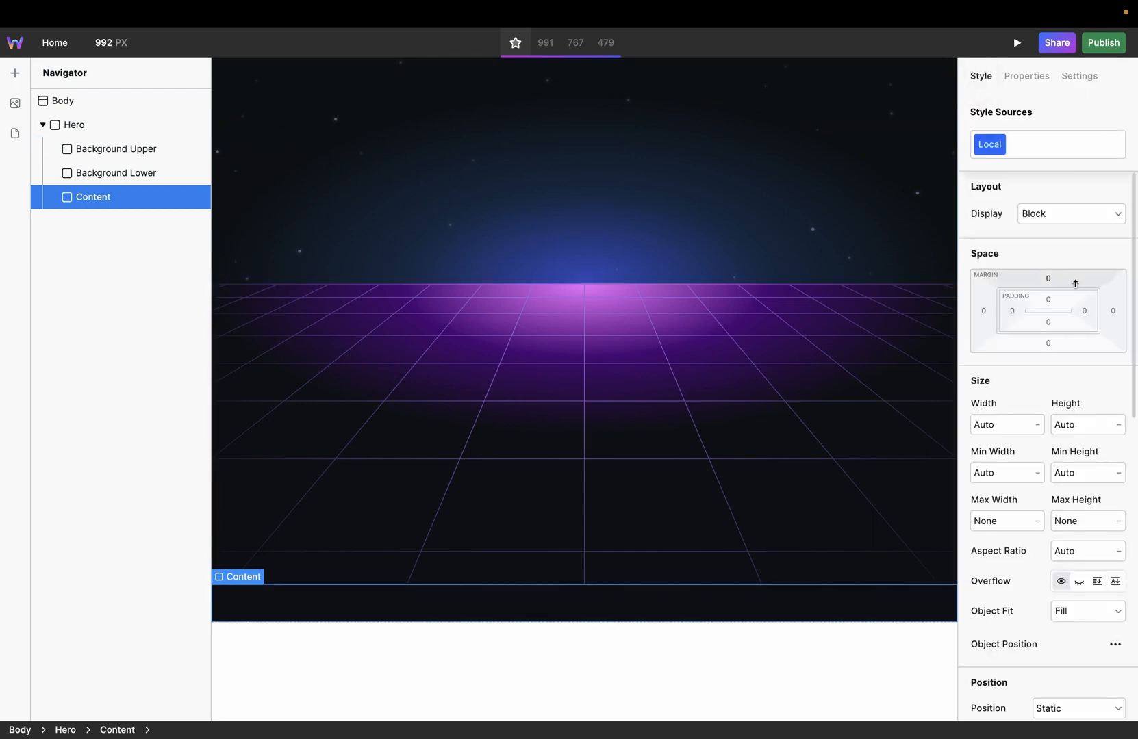
{"action": "scroll", "scroll_direction": "down", "scroll_amount": 3}
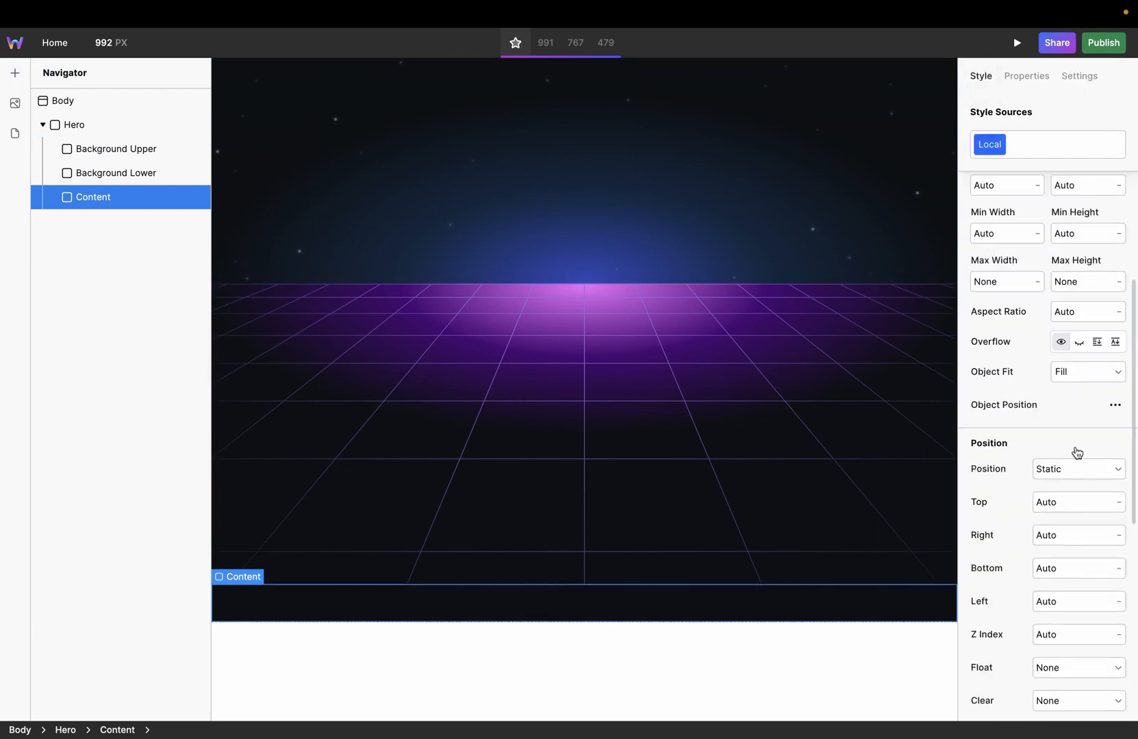
{"action": "left_click", "coordinate": [1076, 469]}
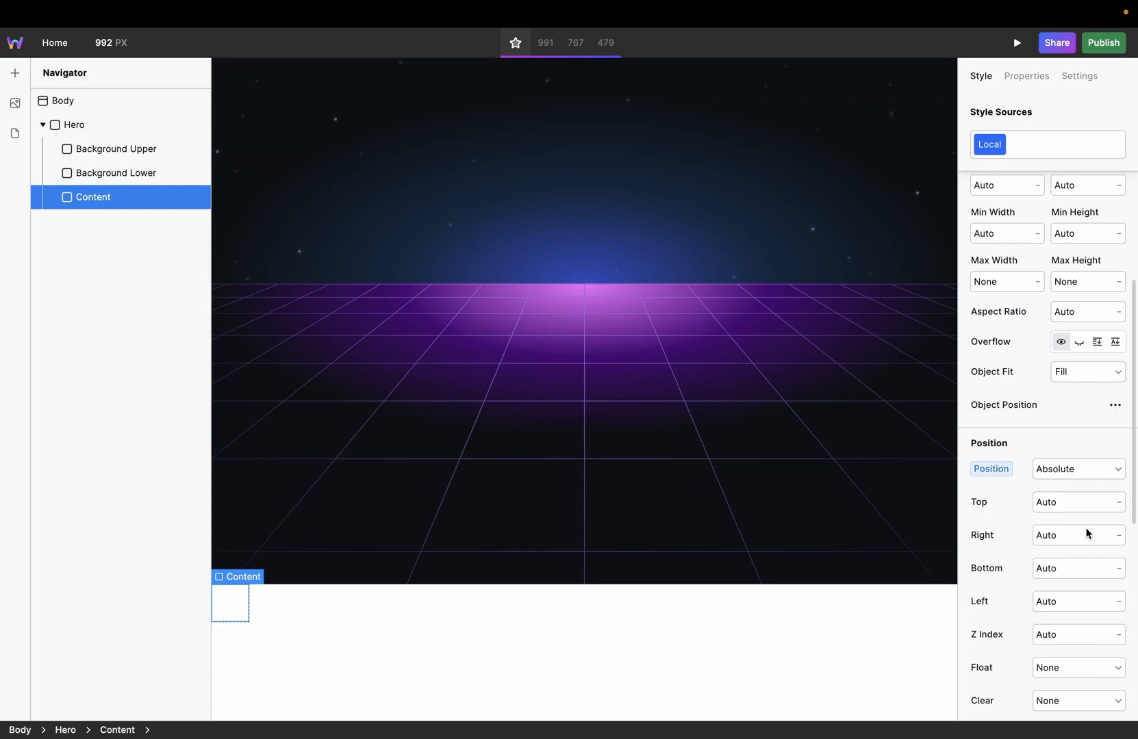
{"action": "left_click", "coordinate": [1077, 501]}
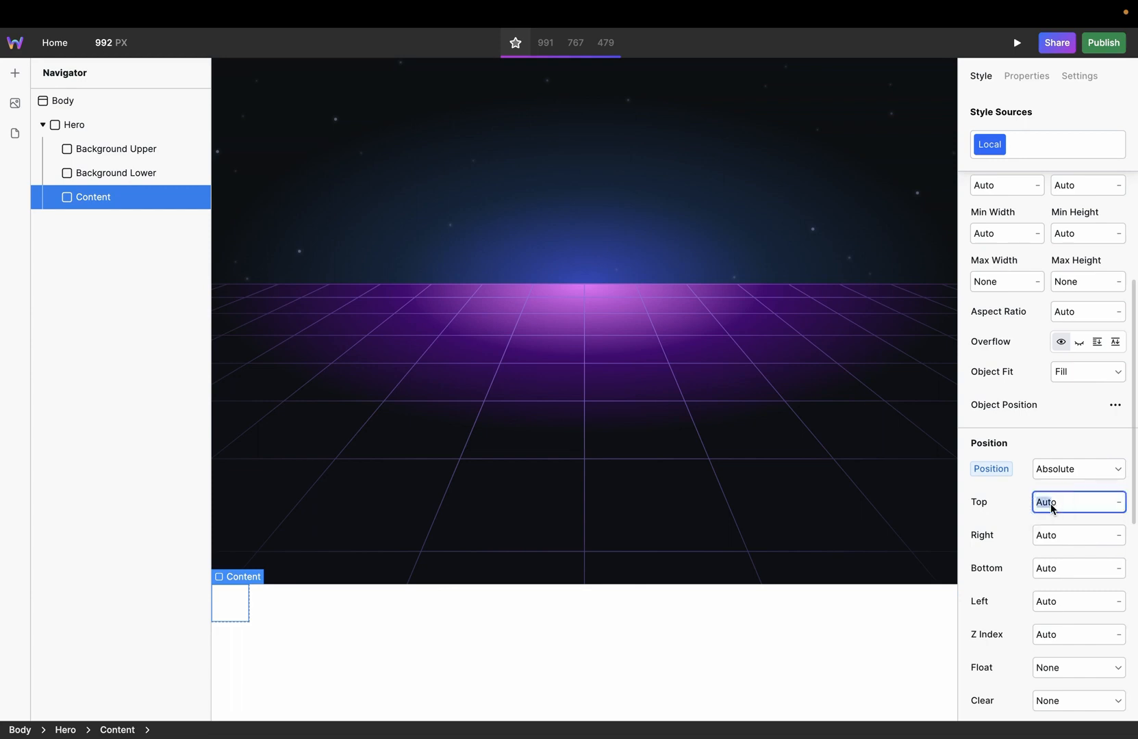
{"action": "type", "text": "0"}
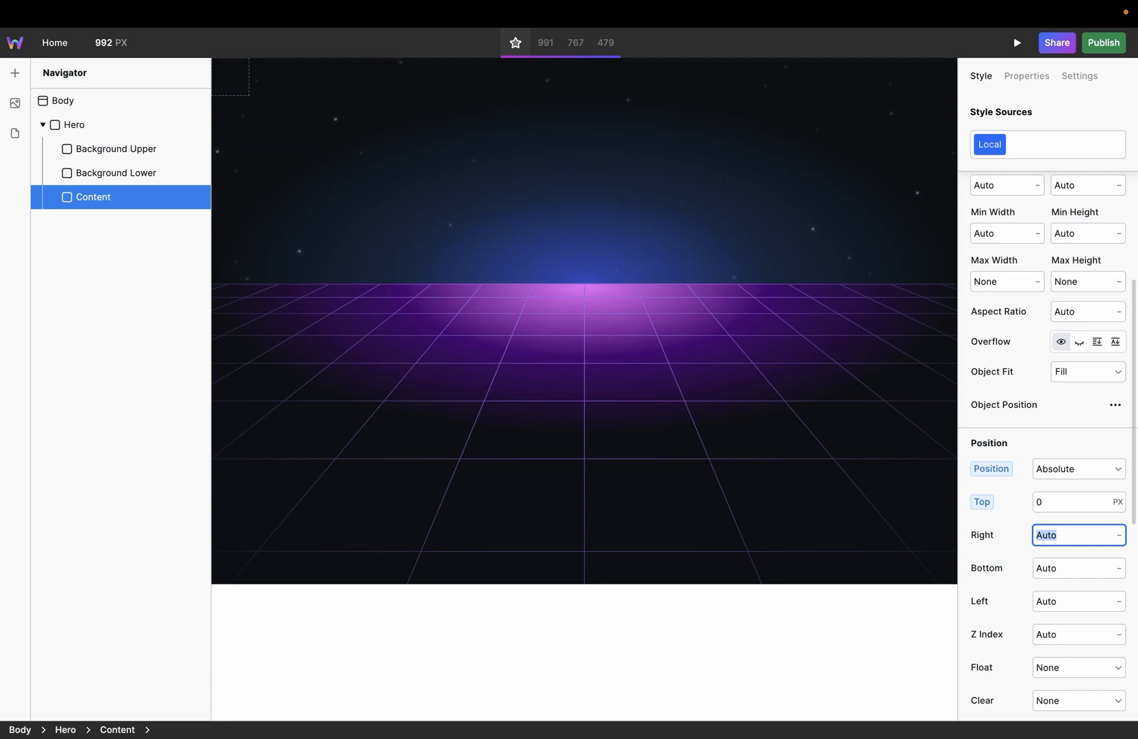
{"action": "type", "text": "0"}
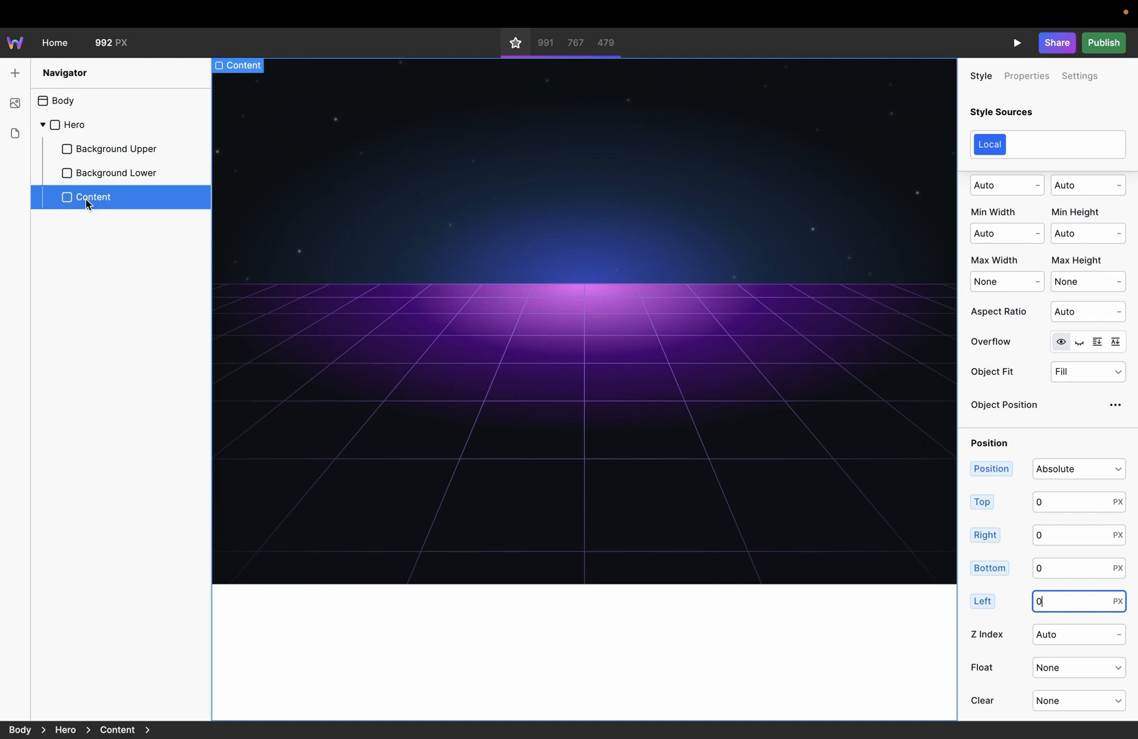
{"action": "mouse_move", "coordinate": [149, 208]}
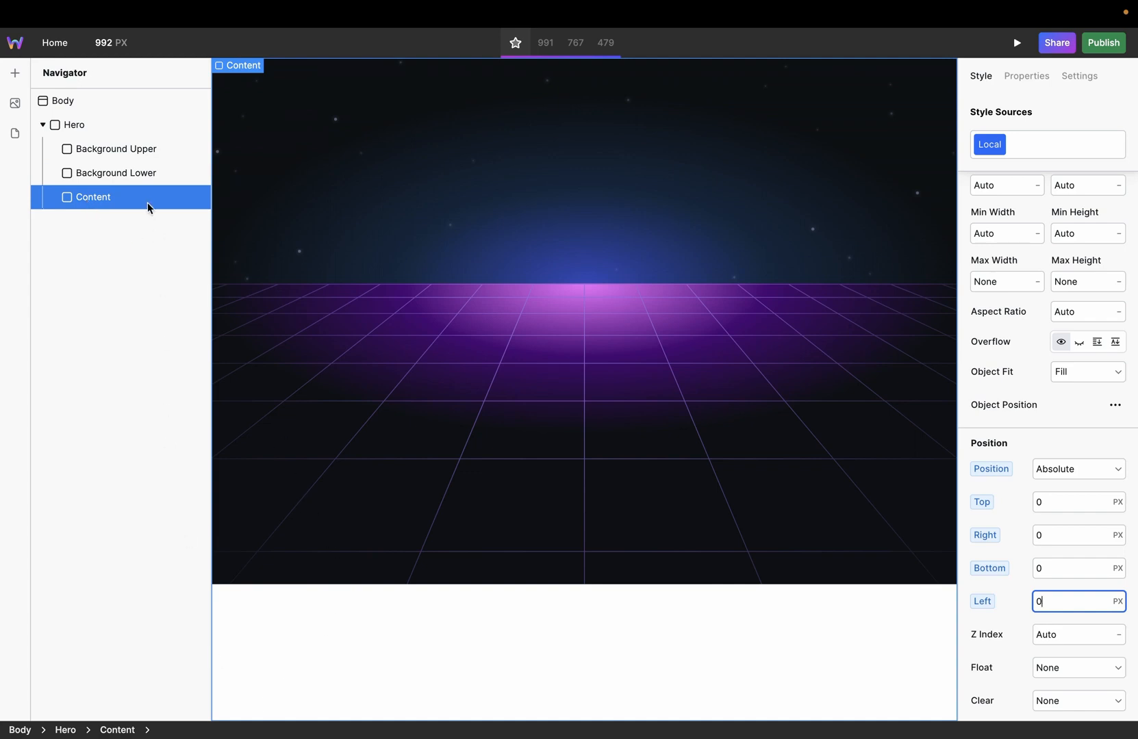
{"action": "mouse_move", "coordinate": [948, 259]}
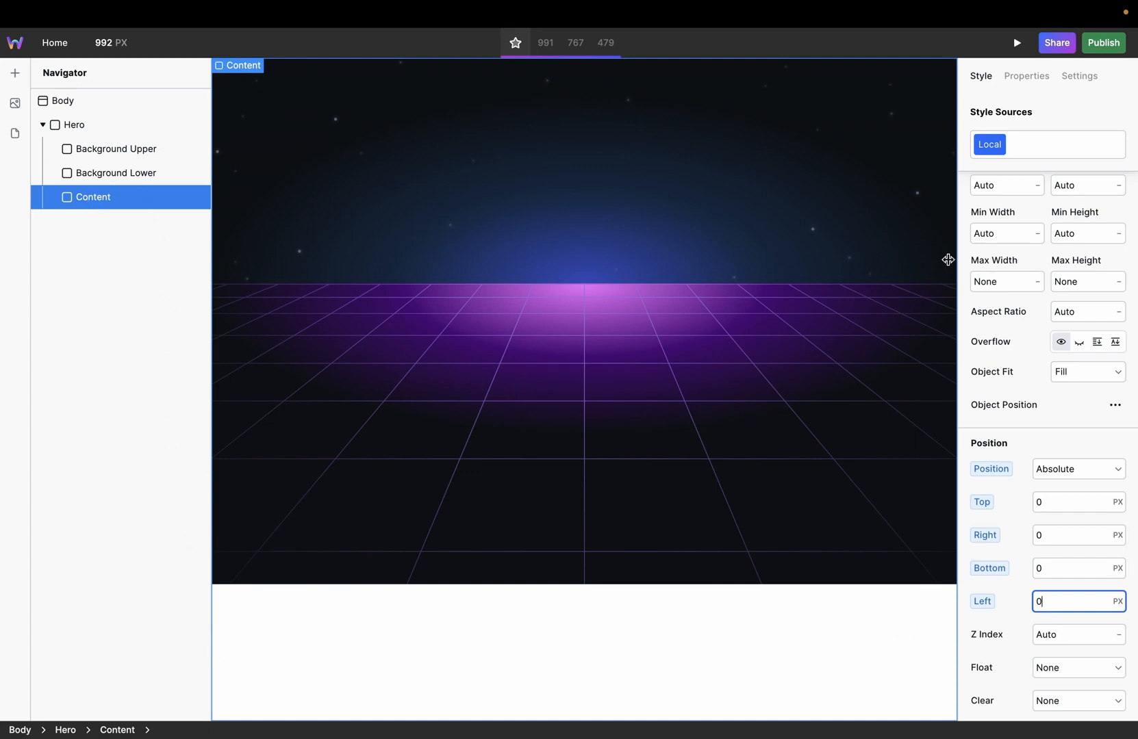
Set the Hero section's position to Relative, then reselect the Content box.
{"action": "left_click", "coordinate": [74, 125]}
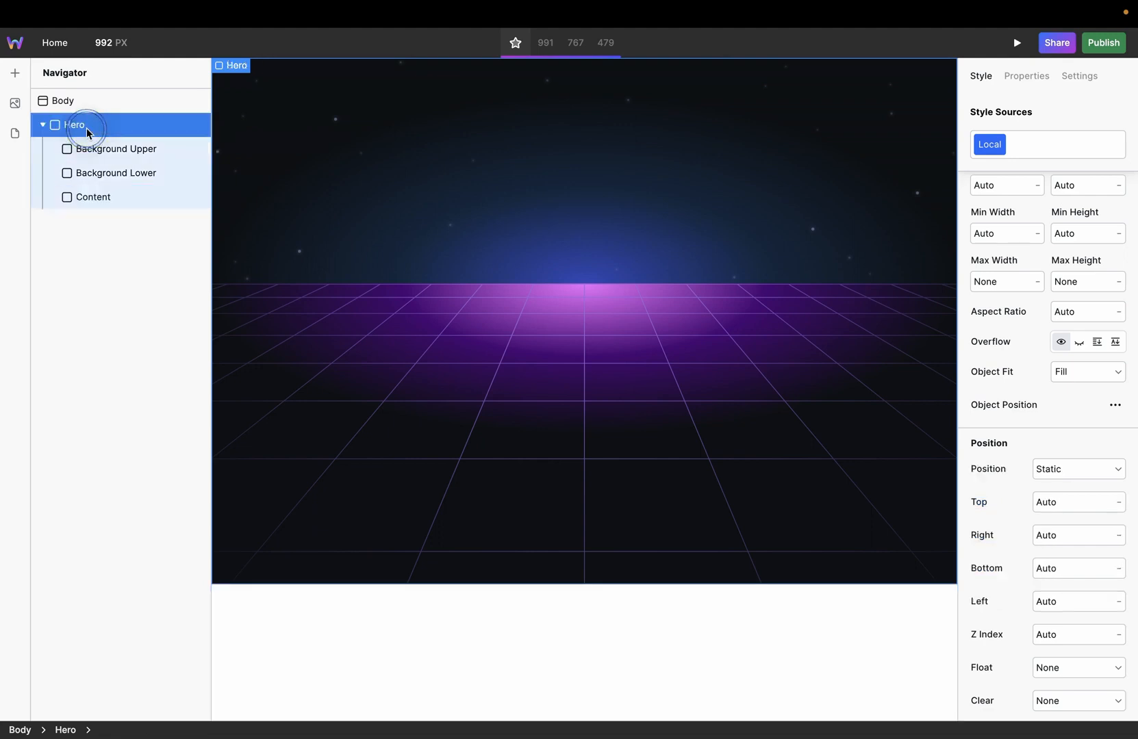
{"action": "left_click", "coordinate": [1077, 469]}
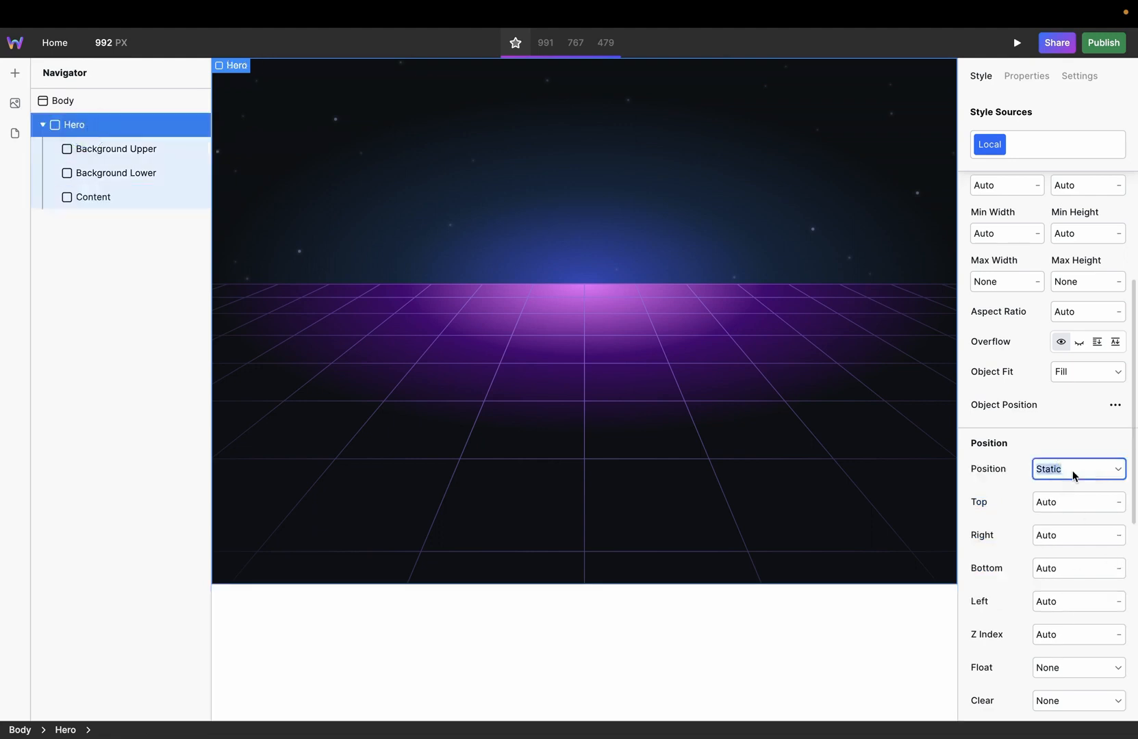
{"action": "type", "text": "relat"}
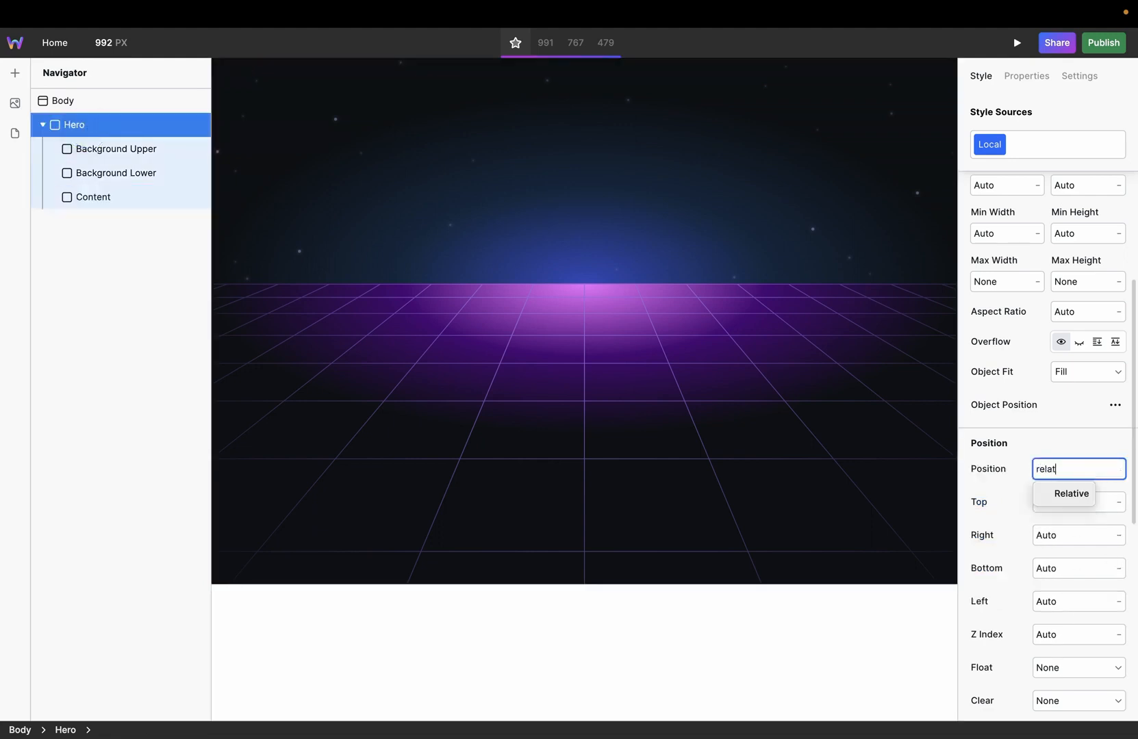
{"action": "left_click", "coordinate": [1069, 493]}
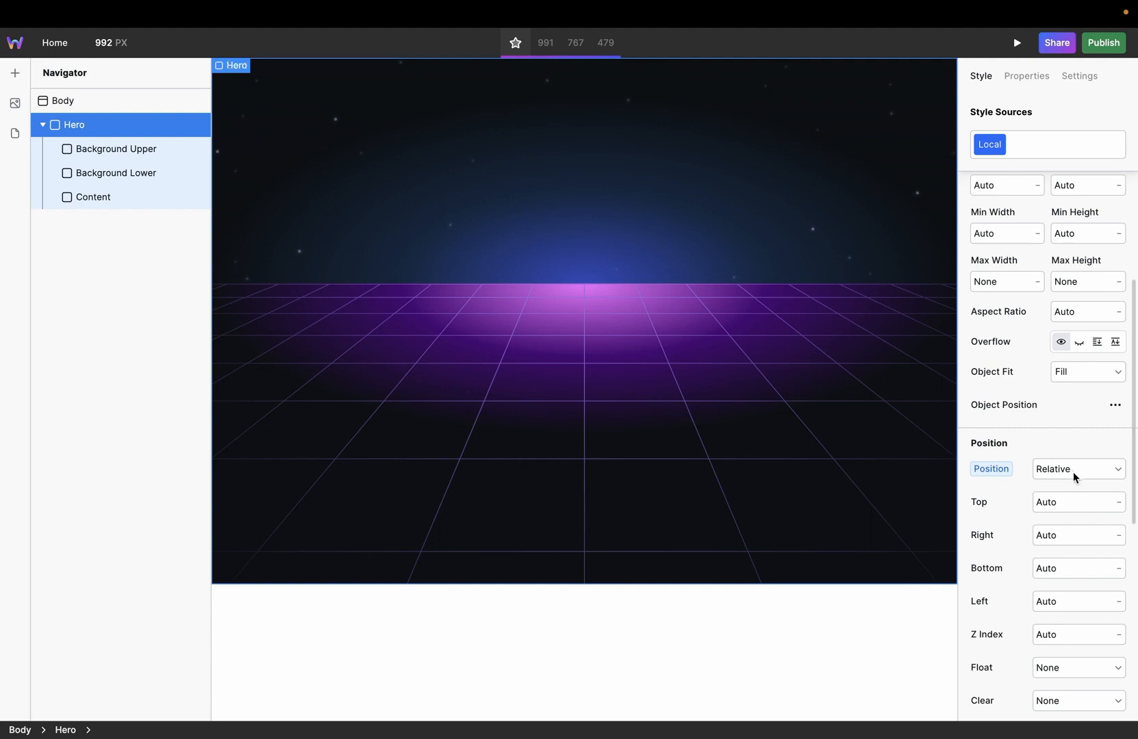
{"action": "mouse_move", "coordinate": [1068, 477]}
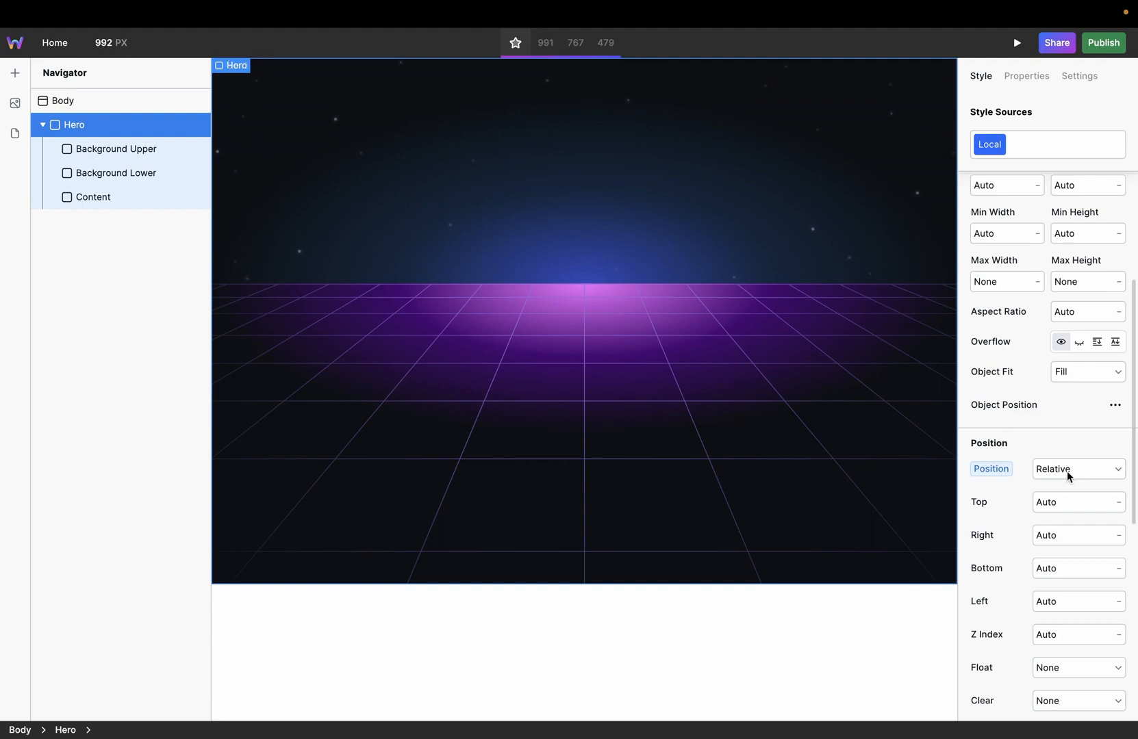
{"action": "left_click", "coordinate": [93, 197]}
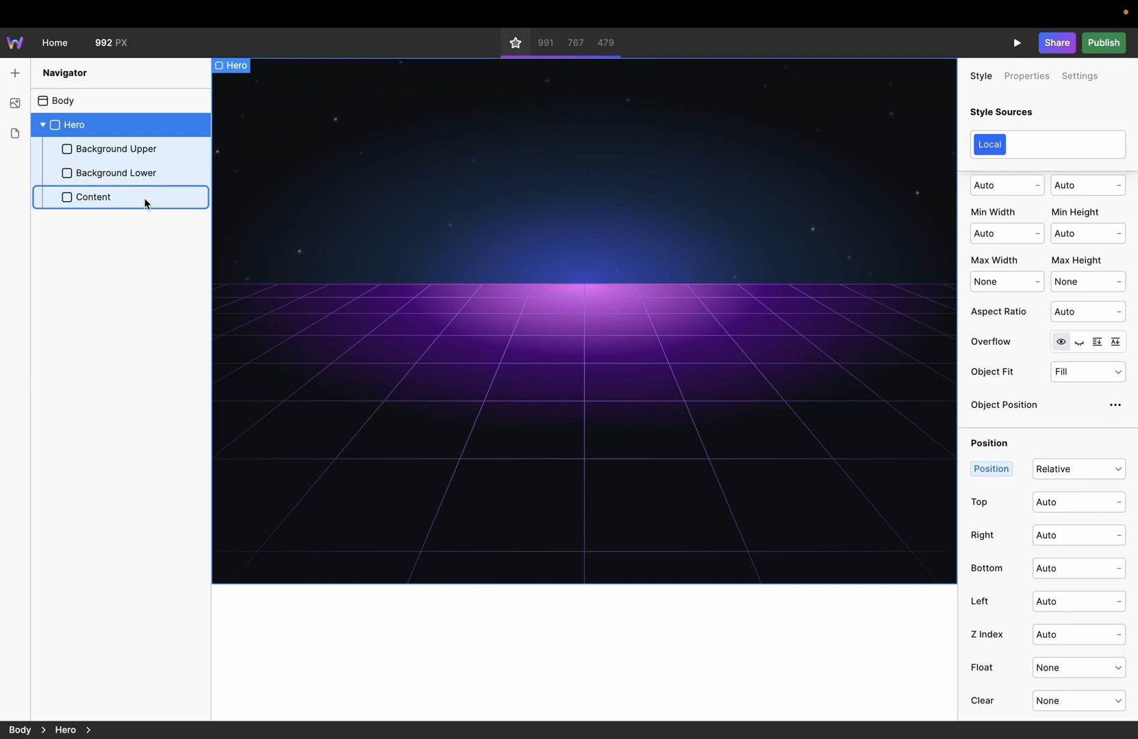
{"action": "left_click", "coordinate": [93, 197]}
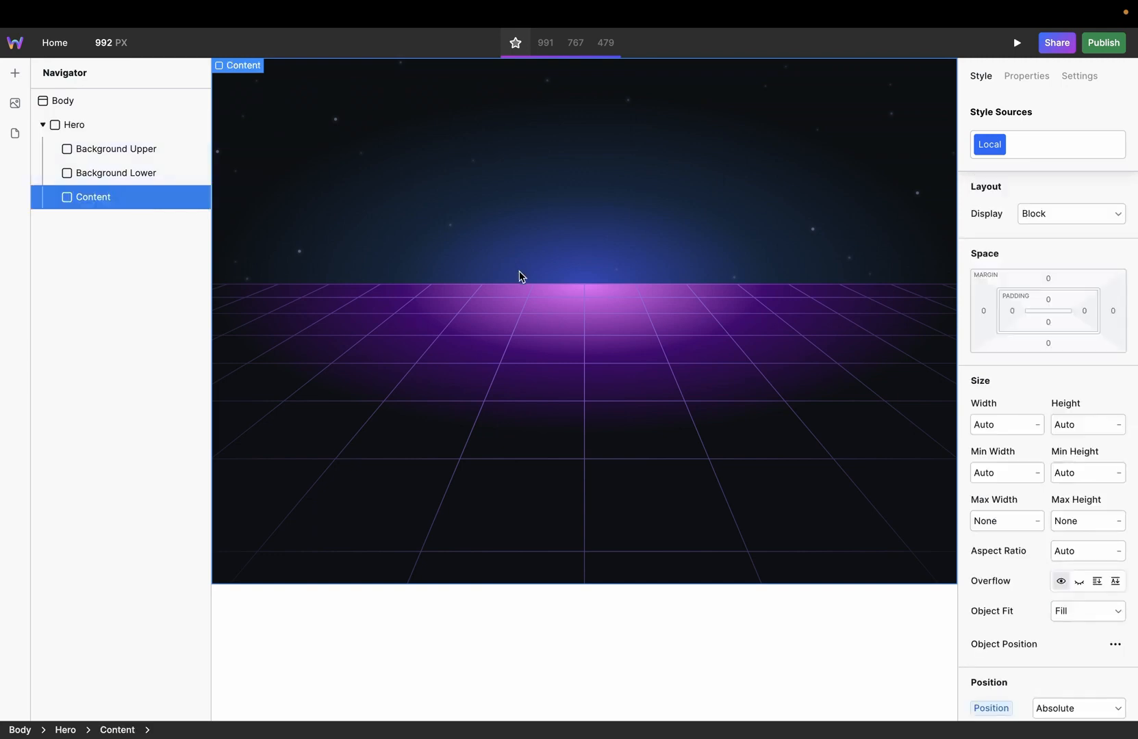
{"action": "mouse_move", "coordinate": [493, 256]}
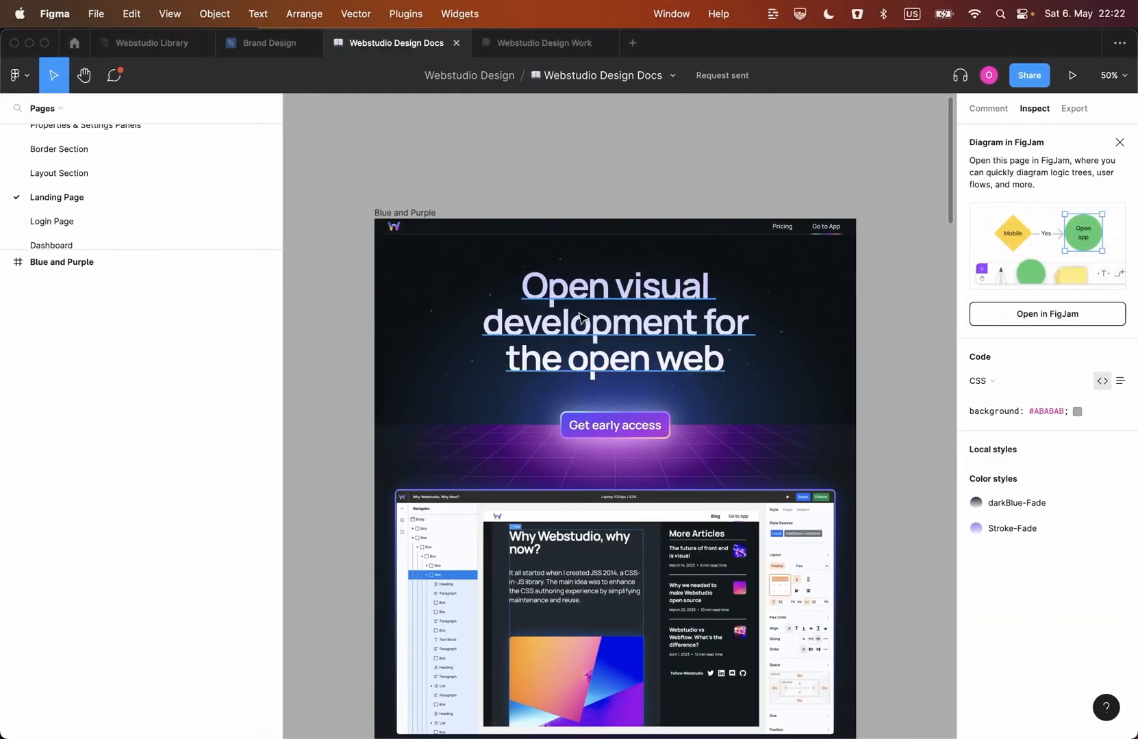
{"action": "mouse_move", "coordinate": [541, 290]}
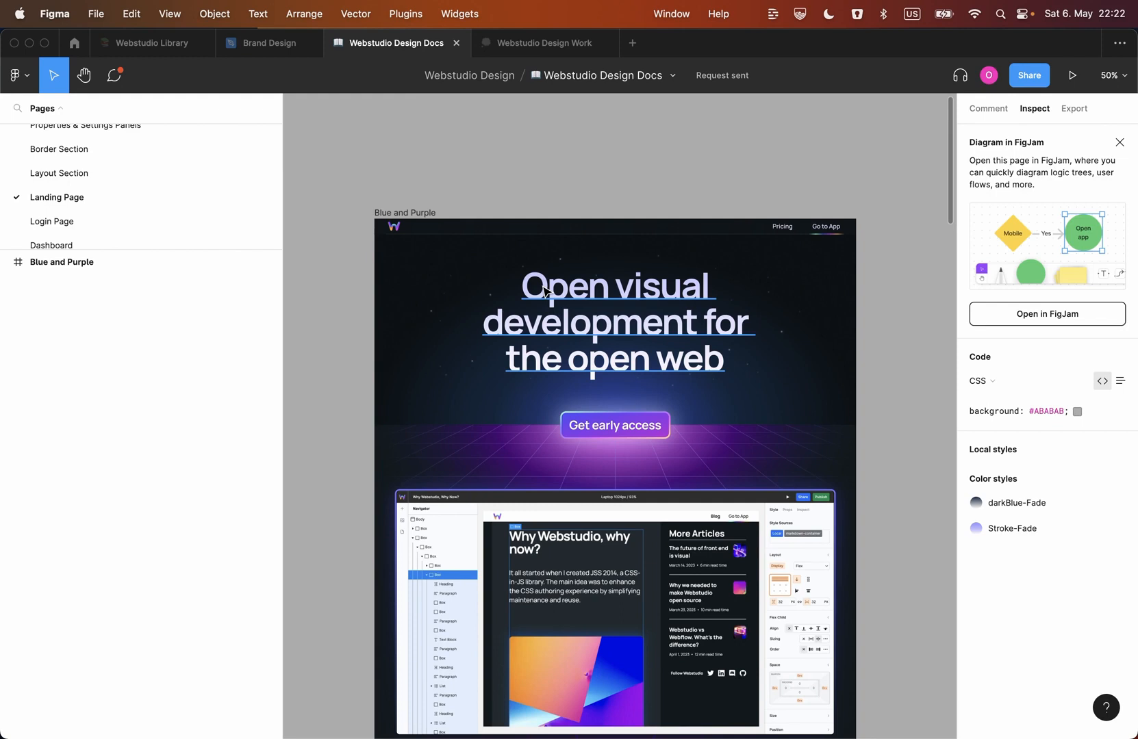
{"action": "mouse_move", "coordinate": [566, 300]}
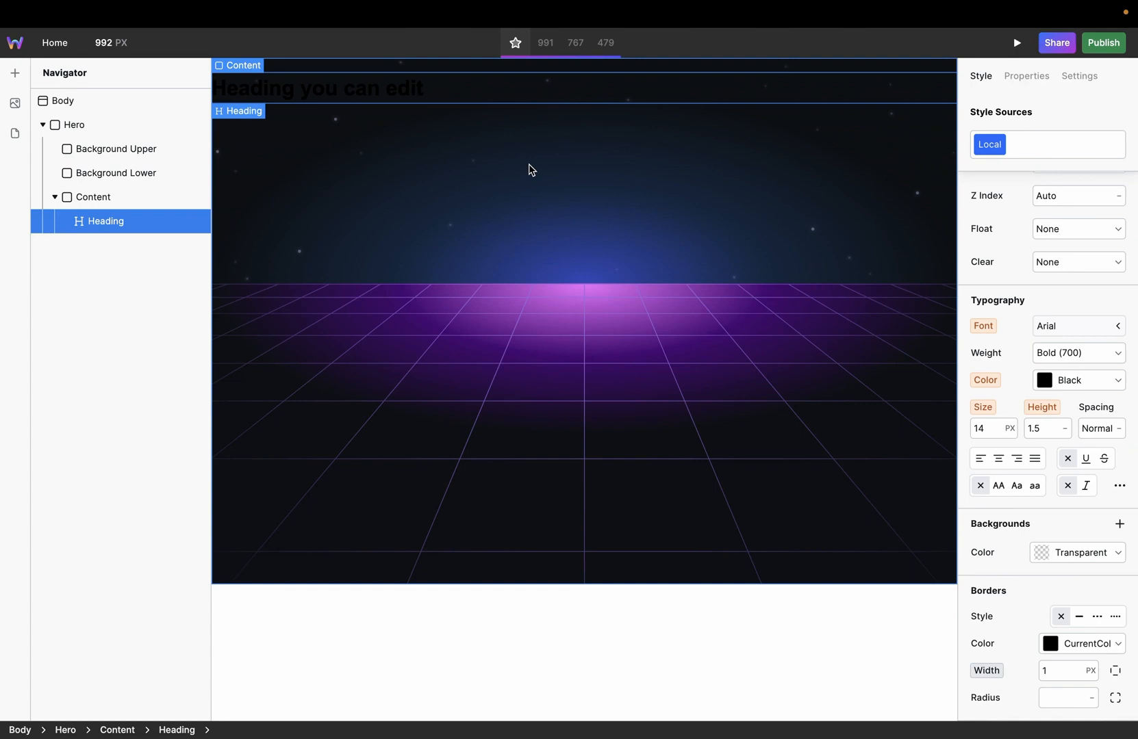
Add a 180deg #C8C7FE to #FBF8FF linear-gradient background to the heading, clipped to text.
{"action": "left_click", "coordinate": [1120, 524]}
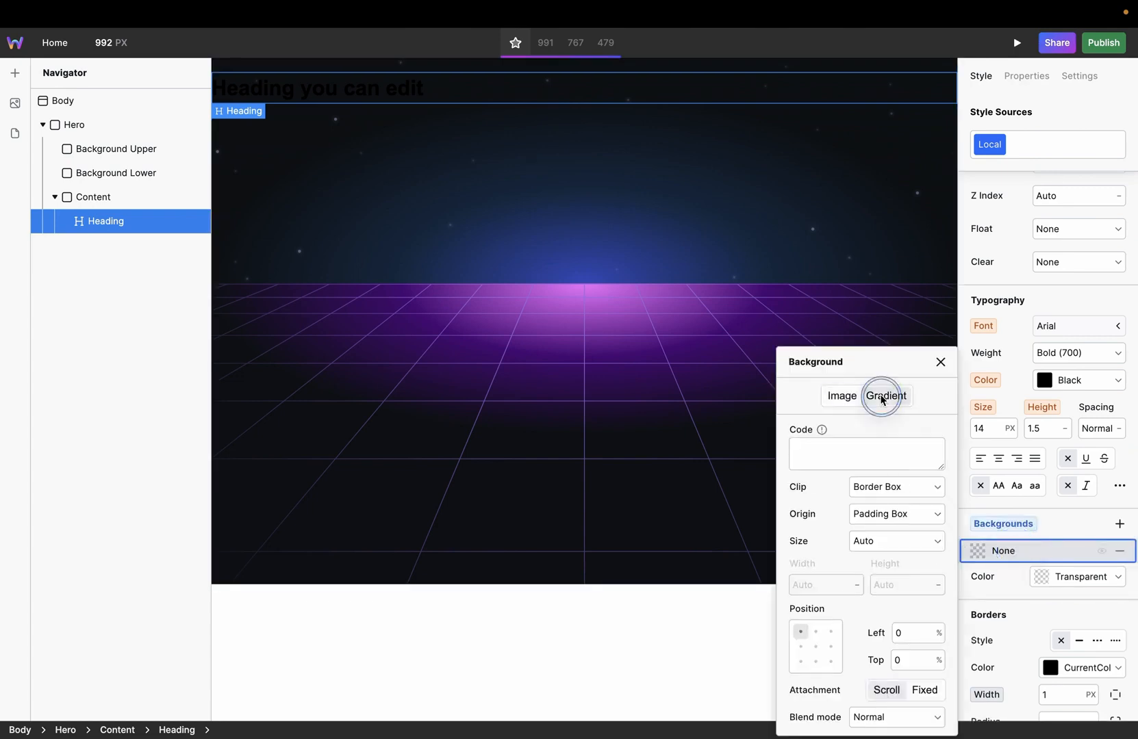
{"action": "type", "text": "linear-gradient(180deg,#C8C7FE 0%,#FBF8FF 100%)"}
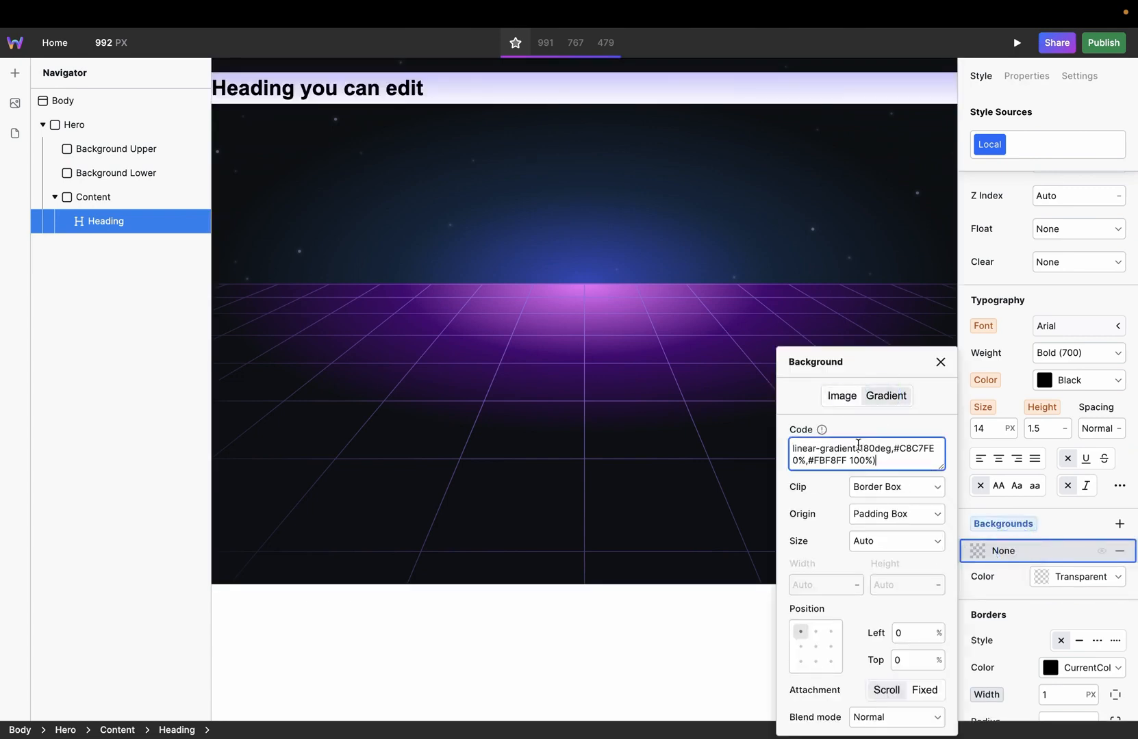
{"action": "mouse_move", "coordinate": [534, 84]}
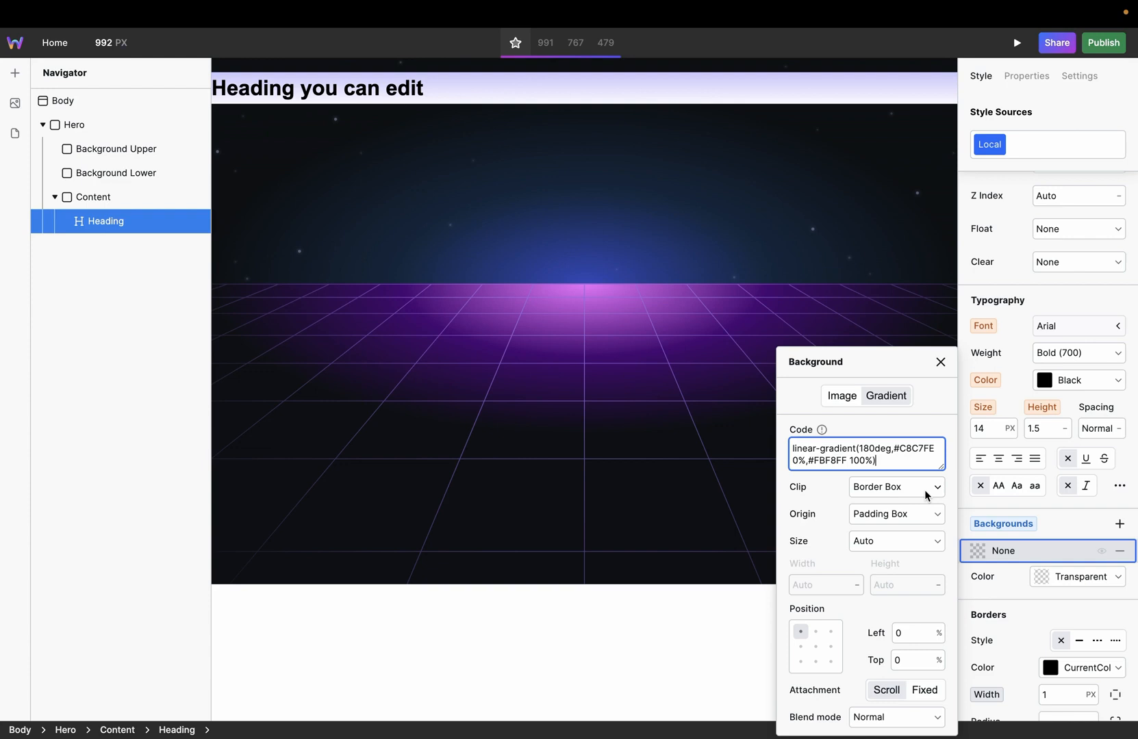
{"action": "left_click", "coordinate": [936, 487]}
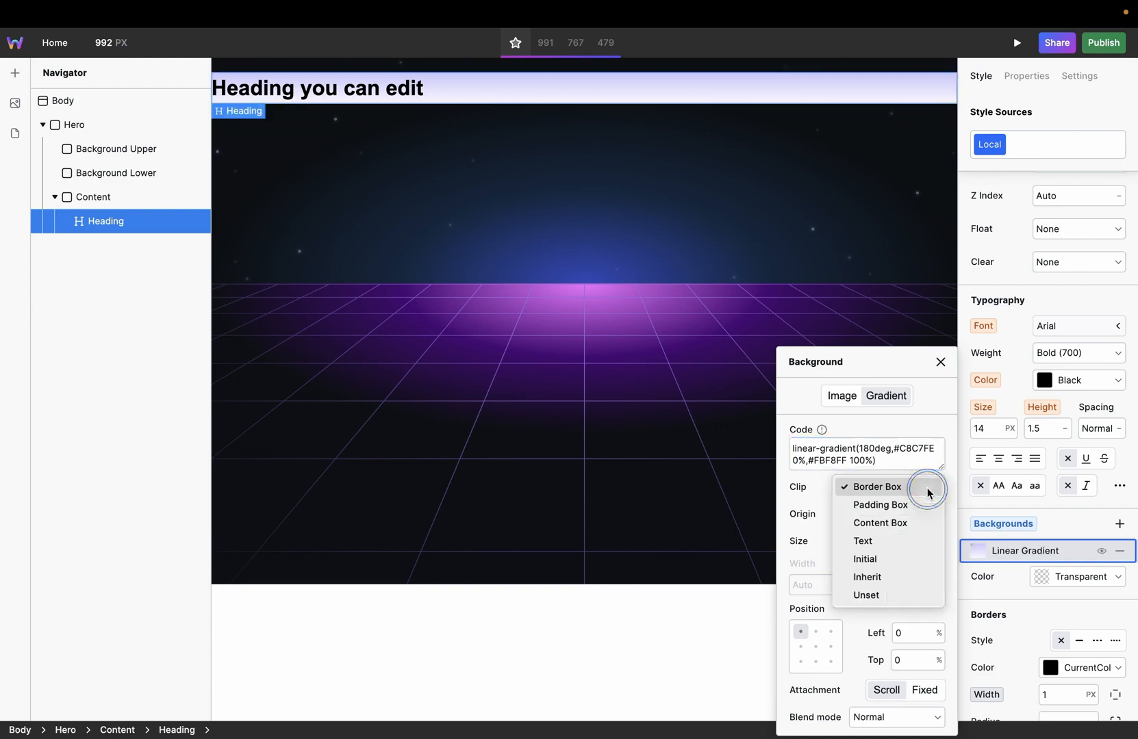
{"action": "left_click", "coordinate": [863, 541]}
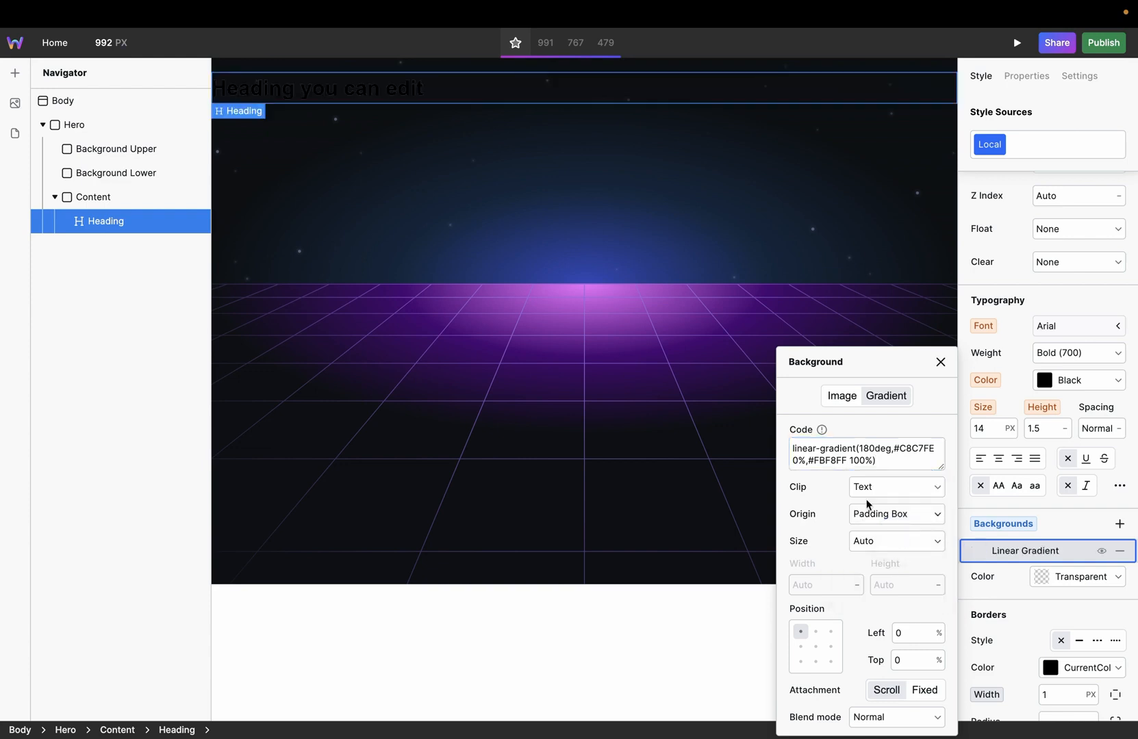
{"action": "left_click", "coordinate": [940, 362]}
{"action": "type", "text": "tra"}
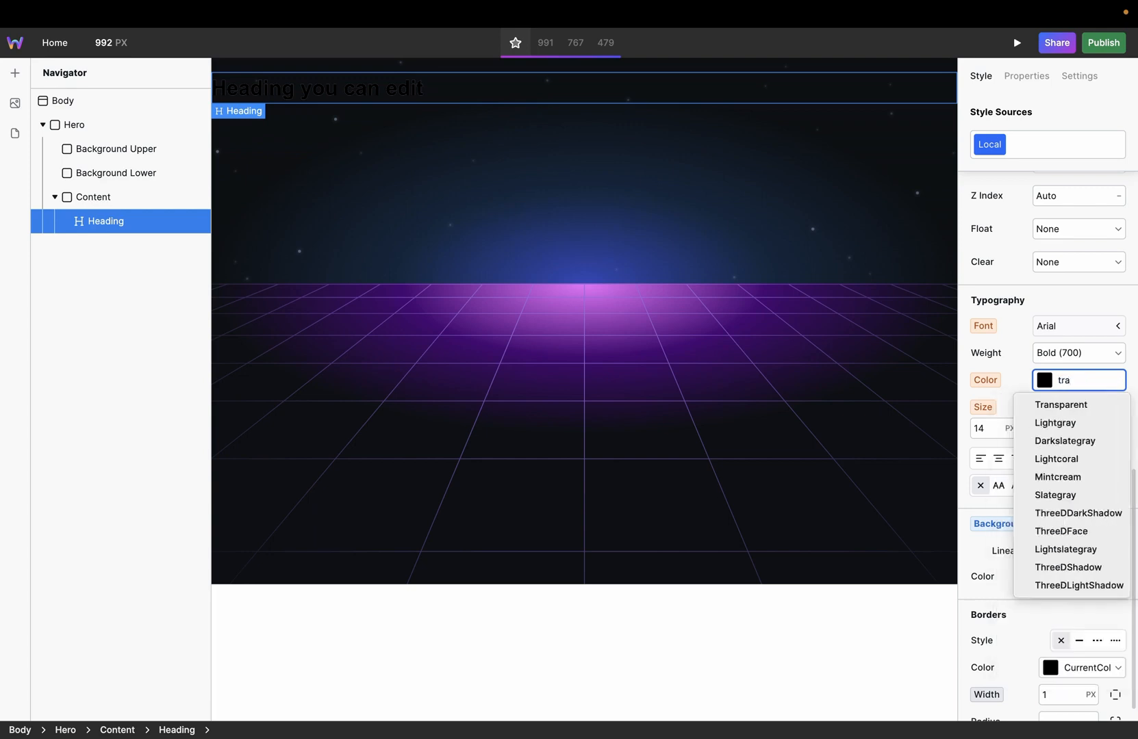
Make the heading colour transparent, enter 'Open visual dev…' text, and start a style source.
{"action": "left_click", "coordinate": [1061, 404]}
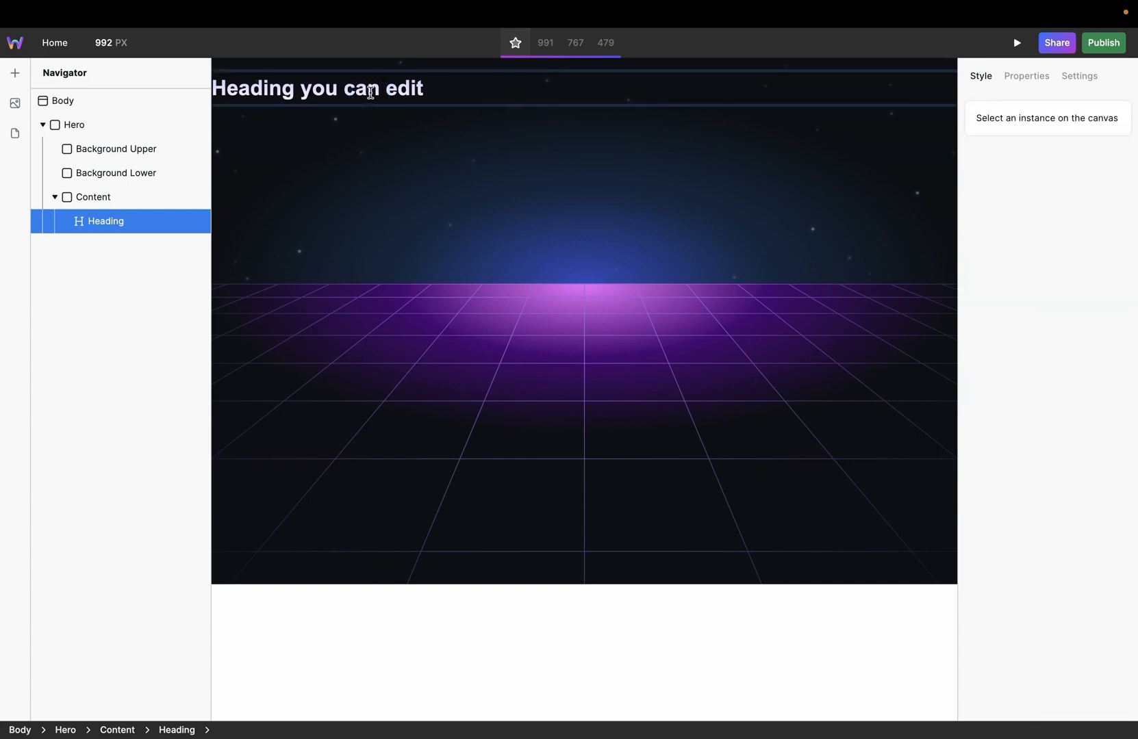
{"action": "type", "text": "Open visual development for the open web"}
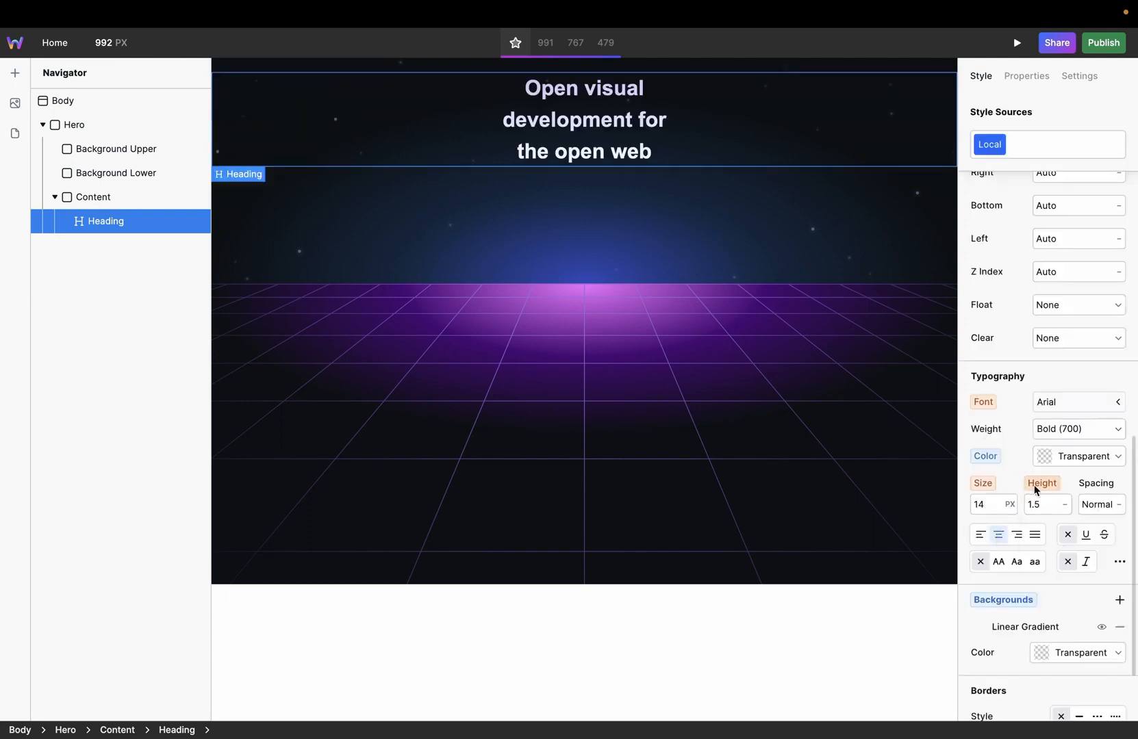
{"action": "mouse_move", "coordinate": [680, 131]}
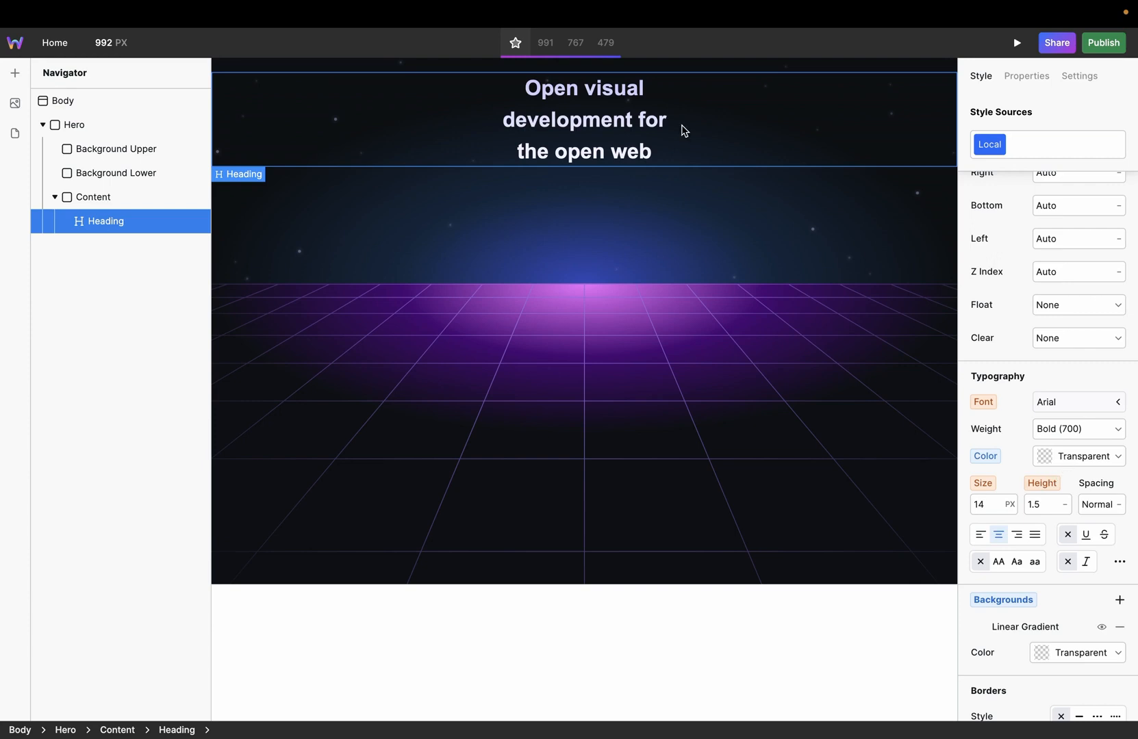
{"action": "mouse_move", "coordinate": [815, 136]}
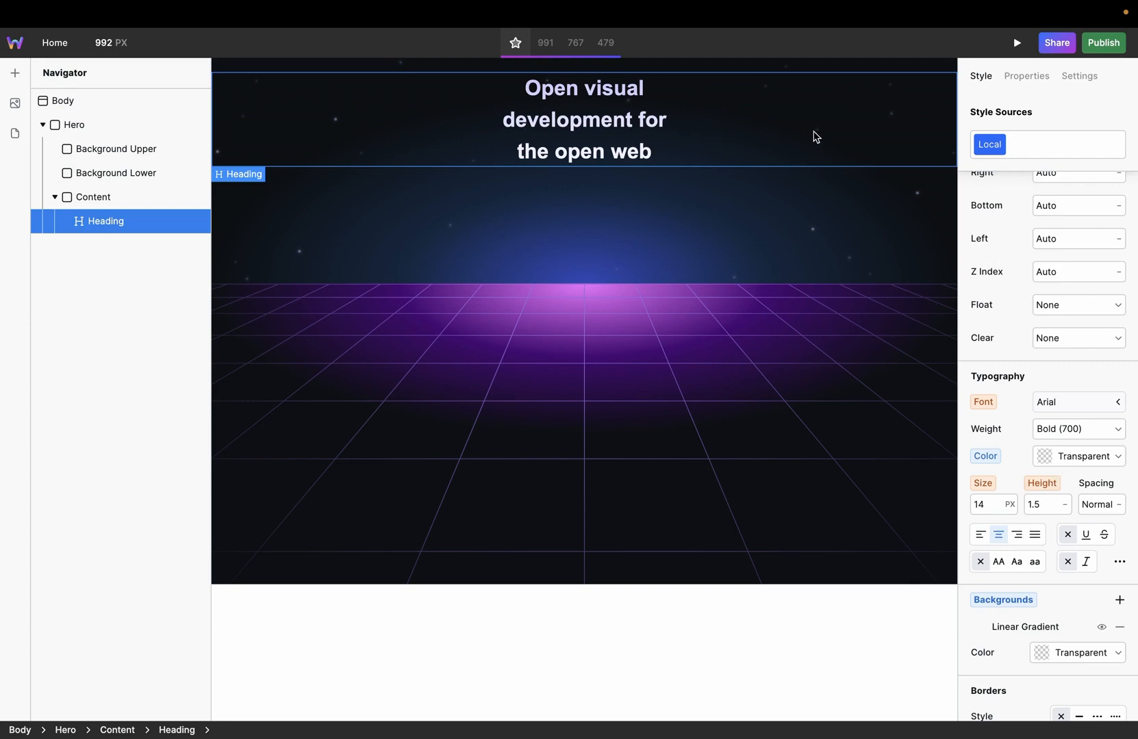
{"action": "mouse_move", "coordinate": [771, 129]}
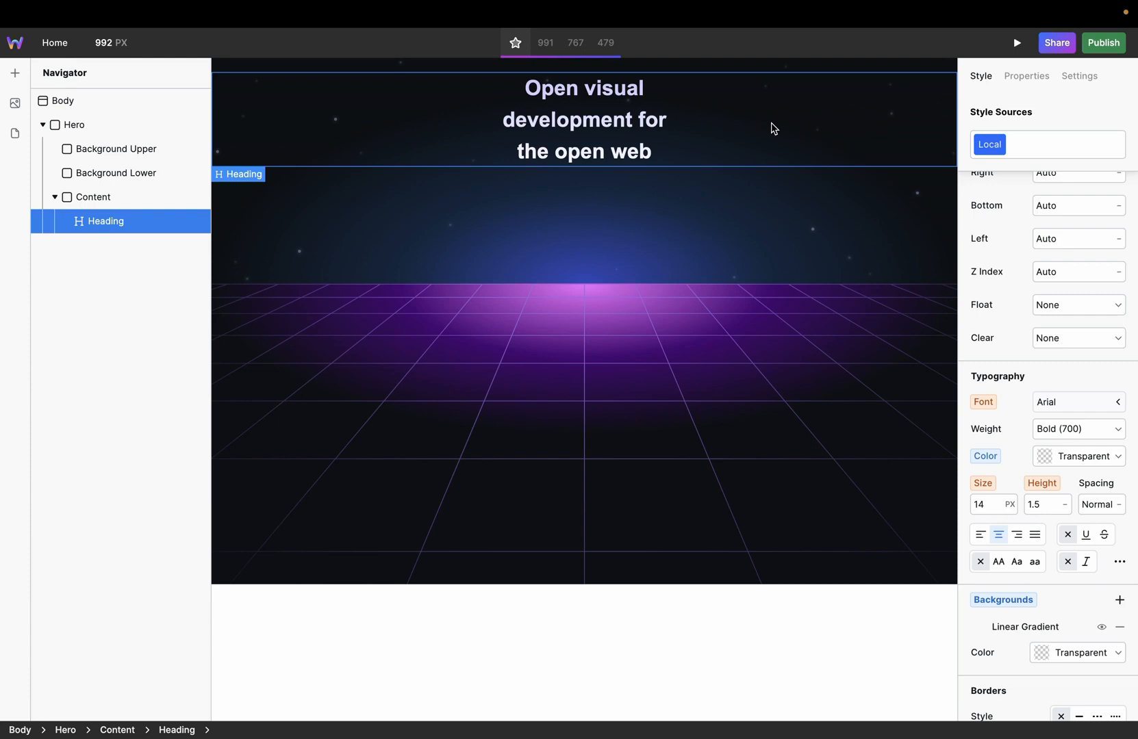
{"action": "left_click", "coordinate": [1046, 145]}
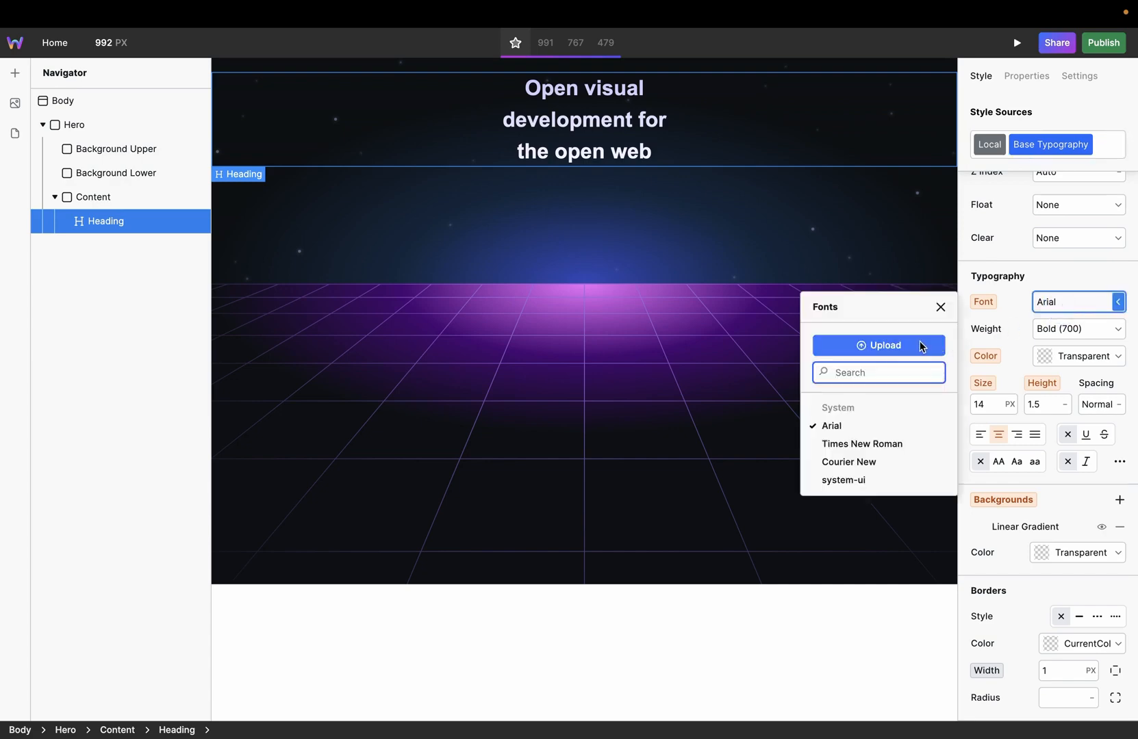
Upload the Manrope-Variable font file and apply Manrope to the heading.
{"action": "left_click", "coordinate": [878, 344]}
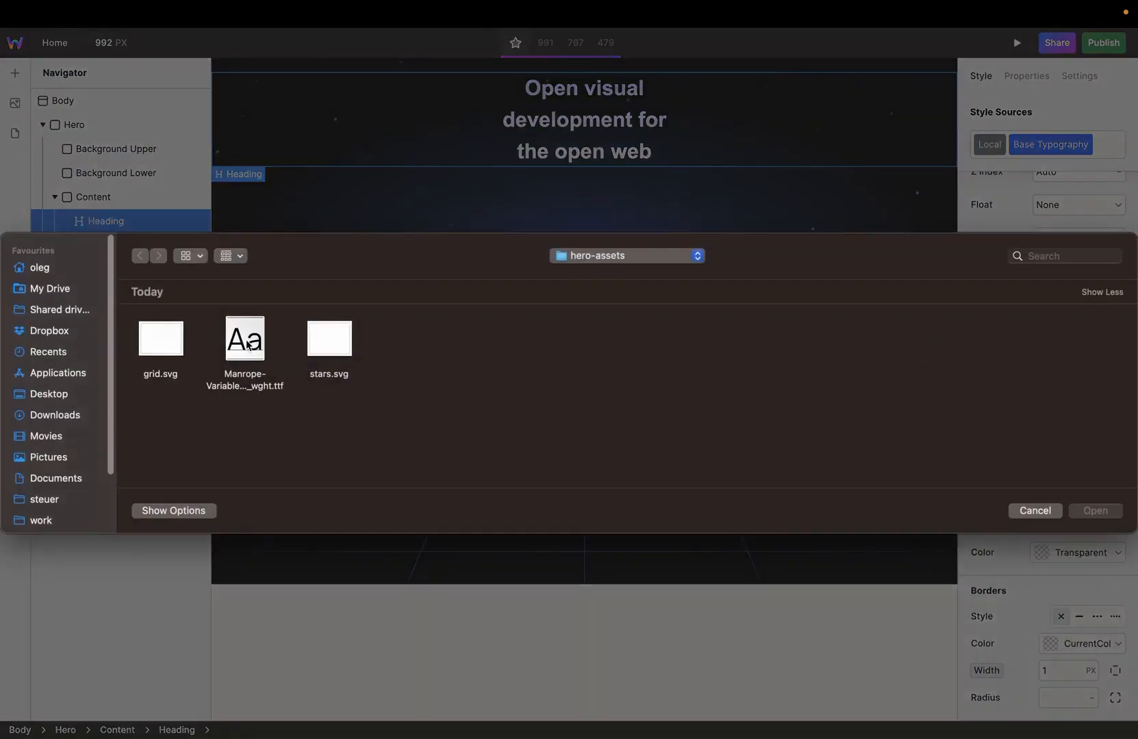
{"action": "left_click", "coordinate": [1033, 510]}
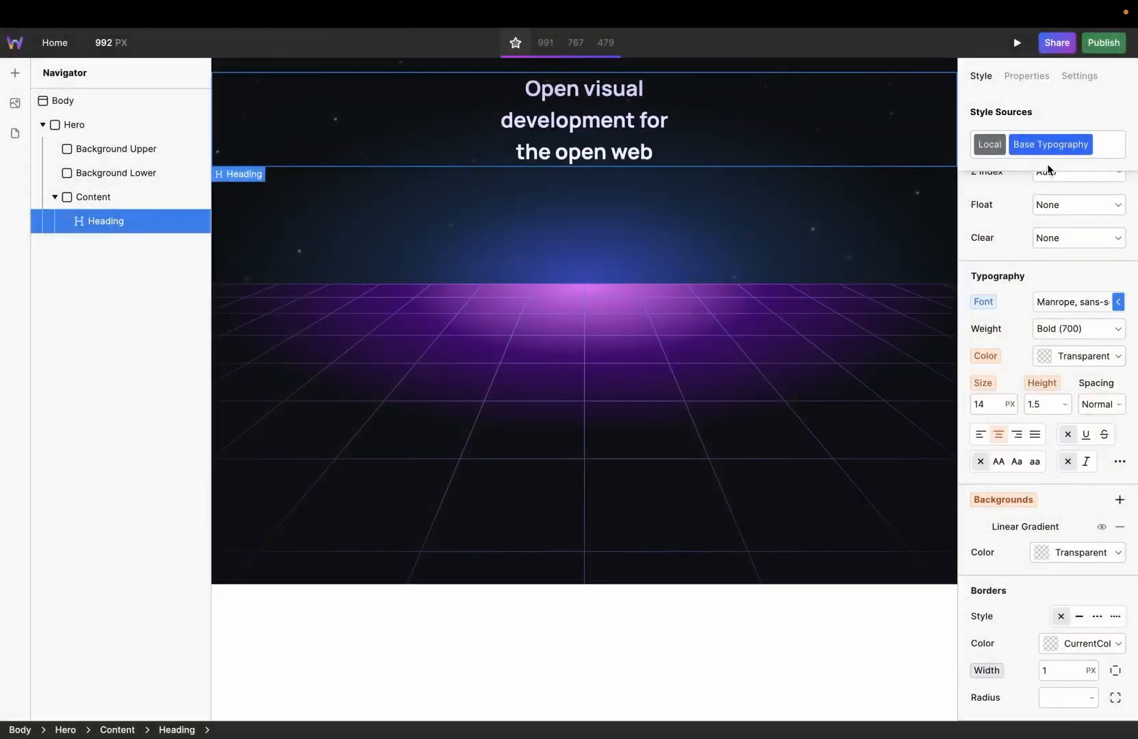
{"action": "left_click", "coordinate": [1049, 144]}
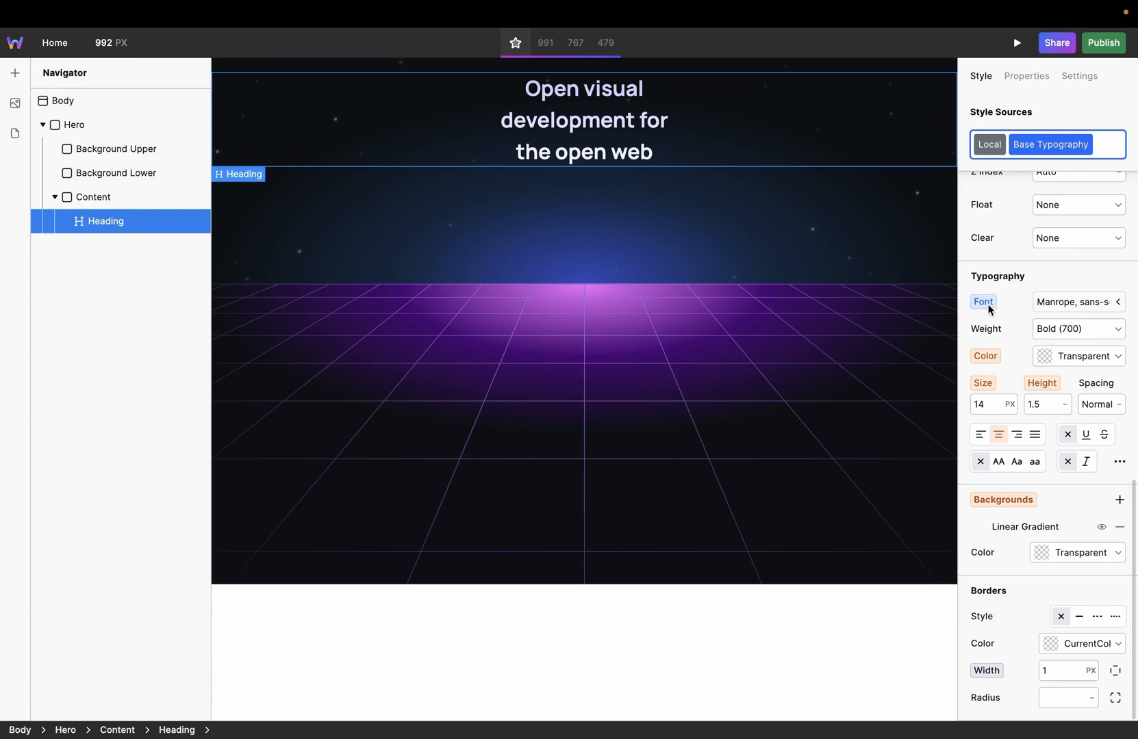
{"action": "mouse_move", "coordinate": [988, 308]}
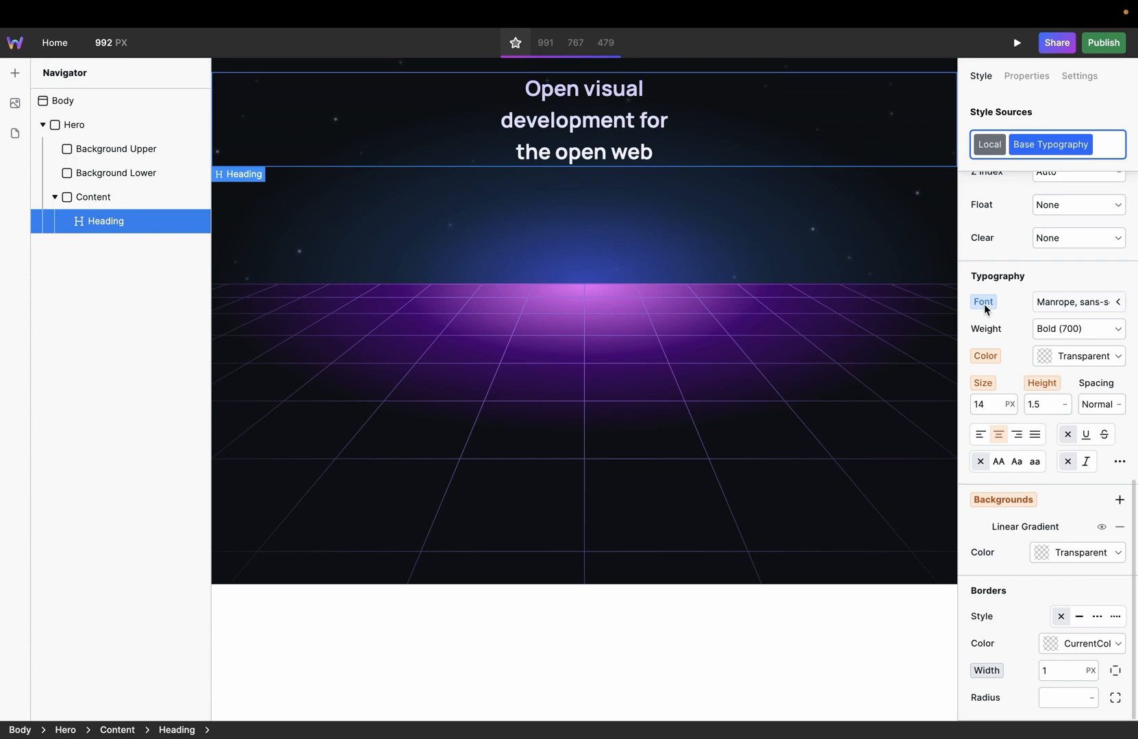
{"action": "mouse_move", "coordinate": [1005, 372]}
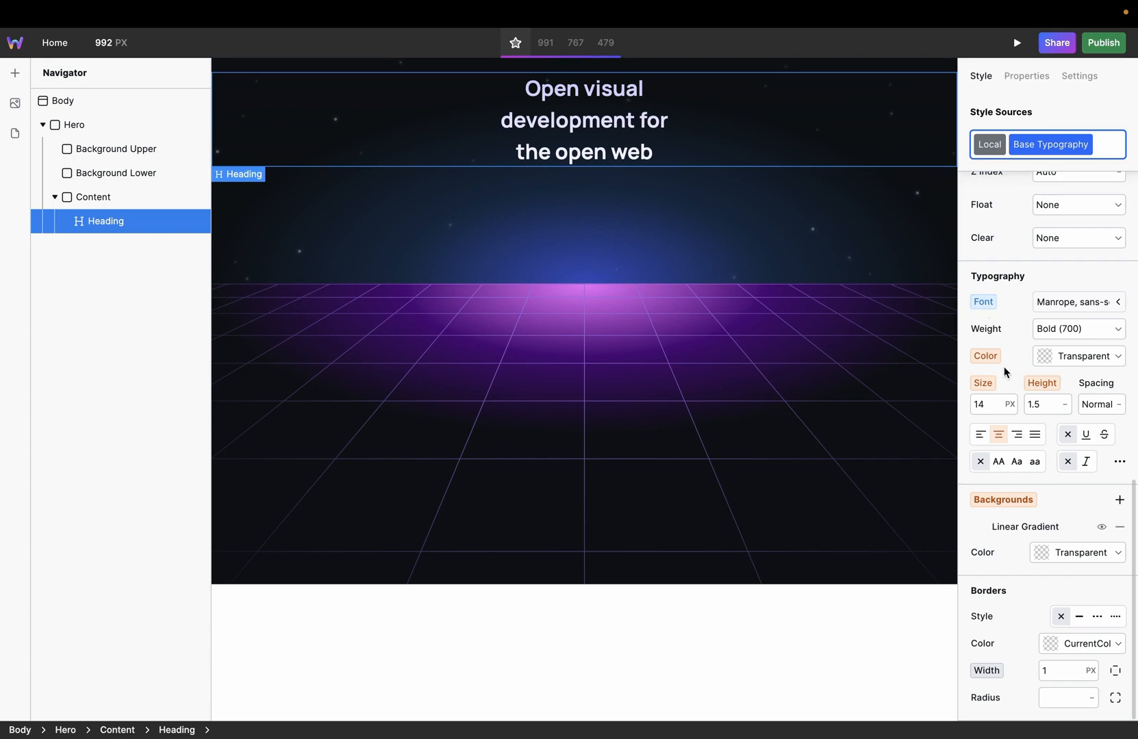
{"action": "mouse_move", "coordinate": [992, 367]}
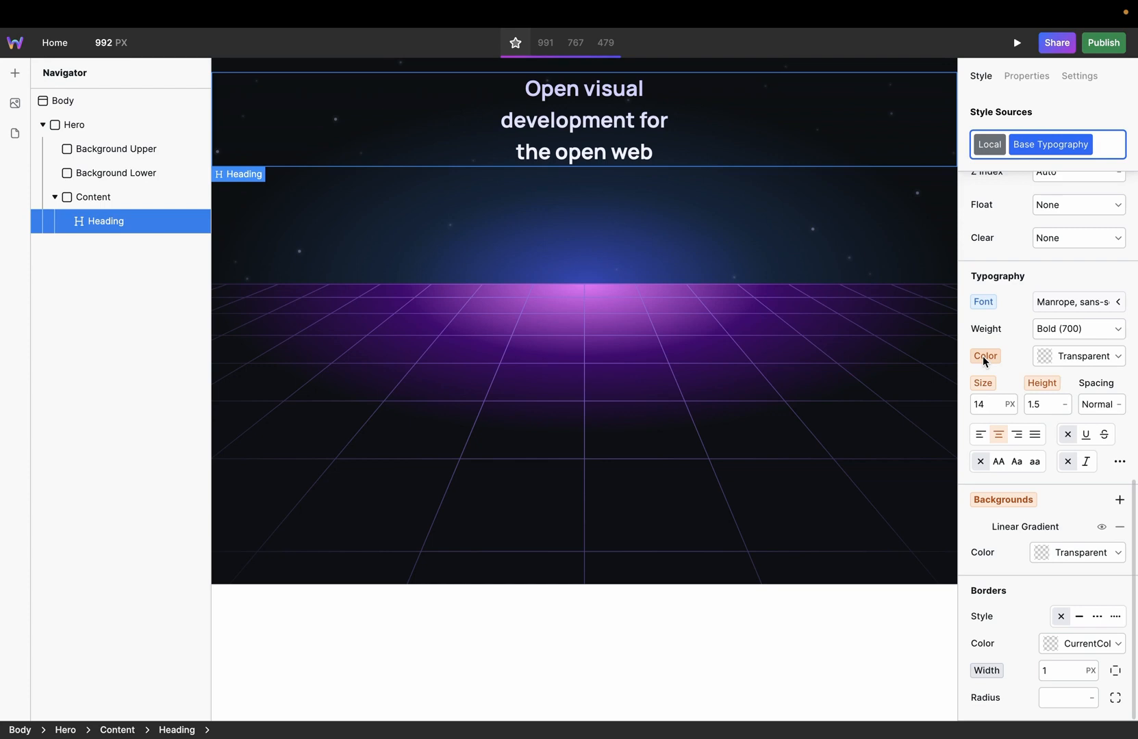
{"action": "mouse_move", "coordinate": [988, 364]}
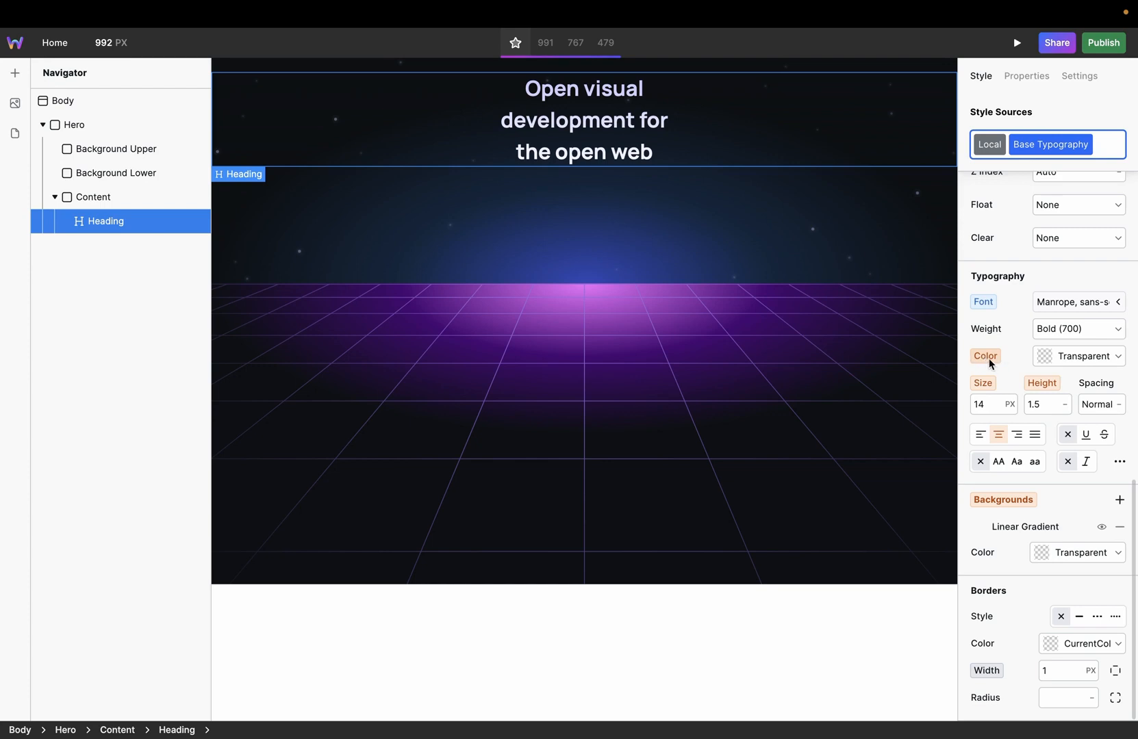
{"action": "mouse_move", "coordinate": [1022, 355]}
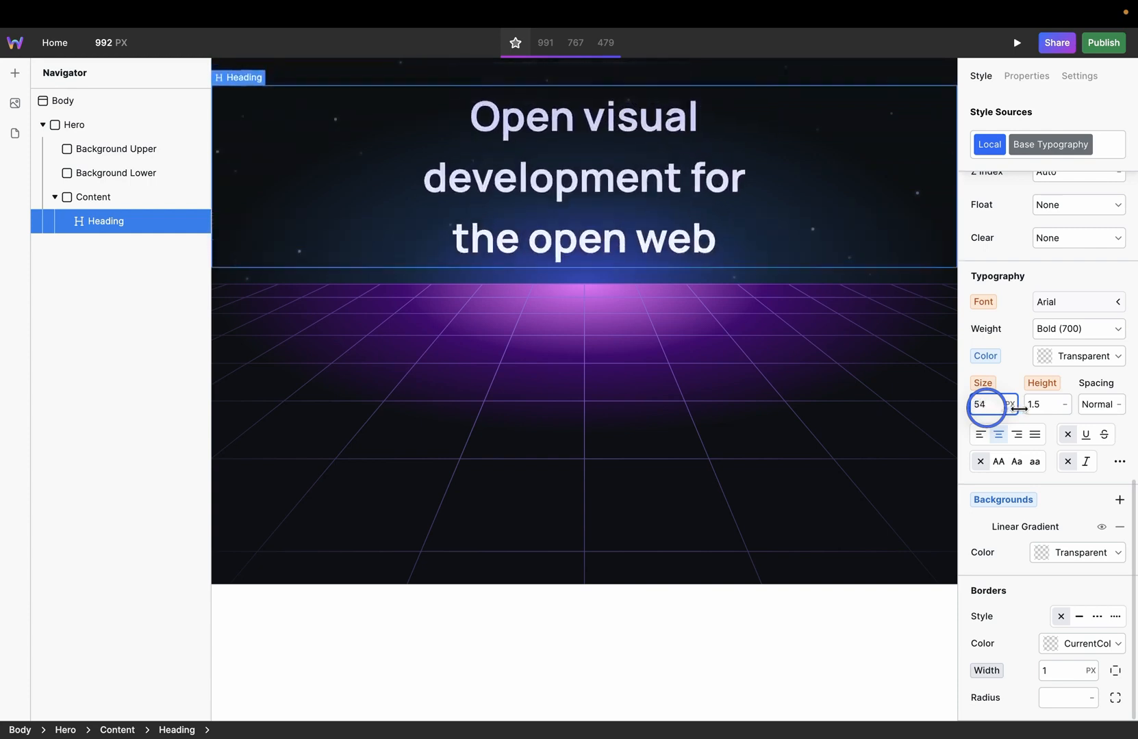
Set the heading size to 55 px in REM (3.44 rem) with line height 1.2.
{"action": "left_click", "coordinate": [981, 404]}
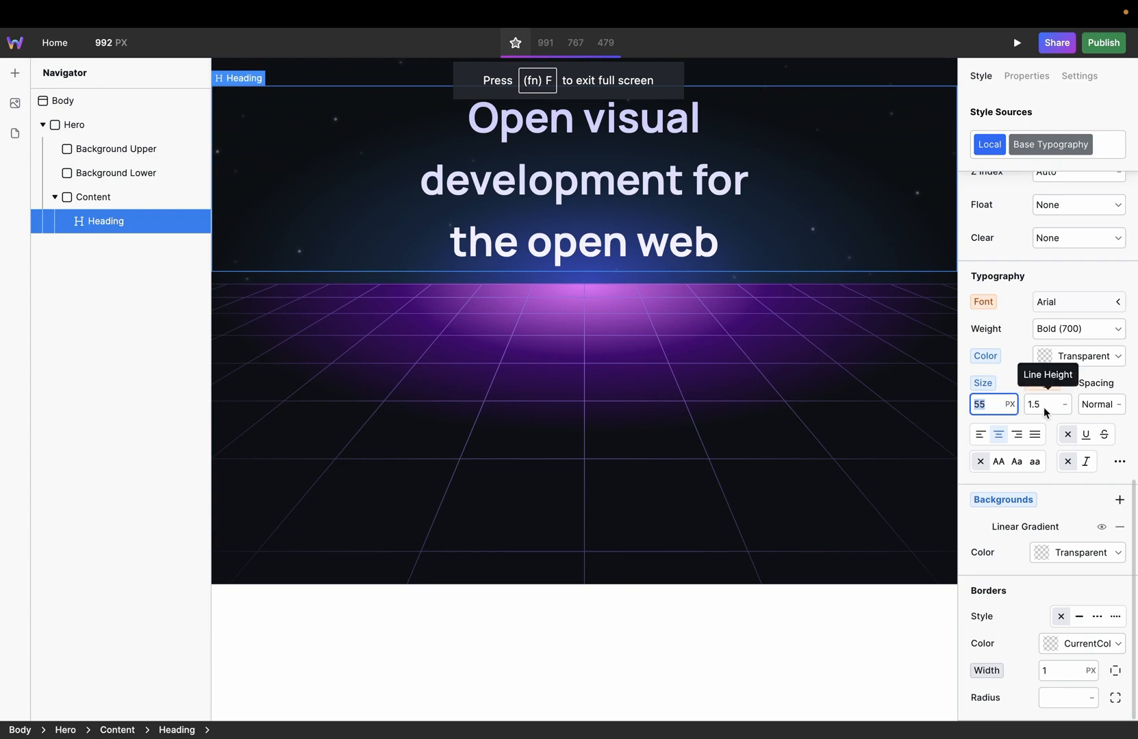
{"action": "left_click", "coordinate": [1044, 404]}
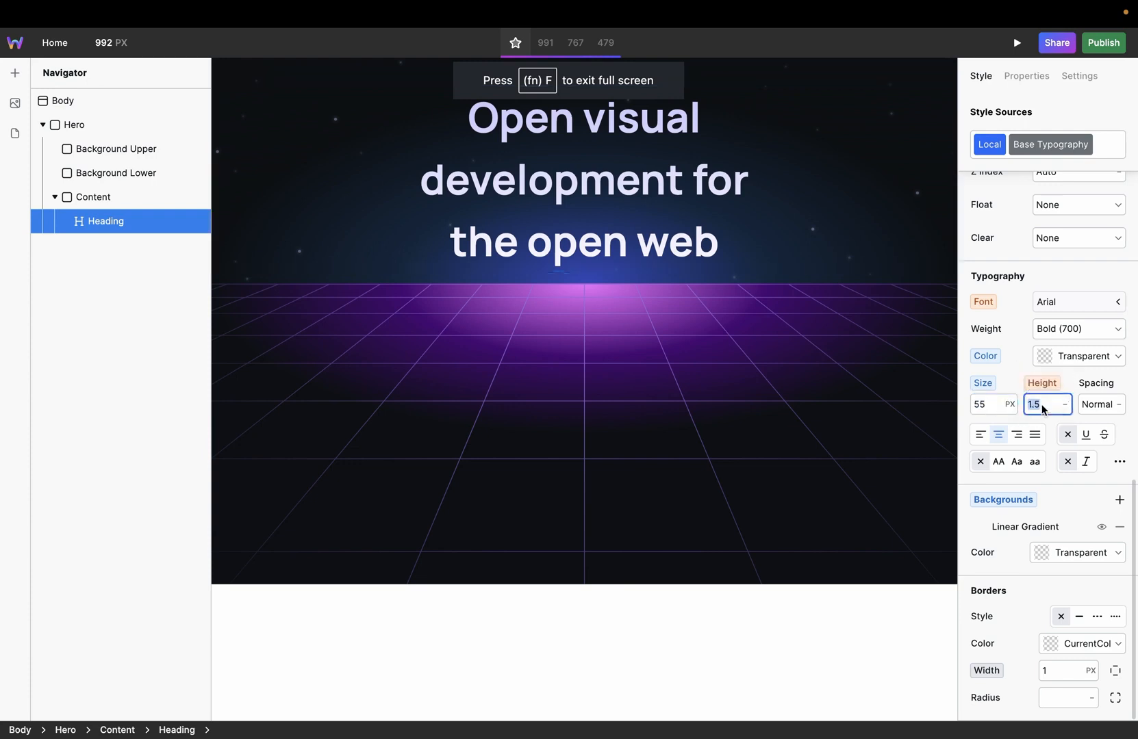
{"action": "type", "text": "1.2"}
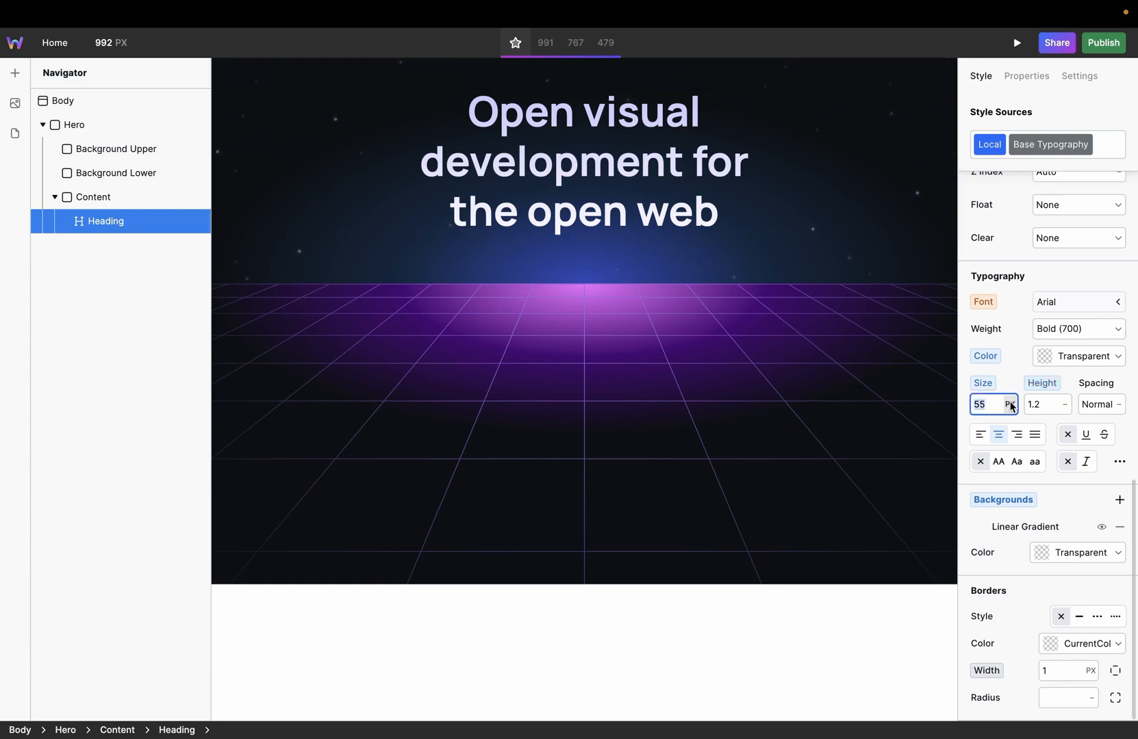
{"action": "left_click", "coordinate": [1009, 404]}
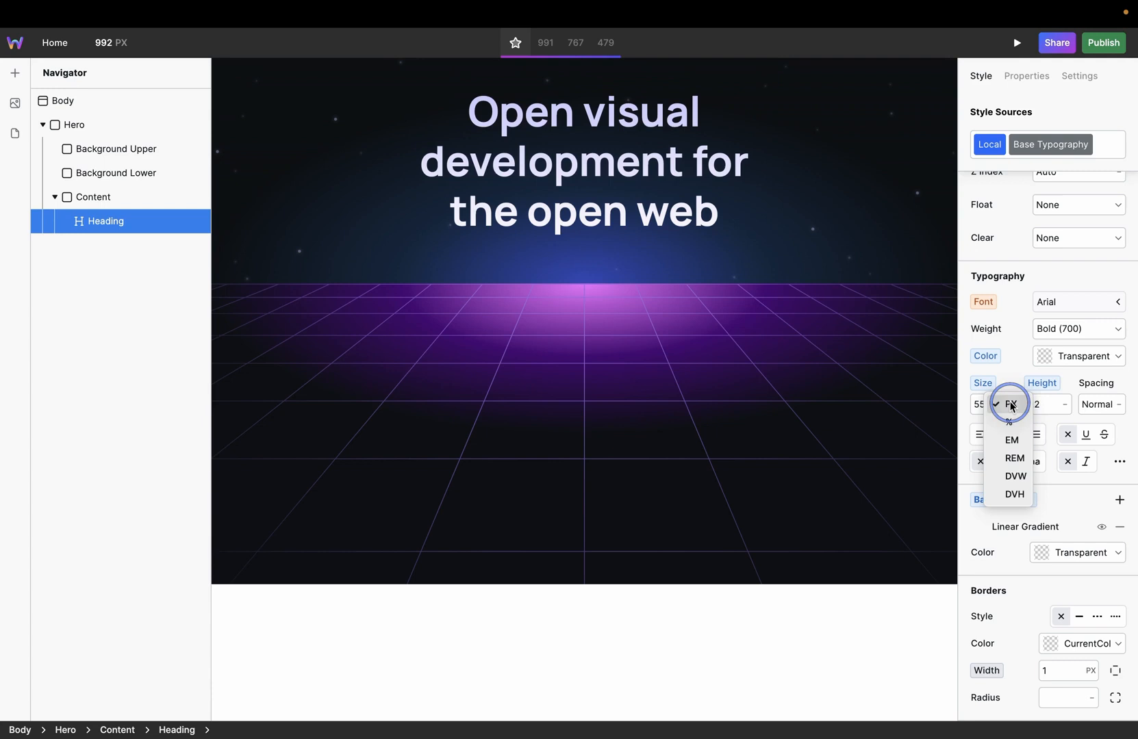
{"action": "left_click", "coordinate": [1013, 458]}
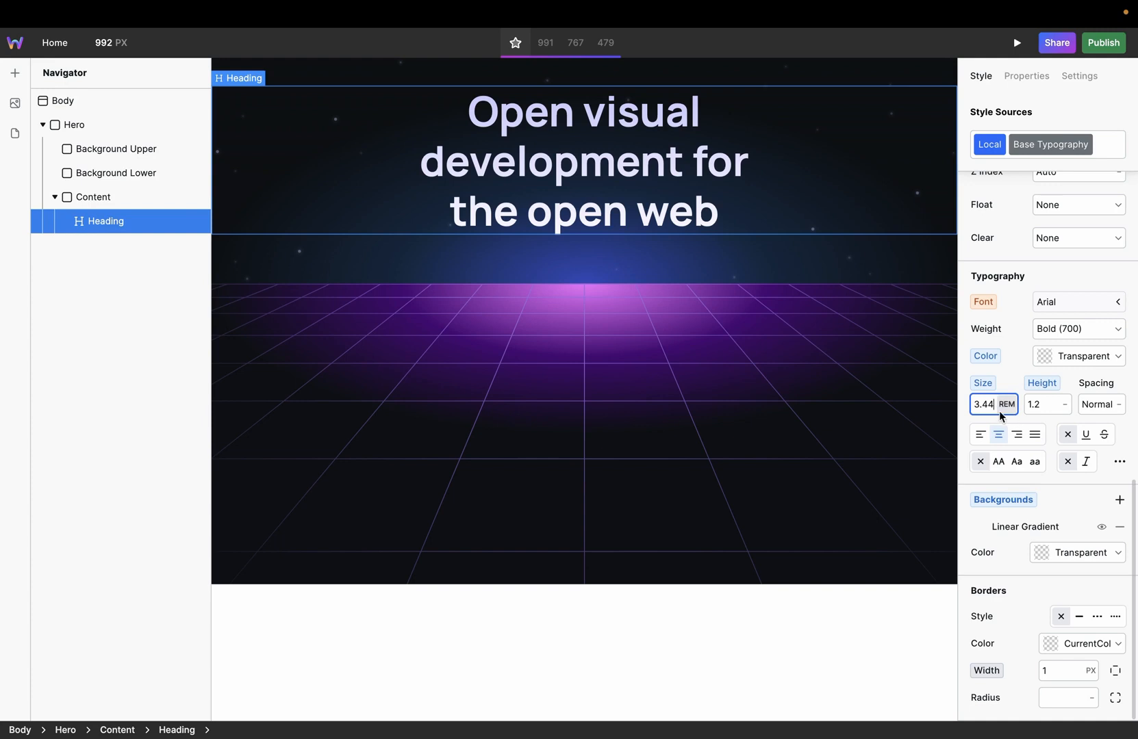
{"action": "left_click", "coordinate": [94, 197]}
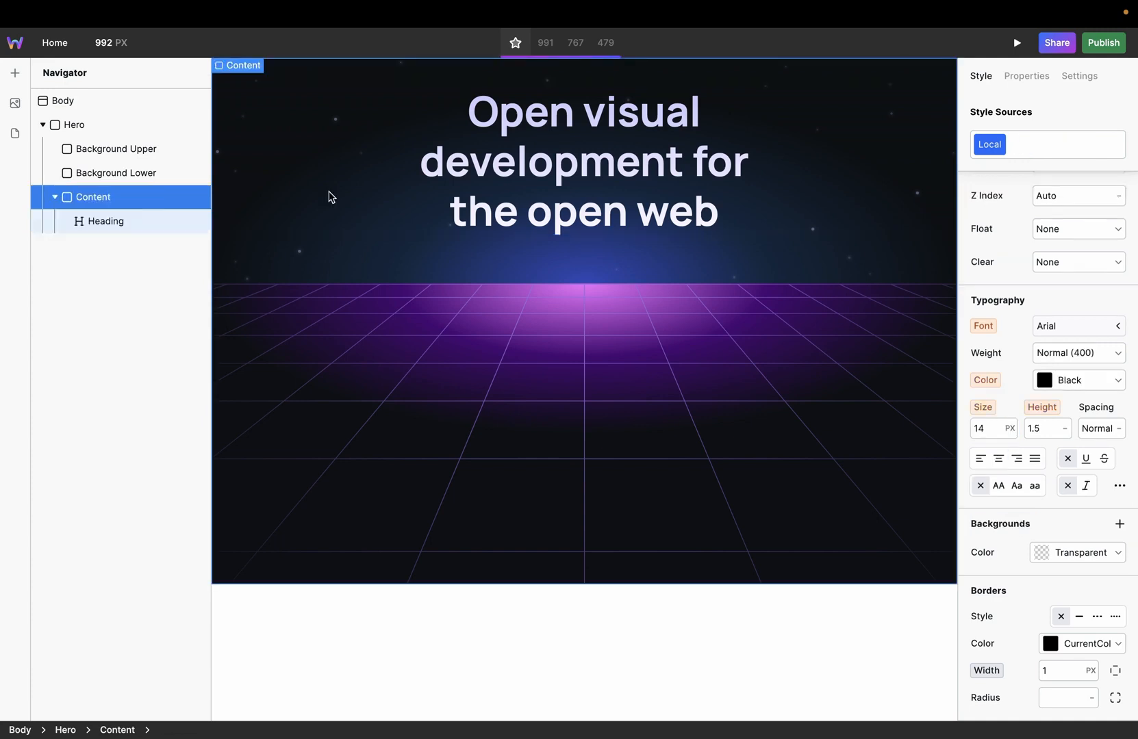
Open the Add elements panel with the Content container selected.
{"action": "left_click", "coordinate": [14, 73]}
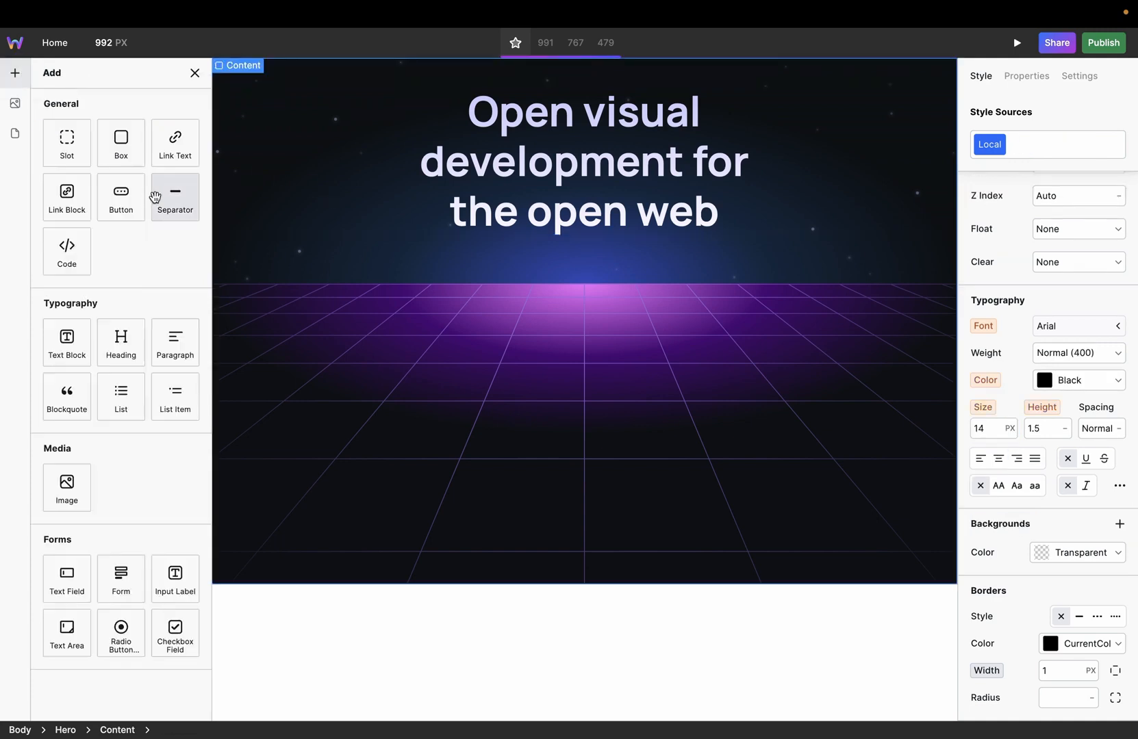
{"action": "mouse_move", "coordinate": [175, 143]}
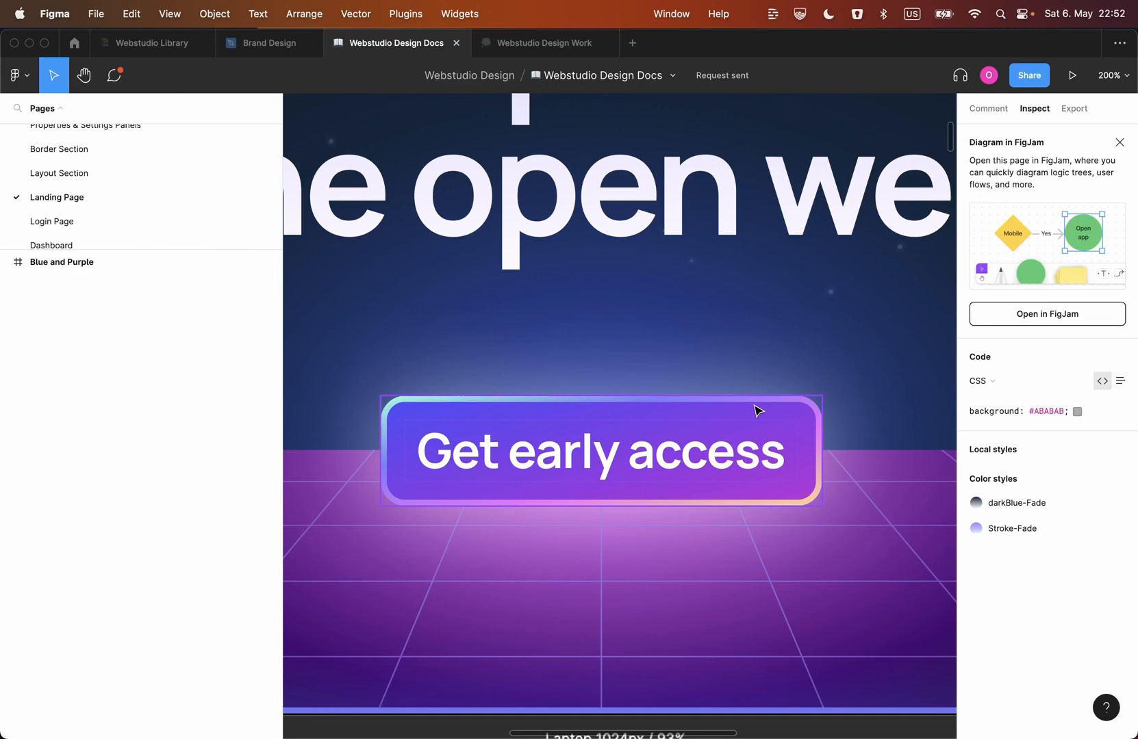
{"action": "mouse_move", "coordinate": [770, 419]}
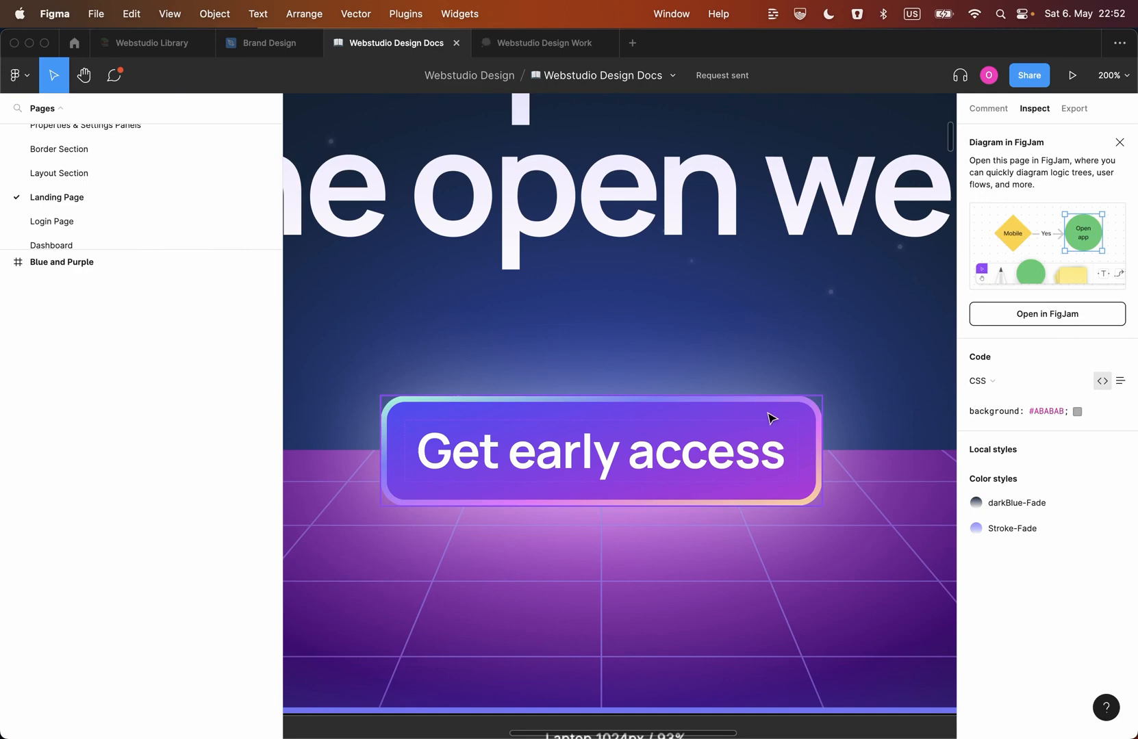
{"action": "mouse_move", "coordinate": [634, 405]}
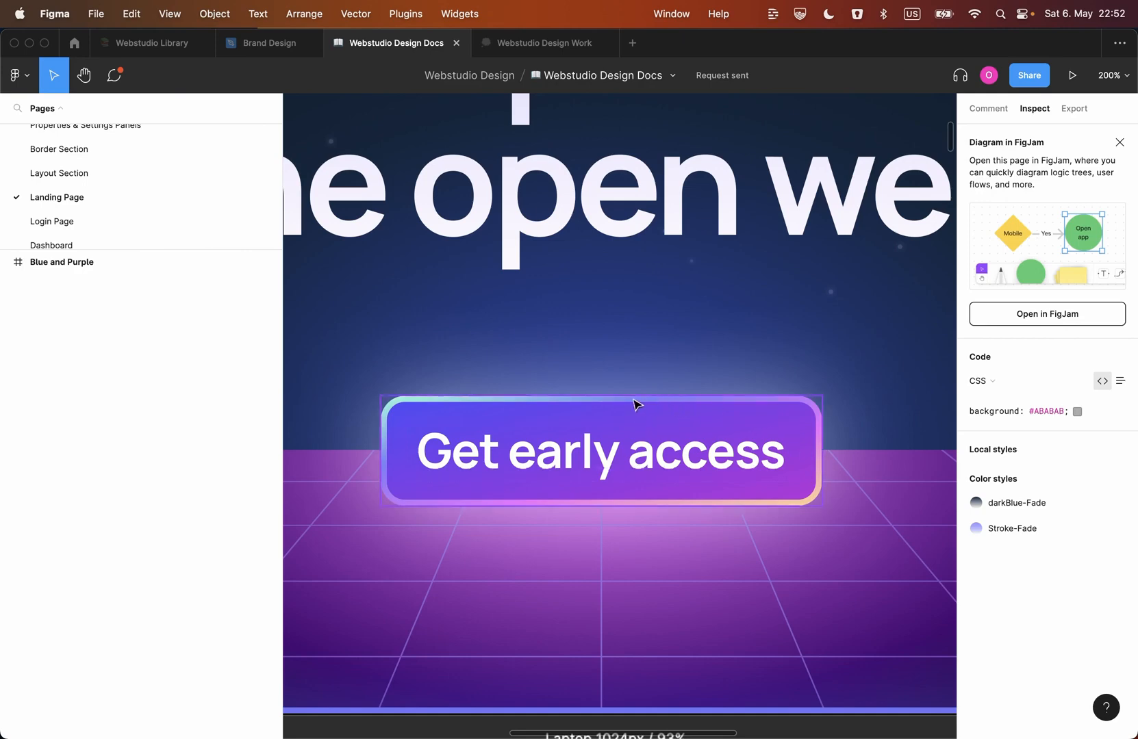
{"action": "mouse_move", "coordinate": [686, 490]}
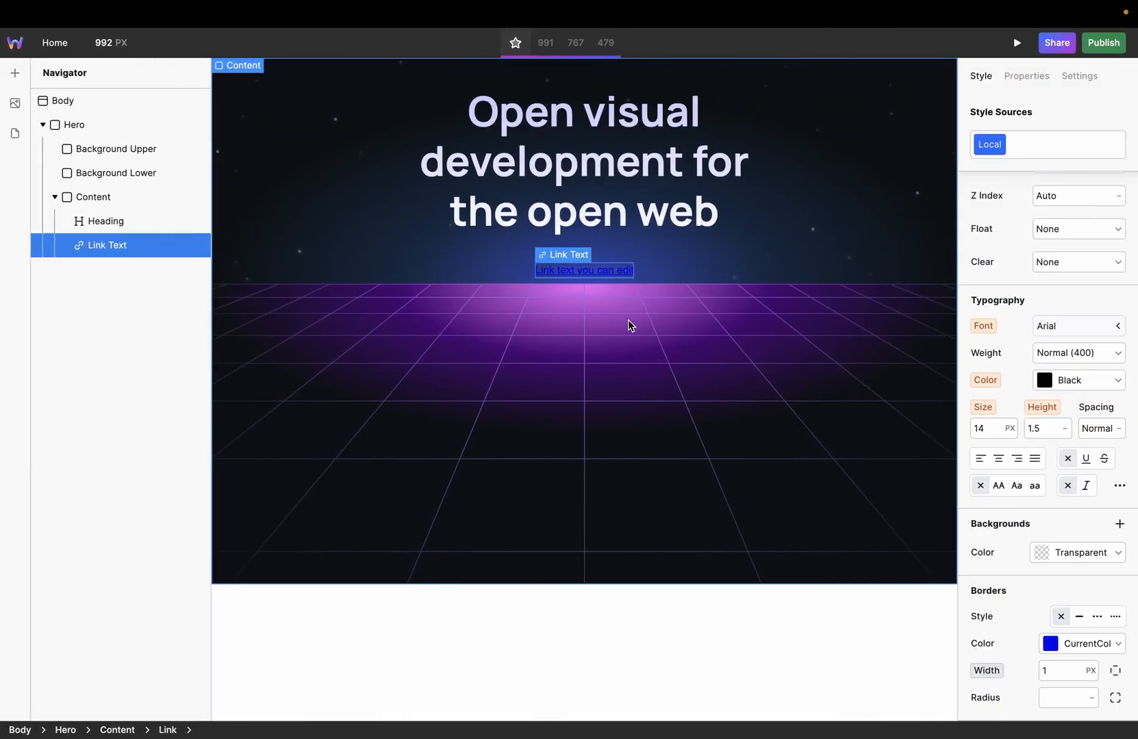
{"action": "mouse_move", "coordinate": [676, 280]}
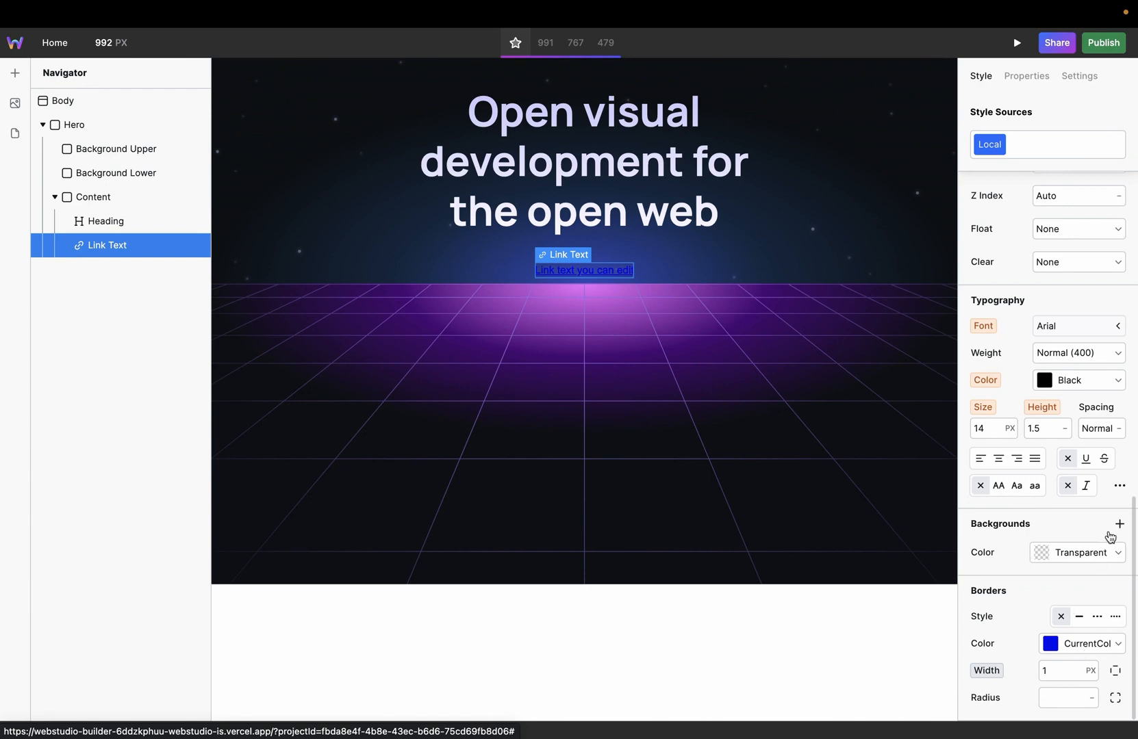
Add gradient background layers to the link, including a 135deg #4A4EFA to #BD2FDB gradient.
{"action": "left_click", "coordinate": [1120, 523]}
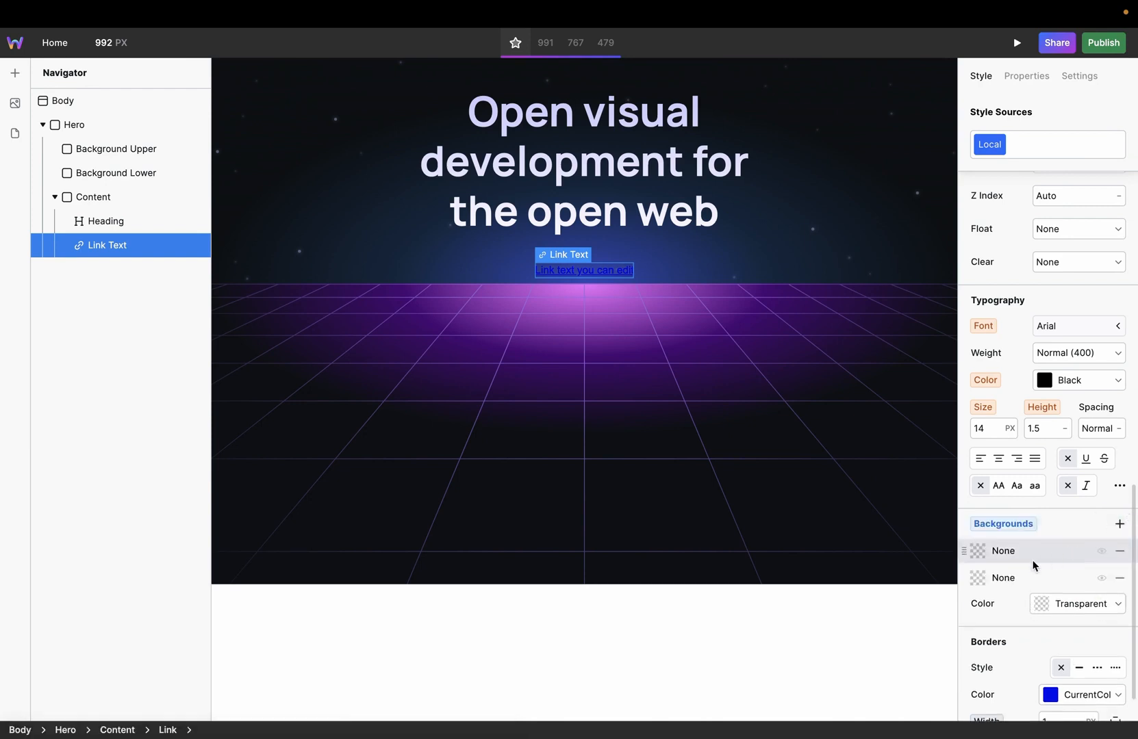
{"action": "left_click", "coordinate": [1003, 551]}
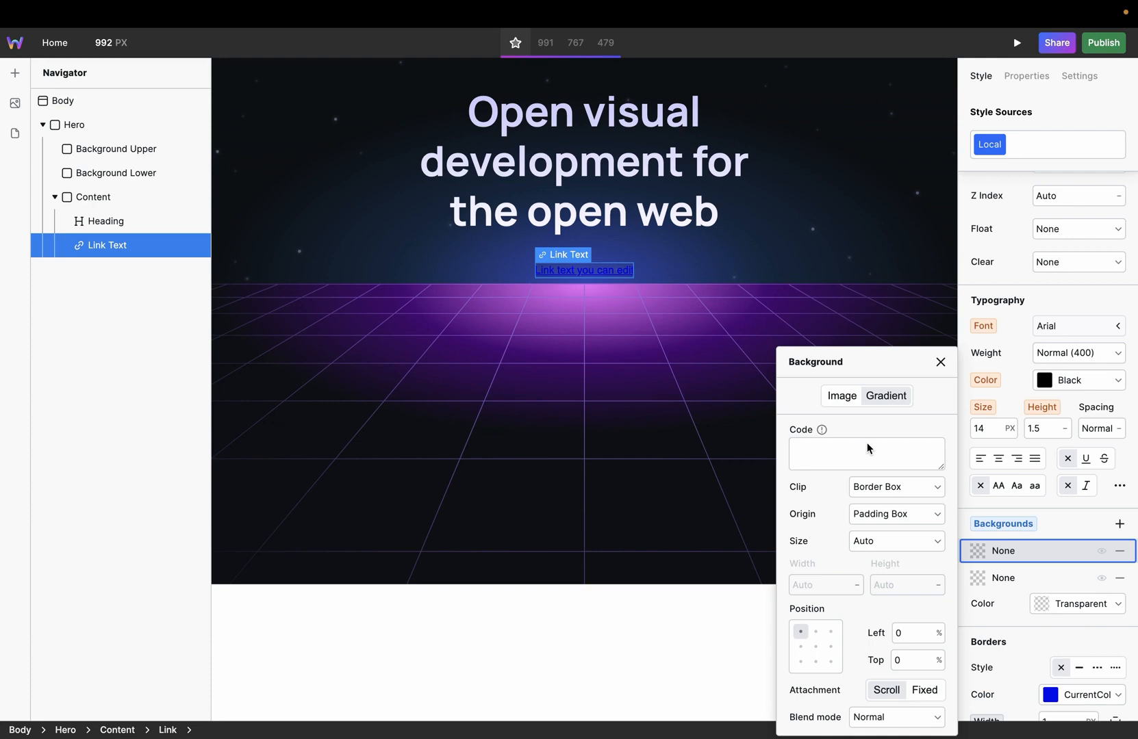
{"action": "type", "text": "linear-gradient(135deg,#4A4EFA 0%,#BD2FDB 100%)"}
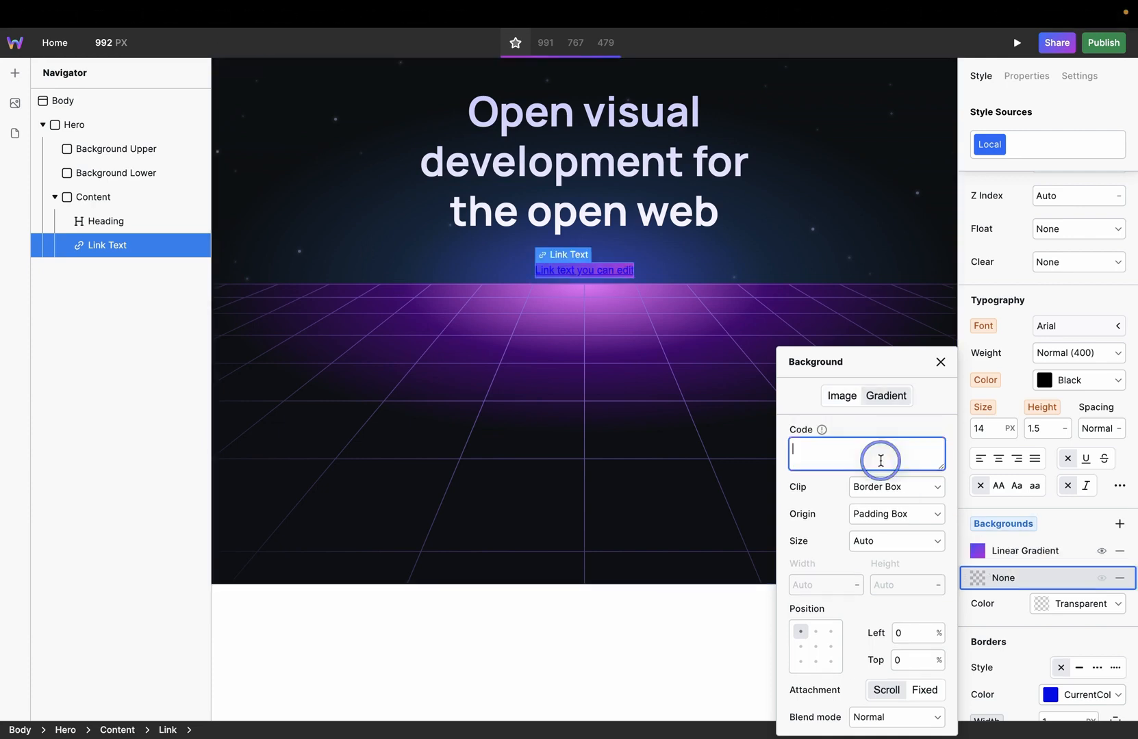
{"action": "left_click", "coordinate": [940, 362]}
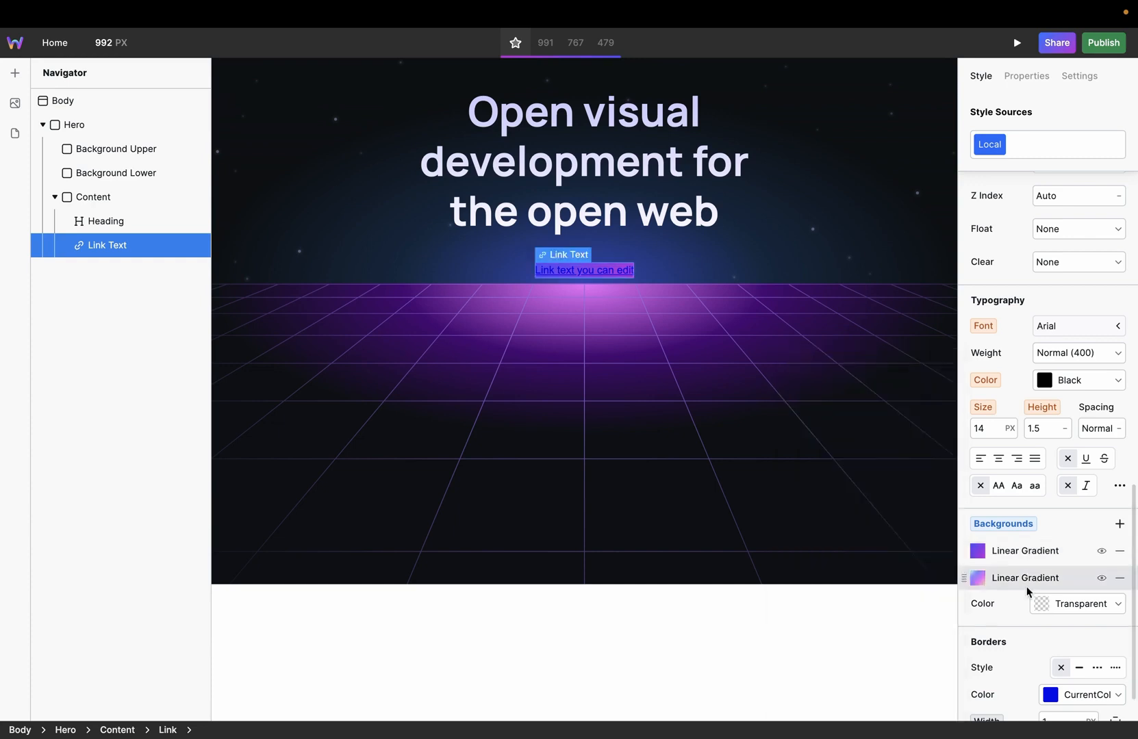
Give the link a solid transparent border with a 12 px corner radius.
{"action": "scroll", "scroll_direction": "down", "scroll_amount": 3}
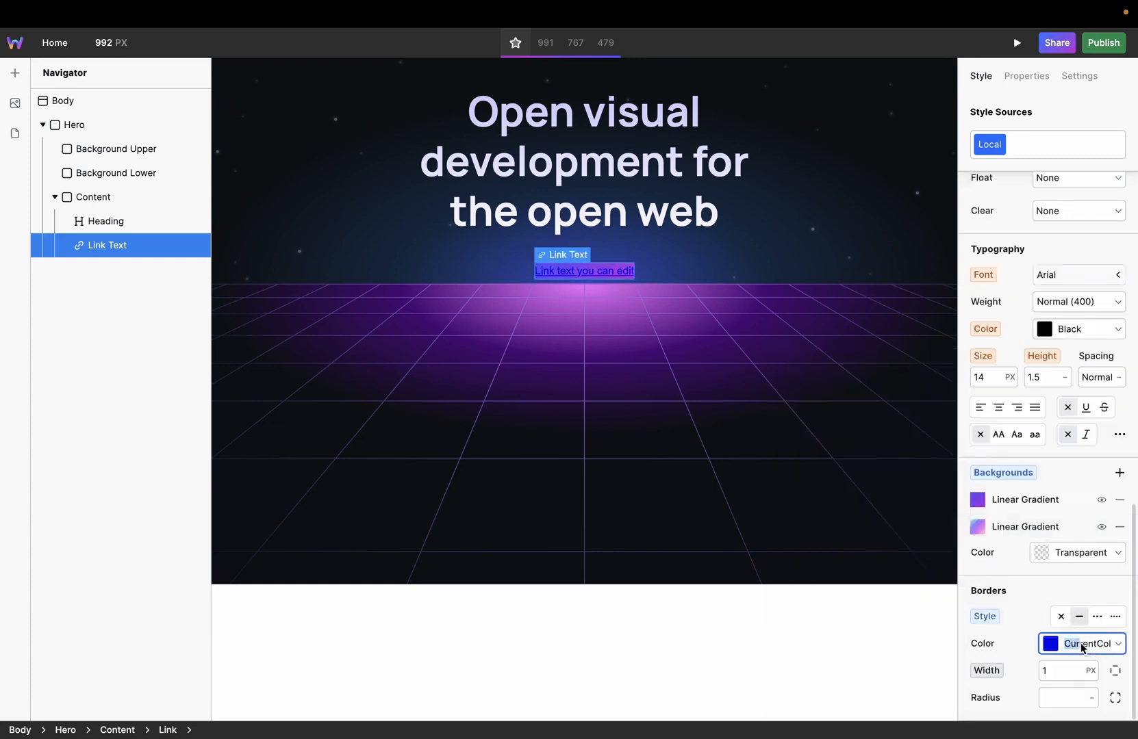
{"action": "left_click", "coordinate": [1081, 643]}
{"action": "type", "text": "tra"}
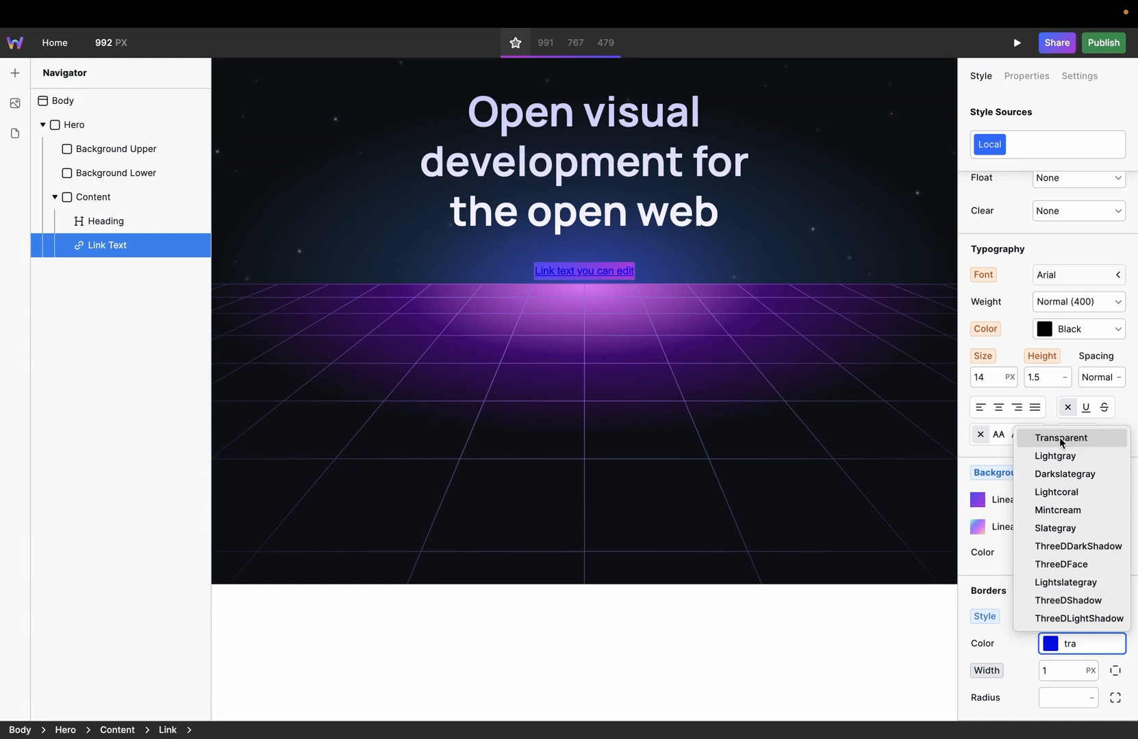
{"action": "left_click", "coordinate": [1061, 438]}
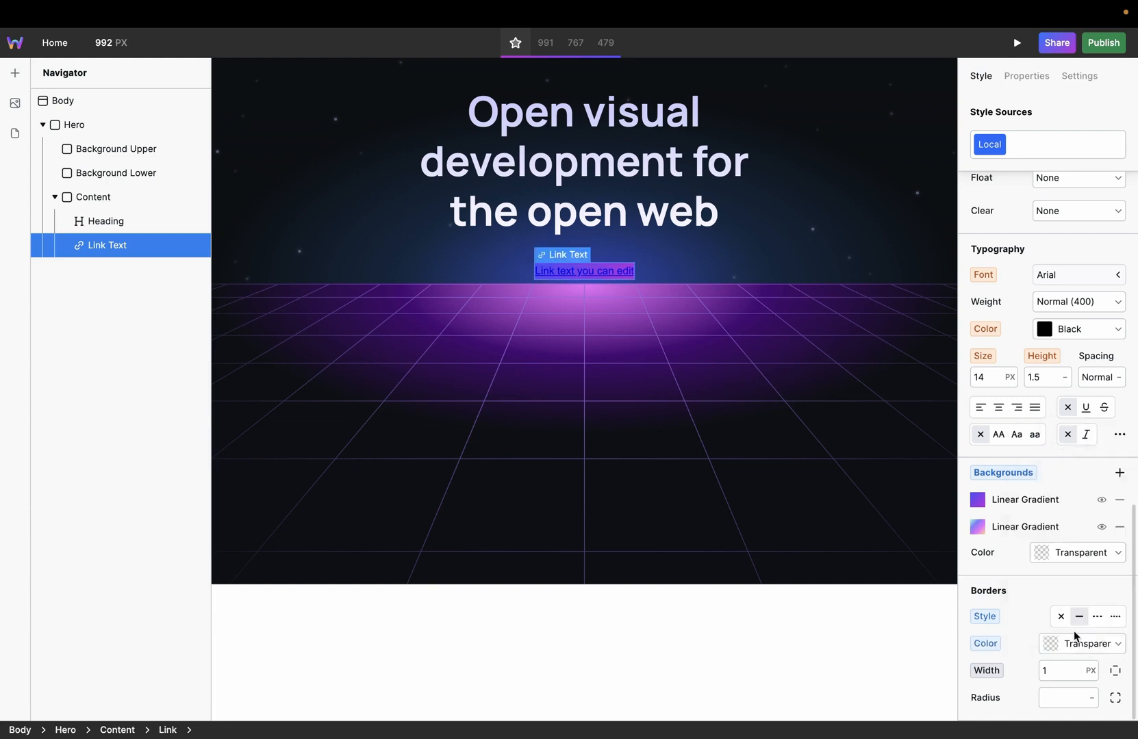
{"action": "left_click", "coordinate": [1060, 670]}
{"action": "type", "text": "2"}
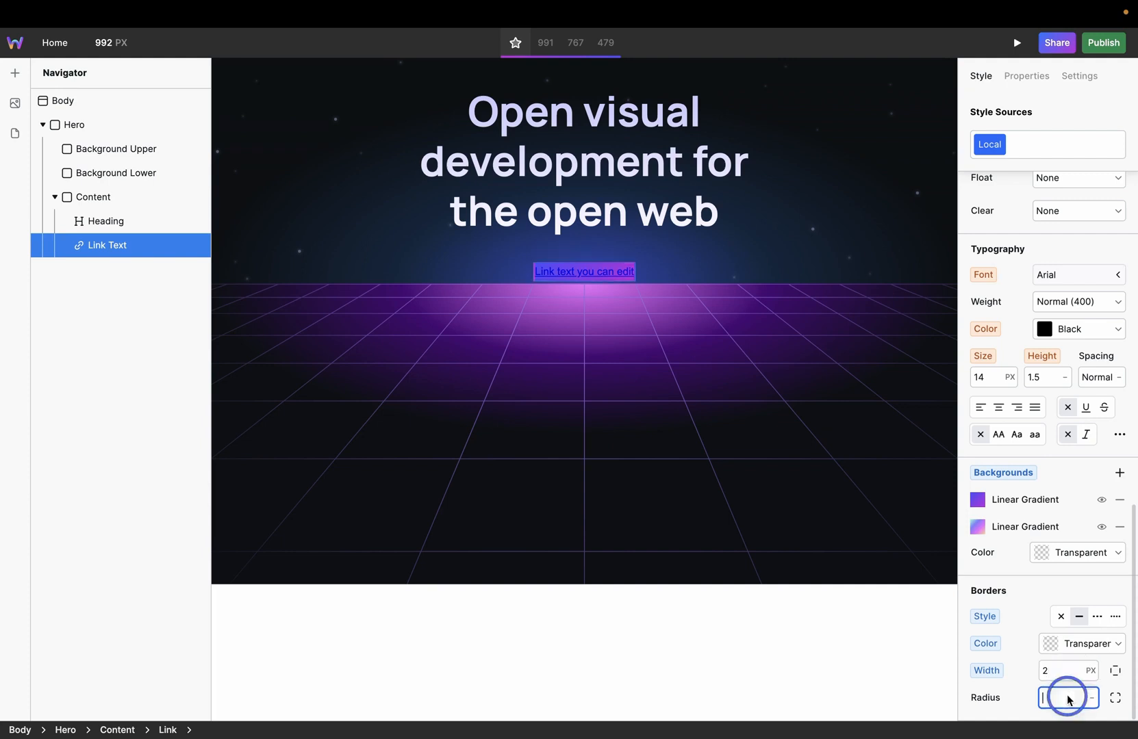
{"action": "type", "text": "12"}
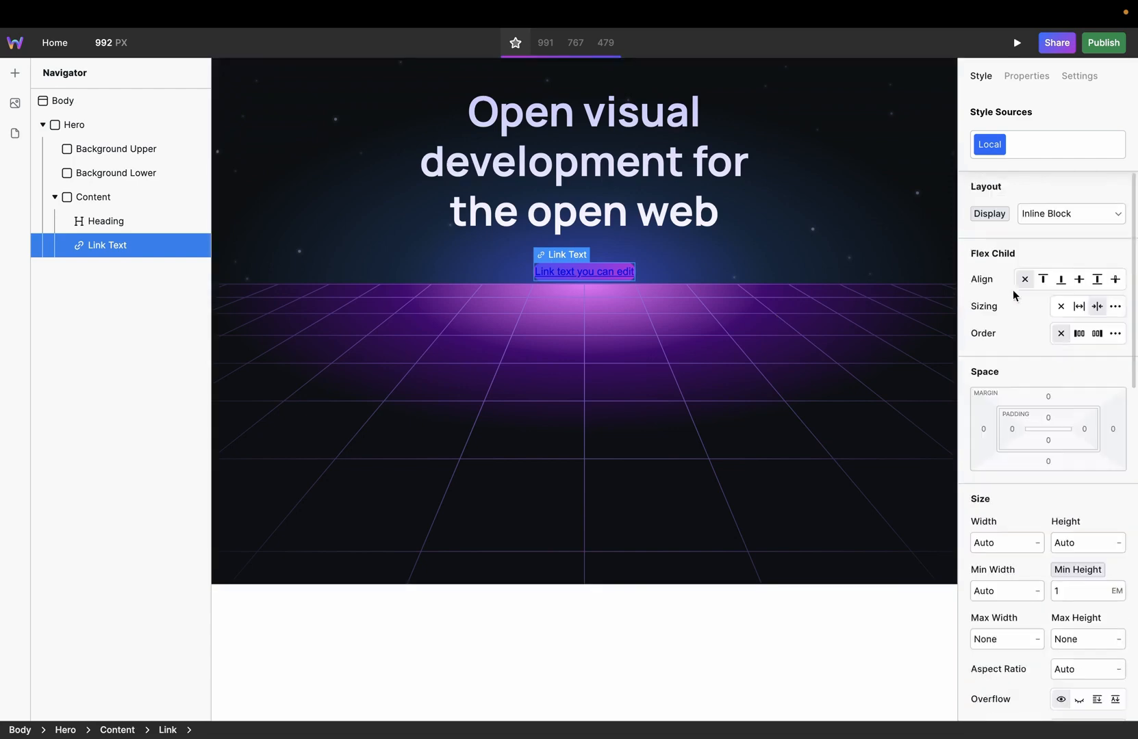
{"action": "mouse_move", "coordinate": [1047, 414]}
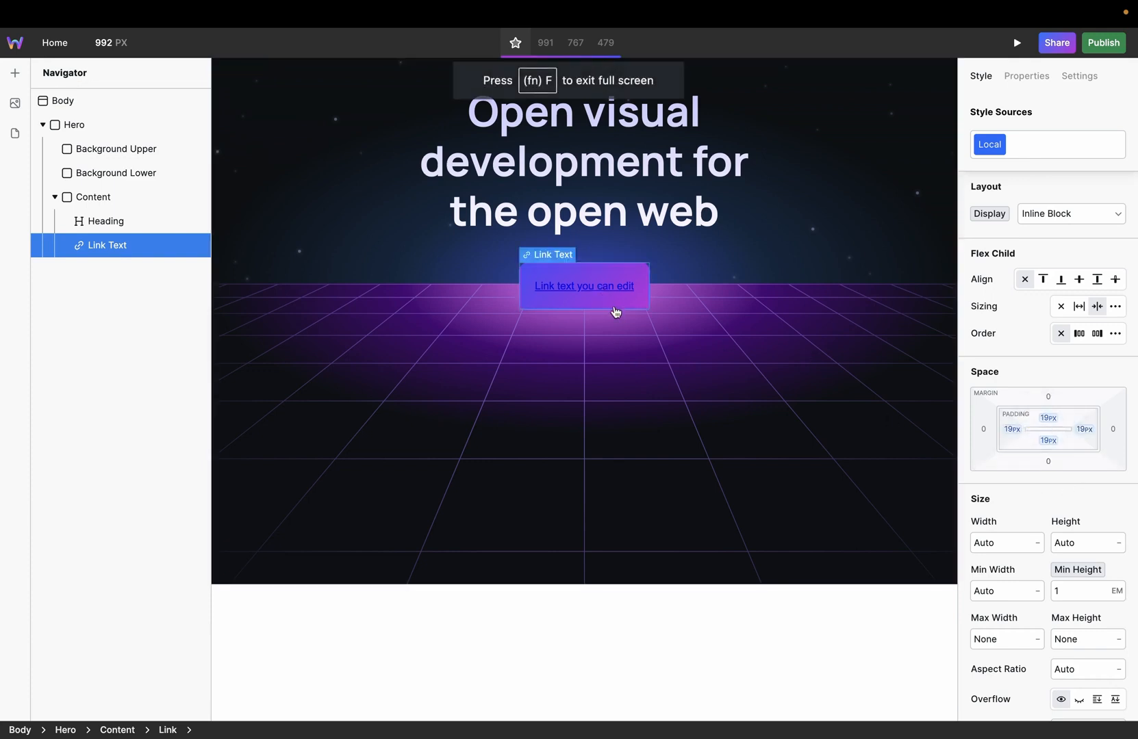
{"action": "left_click", "coordinate": [92, 196]}
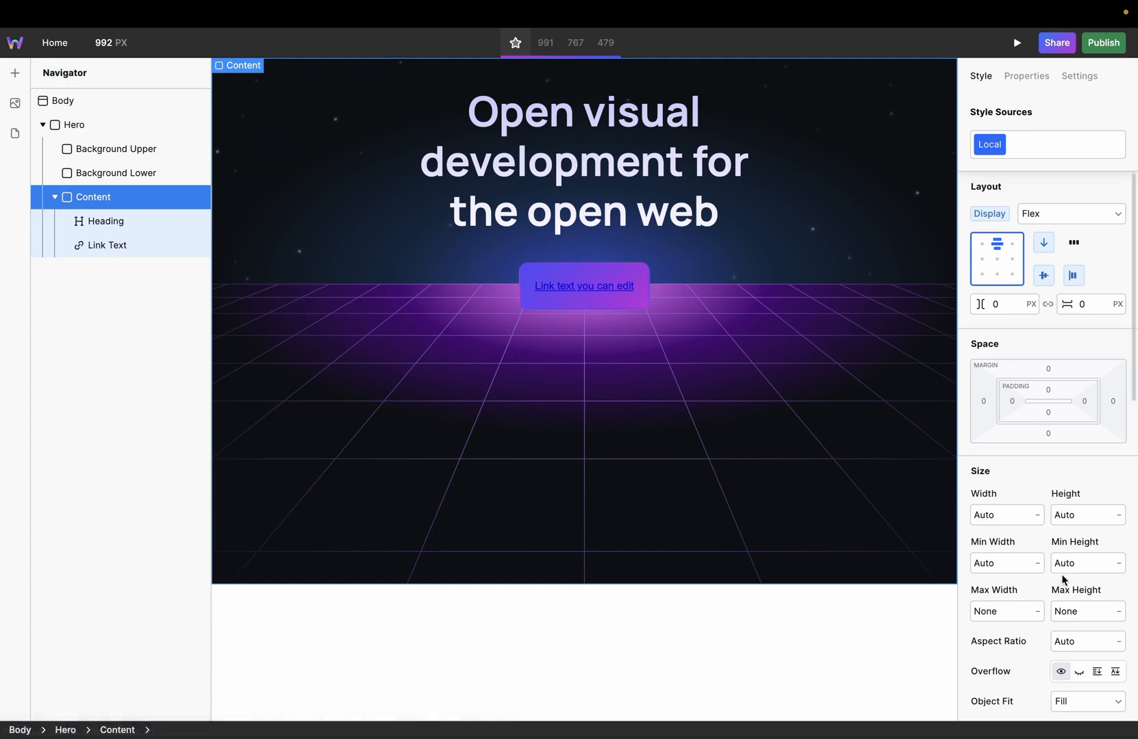
Reselect the link and set its first gradient background's Clip to Padding Box.
{"action": "scroll", "scroll_direction": "down", "scroll_amount": 3}
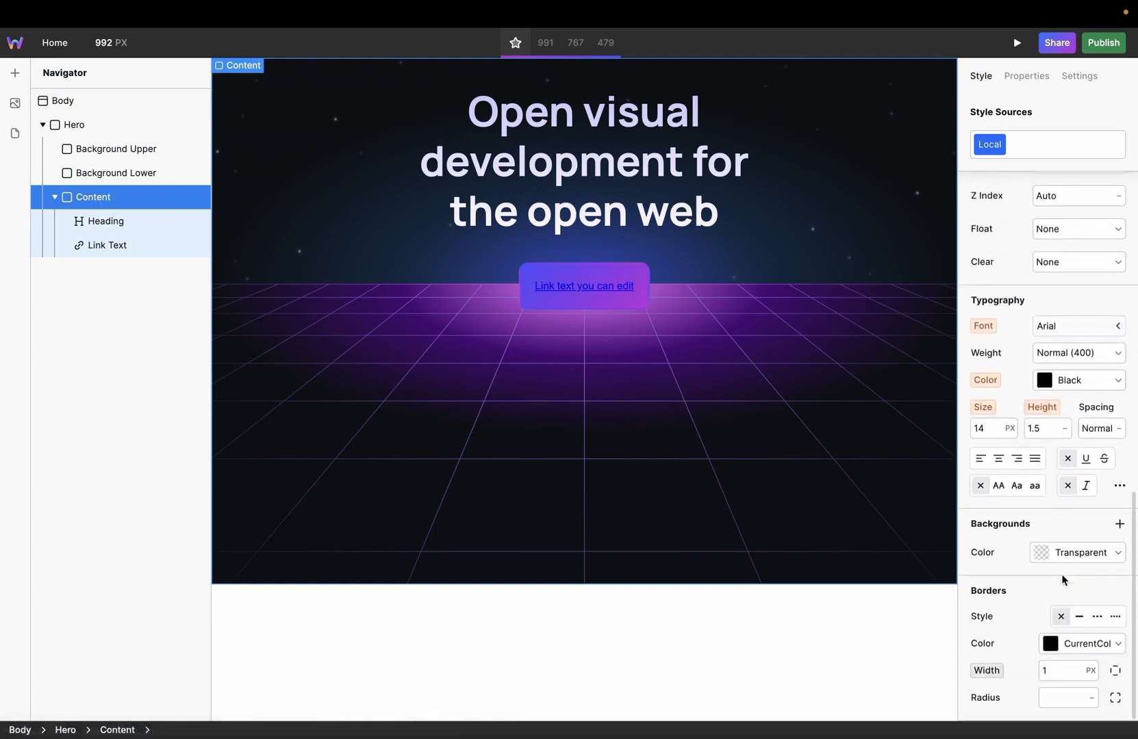
{"action": "mouse_move", "coordinate": [1000, 508]}
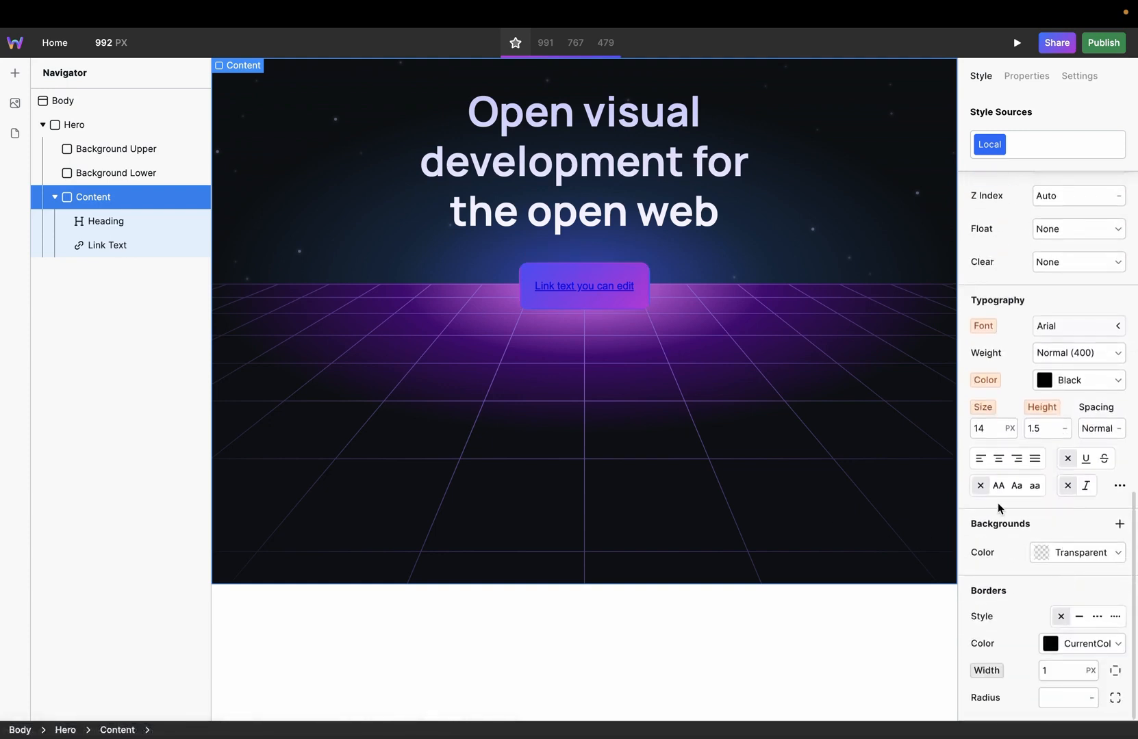
{"action": "left_click", "coordinate": [107, 245]}
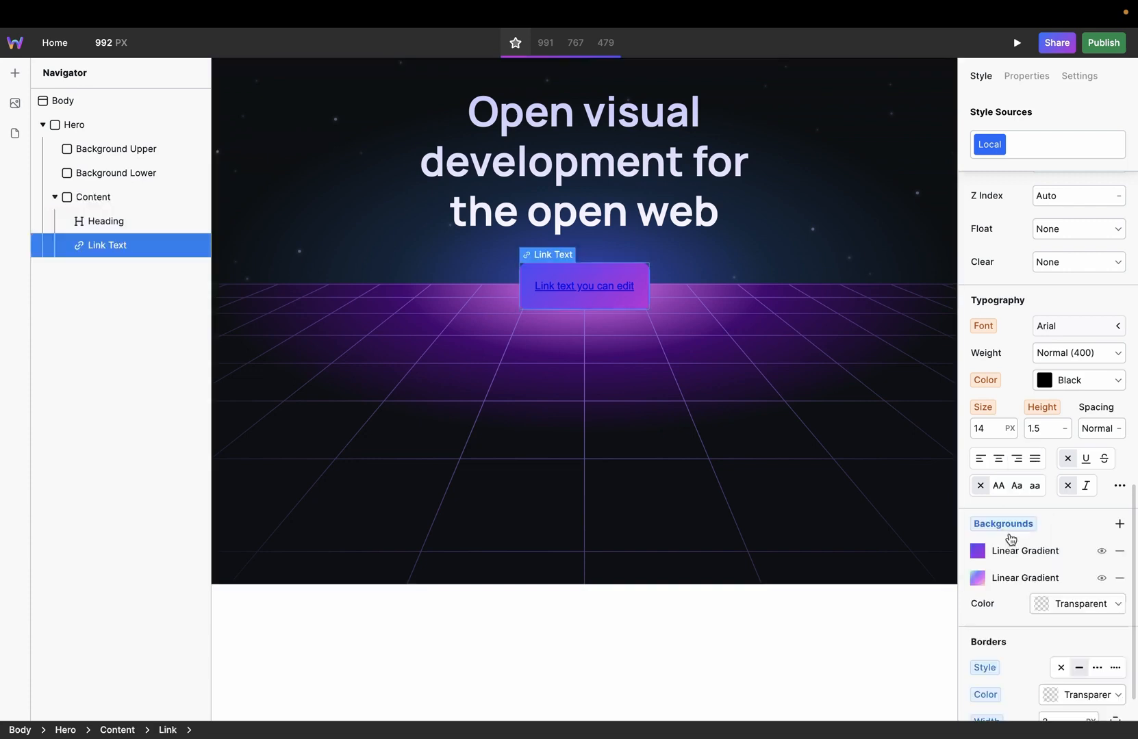
{"action": "left_click", "coordinate": [978, 550]}
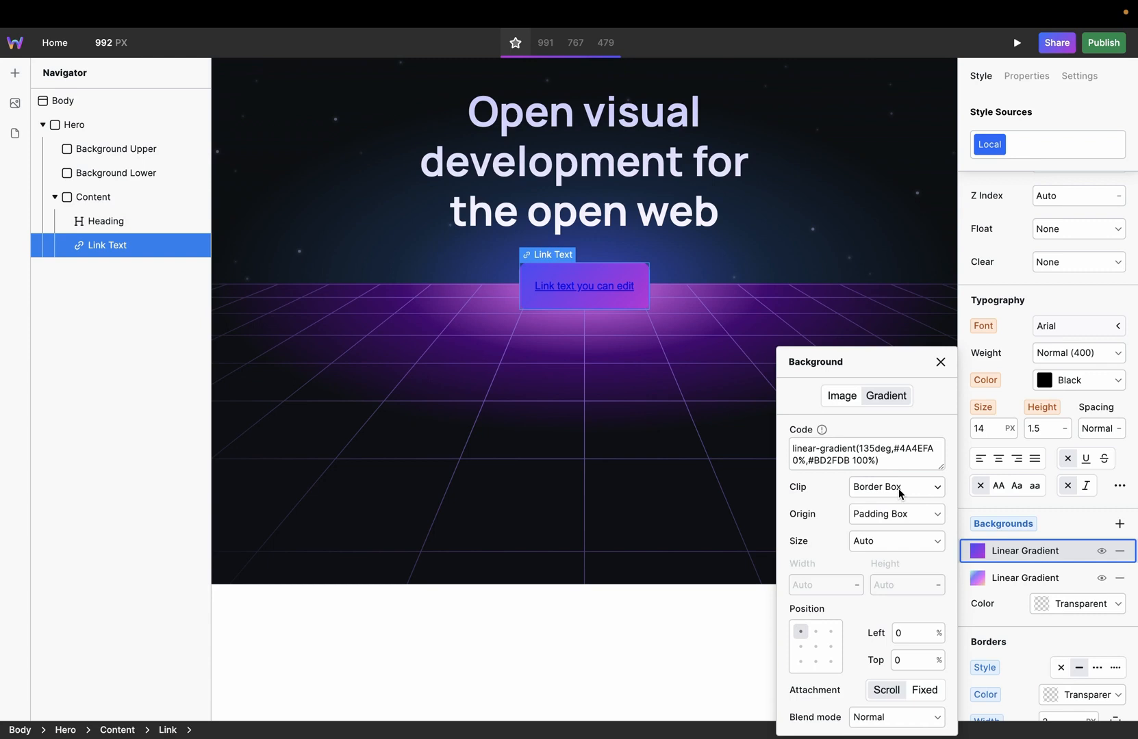
{"action": "left_click", "coordinate": [895, 487]}
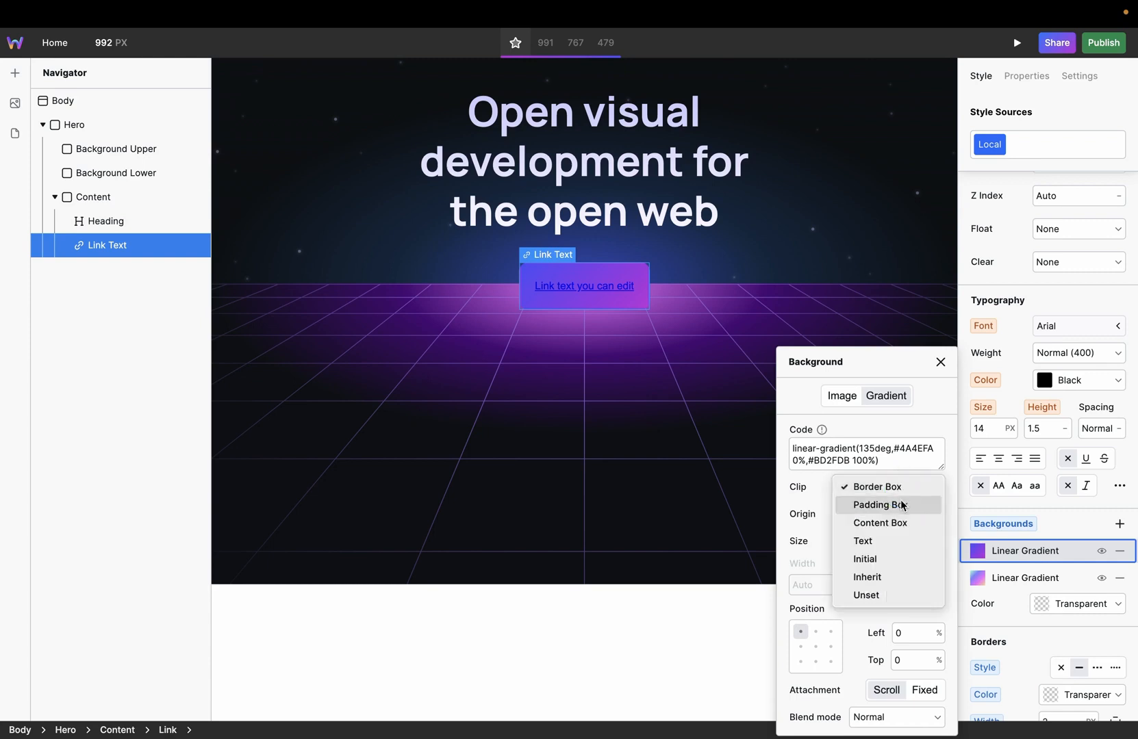
{"action": "left_click", "coordinate": [877, 486]}
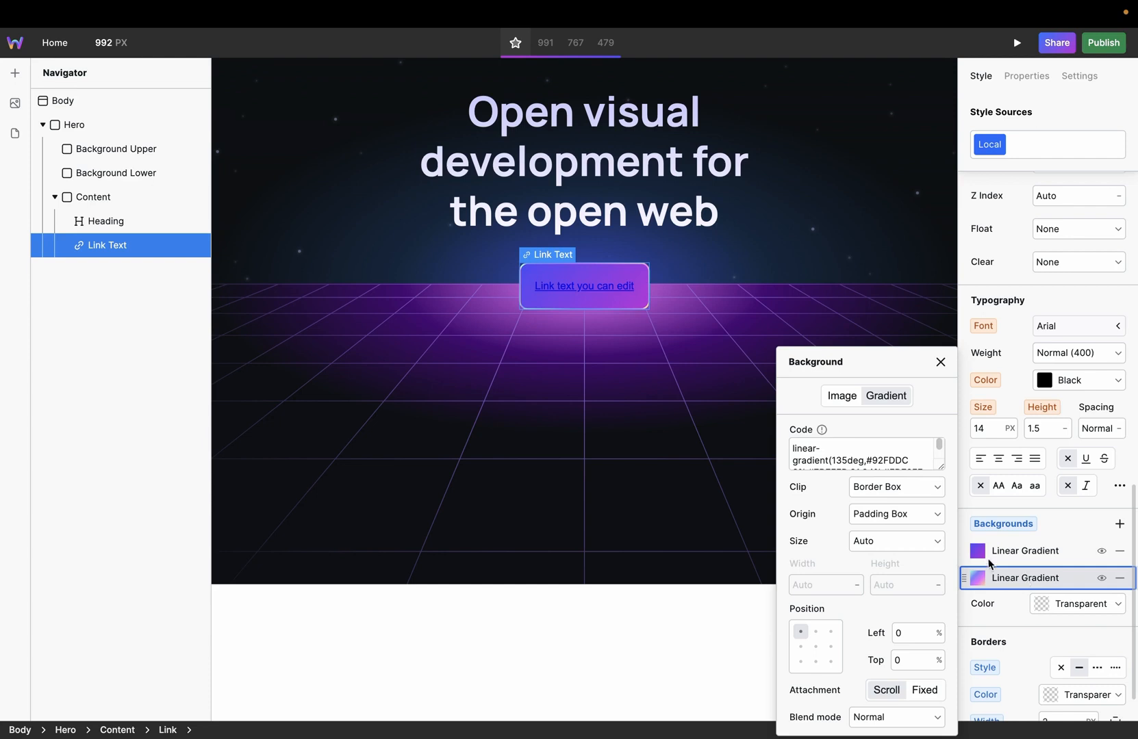
{"action": "left_click", "coordinate": [896, 513]}
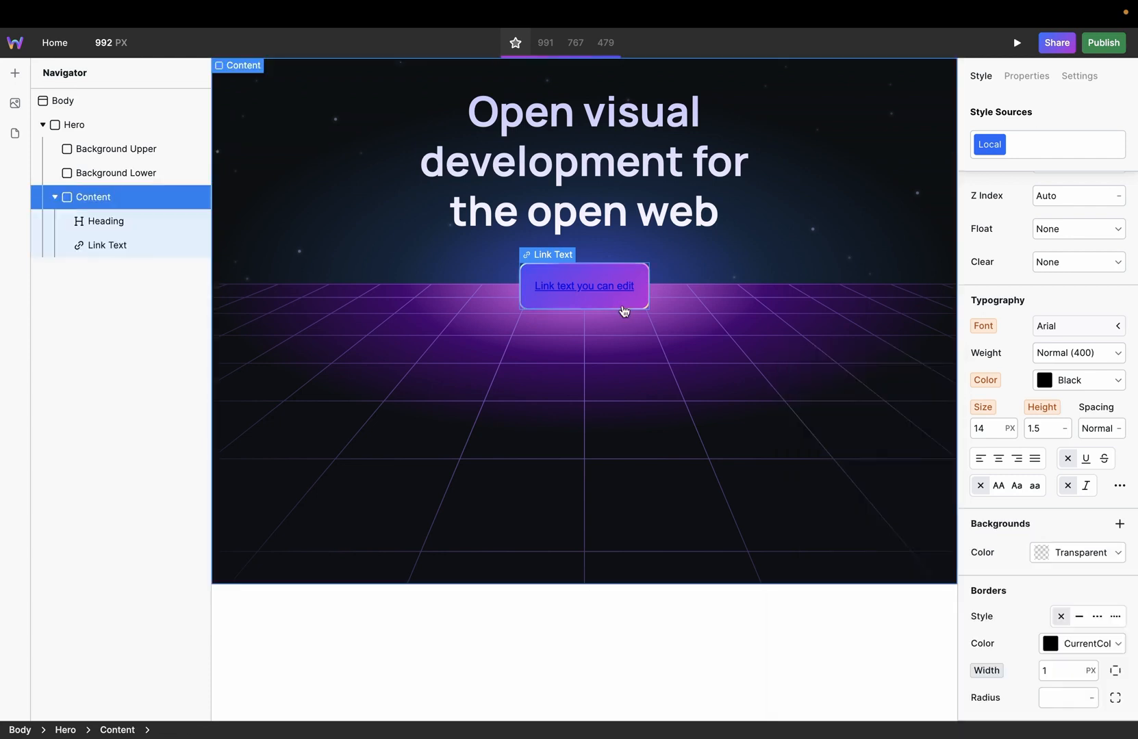
{"action": "mouse_move", "coordinate": [818, 266]}
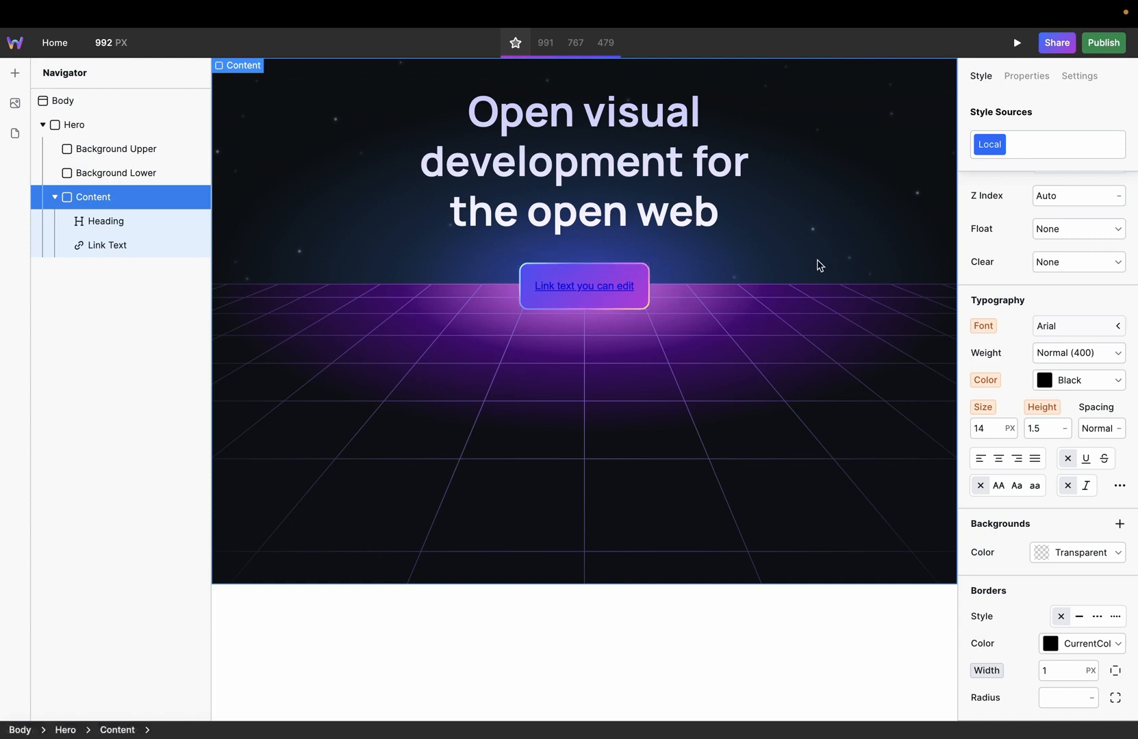
Apply the Base Typography style token to the link.
{"action": "left_click", "coordinate": [107, 245]}
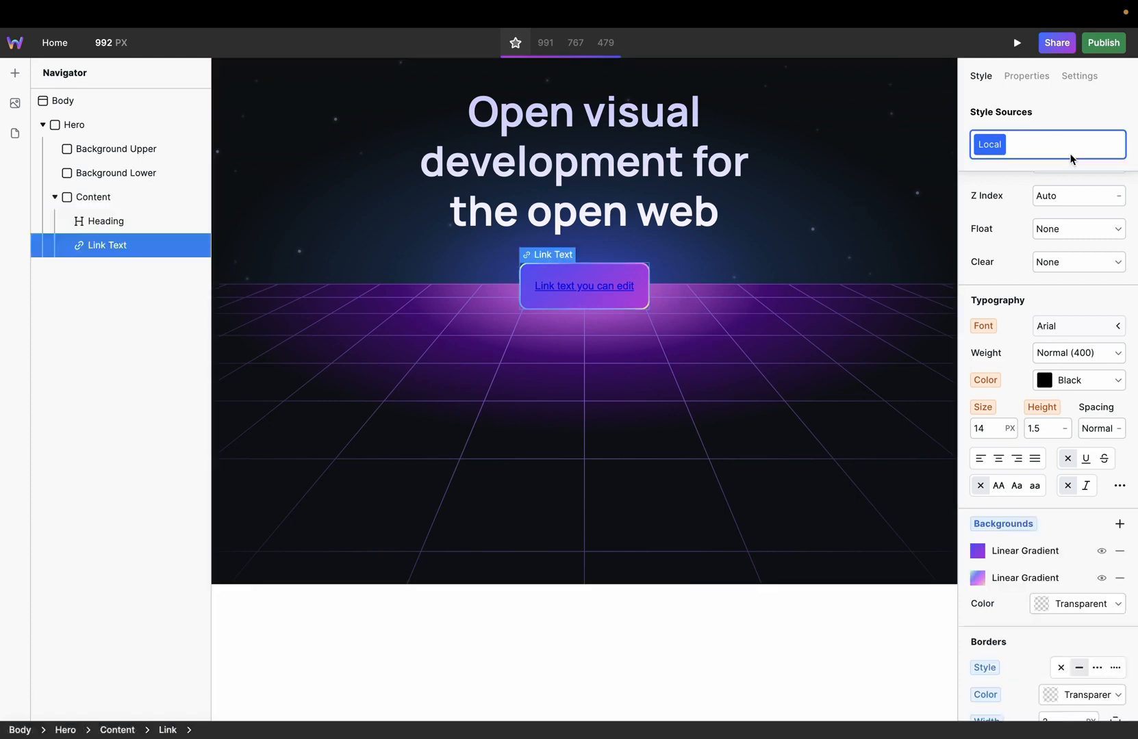
{"action": "type", "text": "b"}
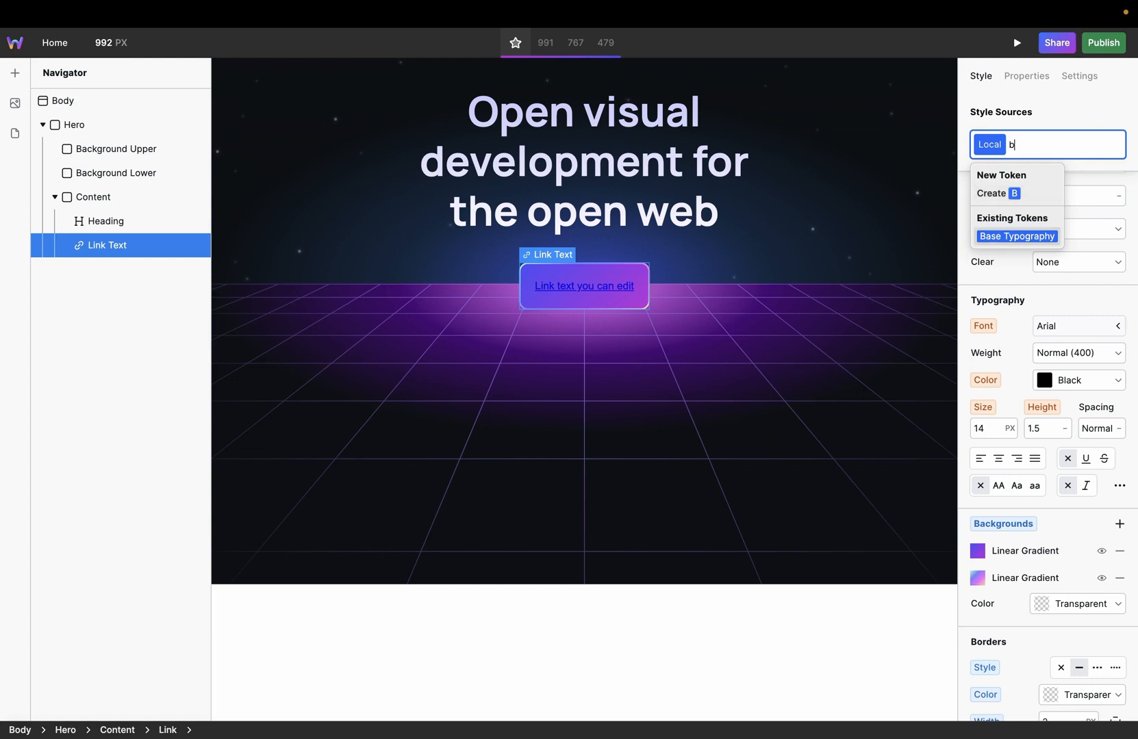
{"action": "left_click", "coordinate": [1016, 236]}
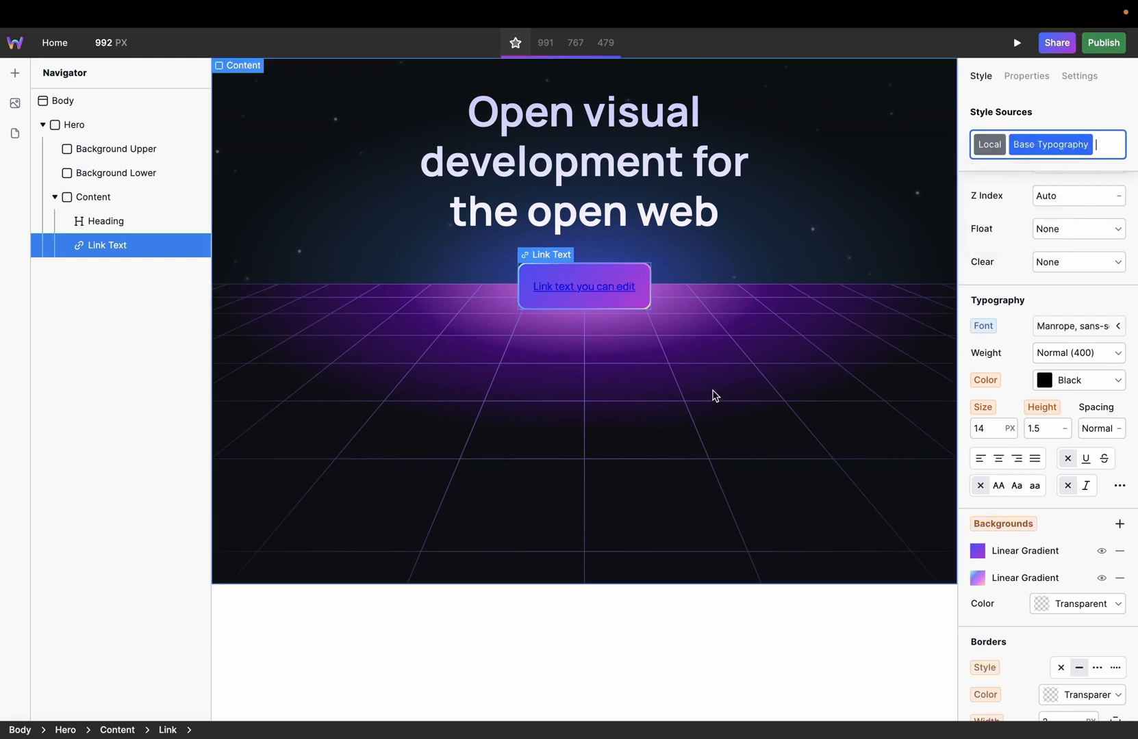
Set the link's local font size to 26 and line height to 1.3.
{"action": "scroll", "scroll_direction": "down", "scroll_amount": 3}
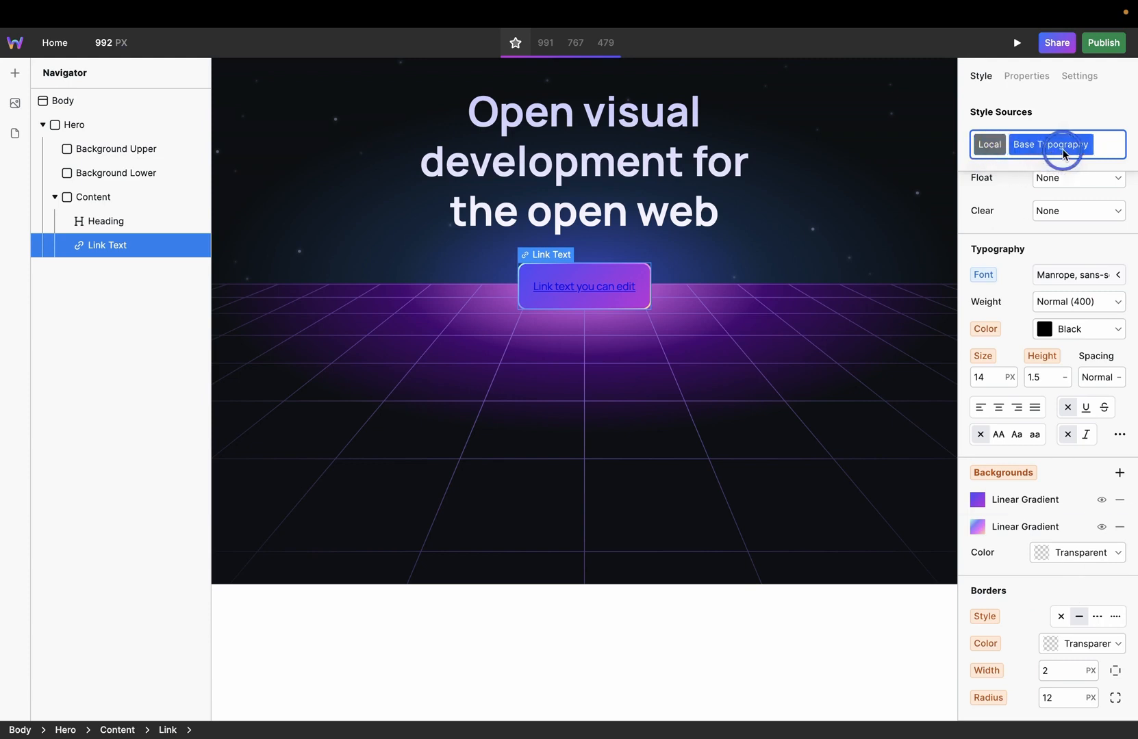
{"action": "left_click", "coordinate": [1050, 143]}
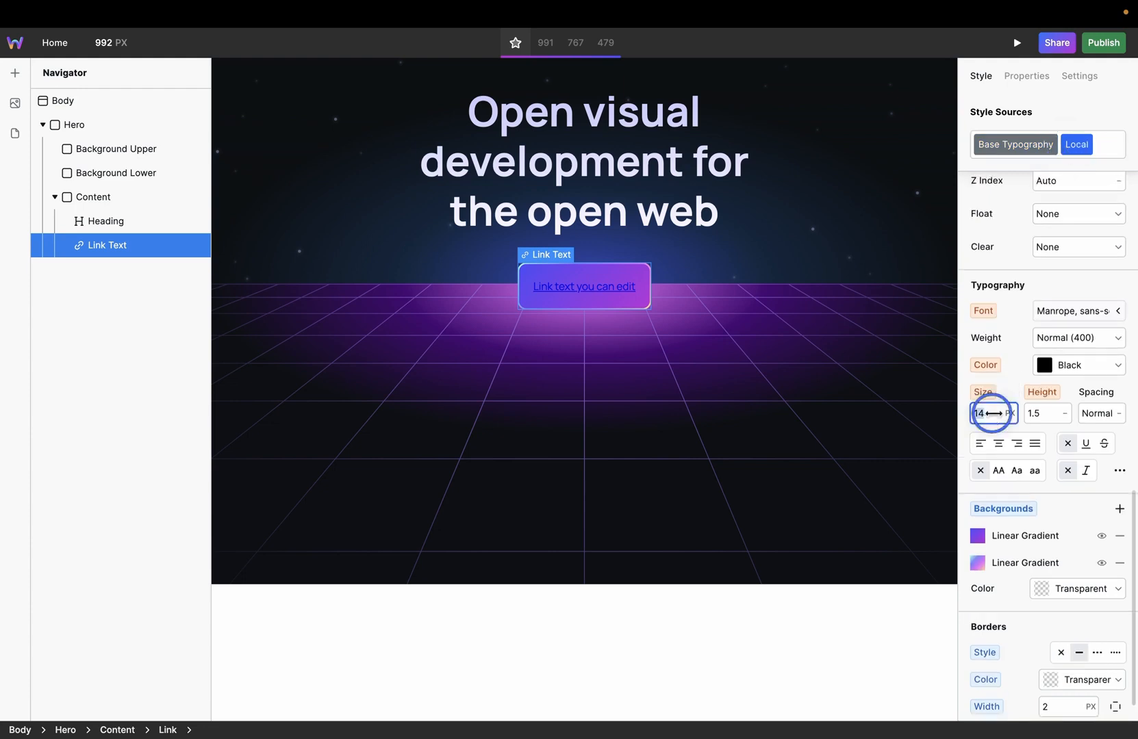
{"action": "type", "text": "26"}
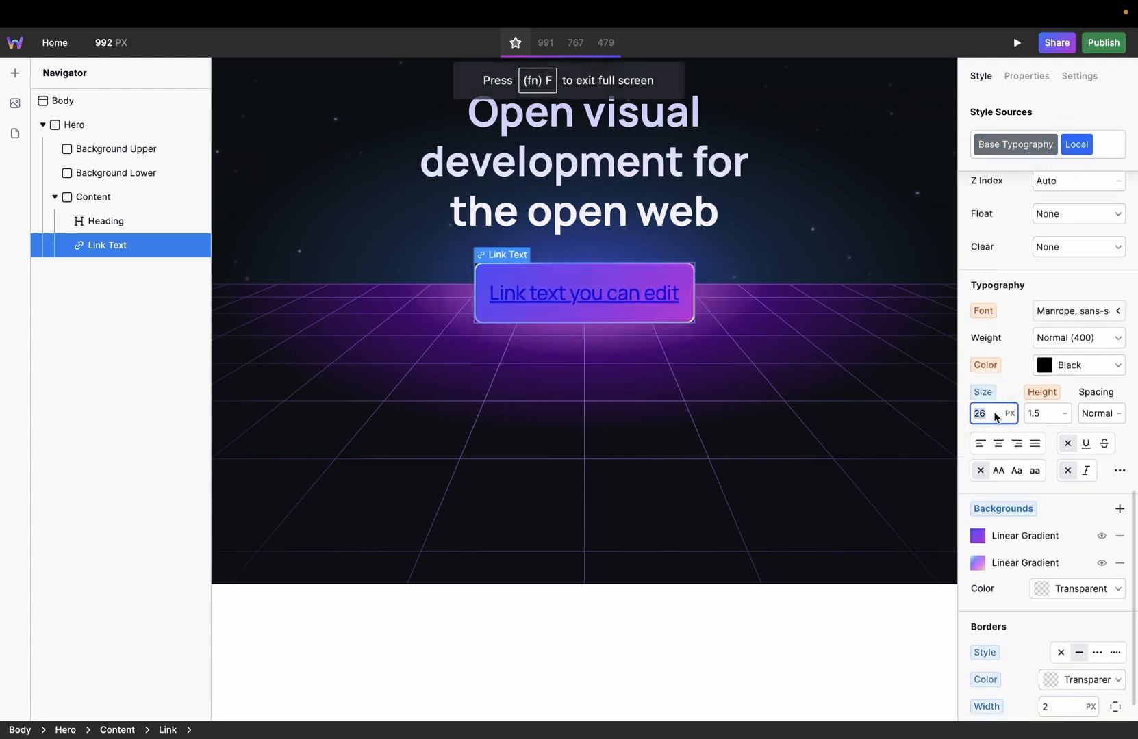
{"action": "left_click", "coordinate": [1046, 413]}
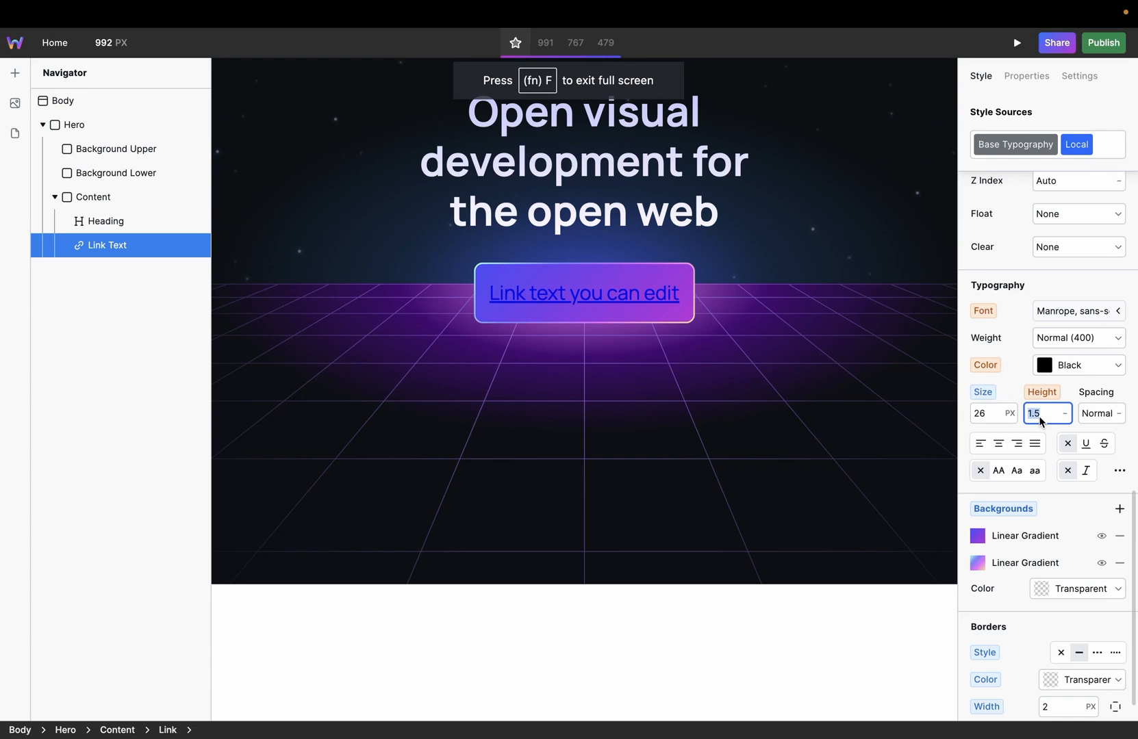
{"action": "type", "text": "1.3"}
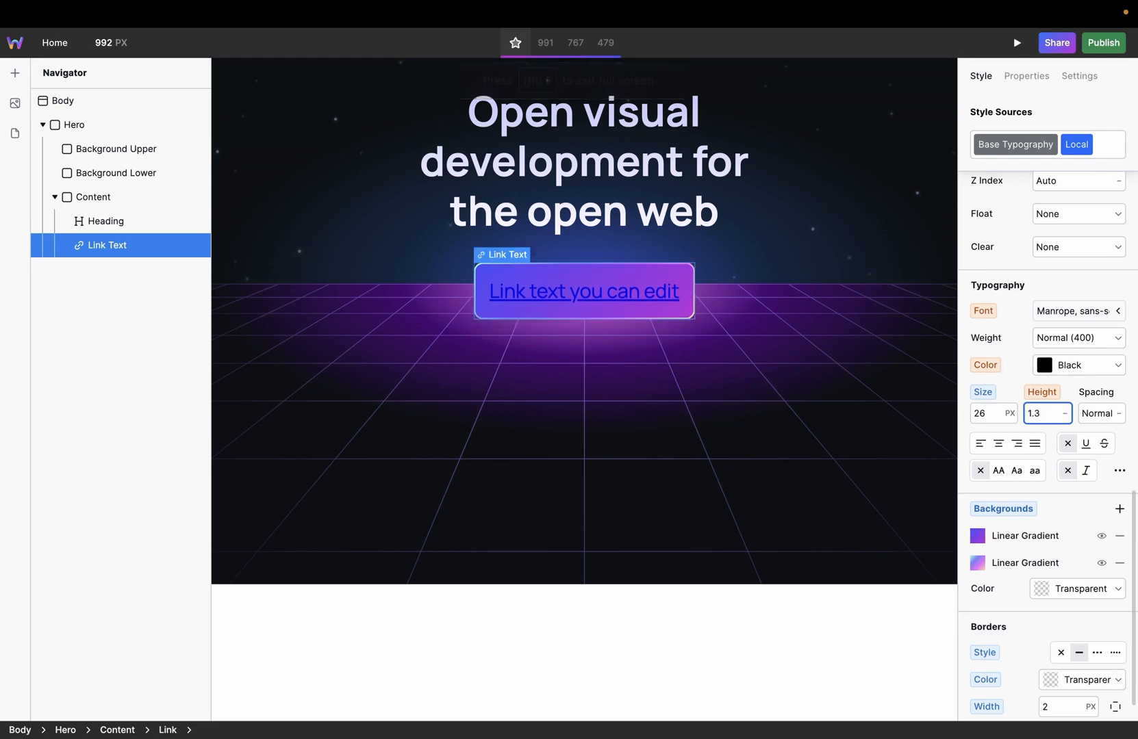
{"action": "scroll", "scroll_direction": "down", "scroll_amount": 3}
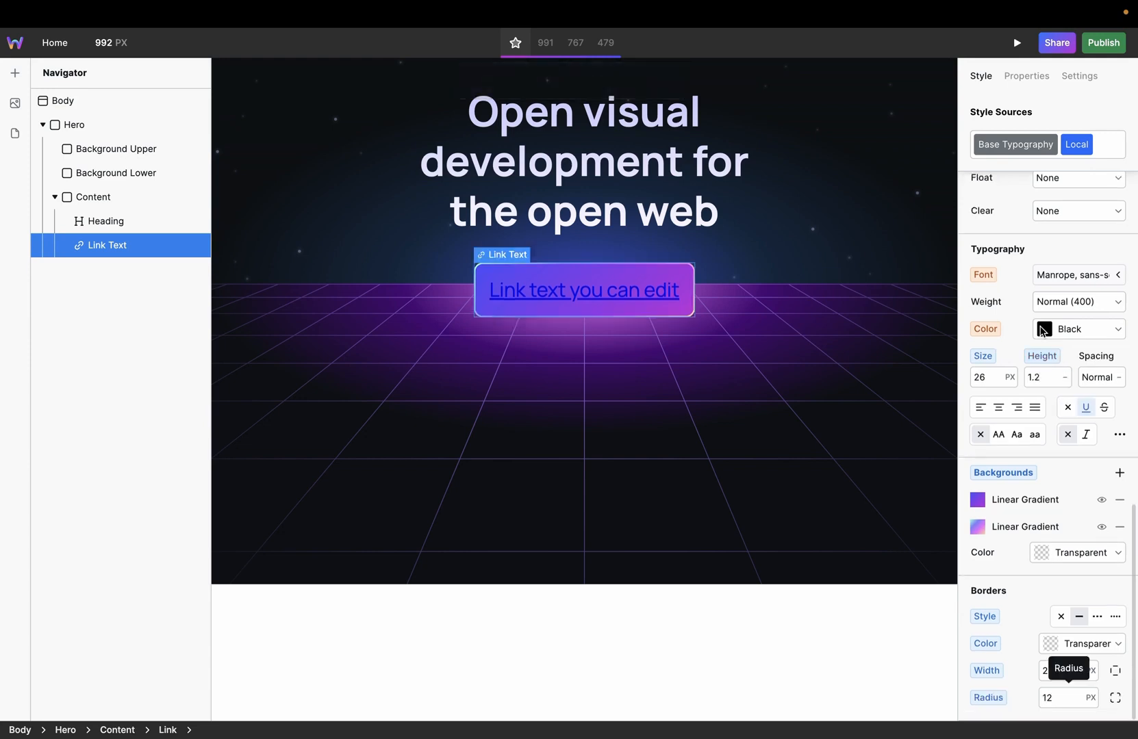
{"action": "double_click", "coordinate": [583, 289]}
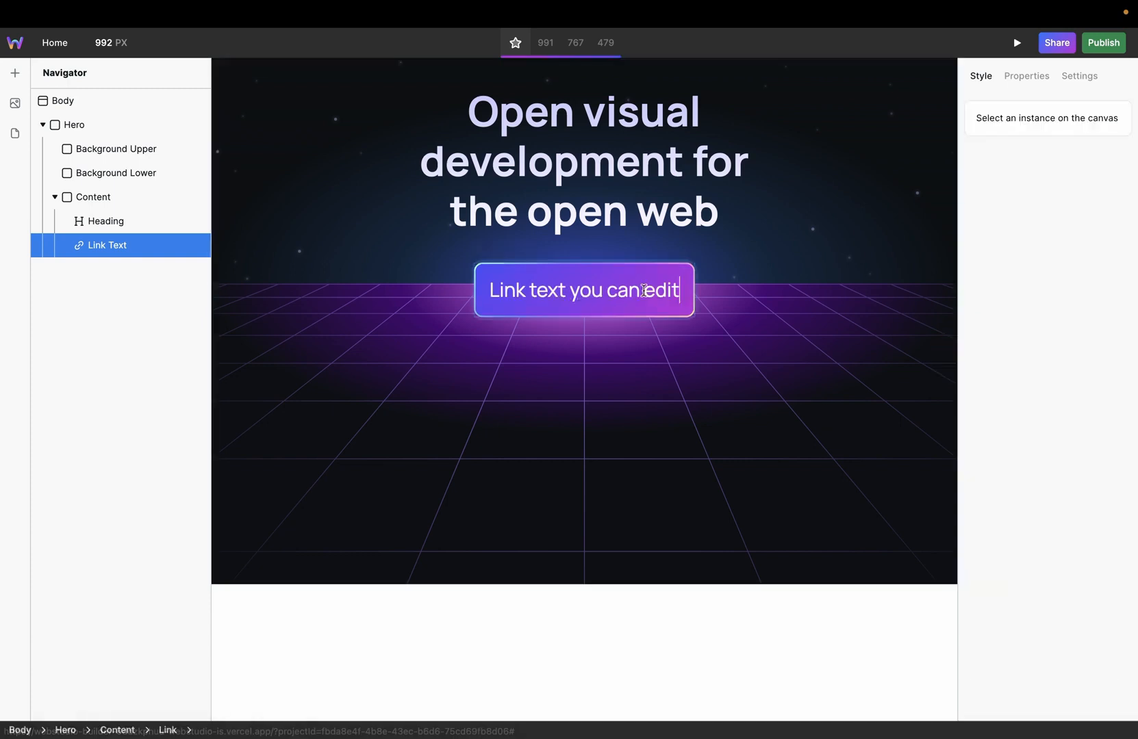
Type the 'Get early access' label, make it Semi Bold, and switch its size unit to REM.
{"action": "type", "text": "Get early access"}
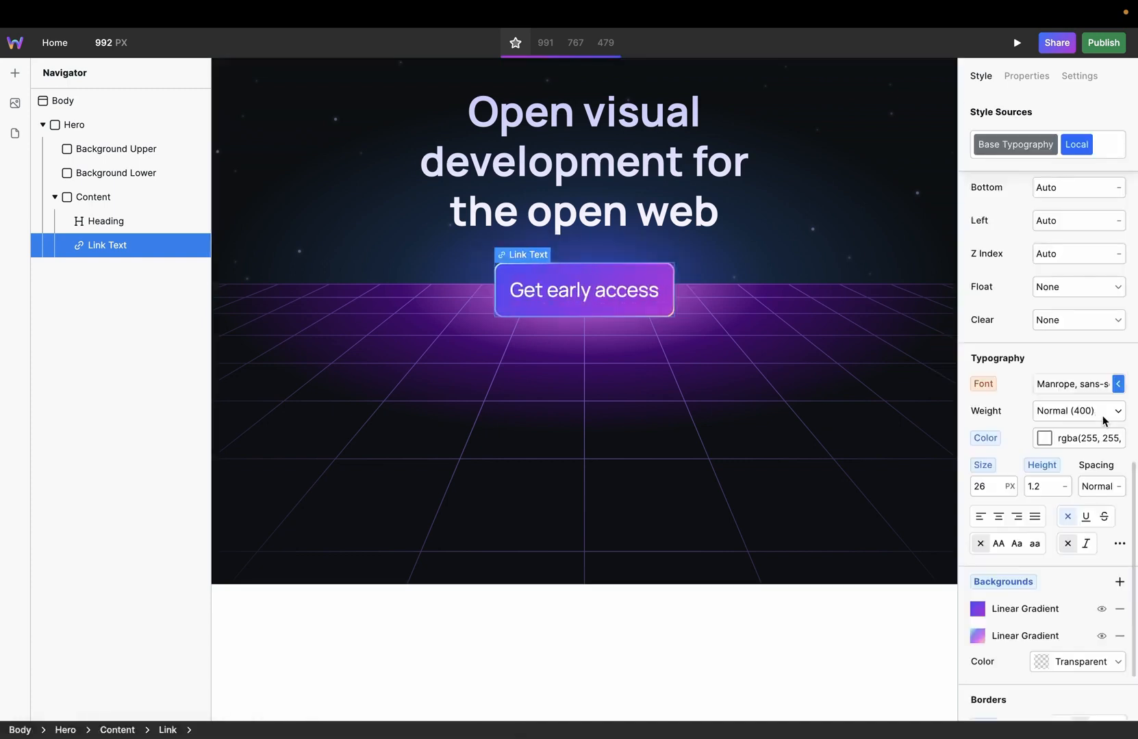
{"action": "left_click", "coordinate": [1077, 411]}
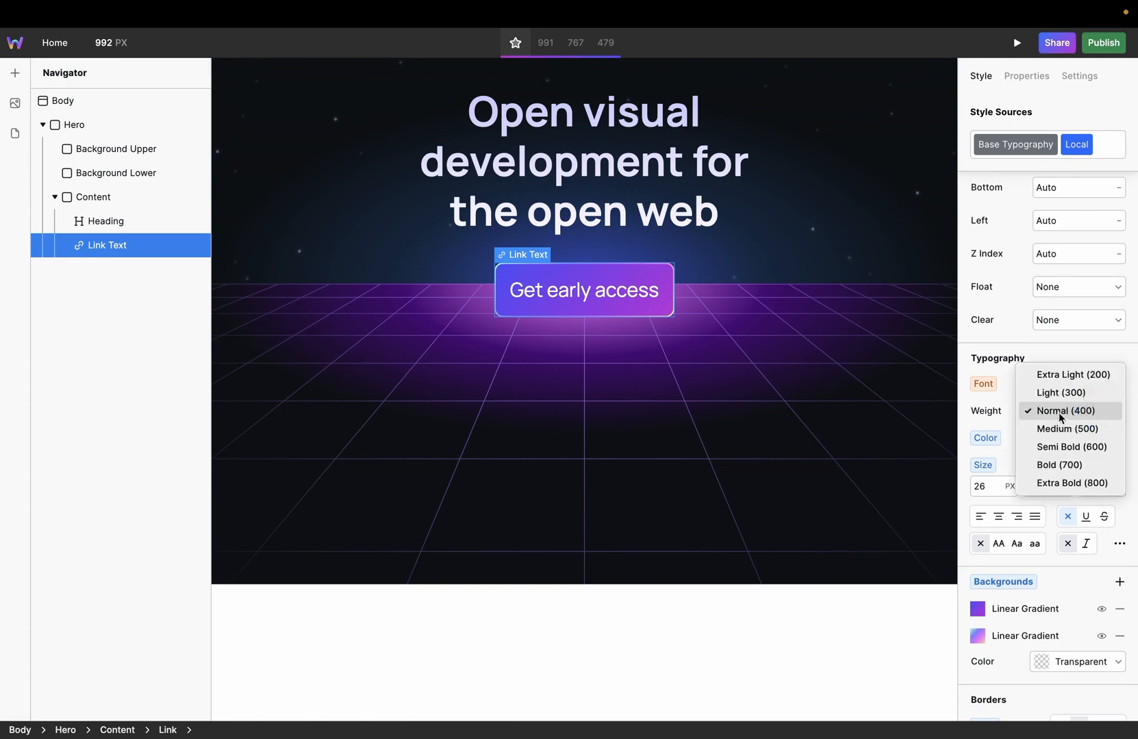
{"action": "left_click", "coordinate": [1070, 446]}
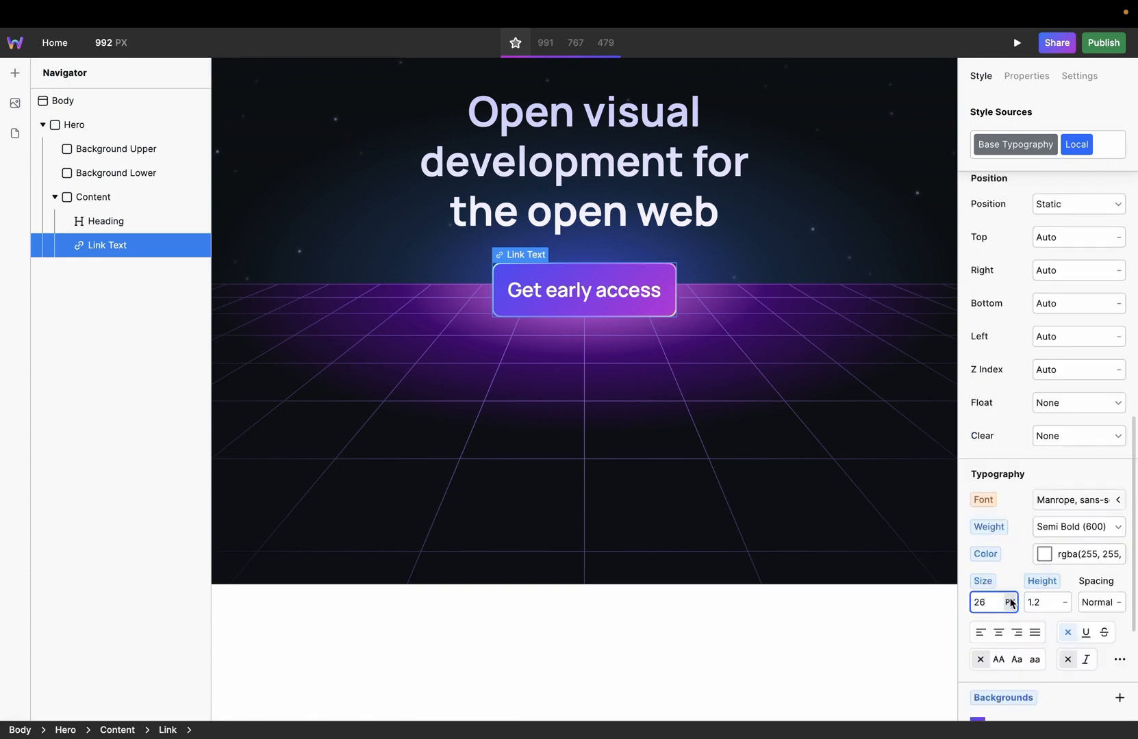
{"action": "left_click", "coordinate": [1008, 602]}
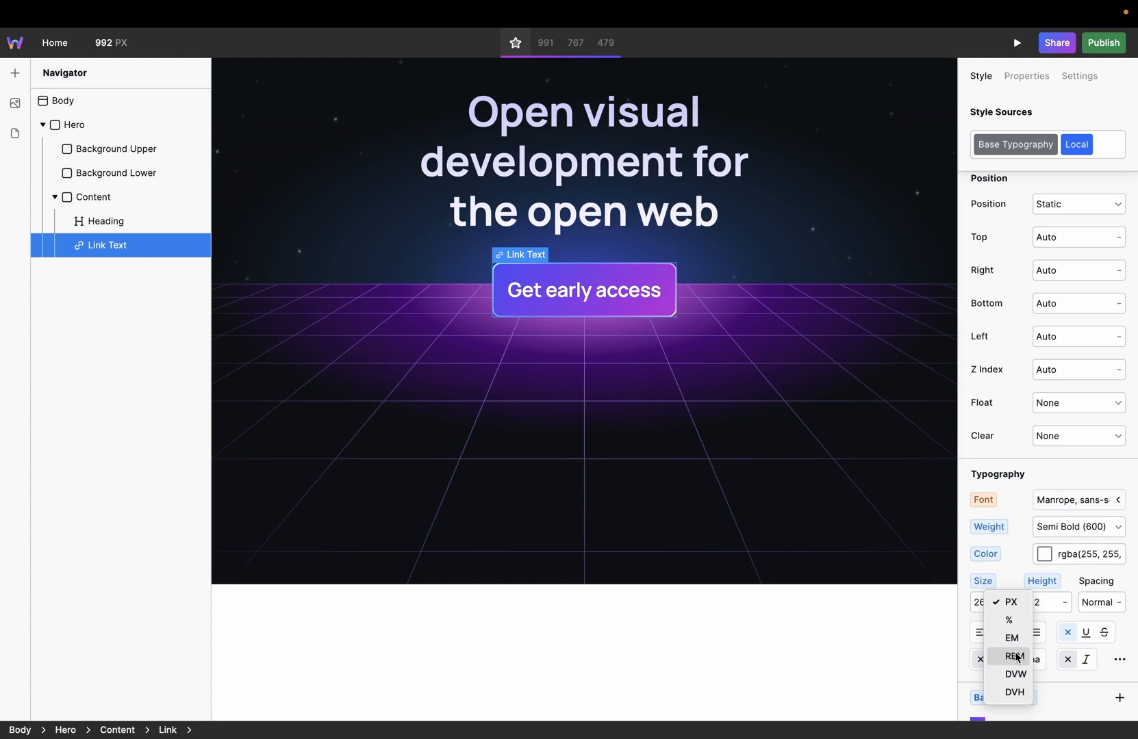
{"action": "left_click", "coordinate": [1014, 656]}
{"action": "type", "text": "1.4"}
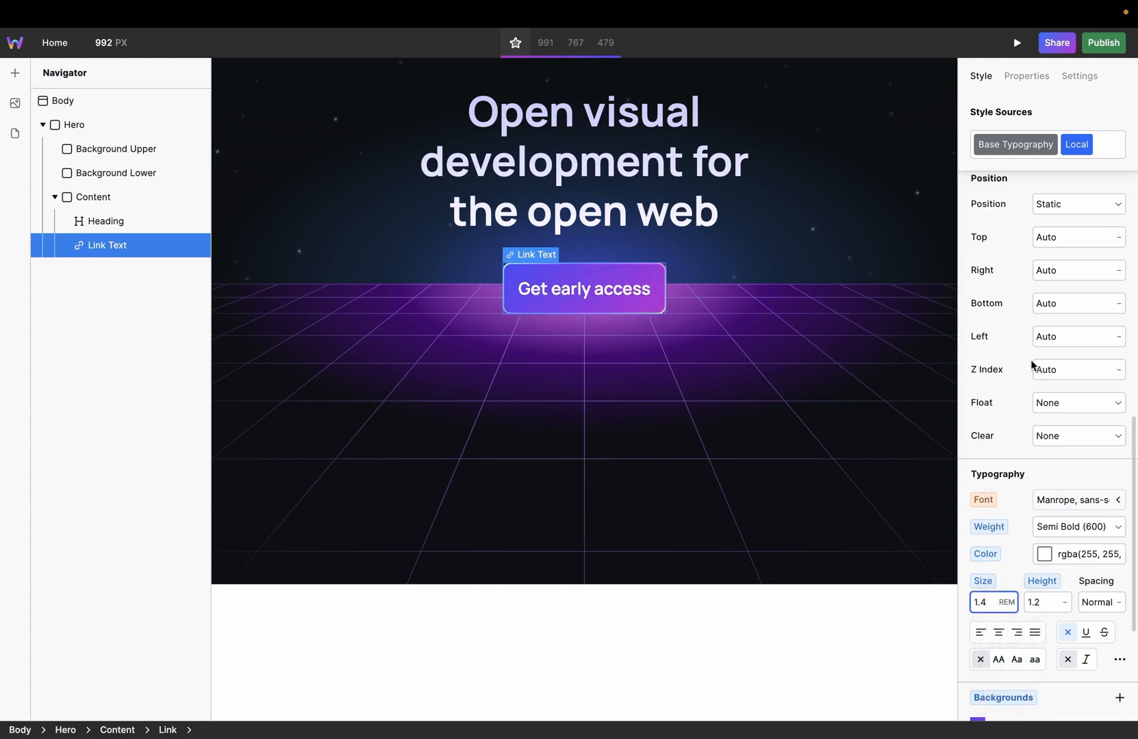
{"action": "scroll", "scroll_direction": "up", "scroll_amount": 3}
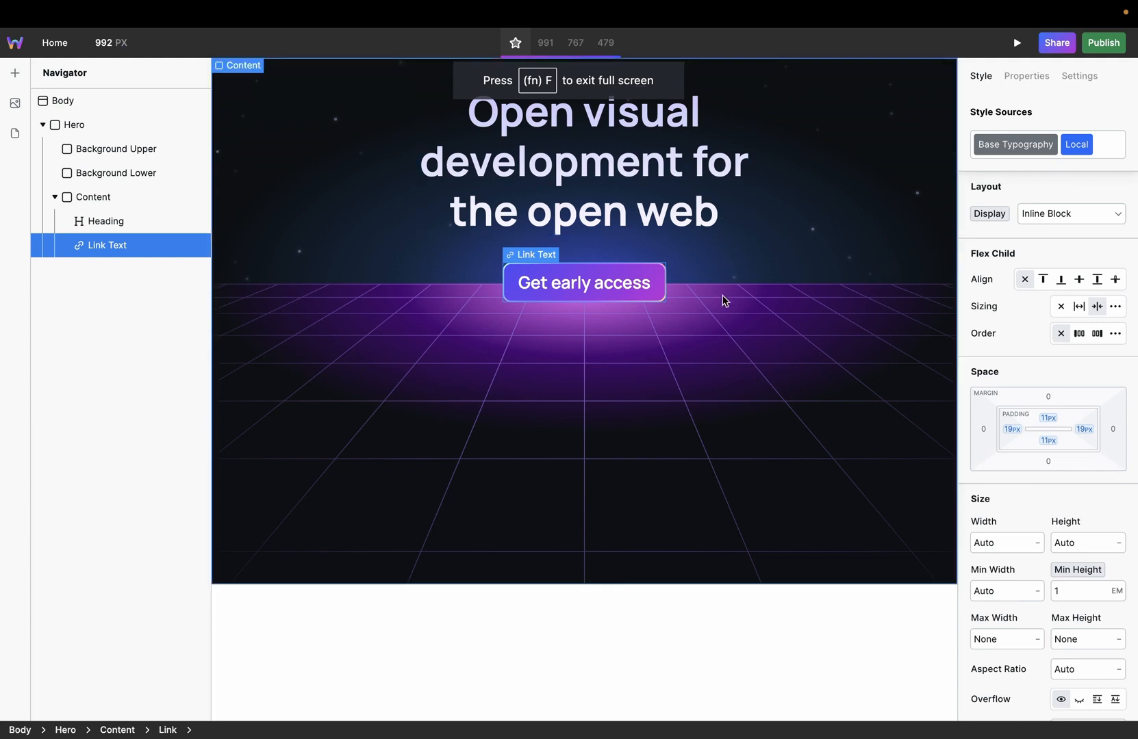
{"action": "scroll", "scroll_direction": "down", "scroll_amount": 3}
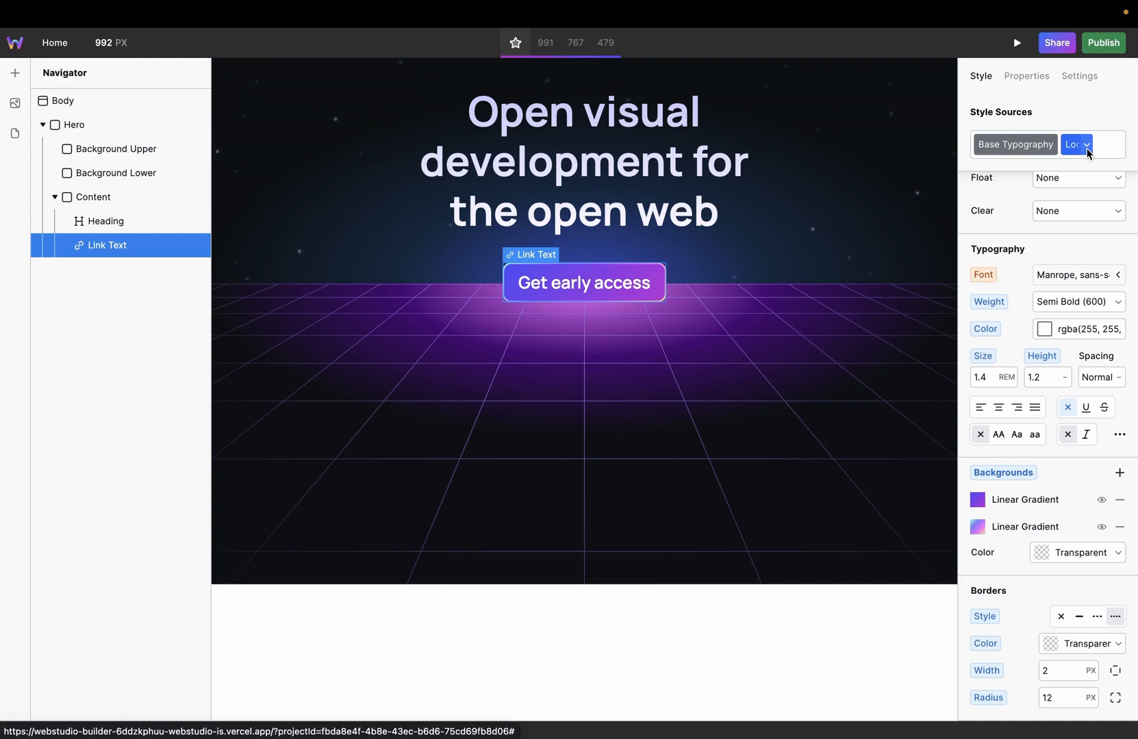
{"action": "left_click", "coordinate": [1087, 144]}
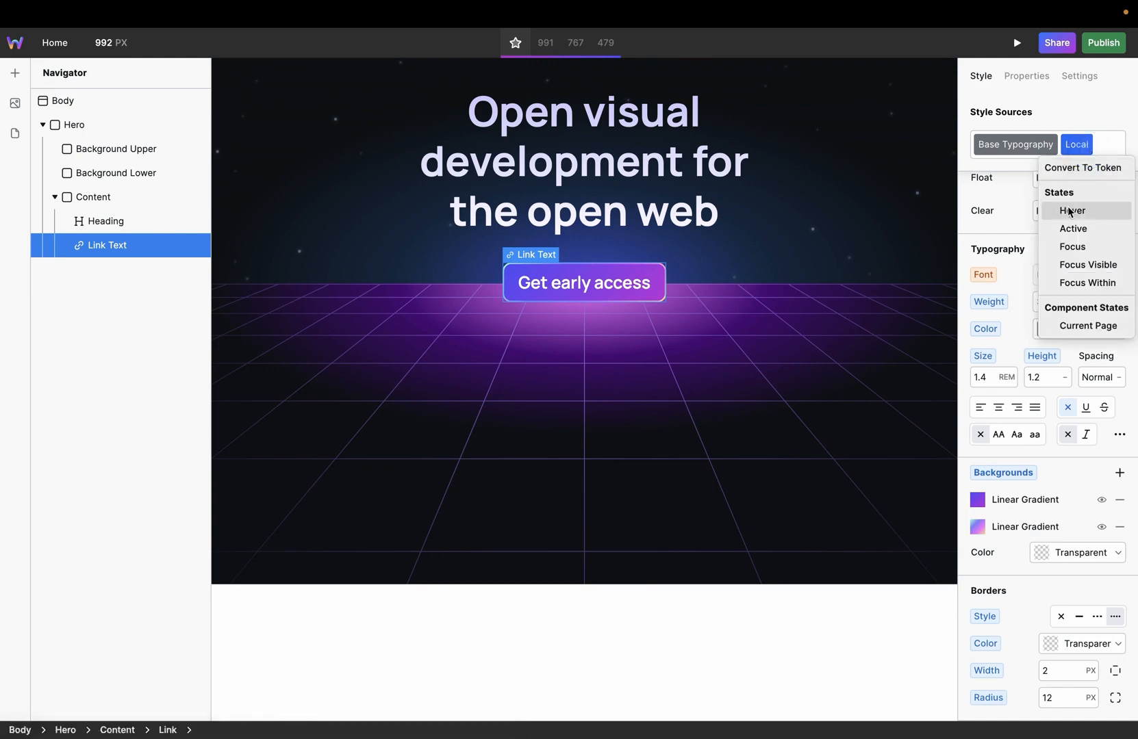
{"action": "left_click", "coordinate": [1072, 210]}
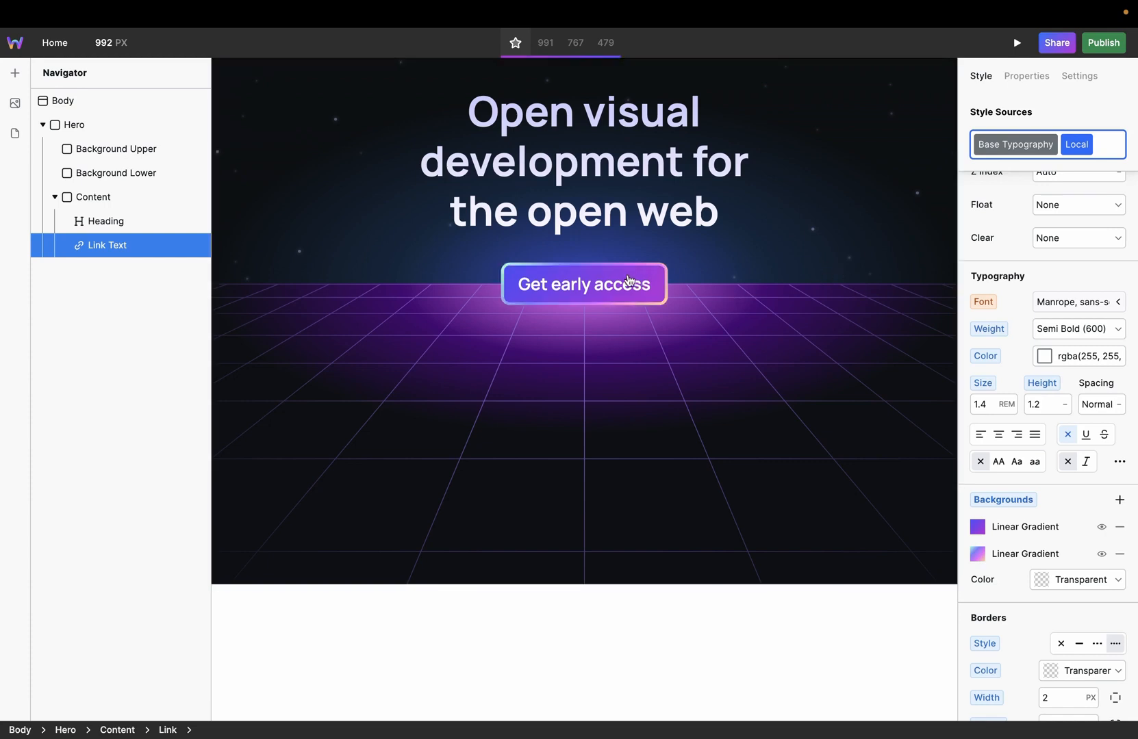
{"action": "mouse_move", "coordinate": [624, 289]}
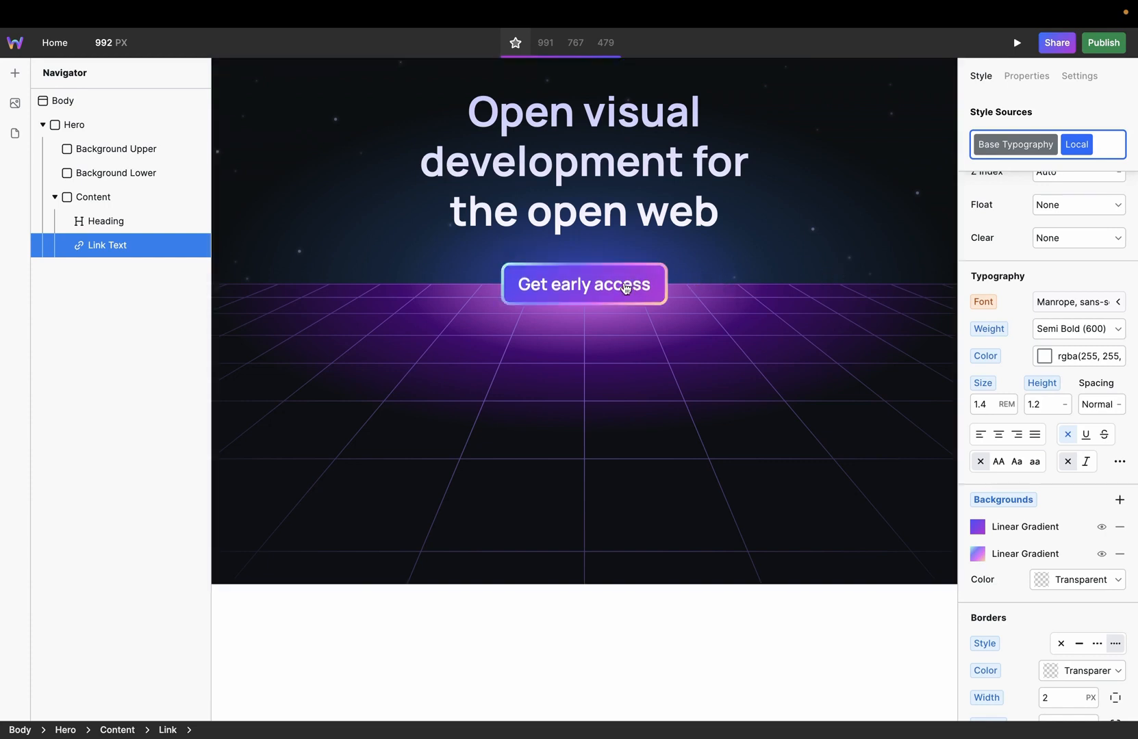
{"action": "mouse_move", "coordinate": [721, 287]}
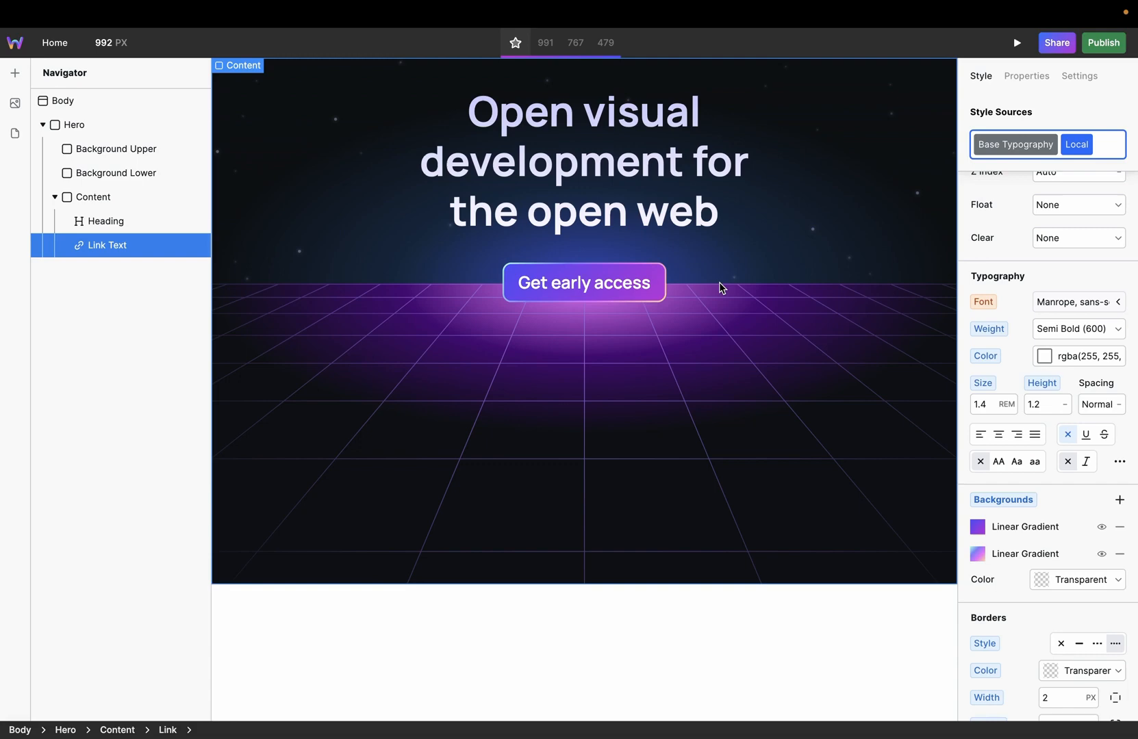
{"action": "mouse_move", "coordinate": [616, 283]}
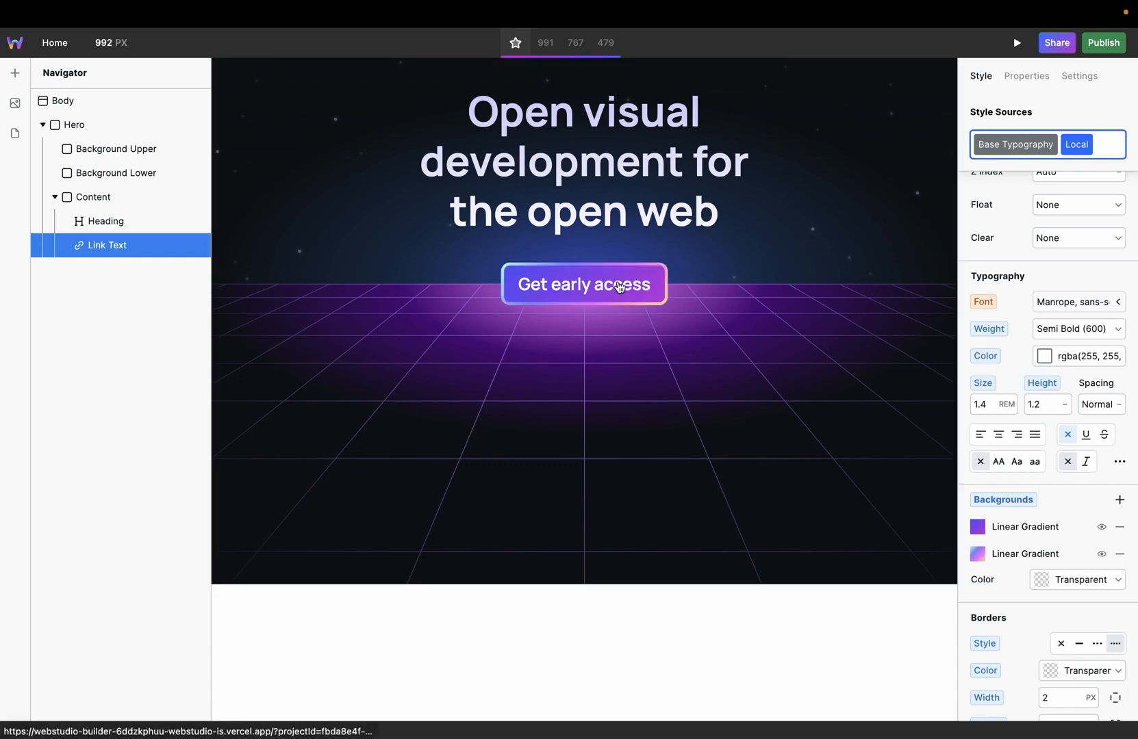
{"action": "scroll", "scroll_direction": "up", "scroll_amount": 3}
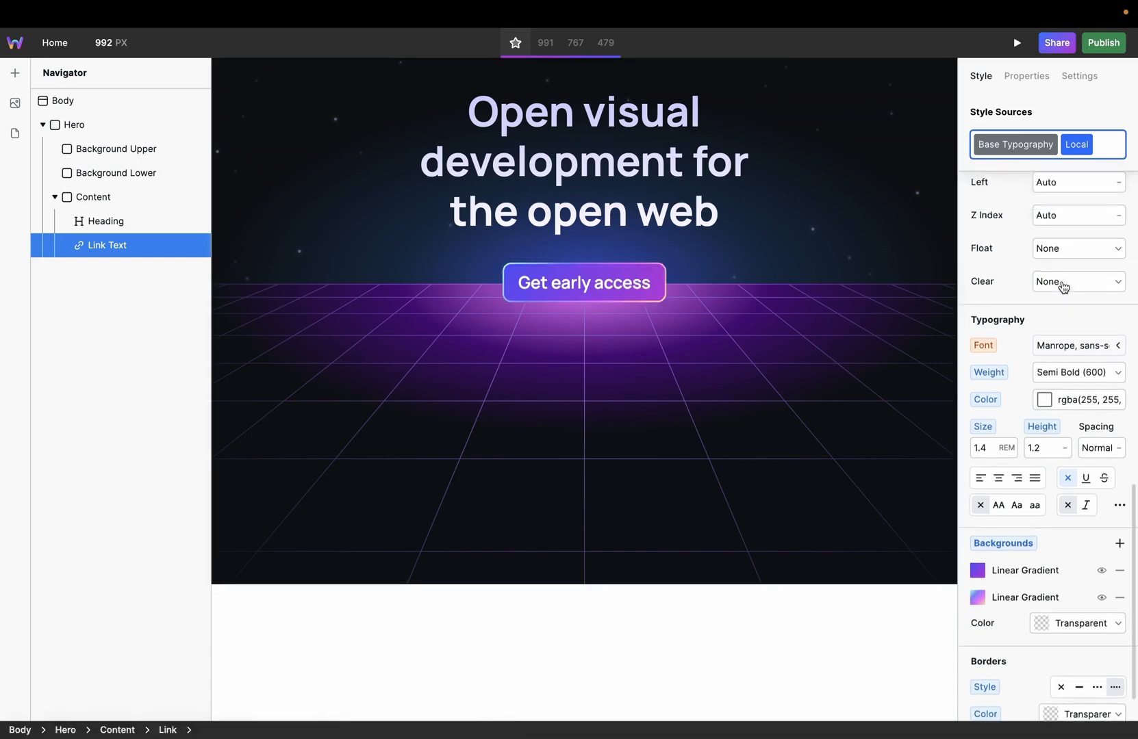
{"action": "left_click", "coordinate": [93, 196]}
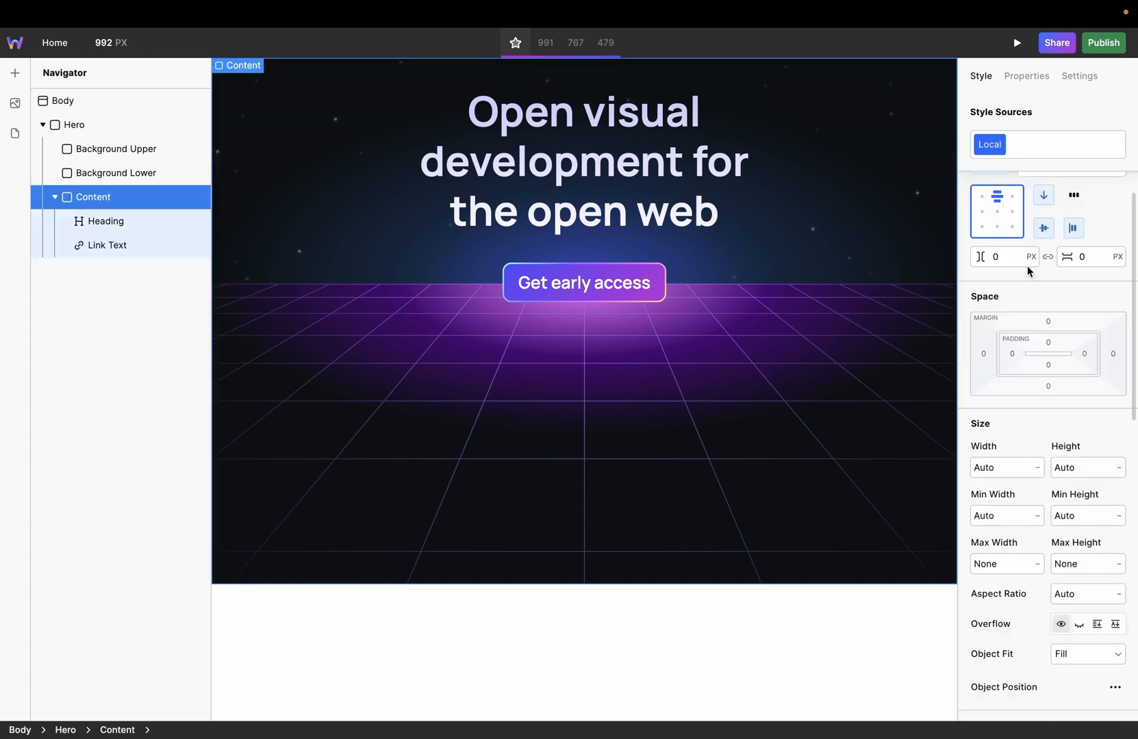
On the Get early access link's Hover state, set padding to 17 px left/right and 9 px top/bottom.
{"action": "left_click", "coordinate": [583, 283]}
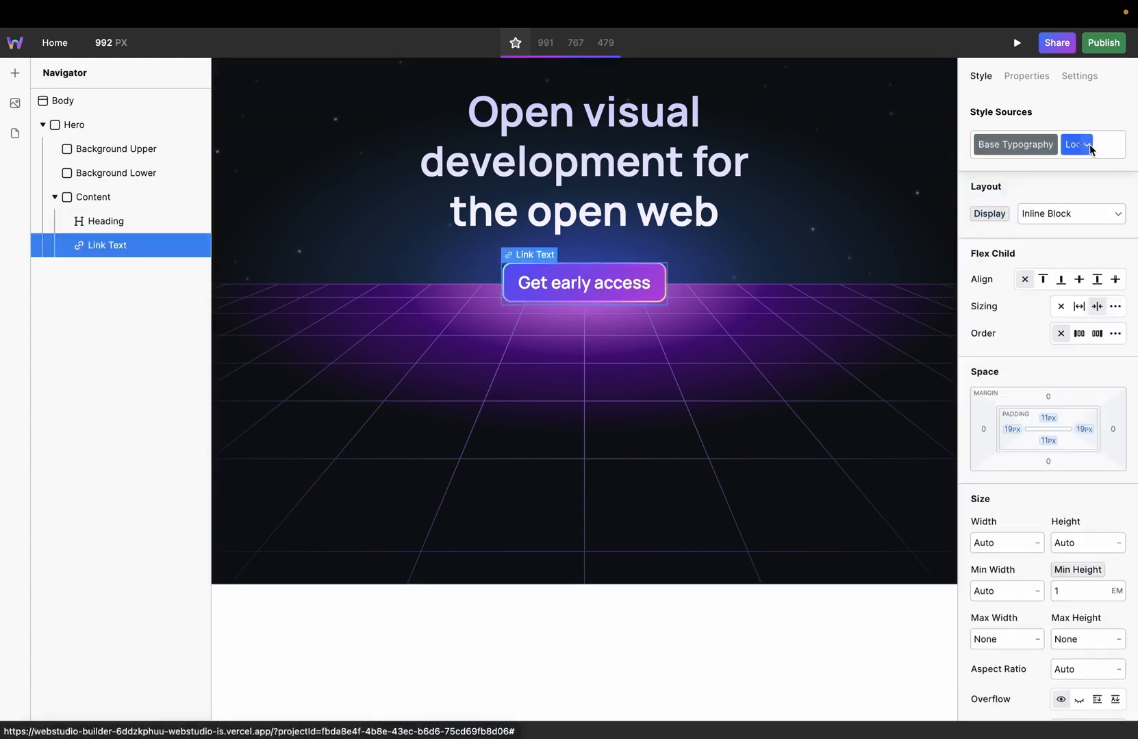
{"action": "left_click", "coordinate": [1076, 144]}
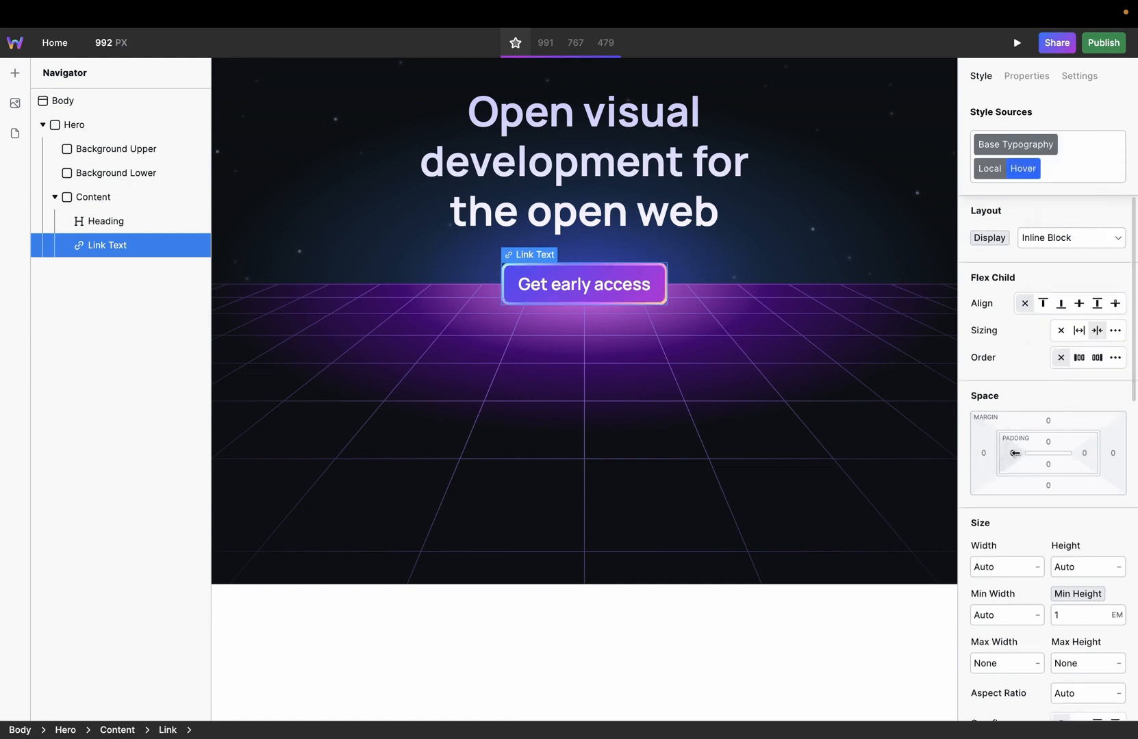
{"action": "left_click", "coordinate": [1015, 453]}
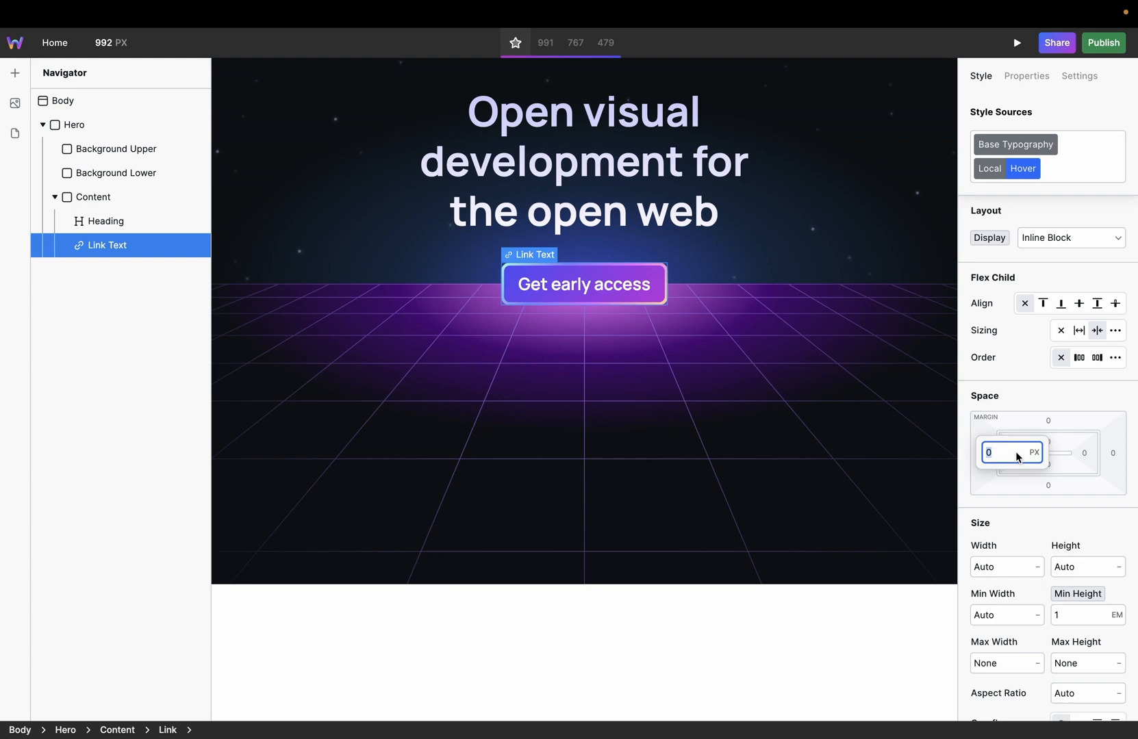
{"action": "type", "text": "1"}
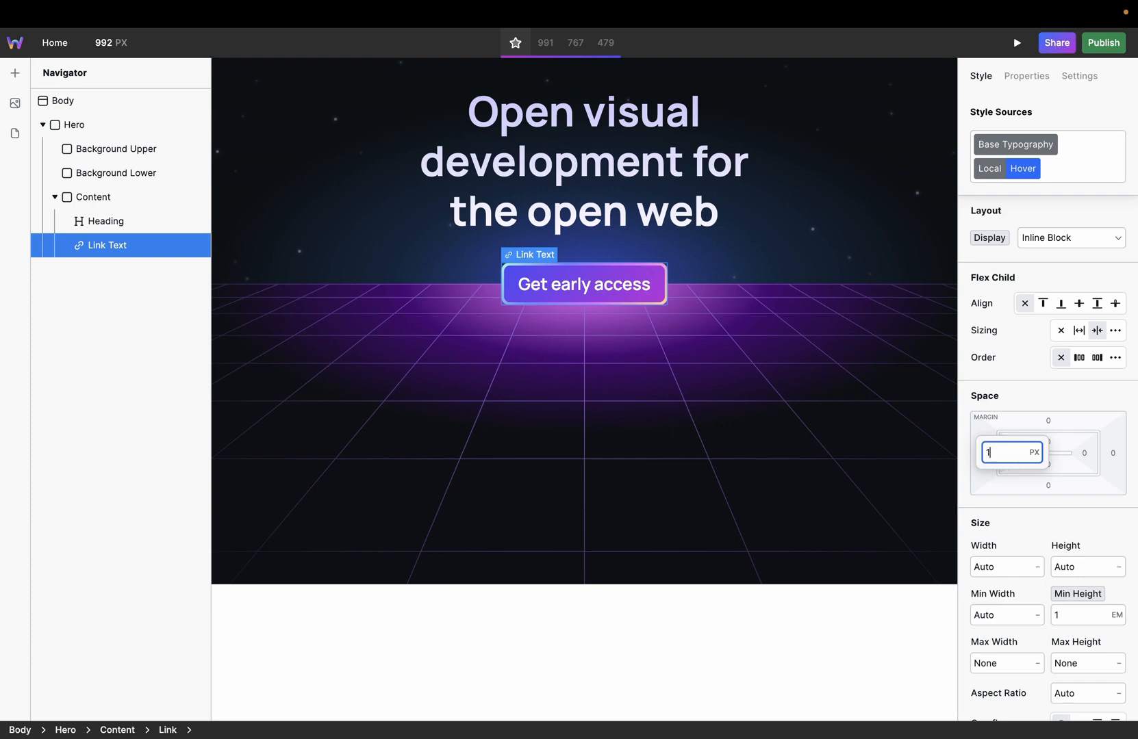
{"action": "type", "text": "7px"}
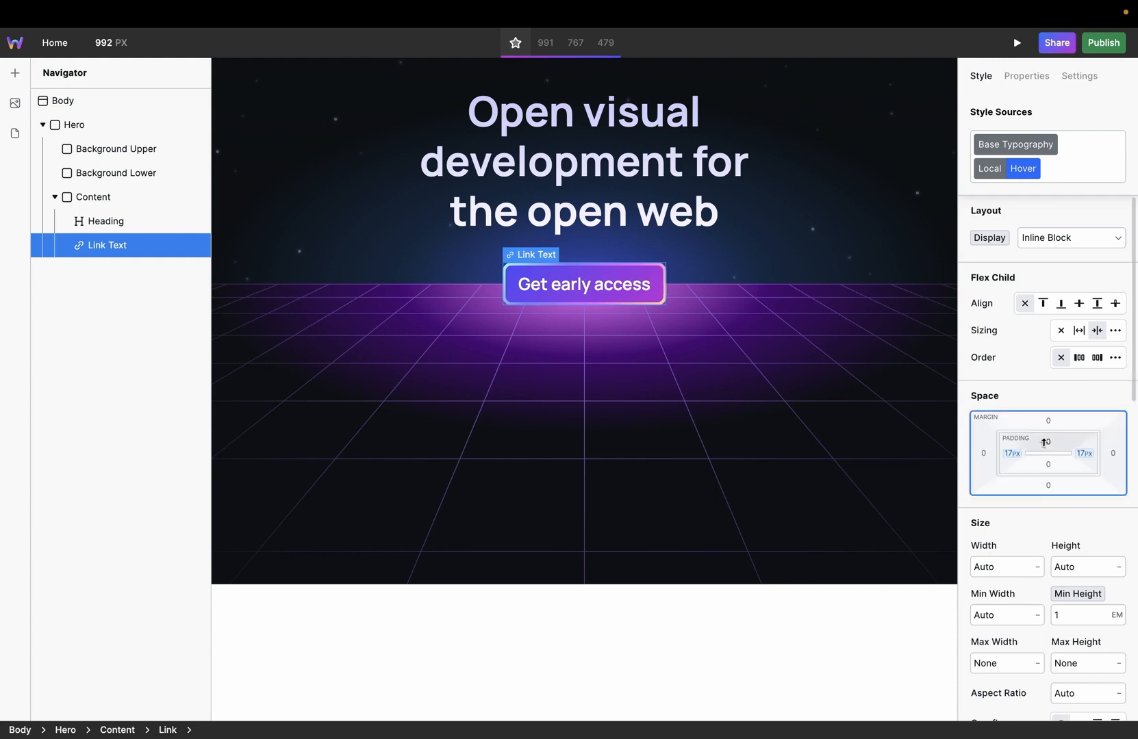
{"action": "left_click", "coordinate": [1048, 442]}
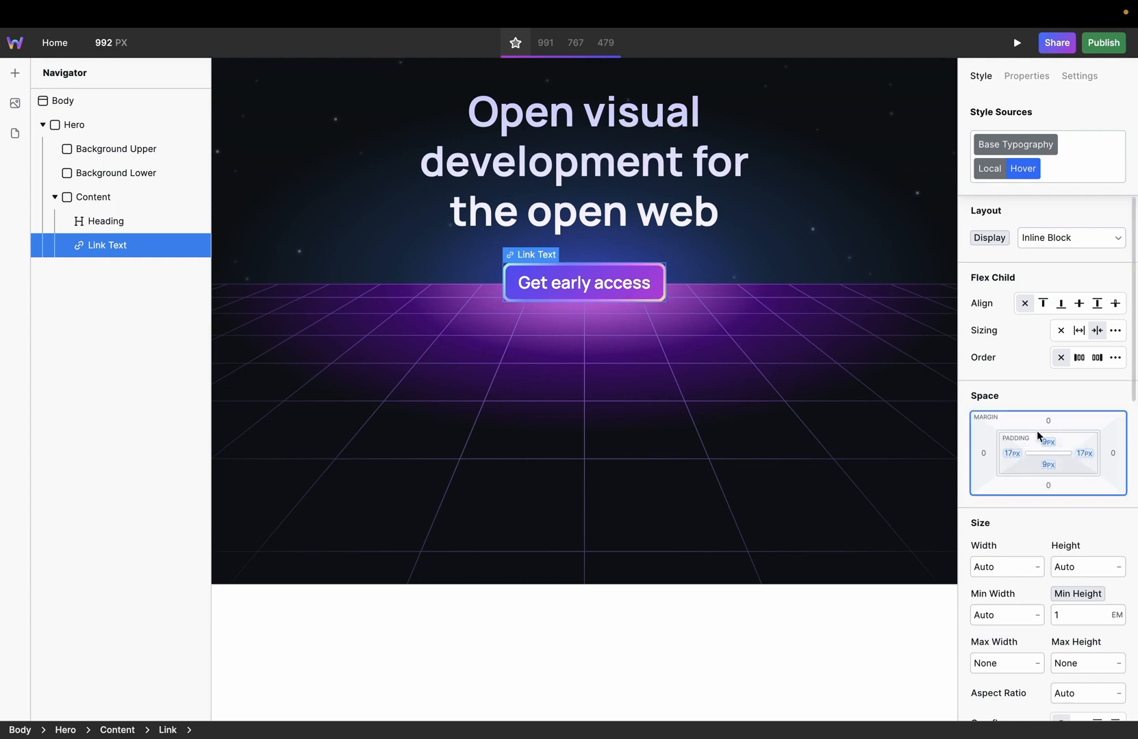
{"action": "left_click", "coordinate": [94, 197]}
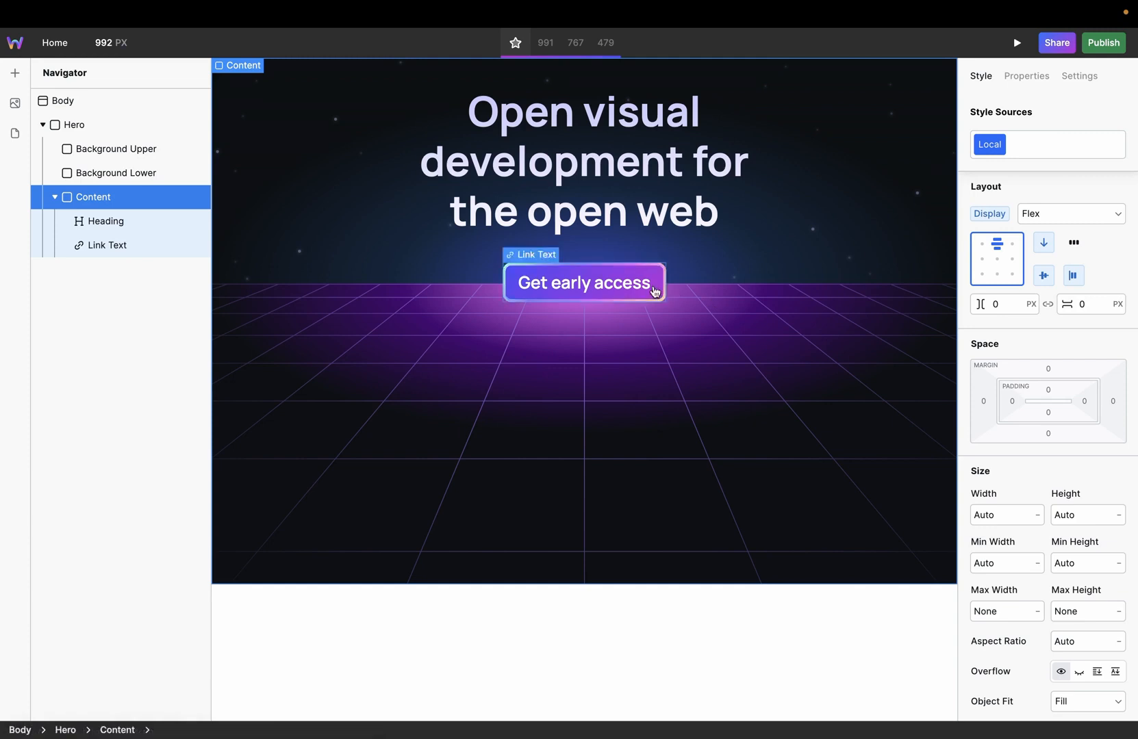
{"action": "mouse_move", "coordinate": [681, 362]}
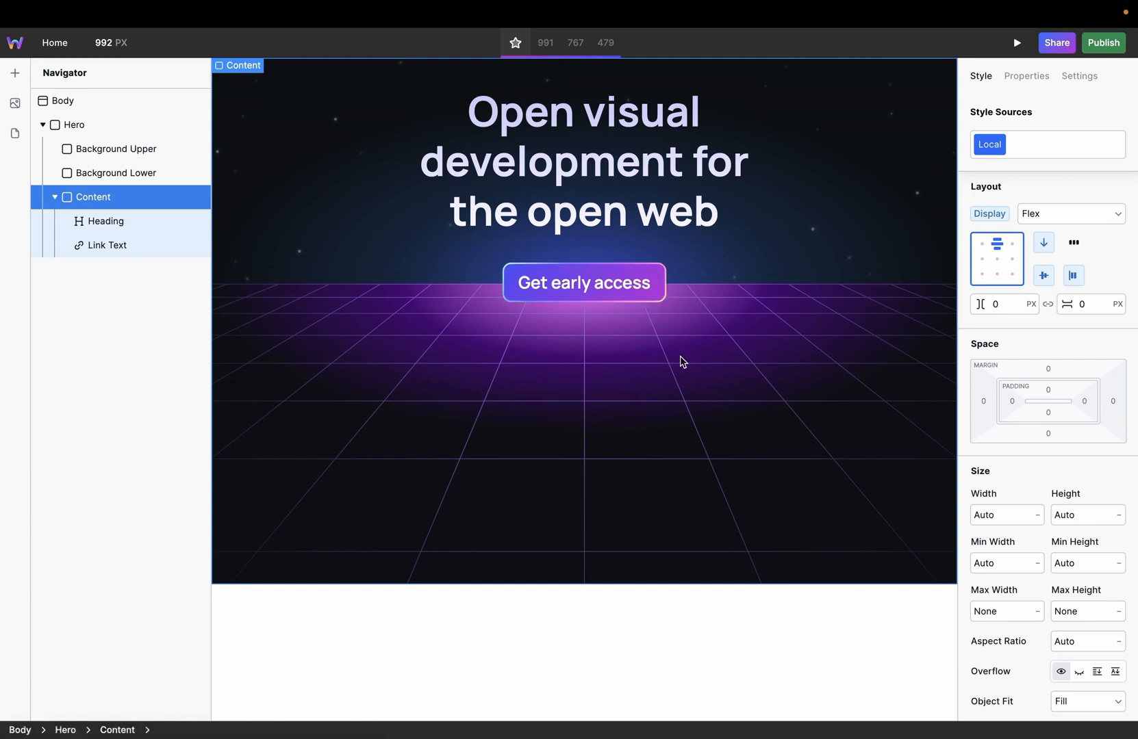
Select the Hero section and switch the canvas to the 479 px phone breakpoint.
{"action": "left_click", "coordinate": [73, 124]}
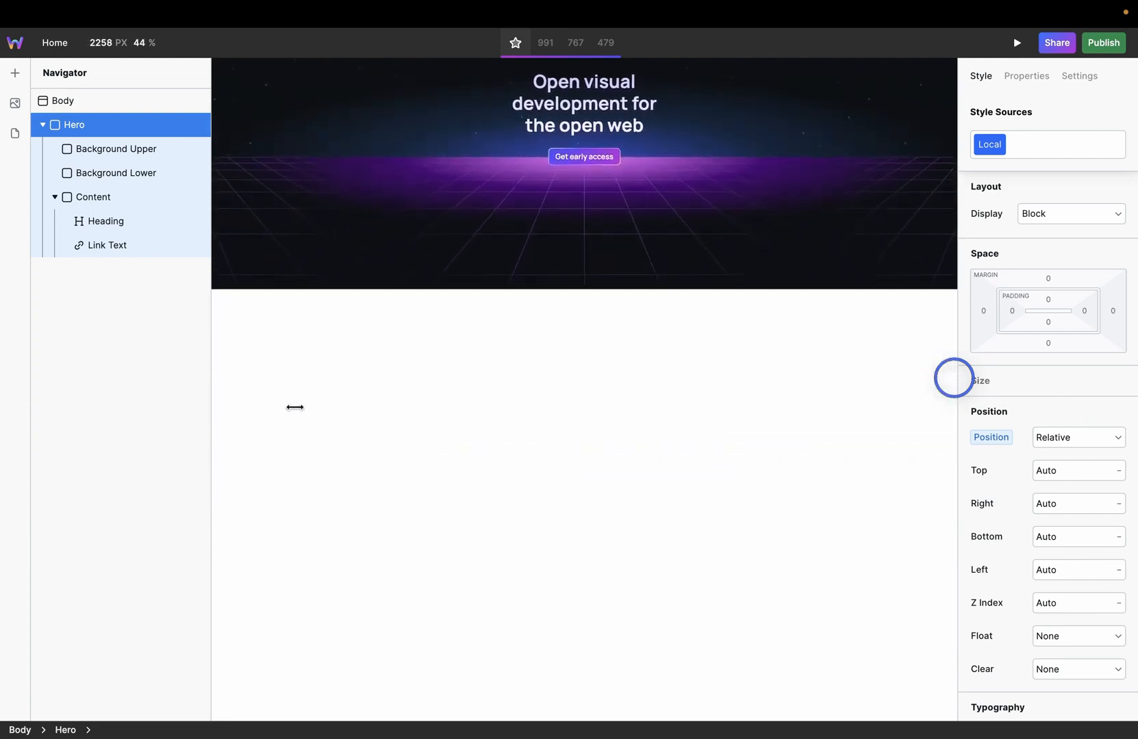
{"action": "left_click", "coordinate": [604, 42]}
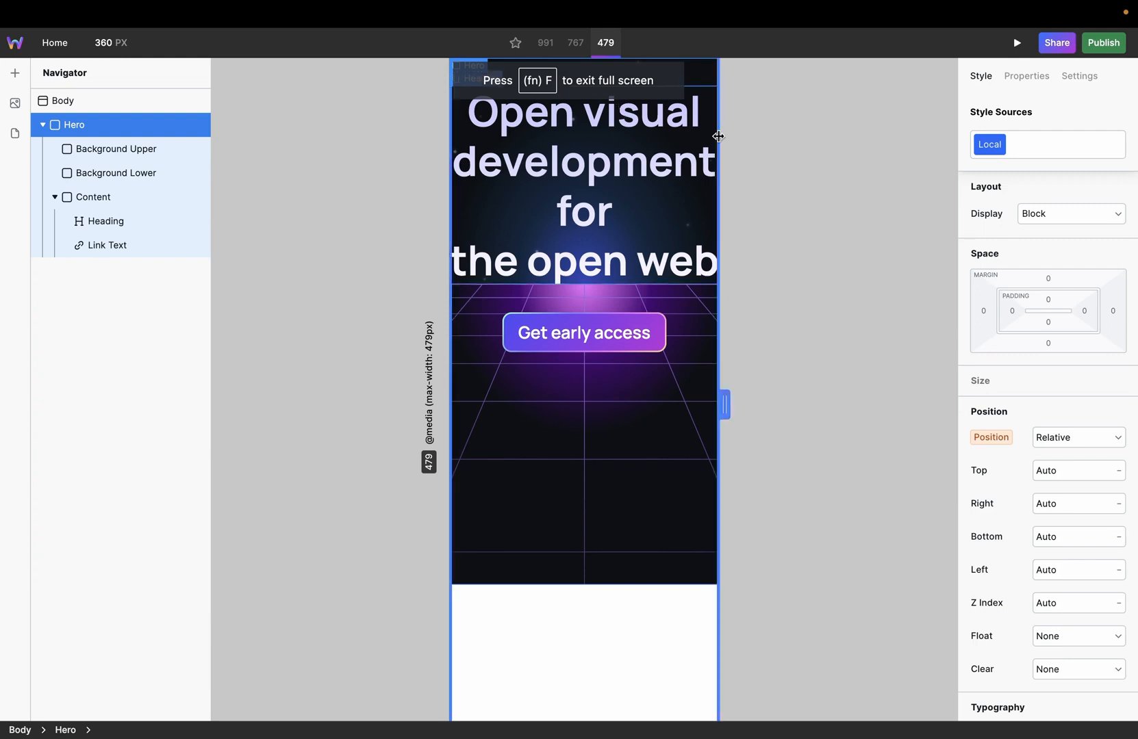
{"action": "mouse_move", "coordinate": [835, 253]}
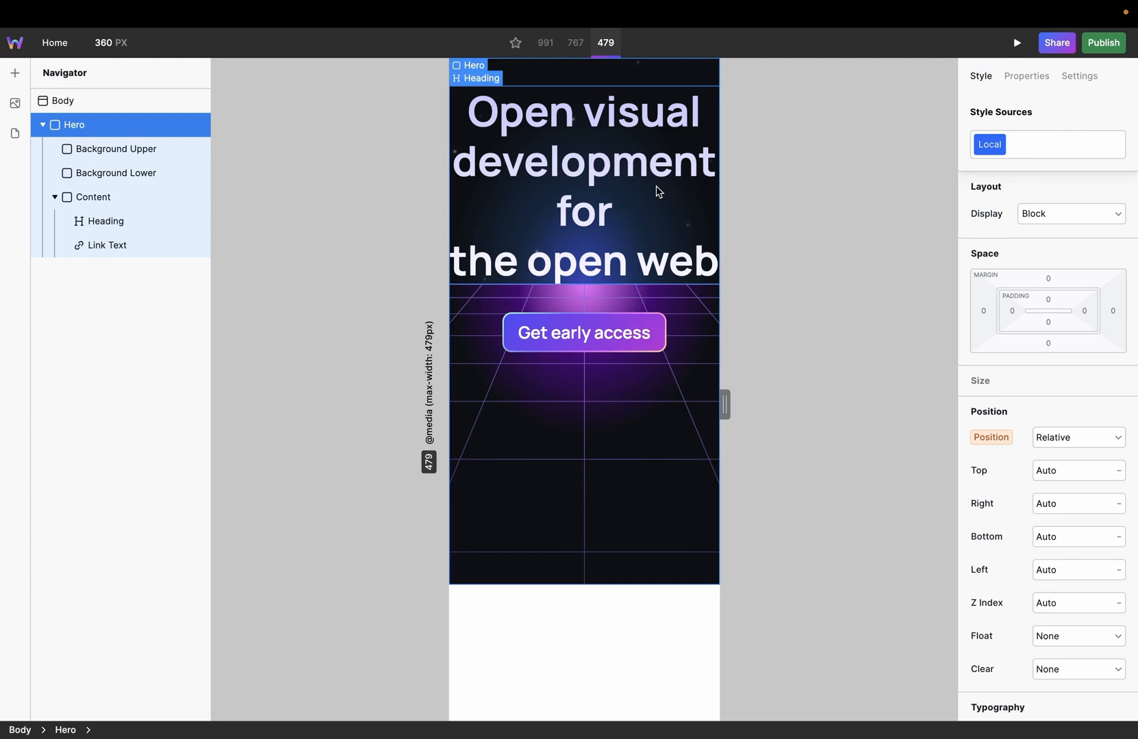
Select the hero heading in the Navigator at the 479 px breakpoint.
{"action": "left_click", "coordinate": [106, 221]}
{"action": "type", "text": "2.4"}
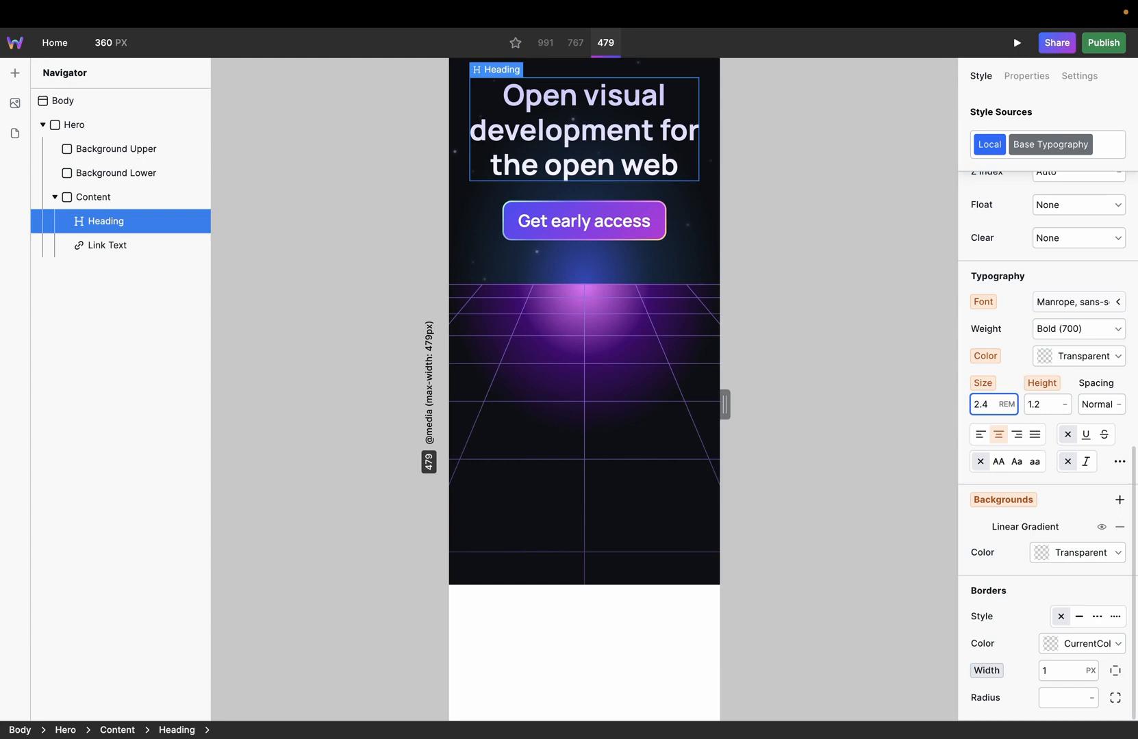
{"action": "mouse_move", "coordinate": [922, 347]}
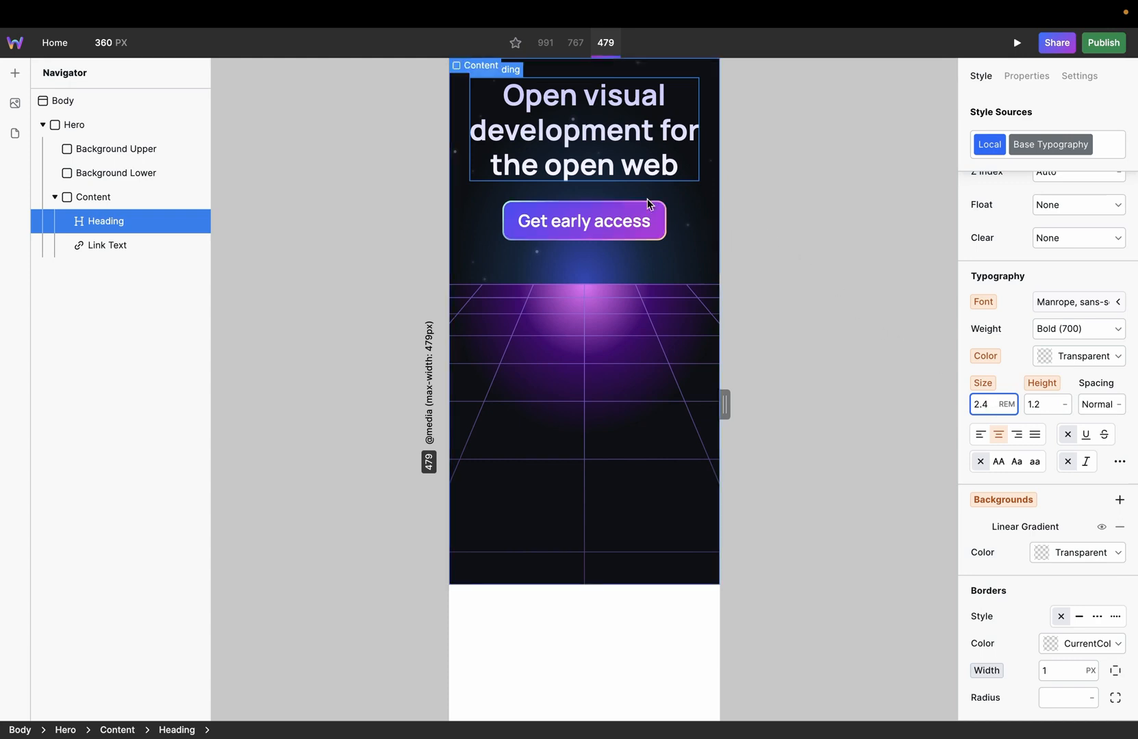
{"action": "mouse_move", "coordinate": [690, 187]}
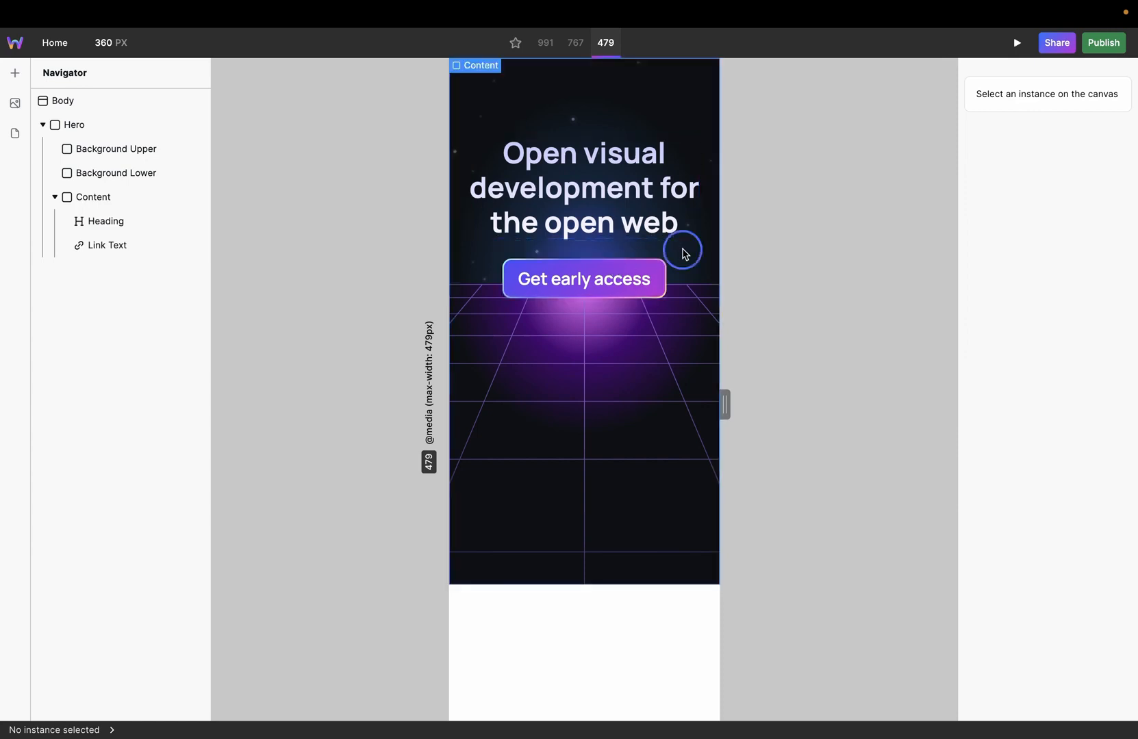
{"action": "left_click", "coordinate": [93, 197]}
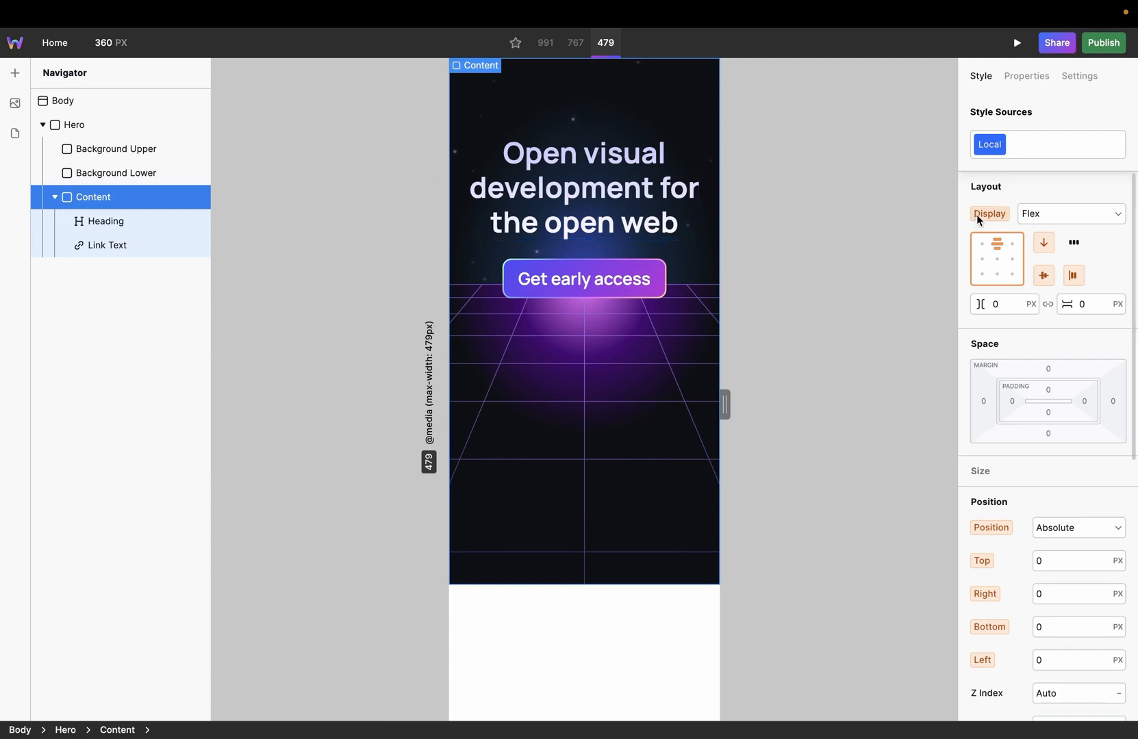
{"action": "mouse_move", "coordinate": [884, 186]}
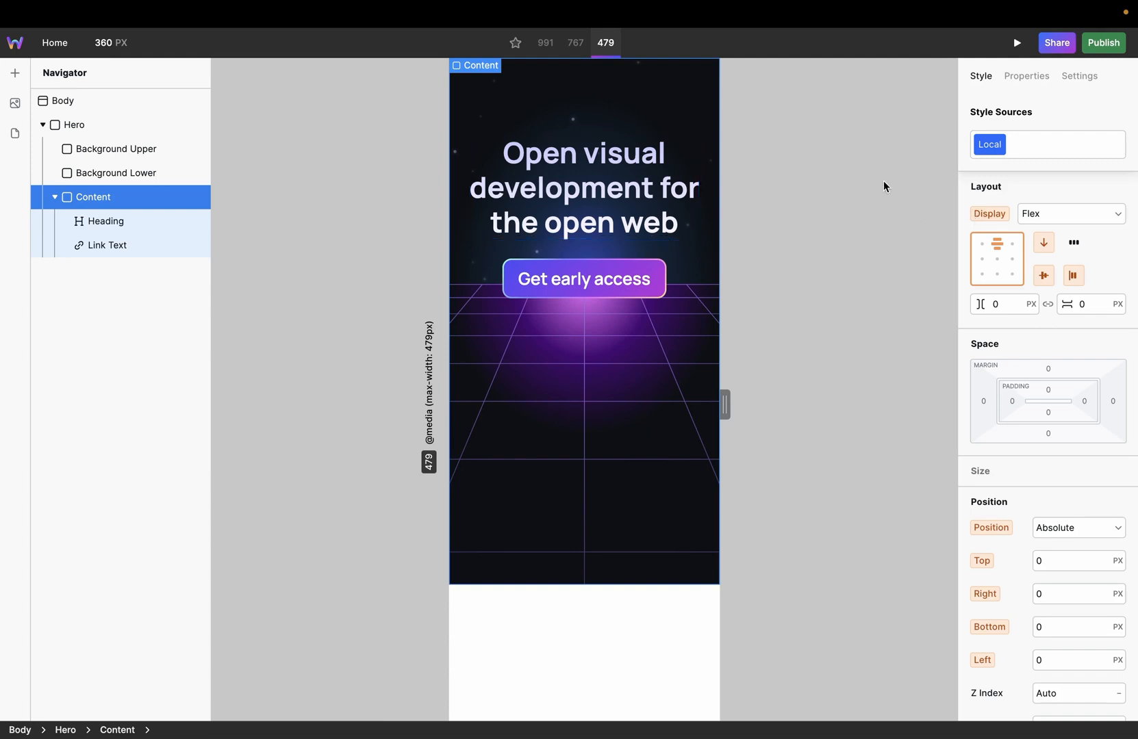
{"action": "mouse_move", "coordinate": [1048, 303]}
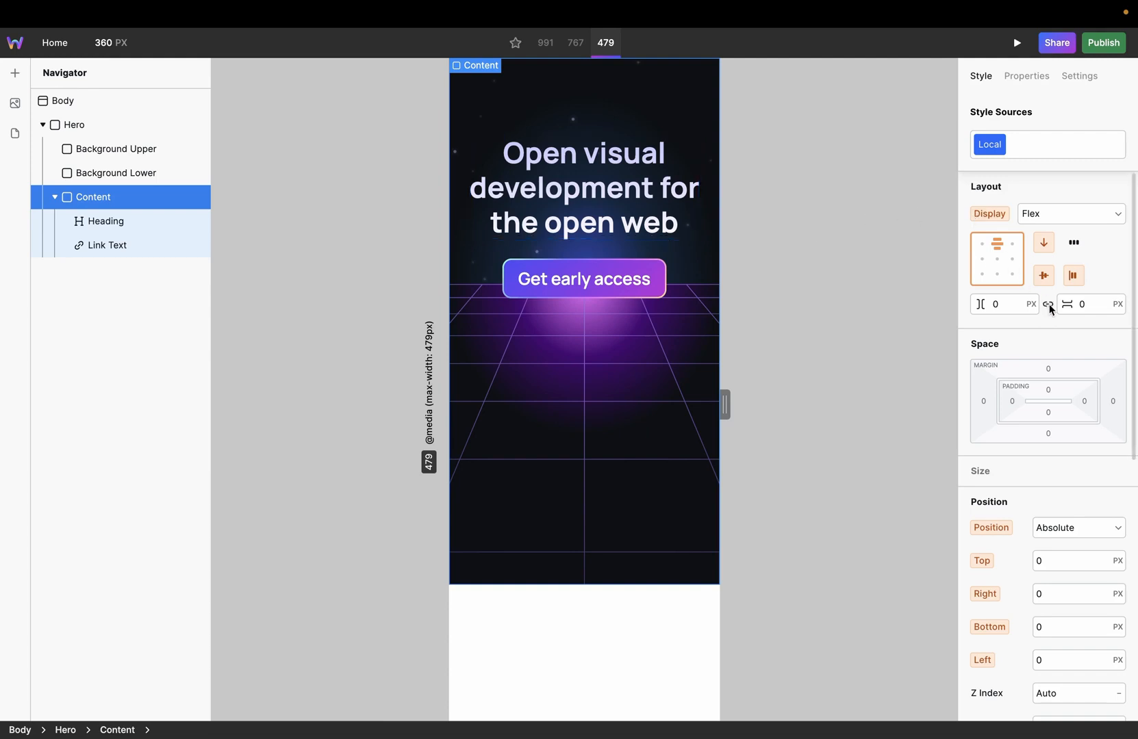
{"action": "mouse_move", "coordinate": [994, 303]}
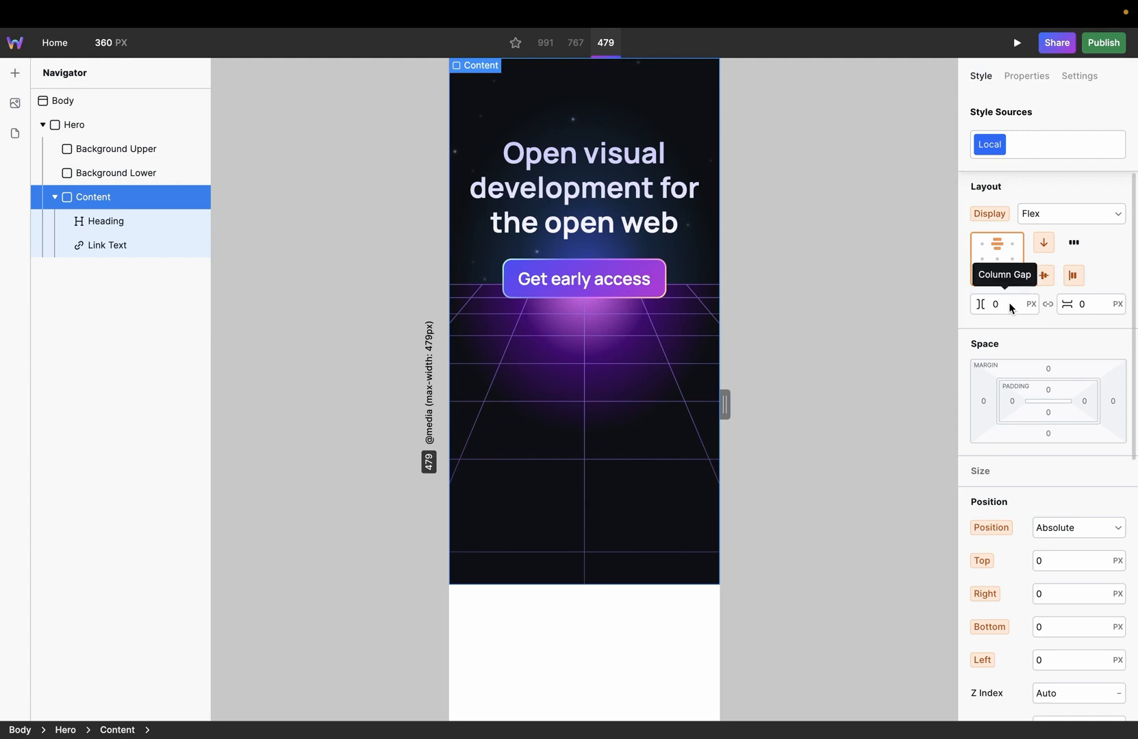